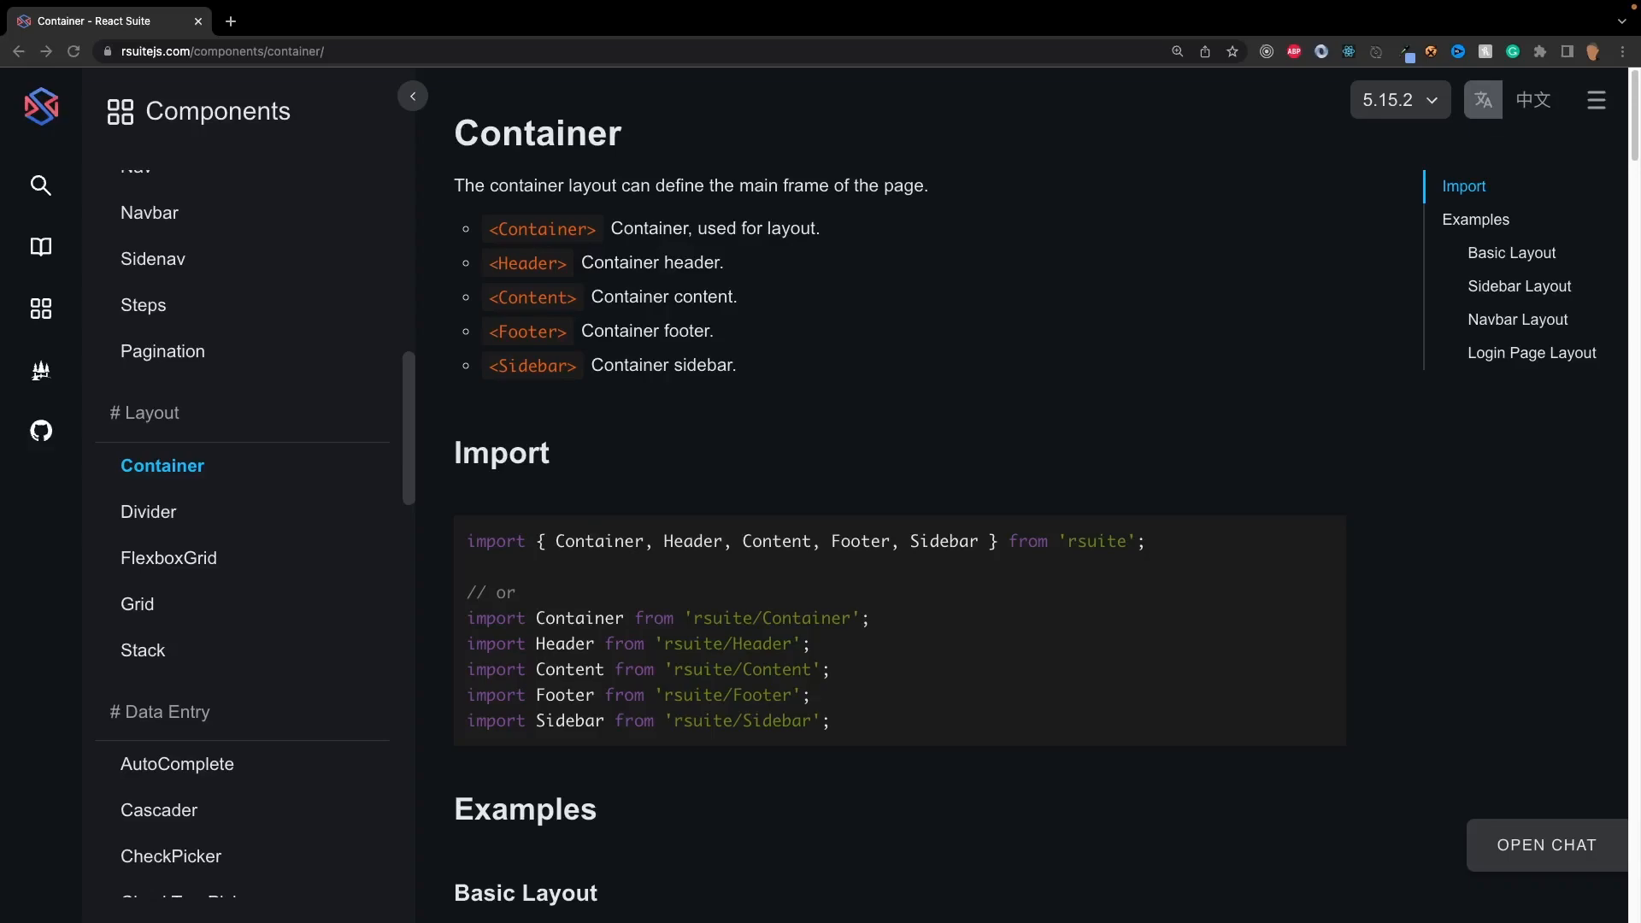
{"action": "mouse_move", "coordinate": [561, 605]}
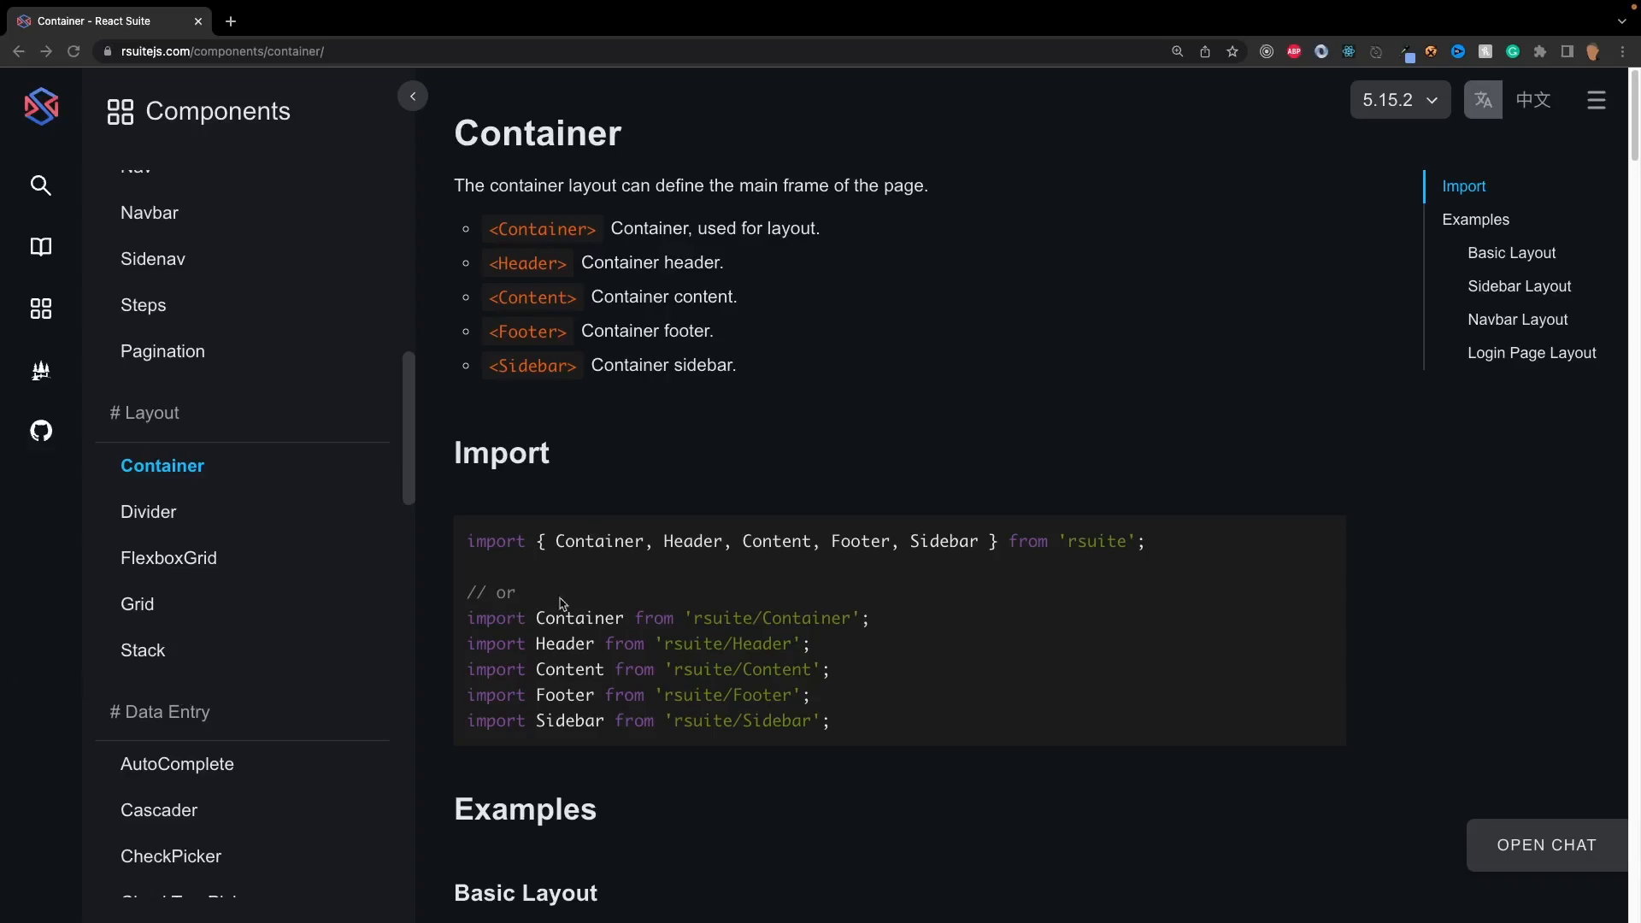
Scroll the Container page past Basic and Sidebar layouts down to the Navbar Layout example.
{"action": "scroll", "scroll_direction": "down", "scroll_amount": 3}
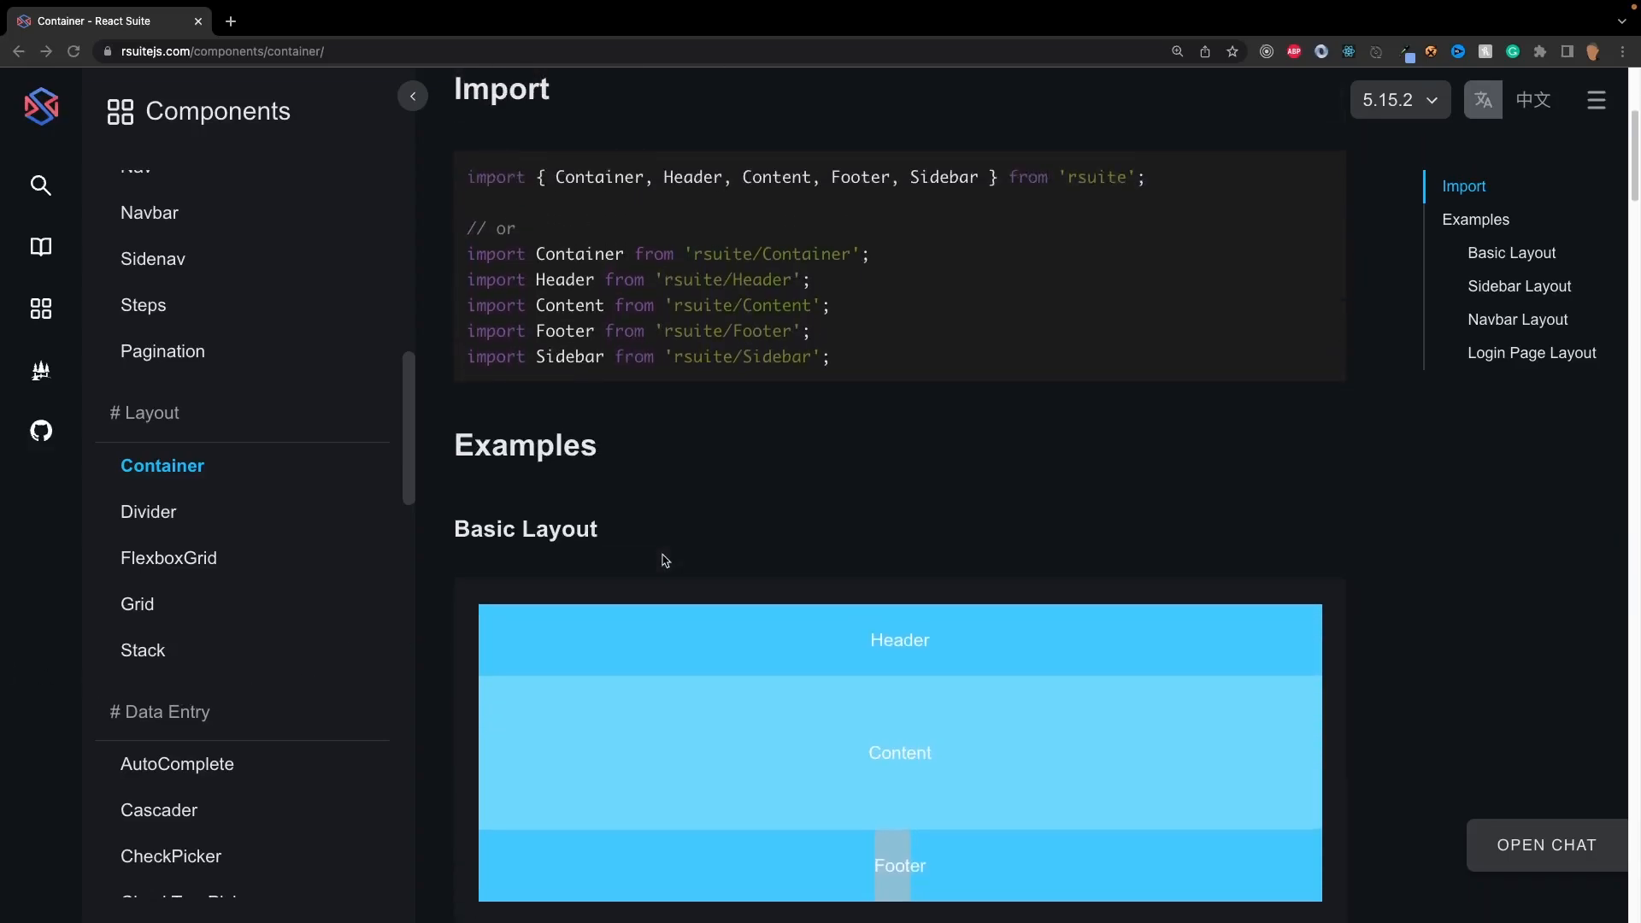
{"action": "scroll", "scroll_direction": "down", "scroll_amount": 3}
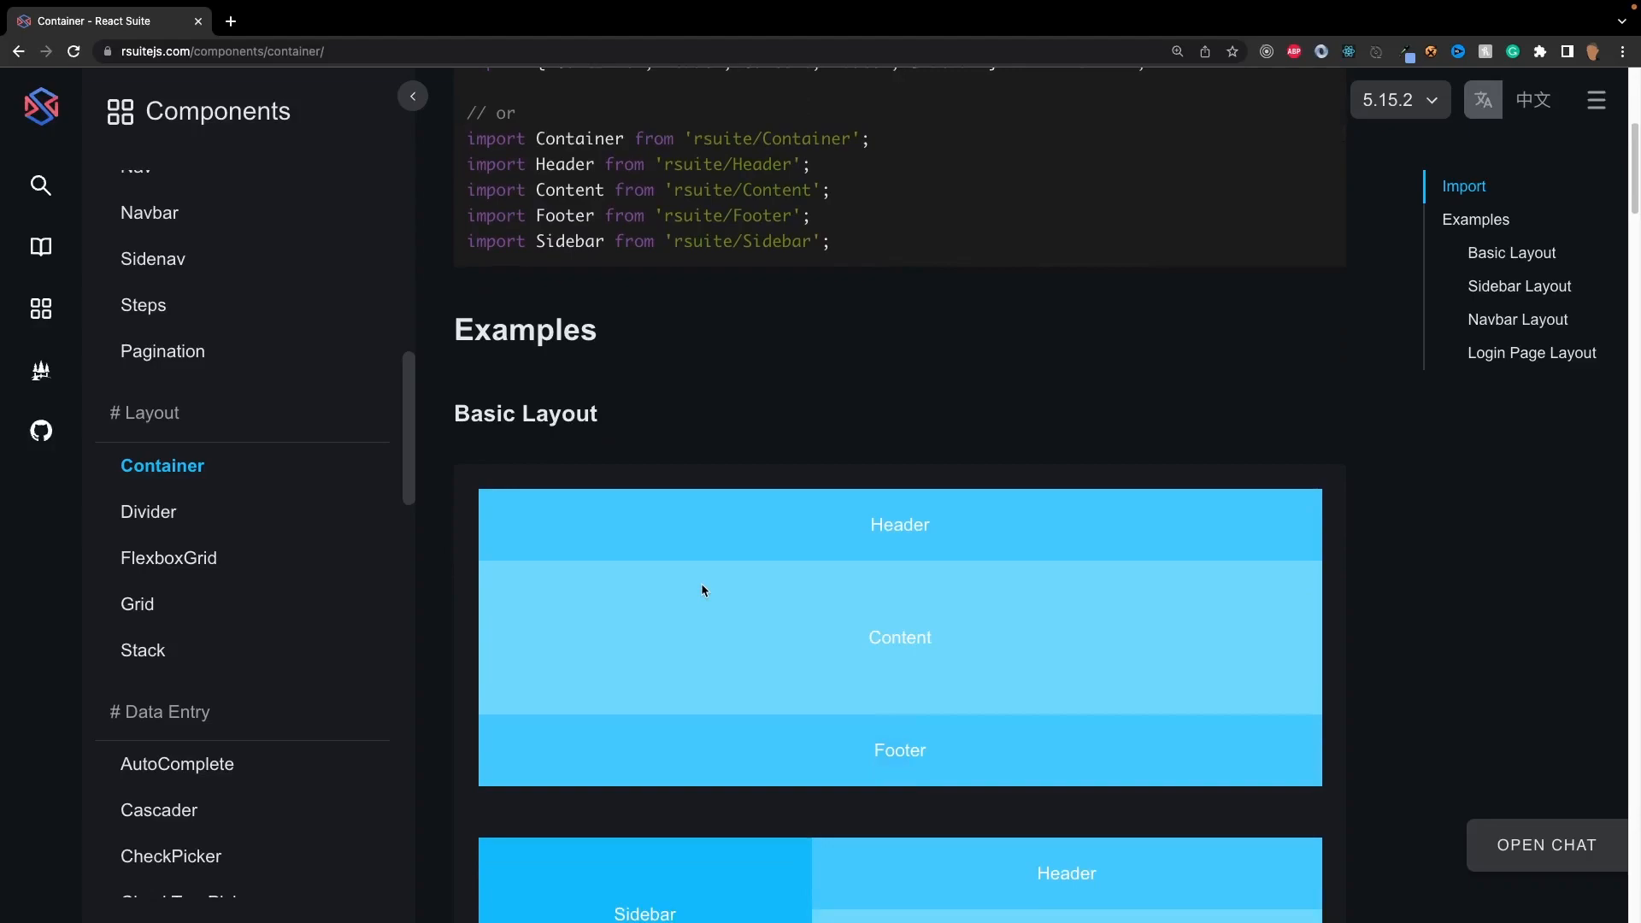
{"action": "scroll", "scroll_direction": "up", "scroll_amount": 3}
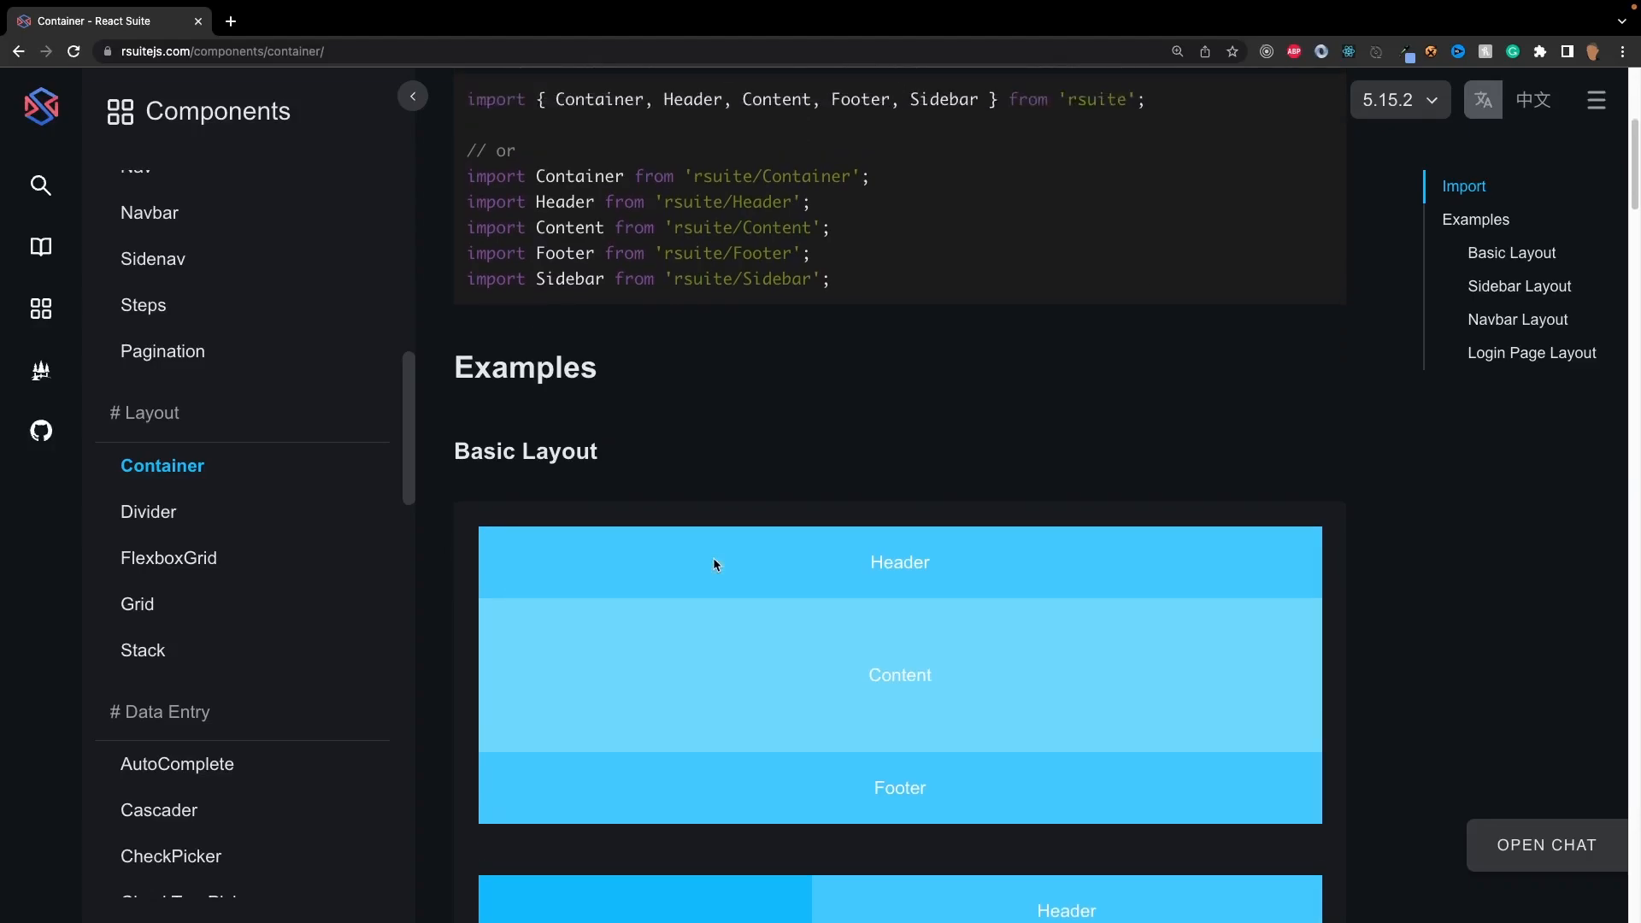
{"action": "scroll", "scroll_direction": "down", "scroll_amount": 3}
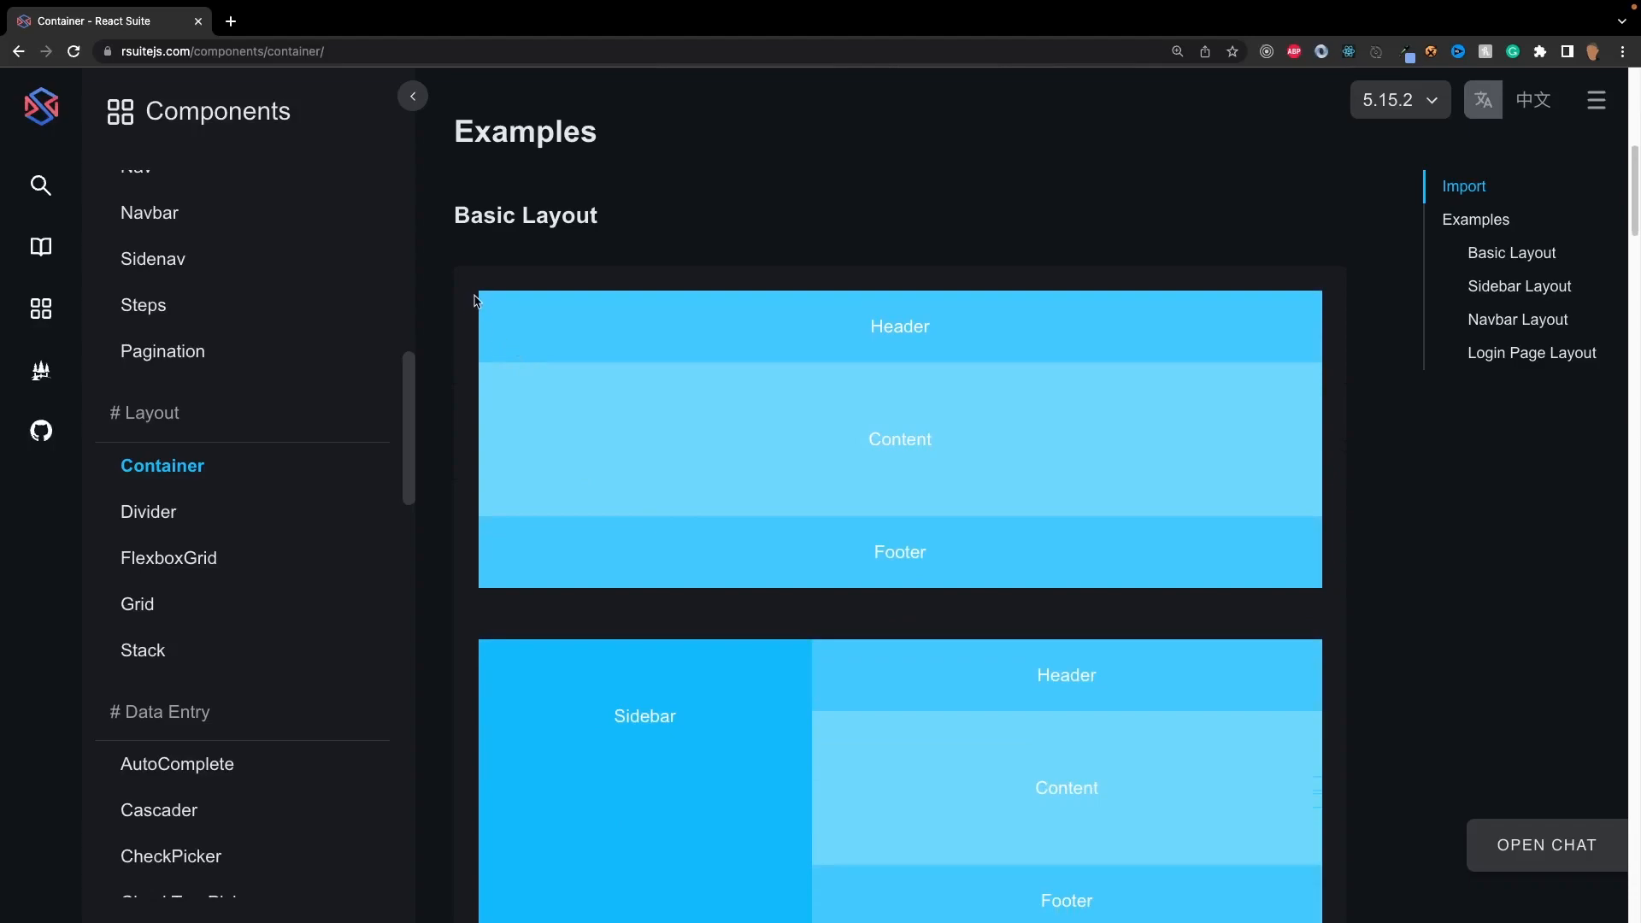
{"action": "mouse_move", "coordinate": [716, 465]}
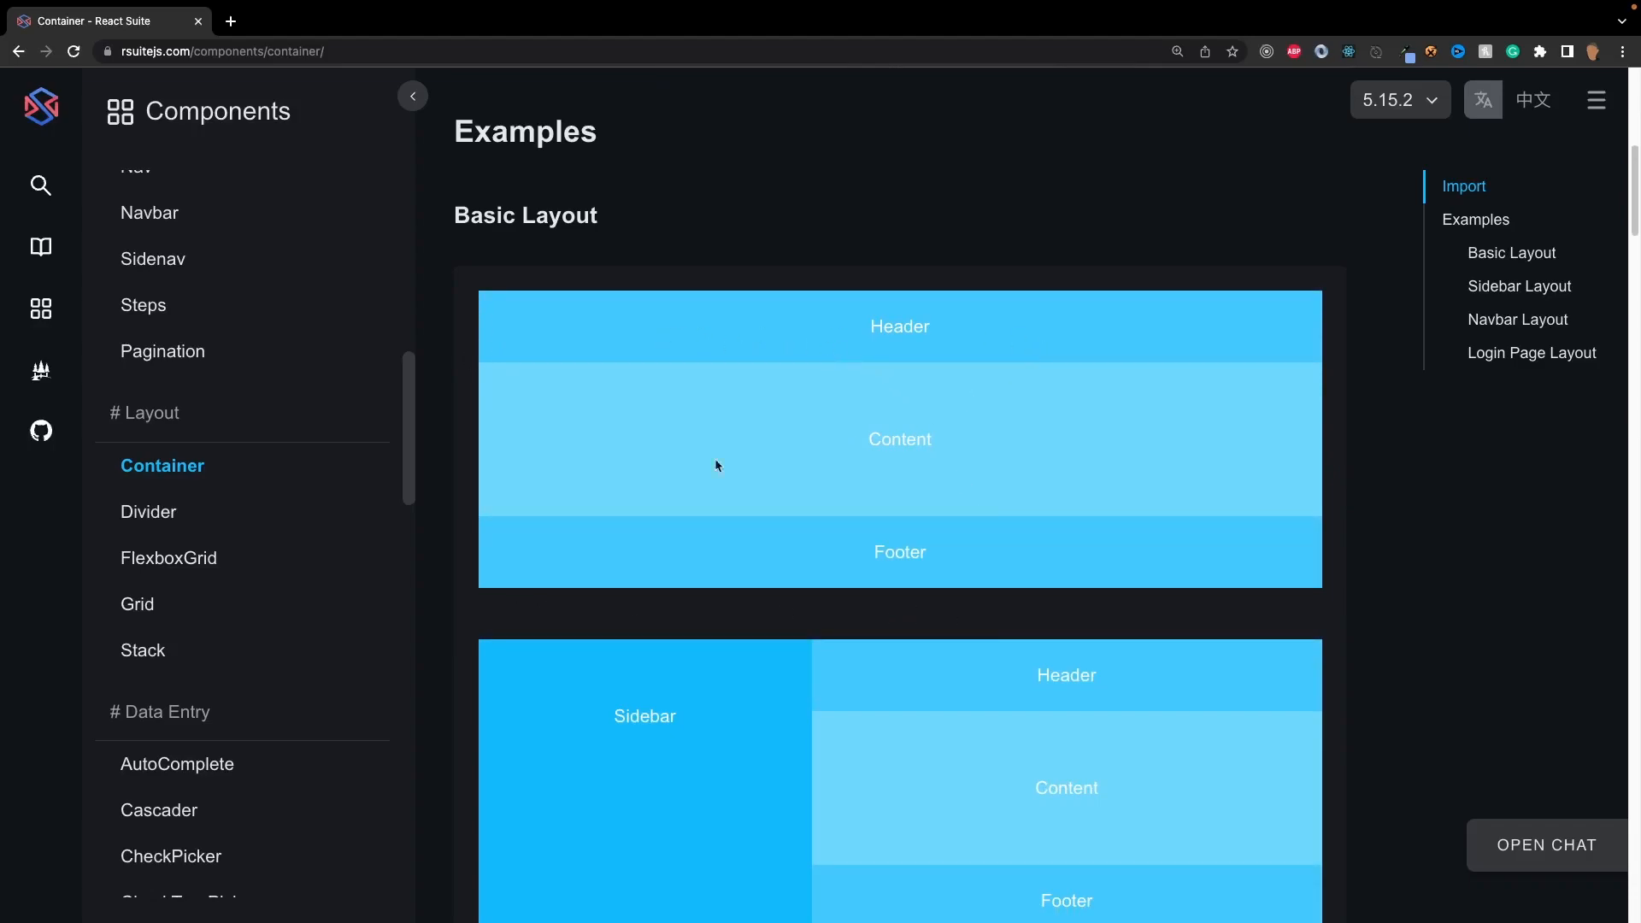
{"action": "scroll", "scroll_direction": "down", "scroll_amount": 3}
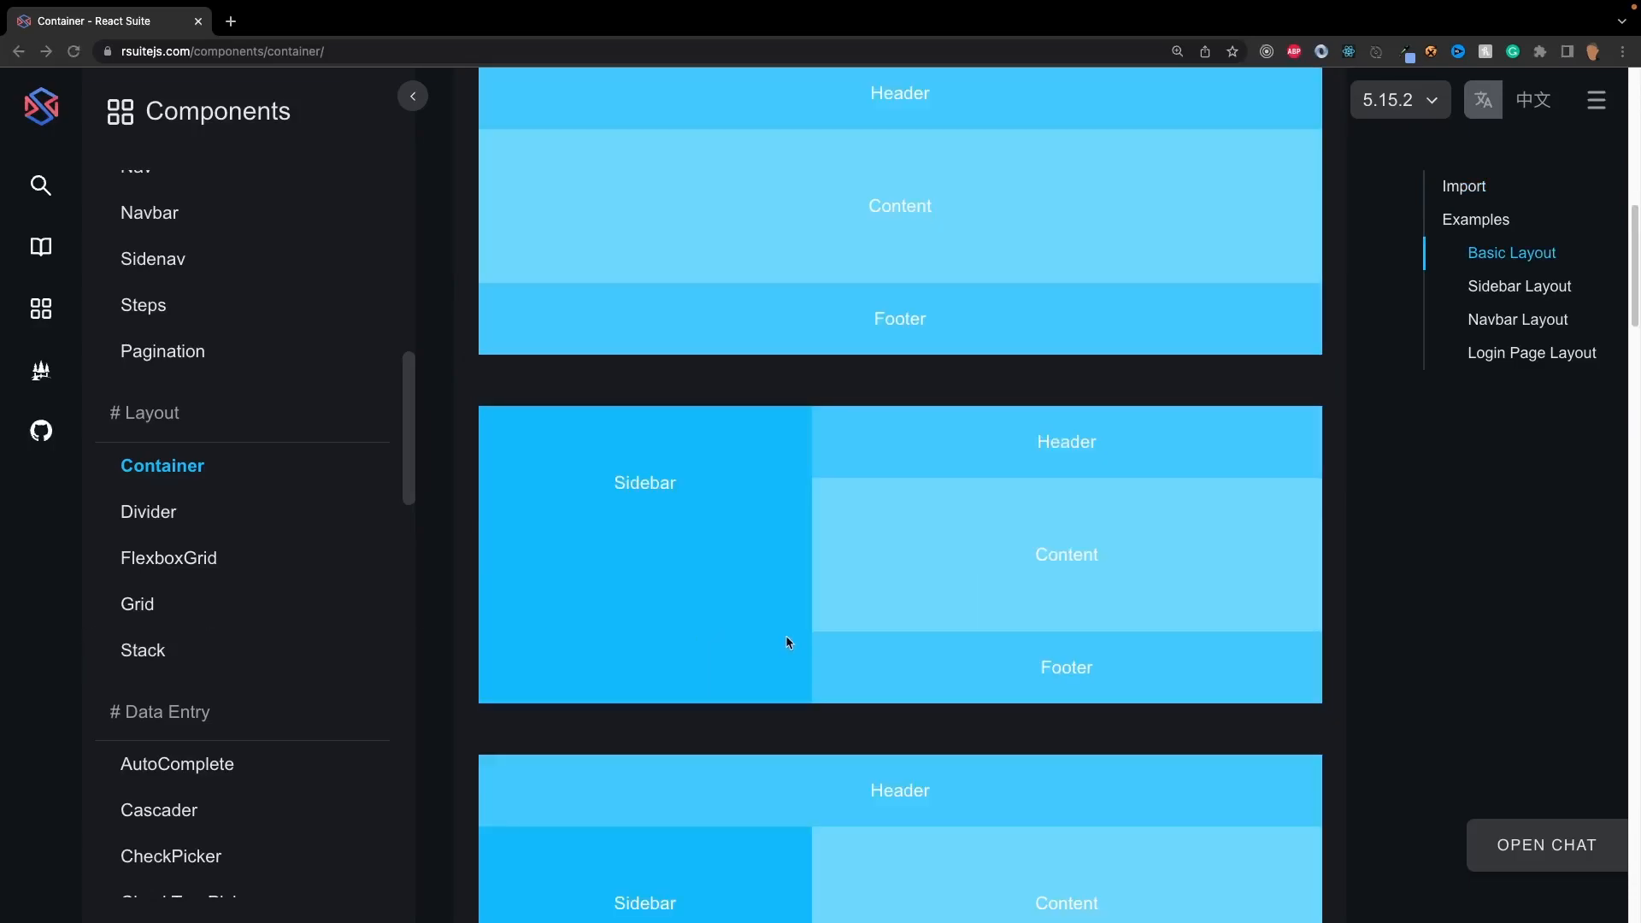
{"action": "scroll", "scroll_direction": "down", "scroll_amount": 3}
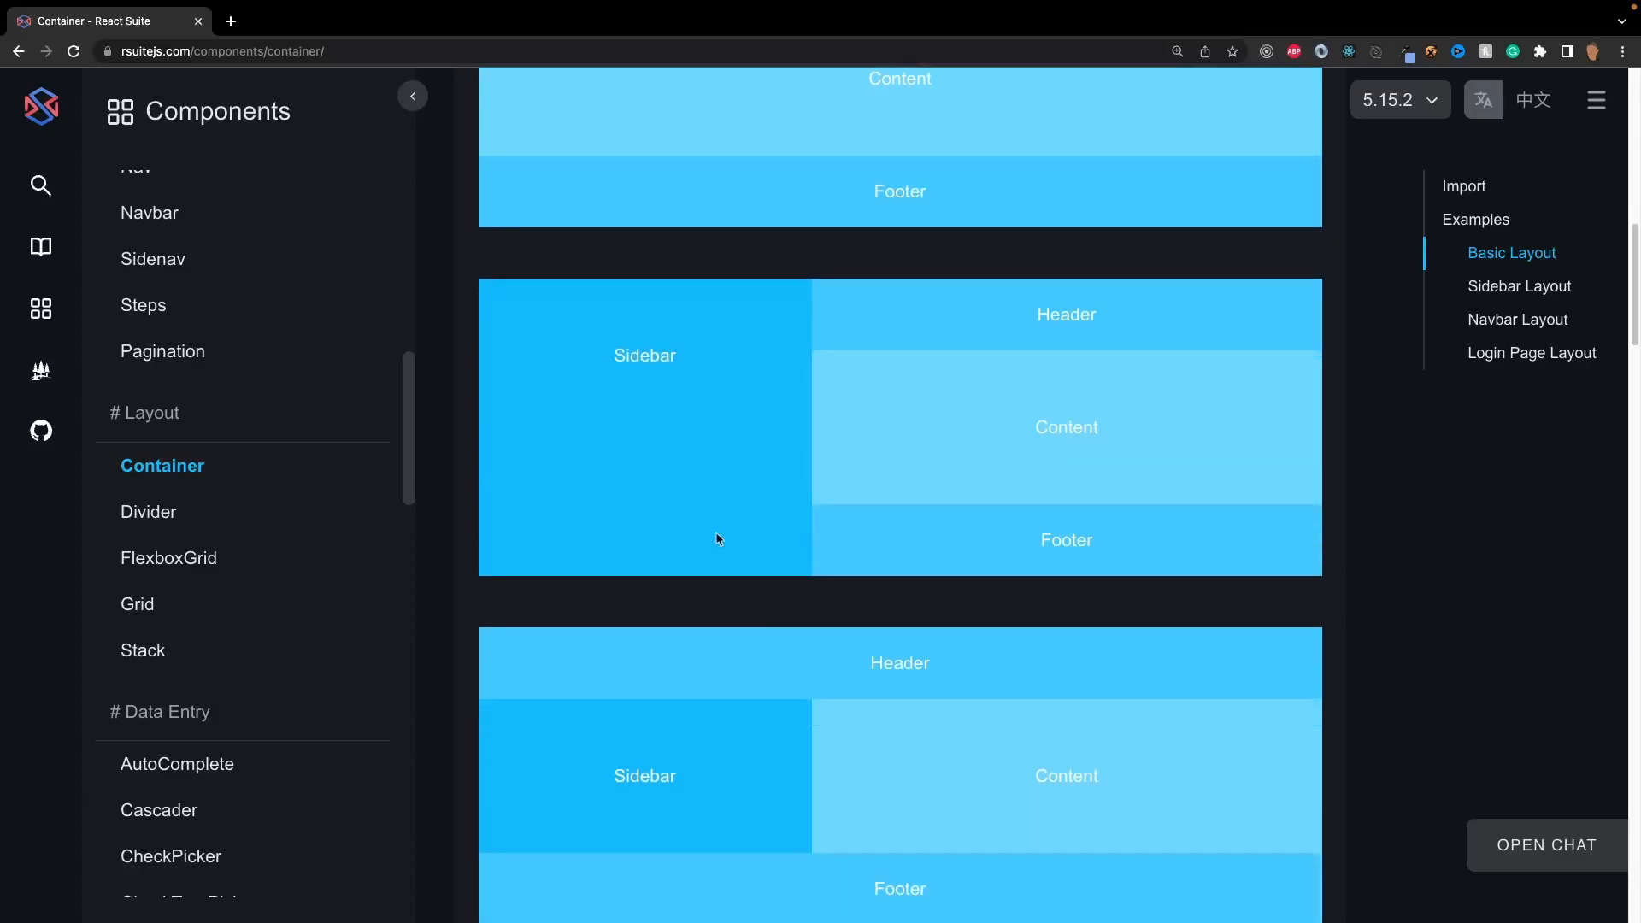
{"action": "mouse_move", "coordinate": [808, 494]}
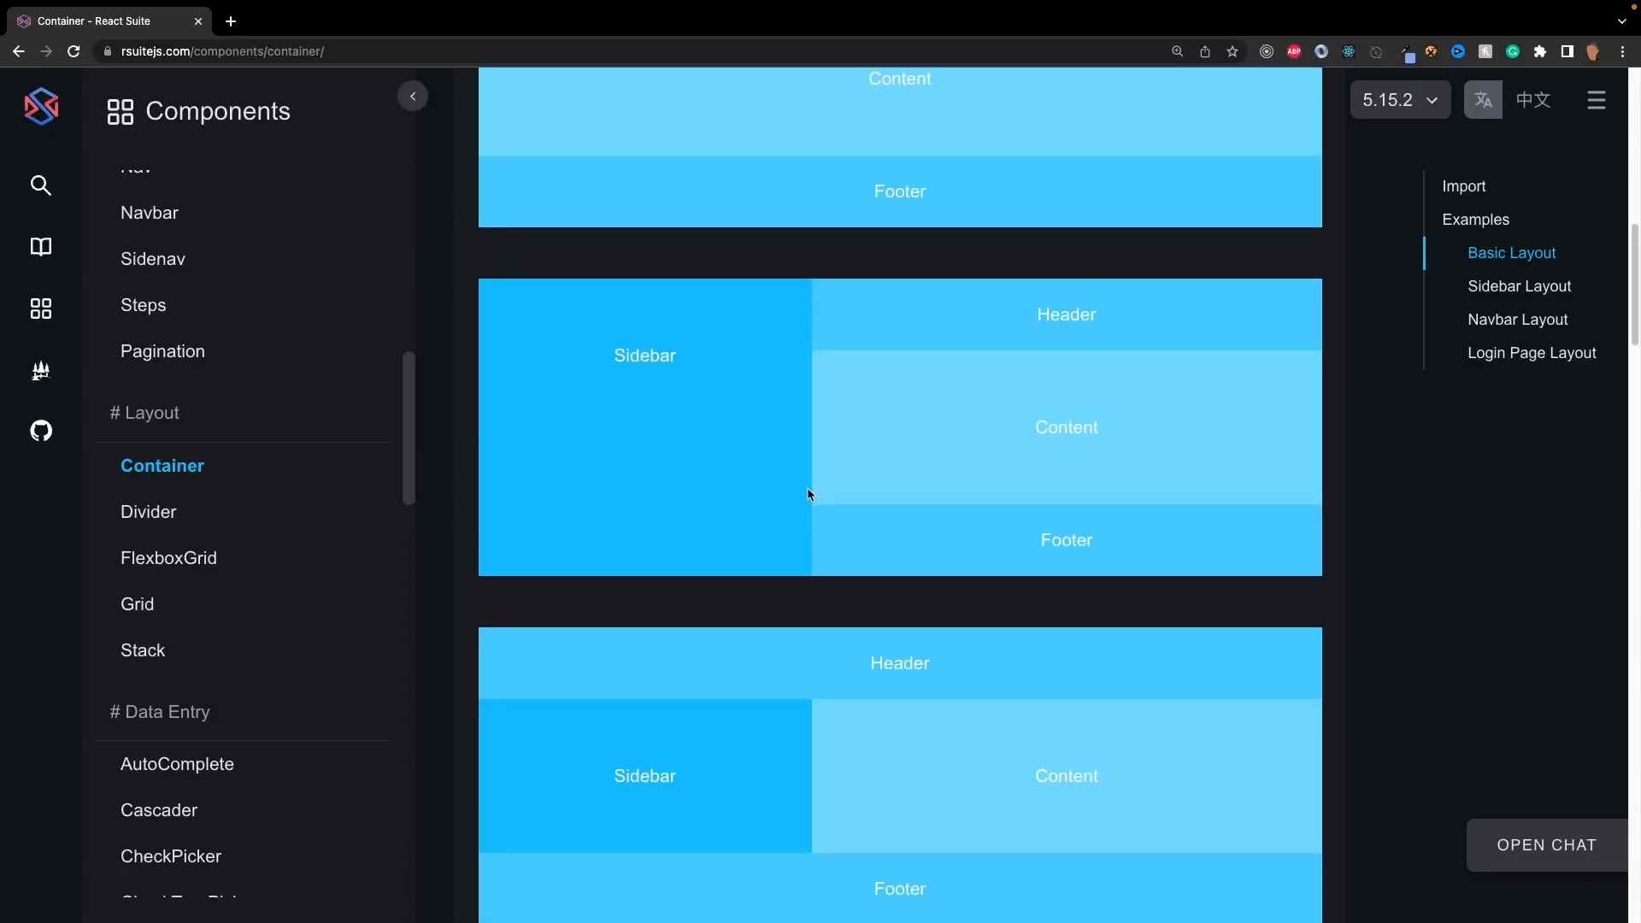
{"action": "scroll", "scroll_direction": "down", "scroll_amount": 3}
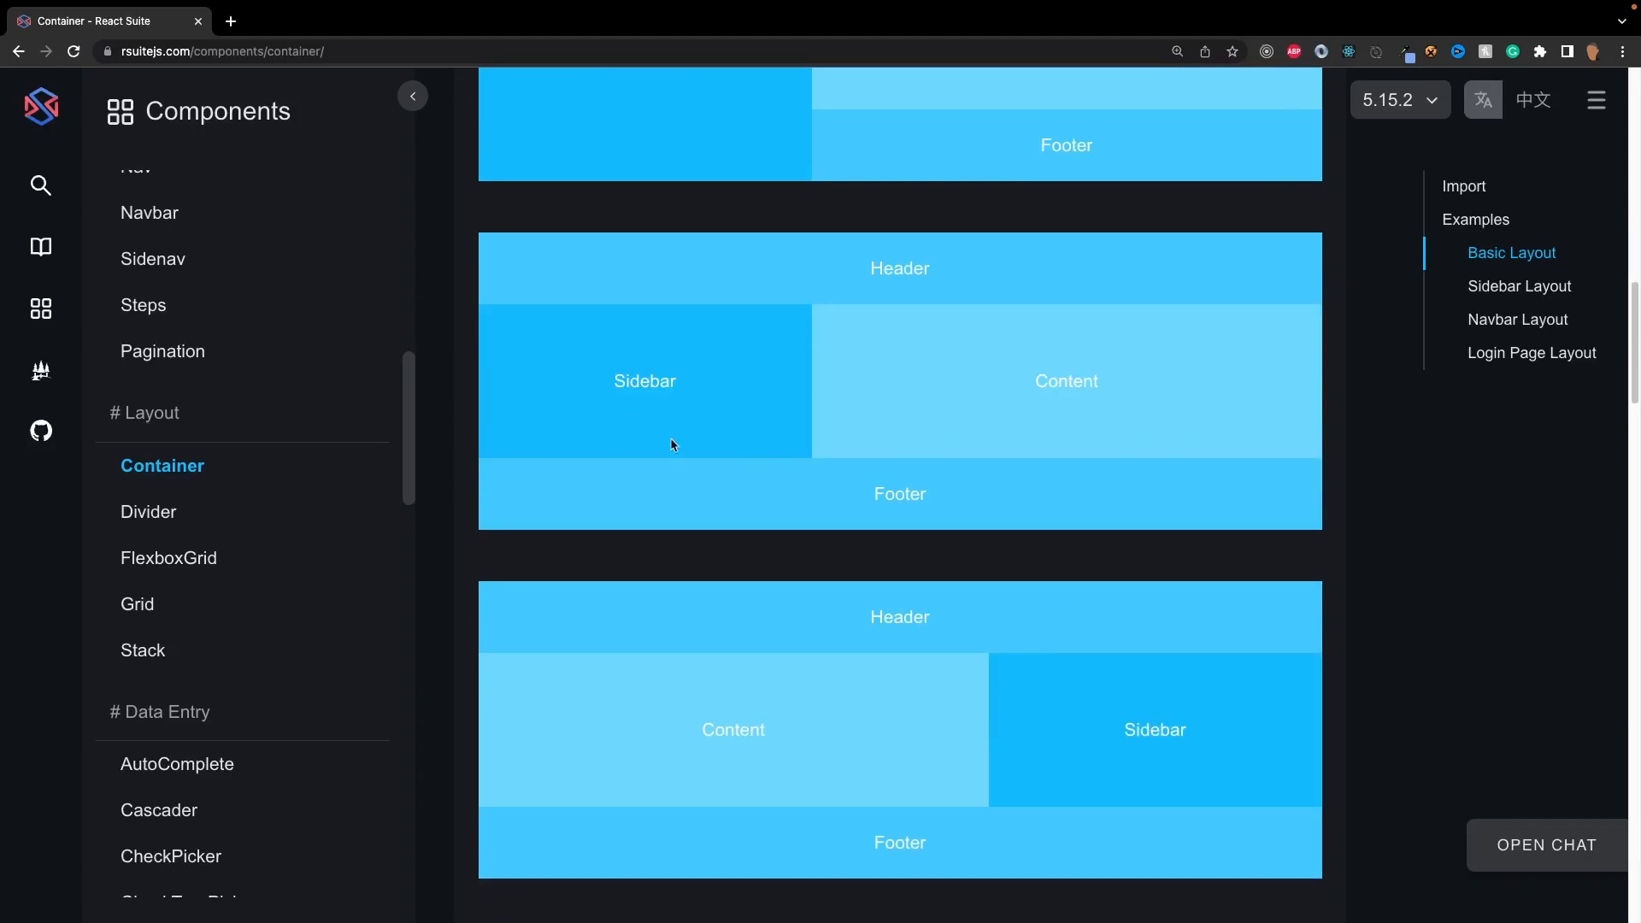
{"action": "mouse_move", "coordinate": [831, 392]}
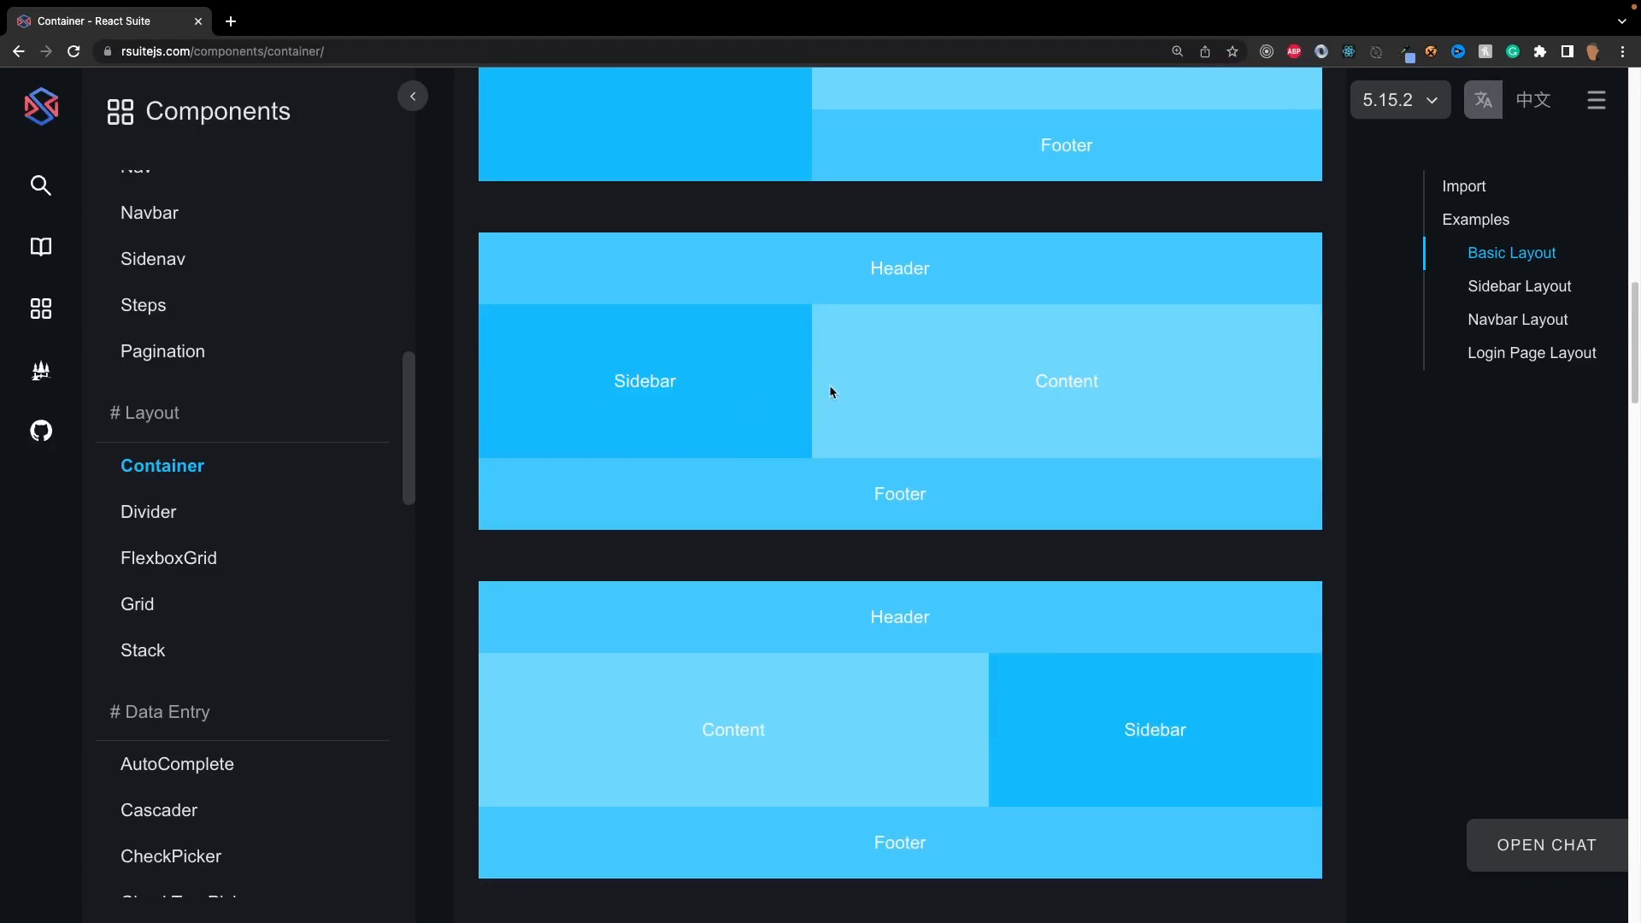
{"action": "scroll", "scroll_direction": "down", "scroll_amount": 3}
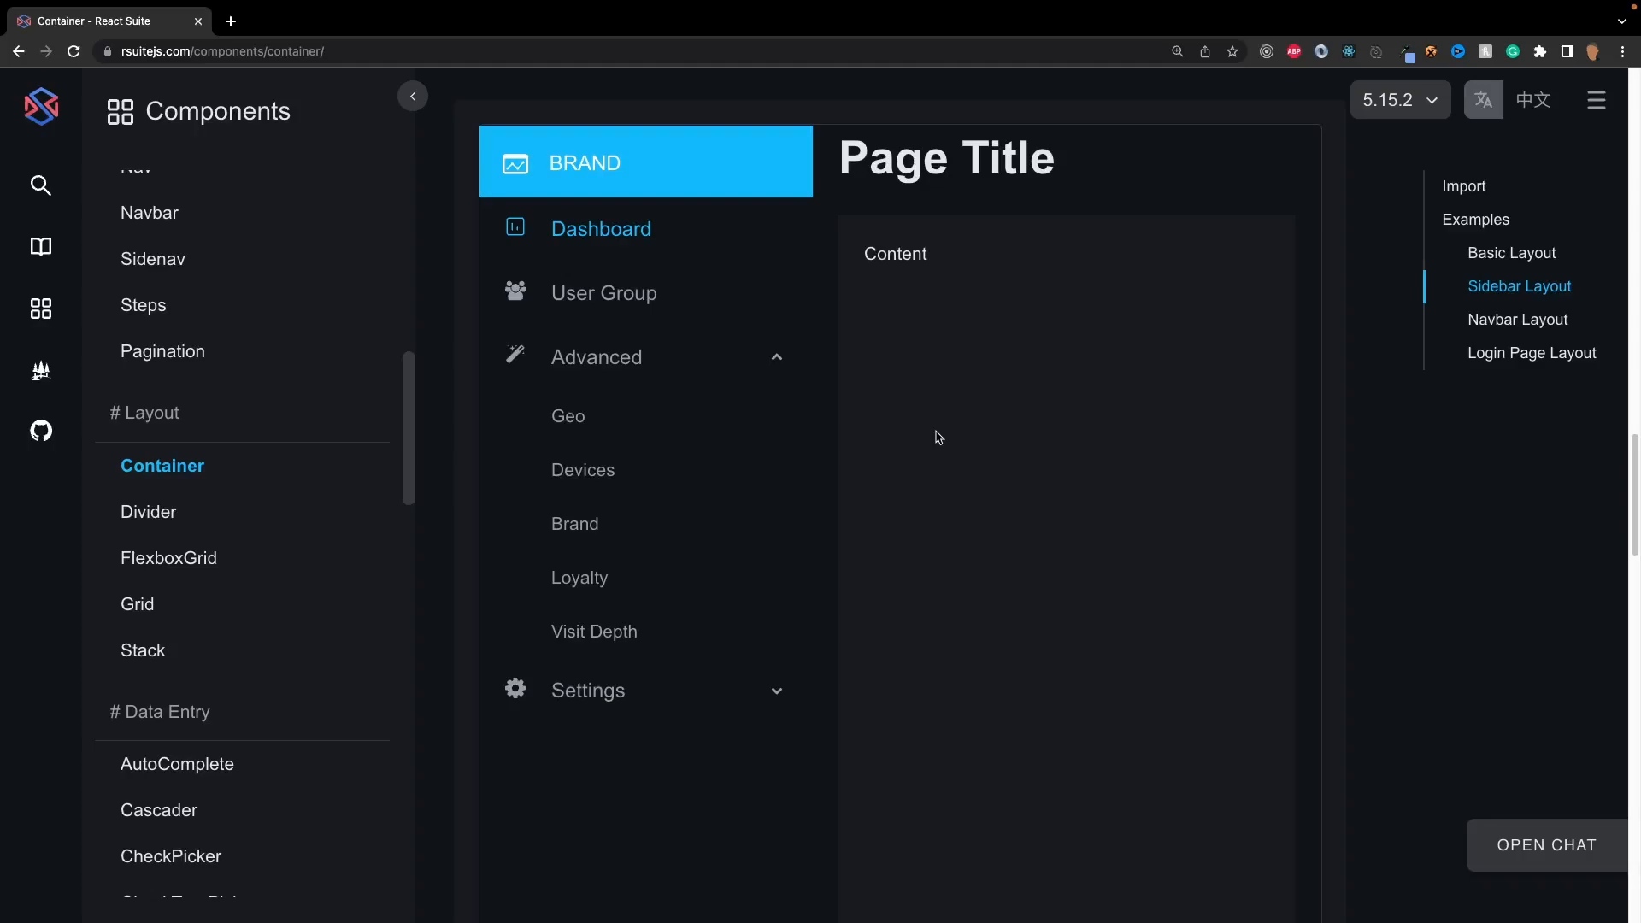
{"action": "scroll", "scroll_direction": "down", "scroll_amount": 3}
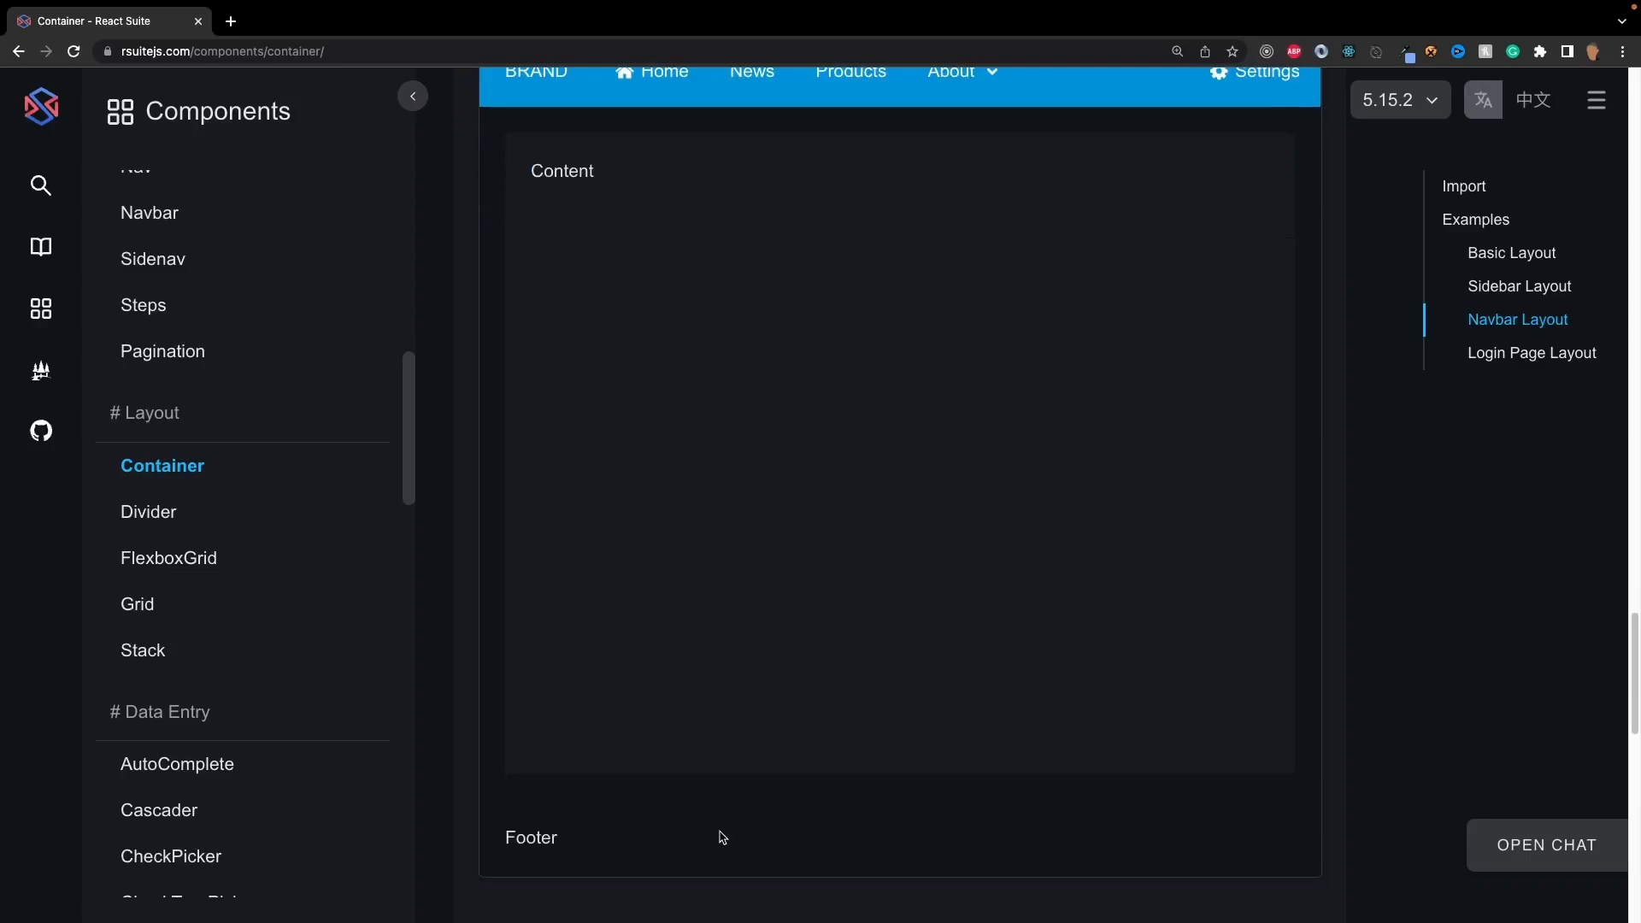
{"action": "mouse_move", "coordinate": [909, 350]}
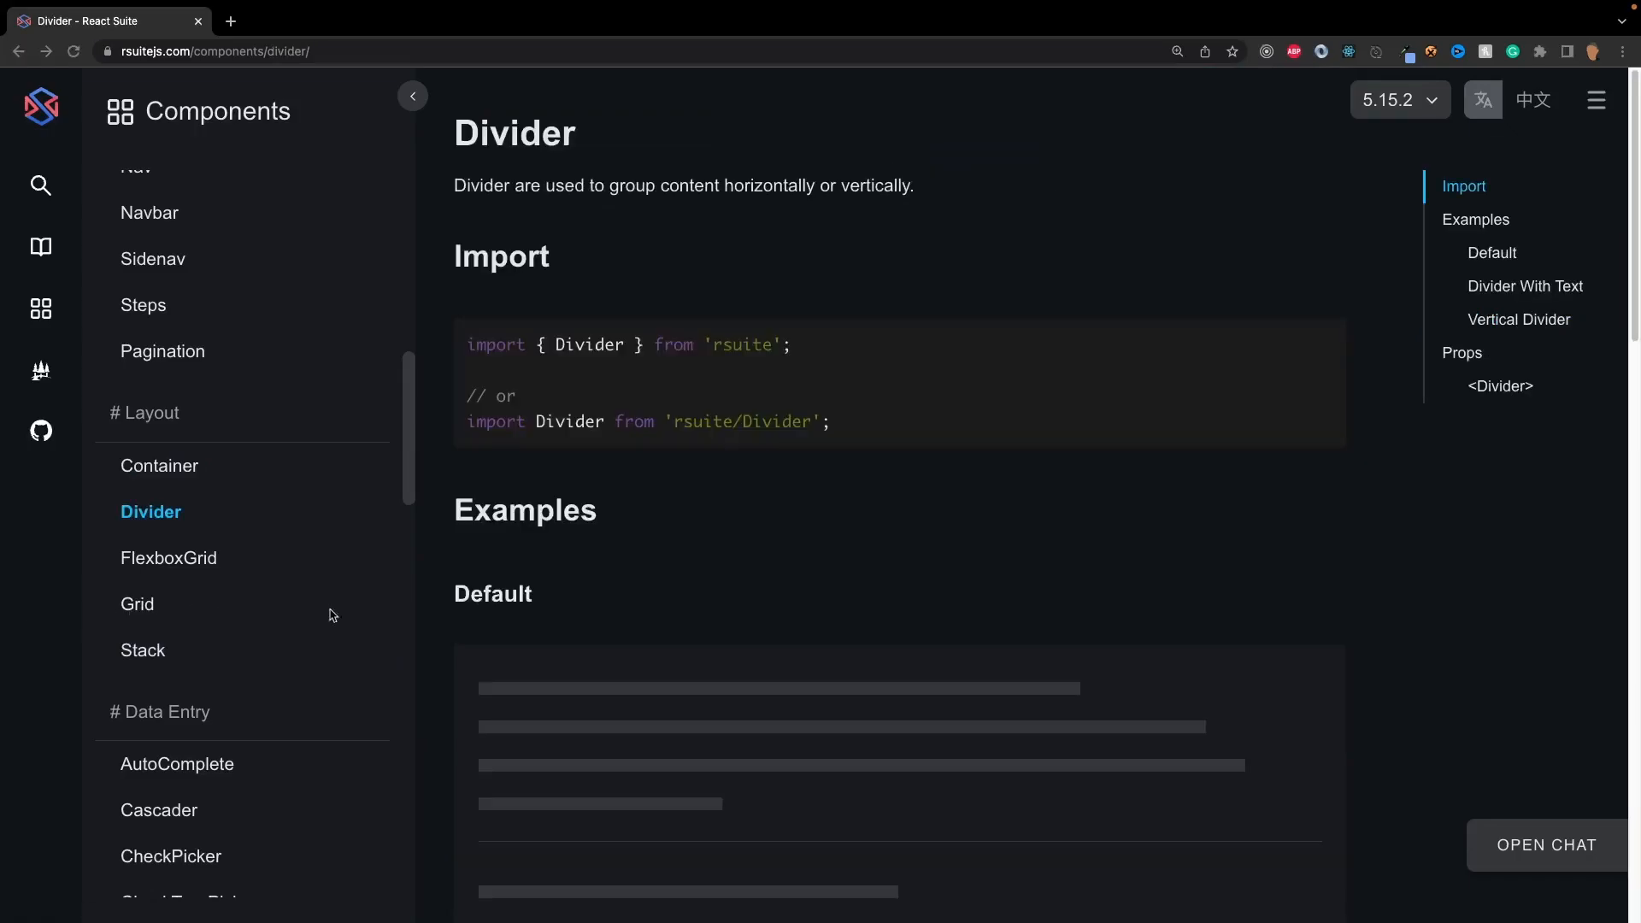
{"action": "mouse_move", "coordinate": [761, 537]}
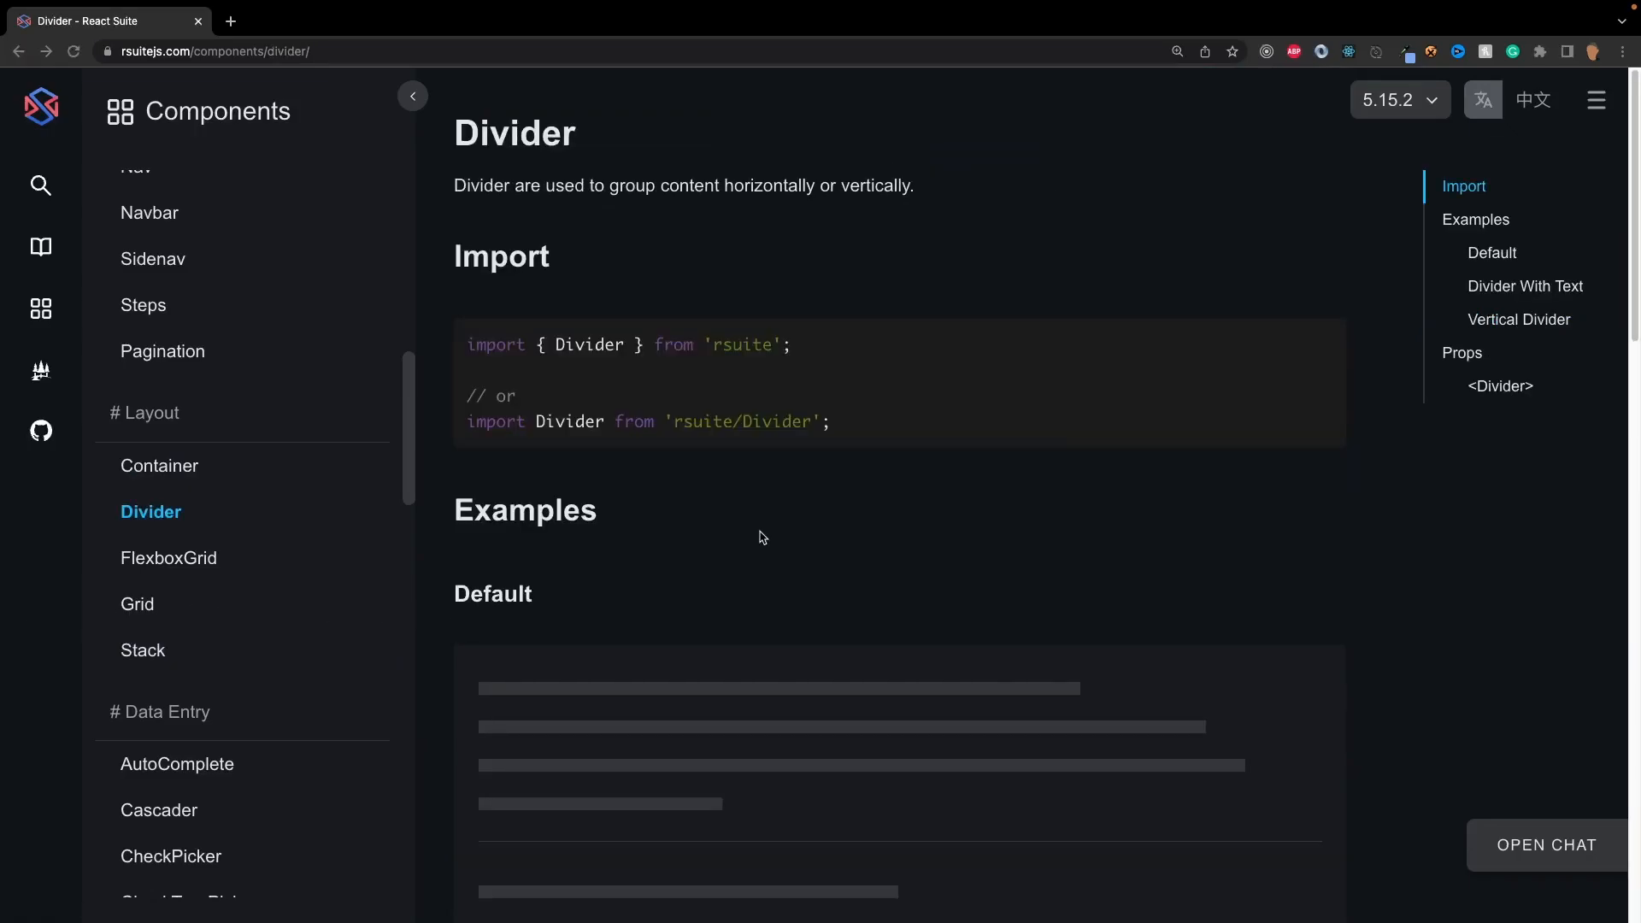
Scroll the Divider page through the Default and Vertical examples to the Props table.
{"action": "scroll", "scroll_direction": "down", "scroll_amount": 3}
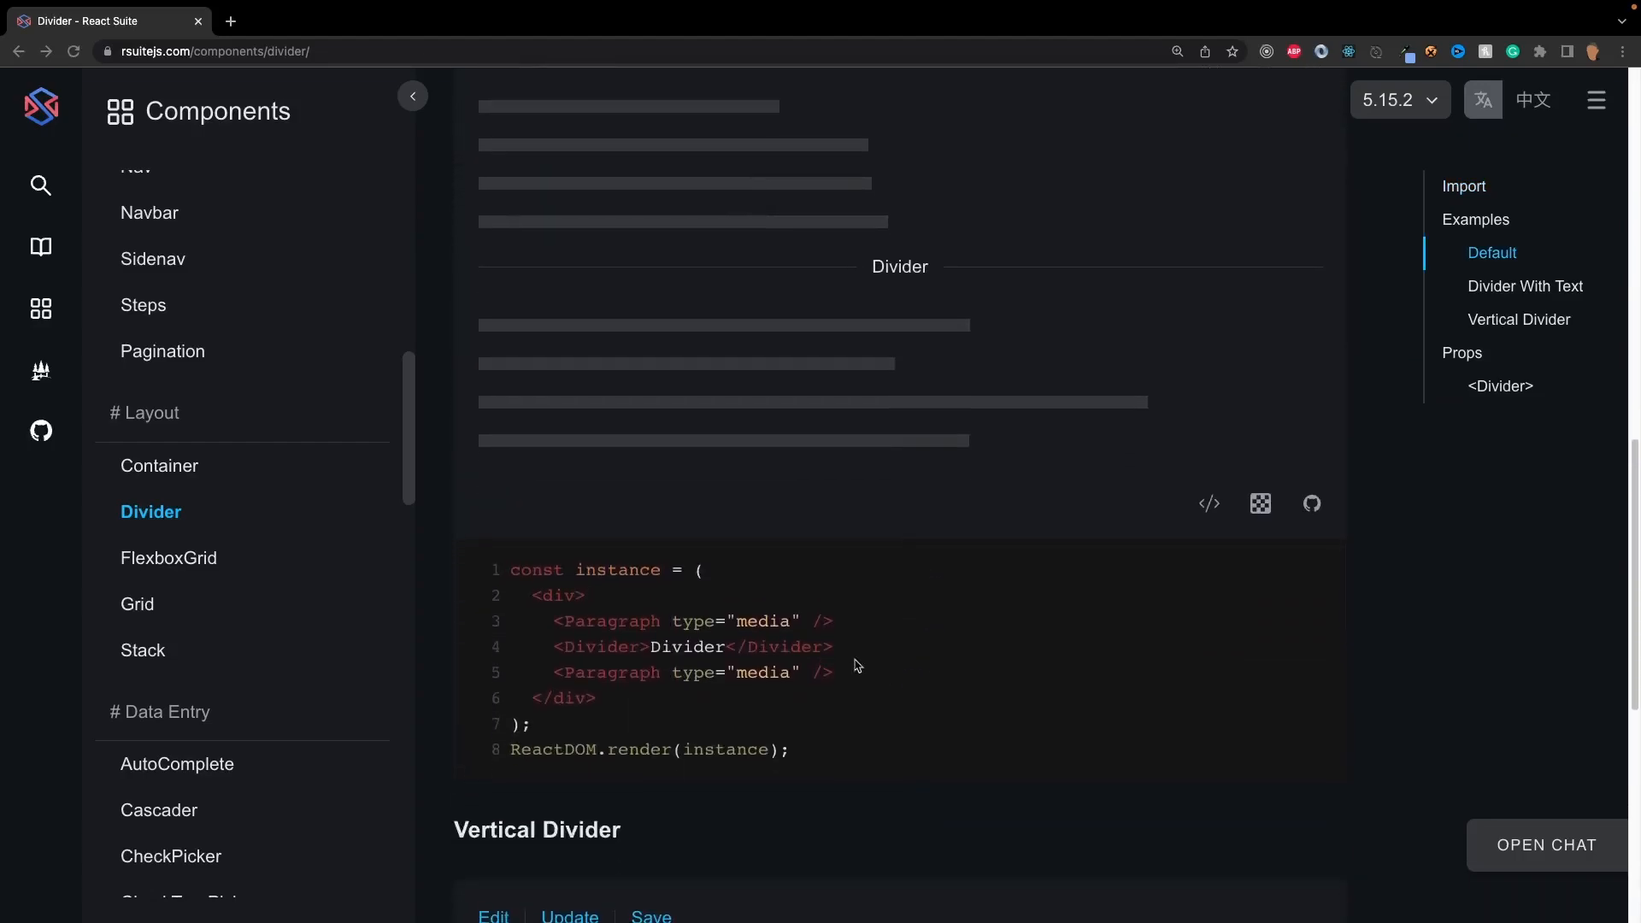
{"action": "scroll", "scroll_direction": "down", "scroll_amount": 3}
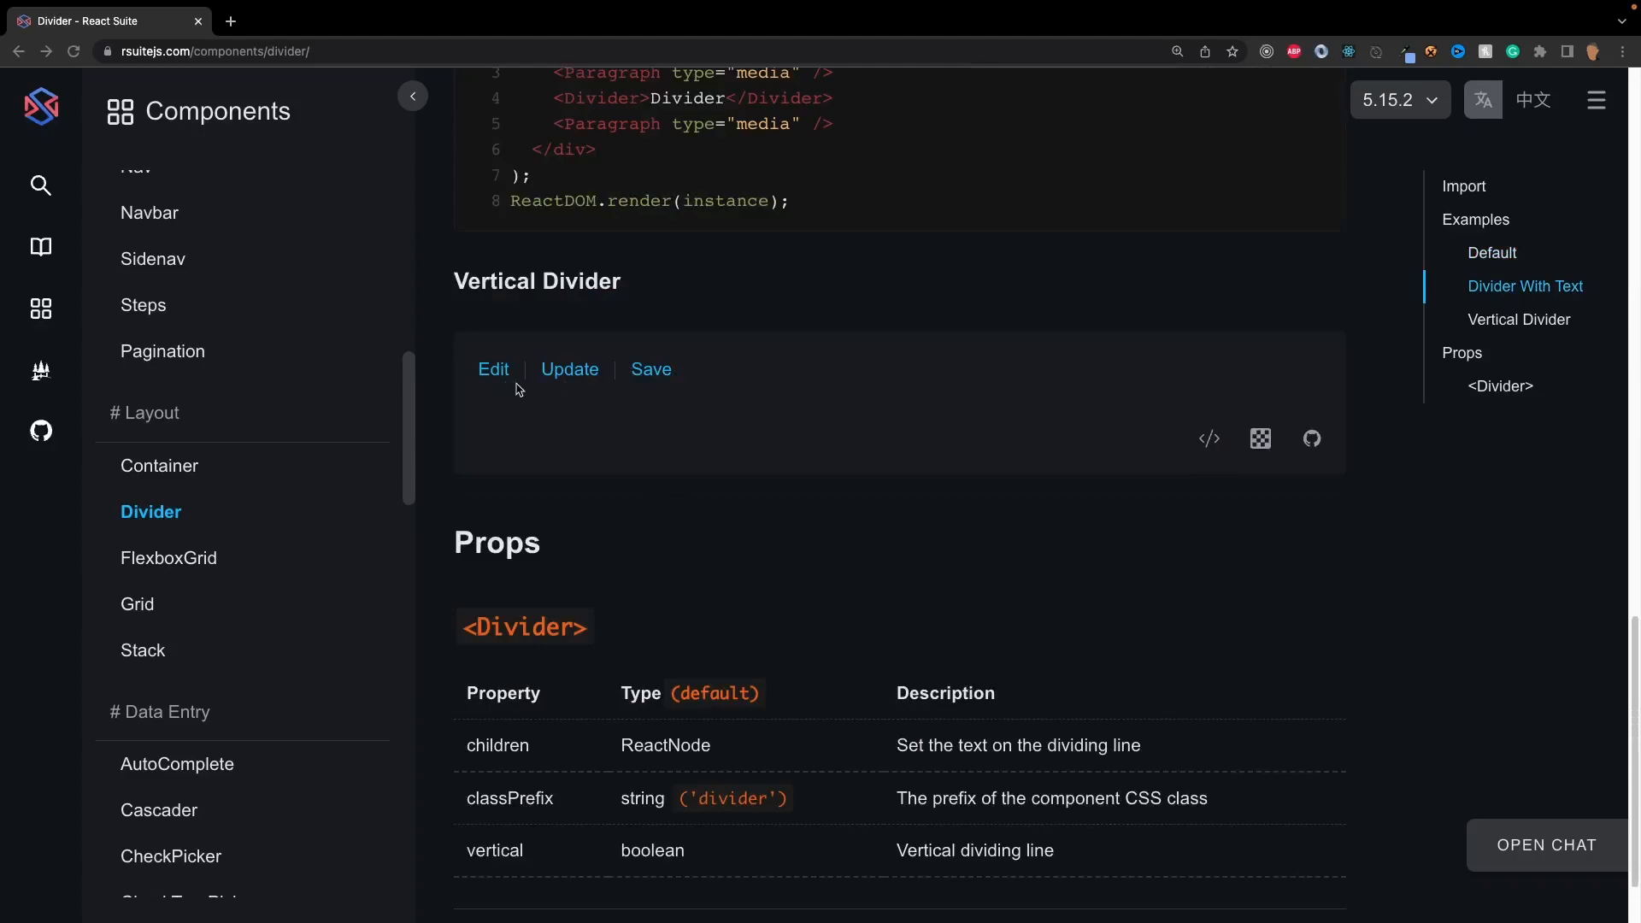
{"action": "mouse_move", "coordinate": [169, 557]}
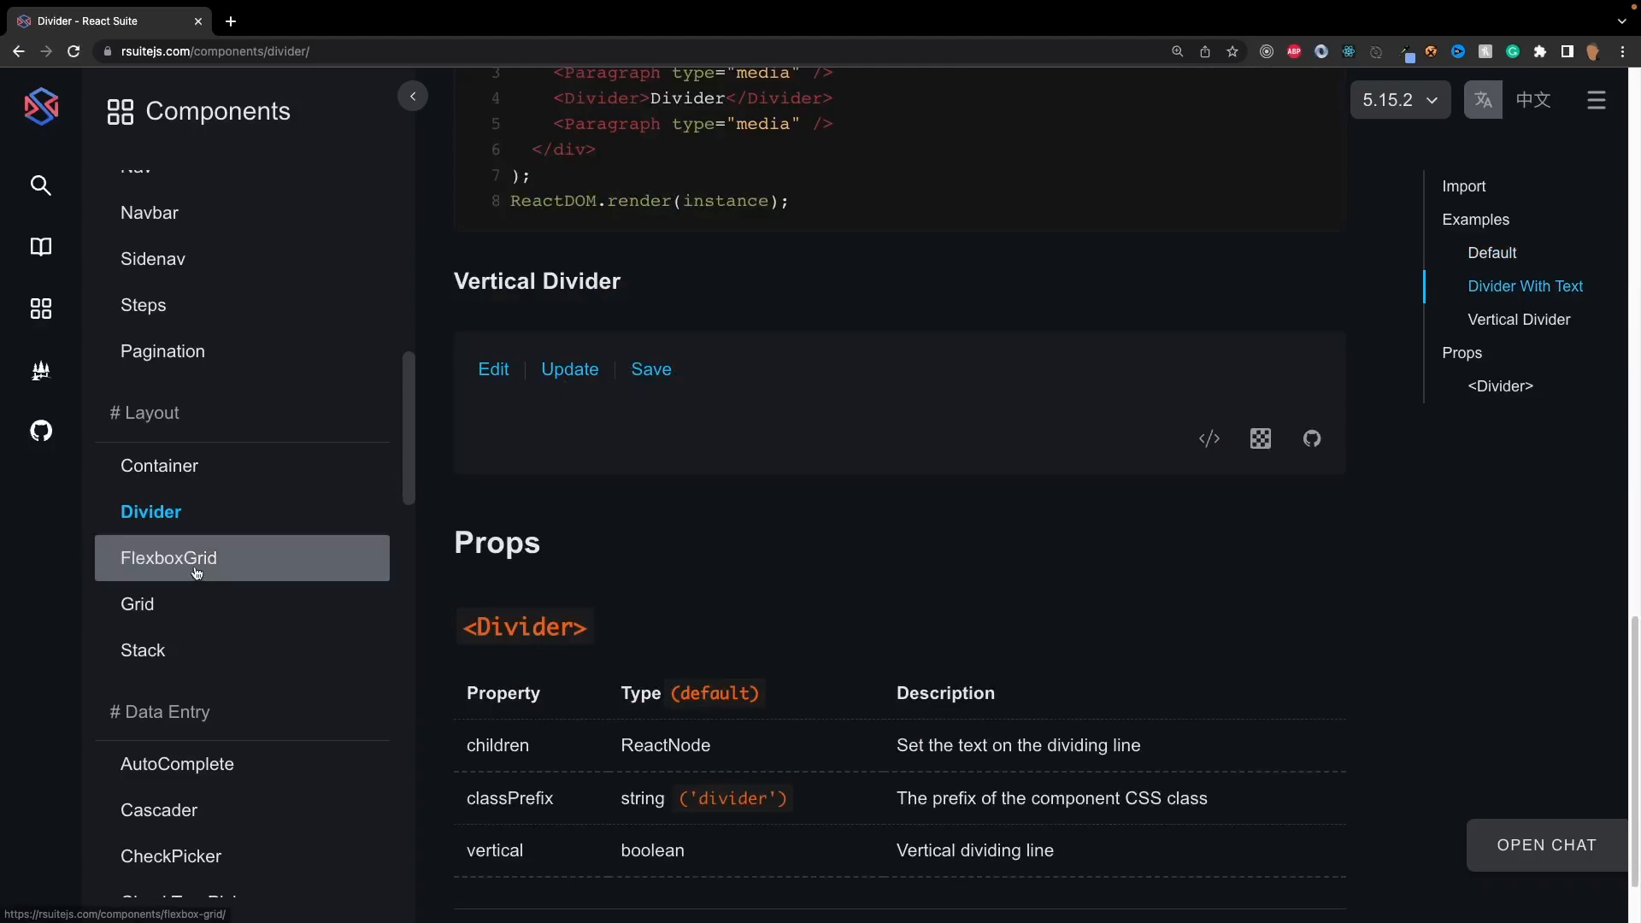
Open FlexboxGrid docs, expand the Layout example code, and scroll to the Alignment example.
{"action": "left_click", "coordinate": [171, 557]}
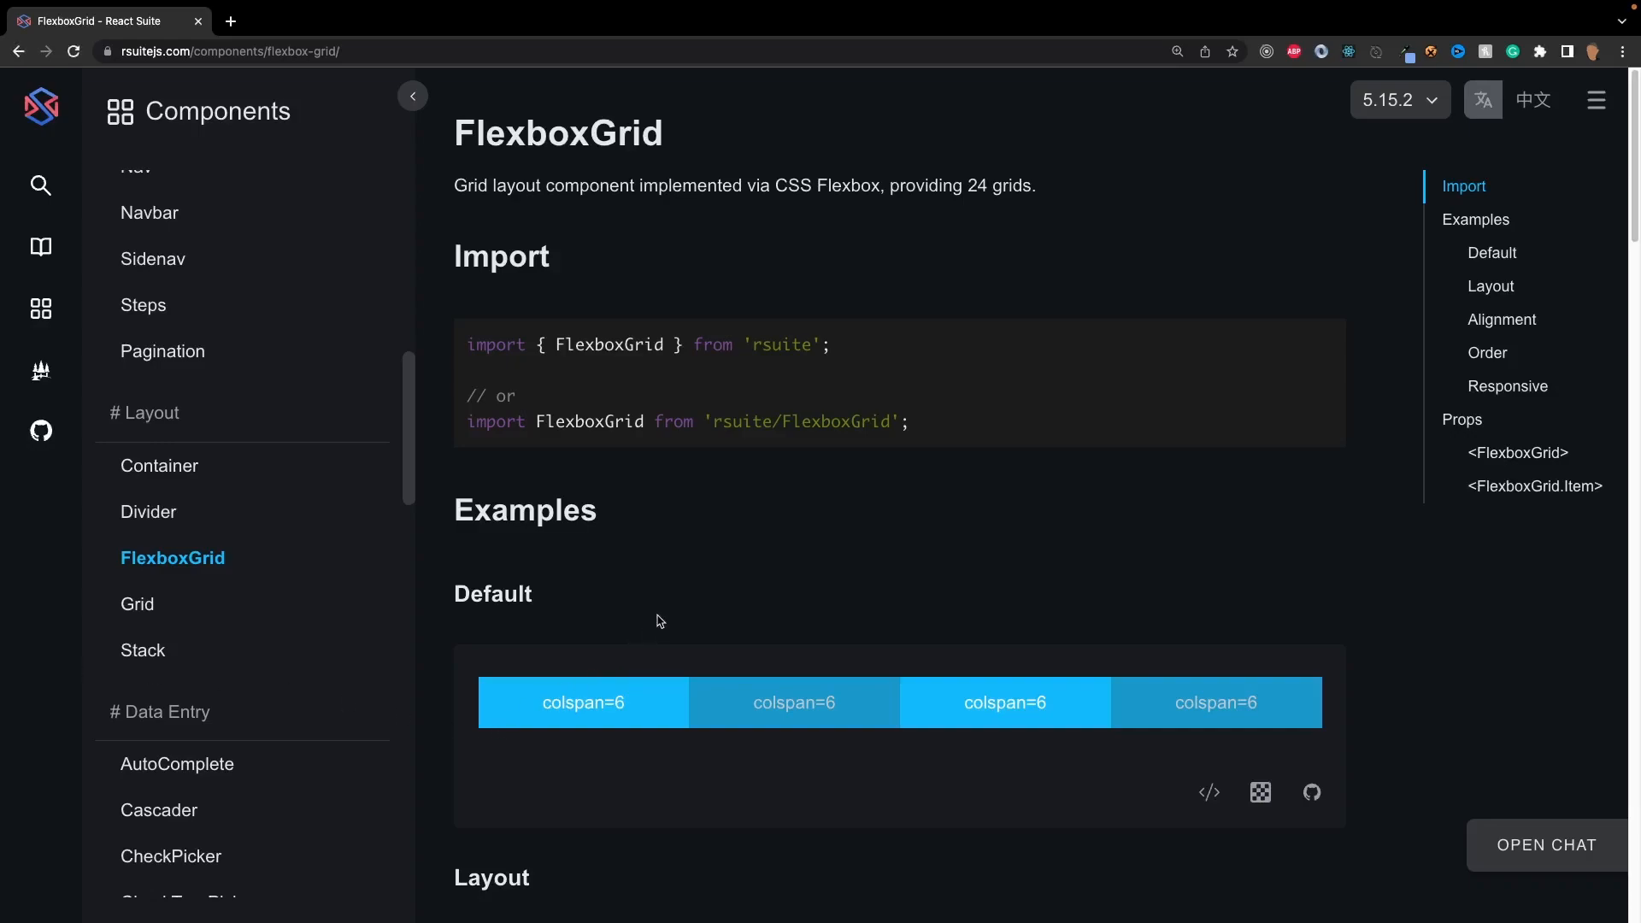
{"action": "scroll", "scroll_direction": "down", "scroll_amount": 3}
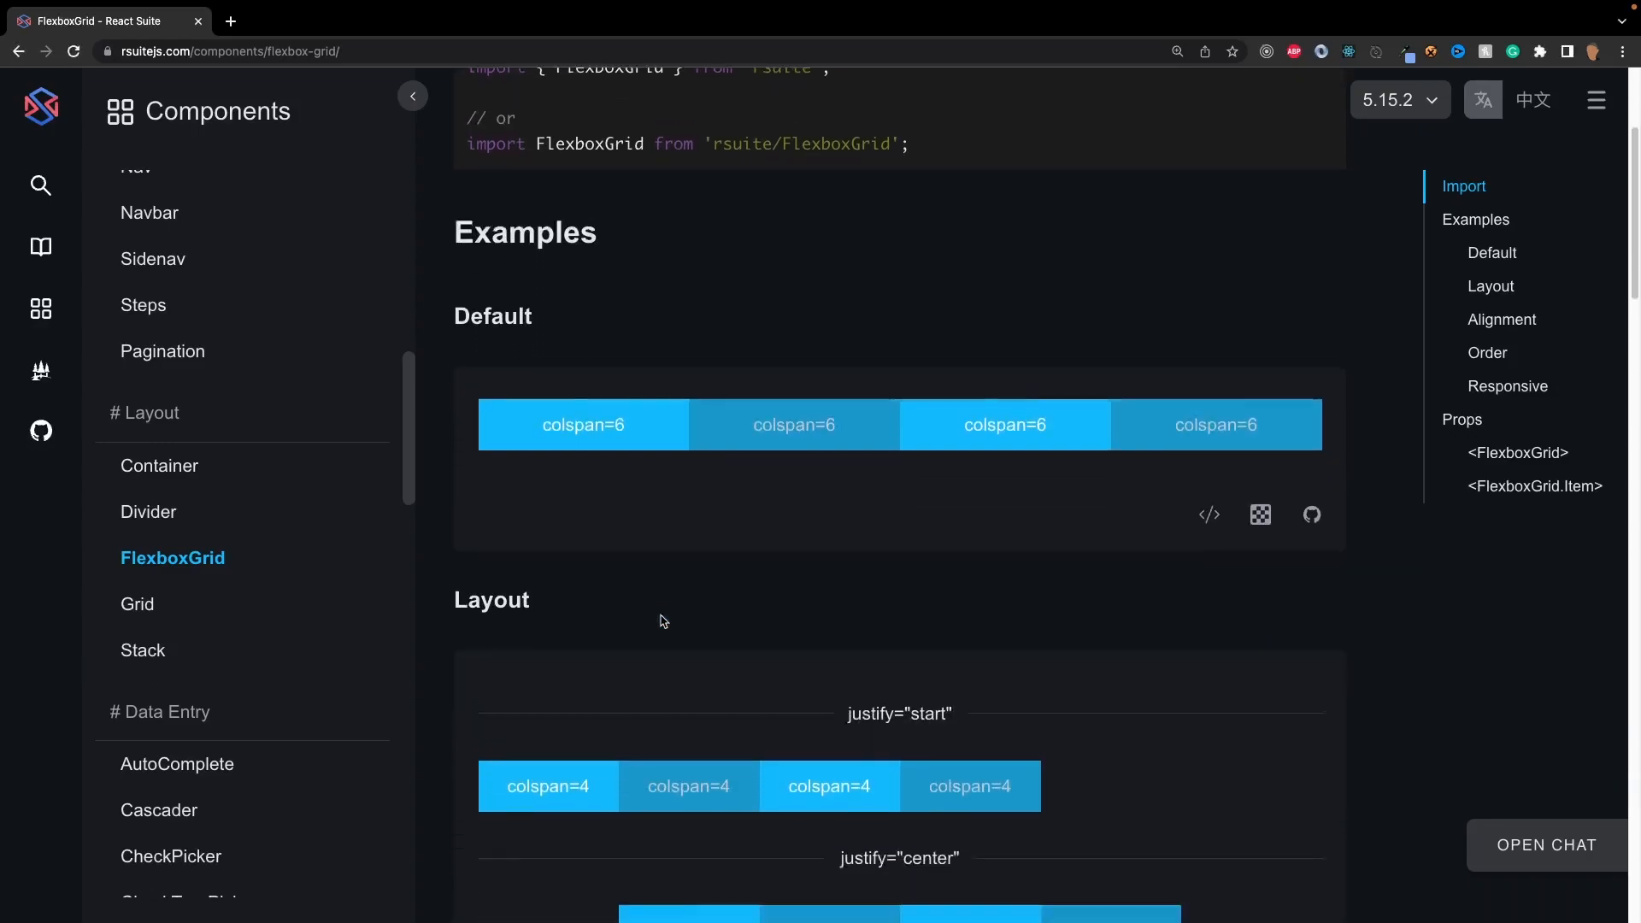
{"action": "scroll", "scroll_direction": "down", "scroll_amount": 3}
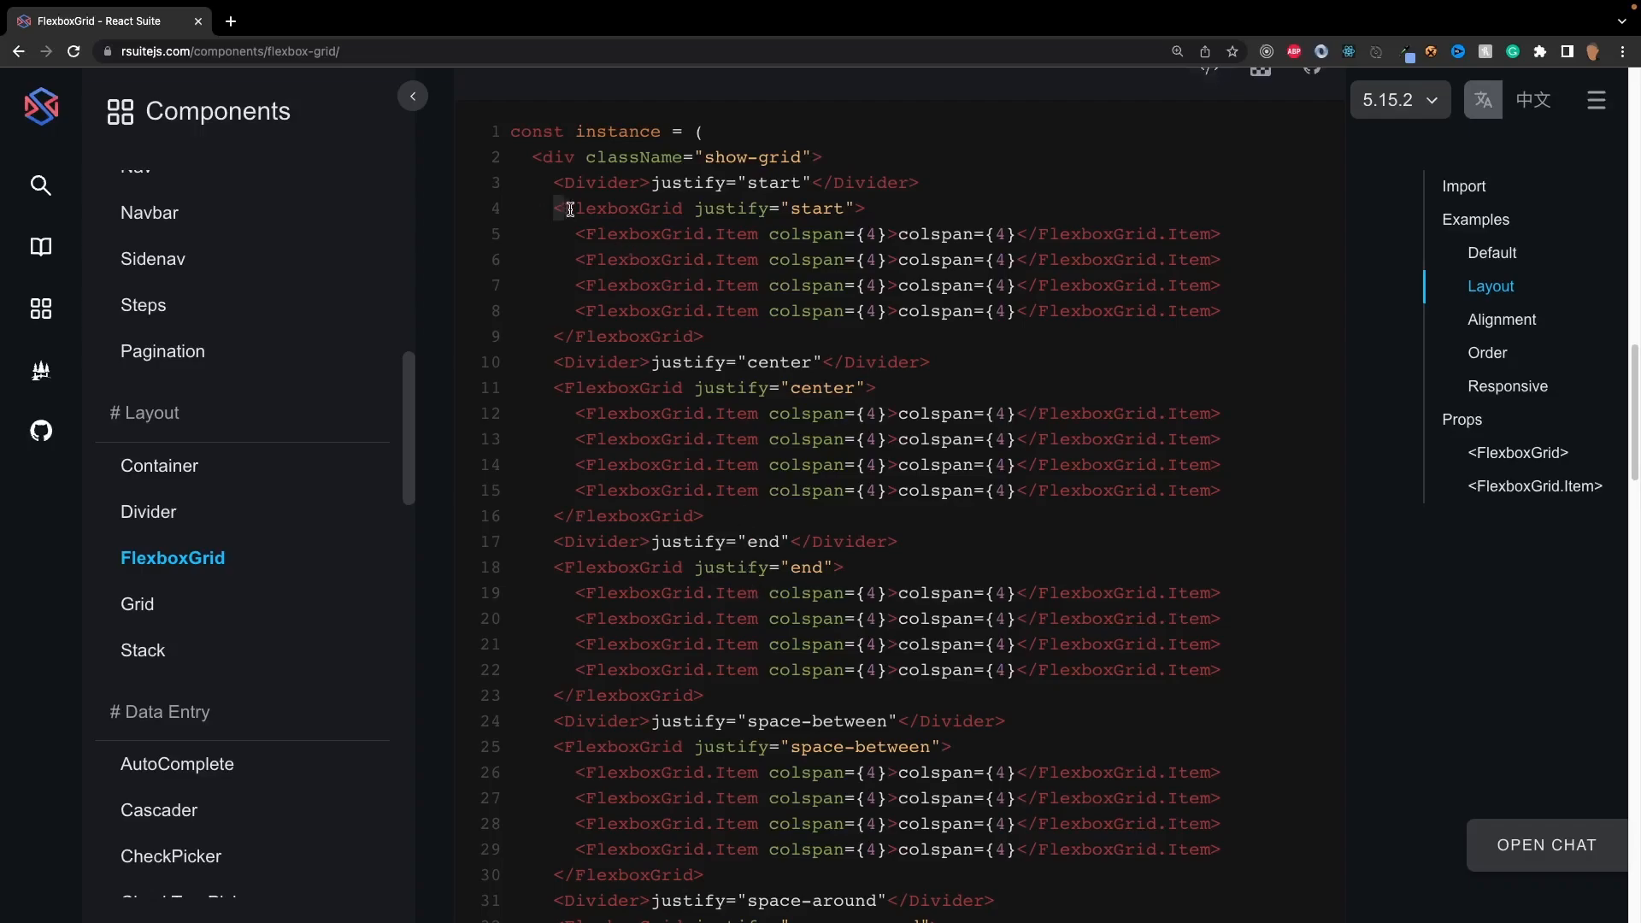
{"action": "double_click", "coordinate": [619, 209]}
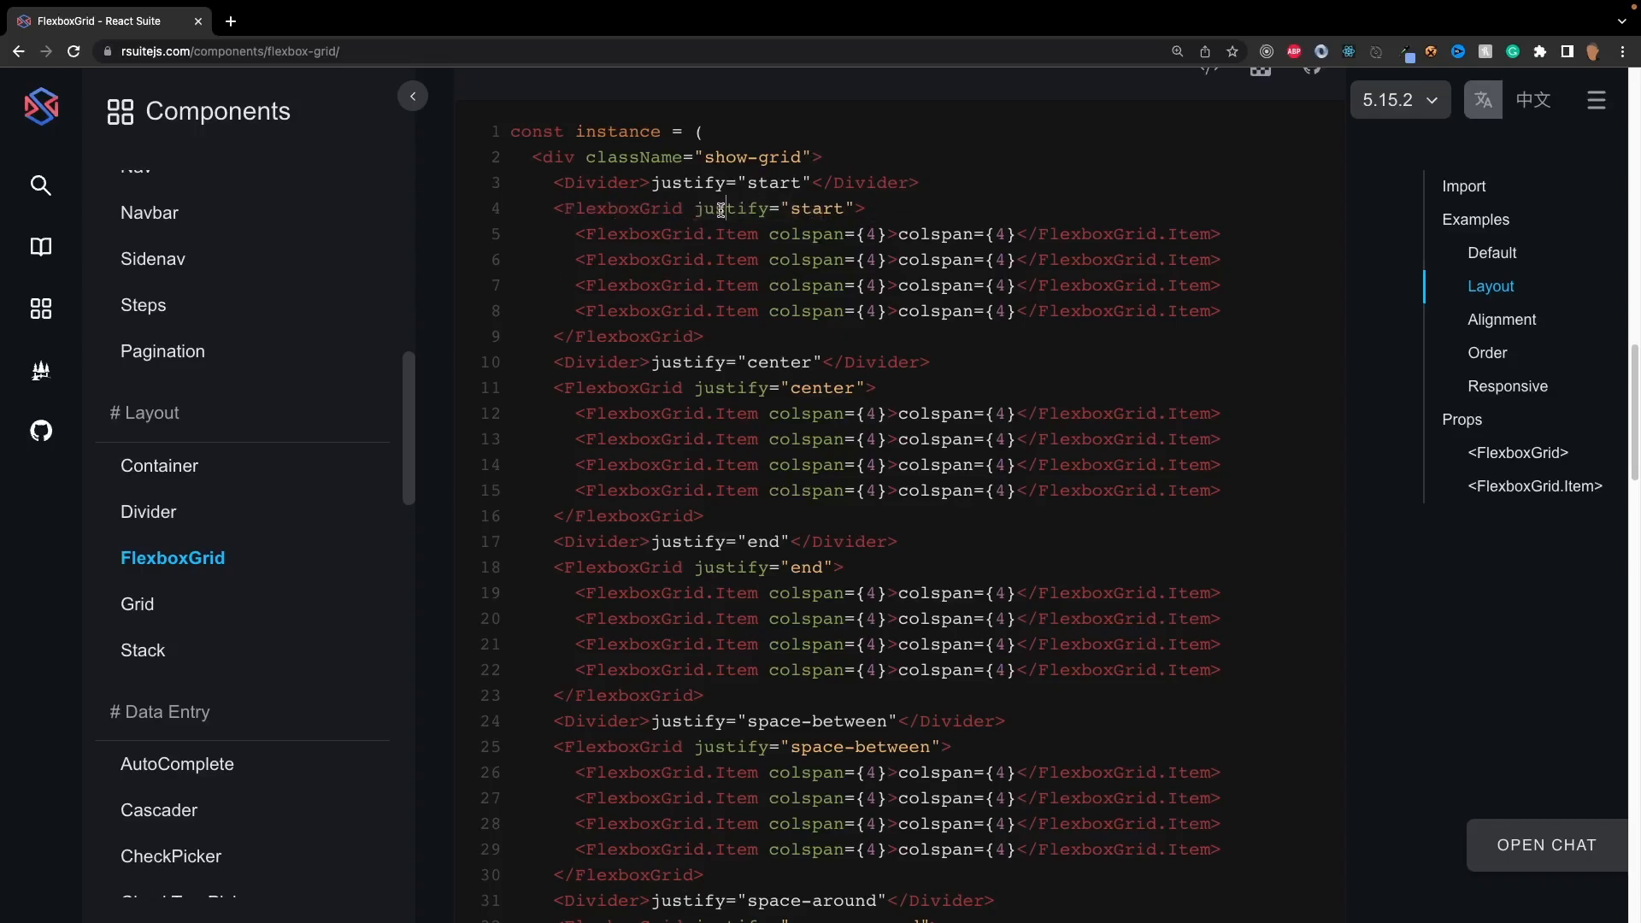
{"action": "scroll", "scroll_direction": "down", "scroll_amount": 3}
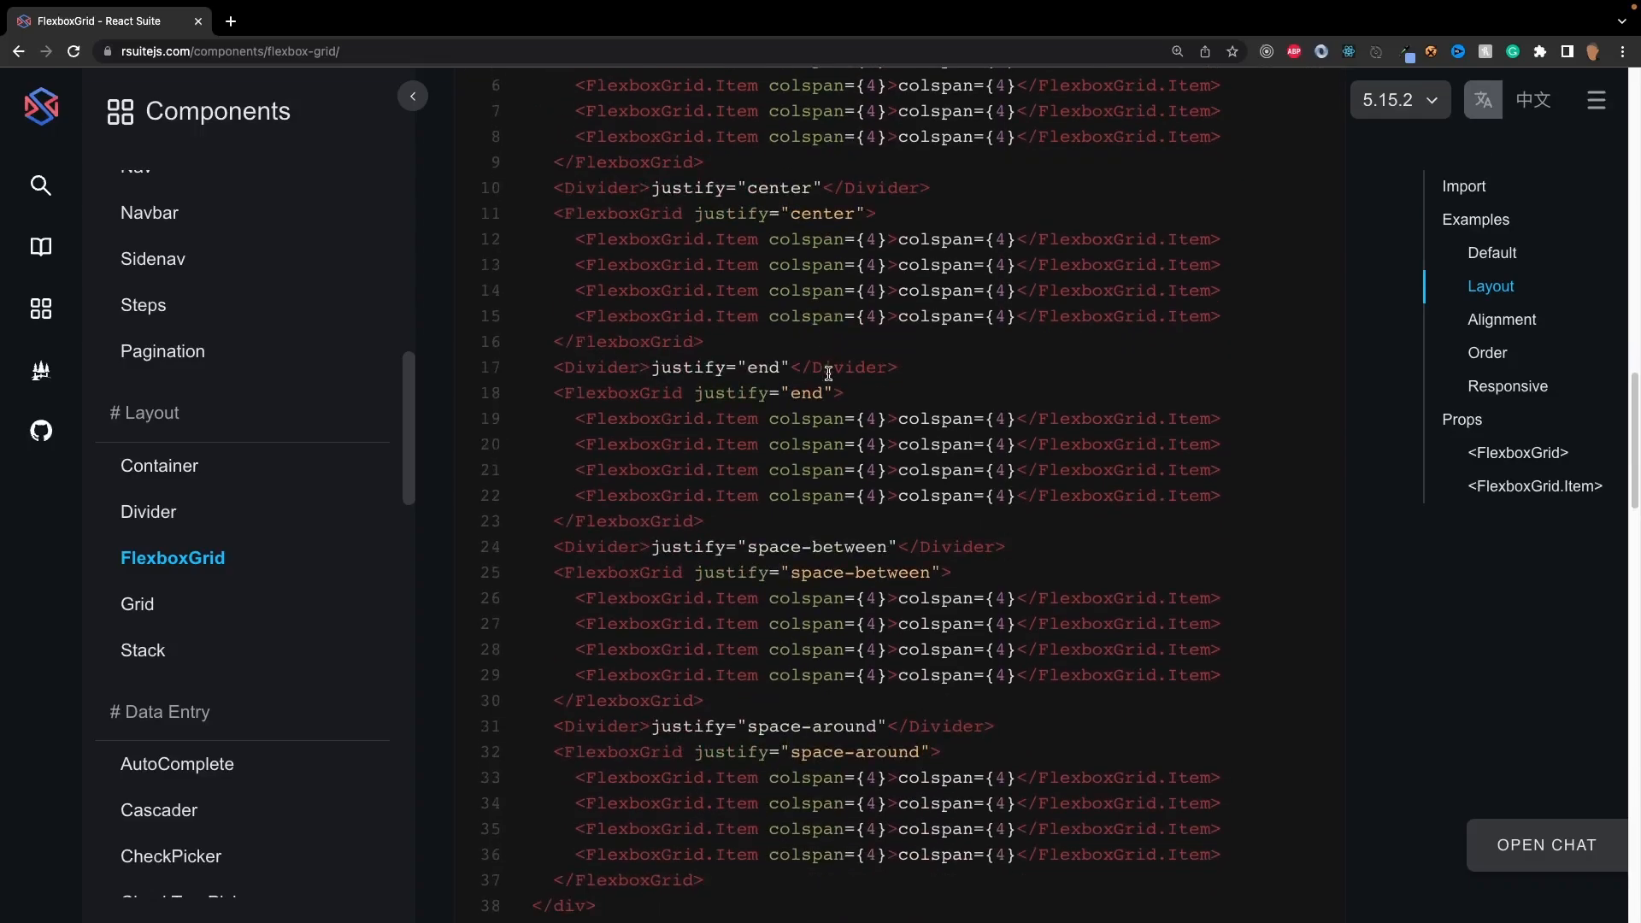
{"action": "mouse_move", "coordinate": [828, 616]}
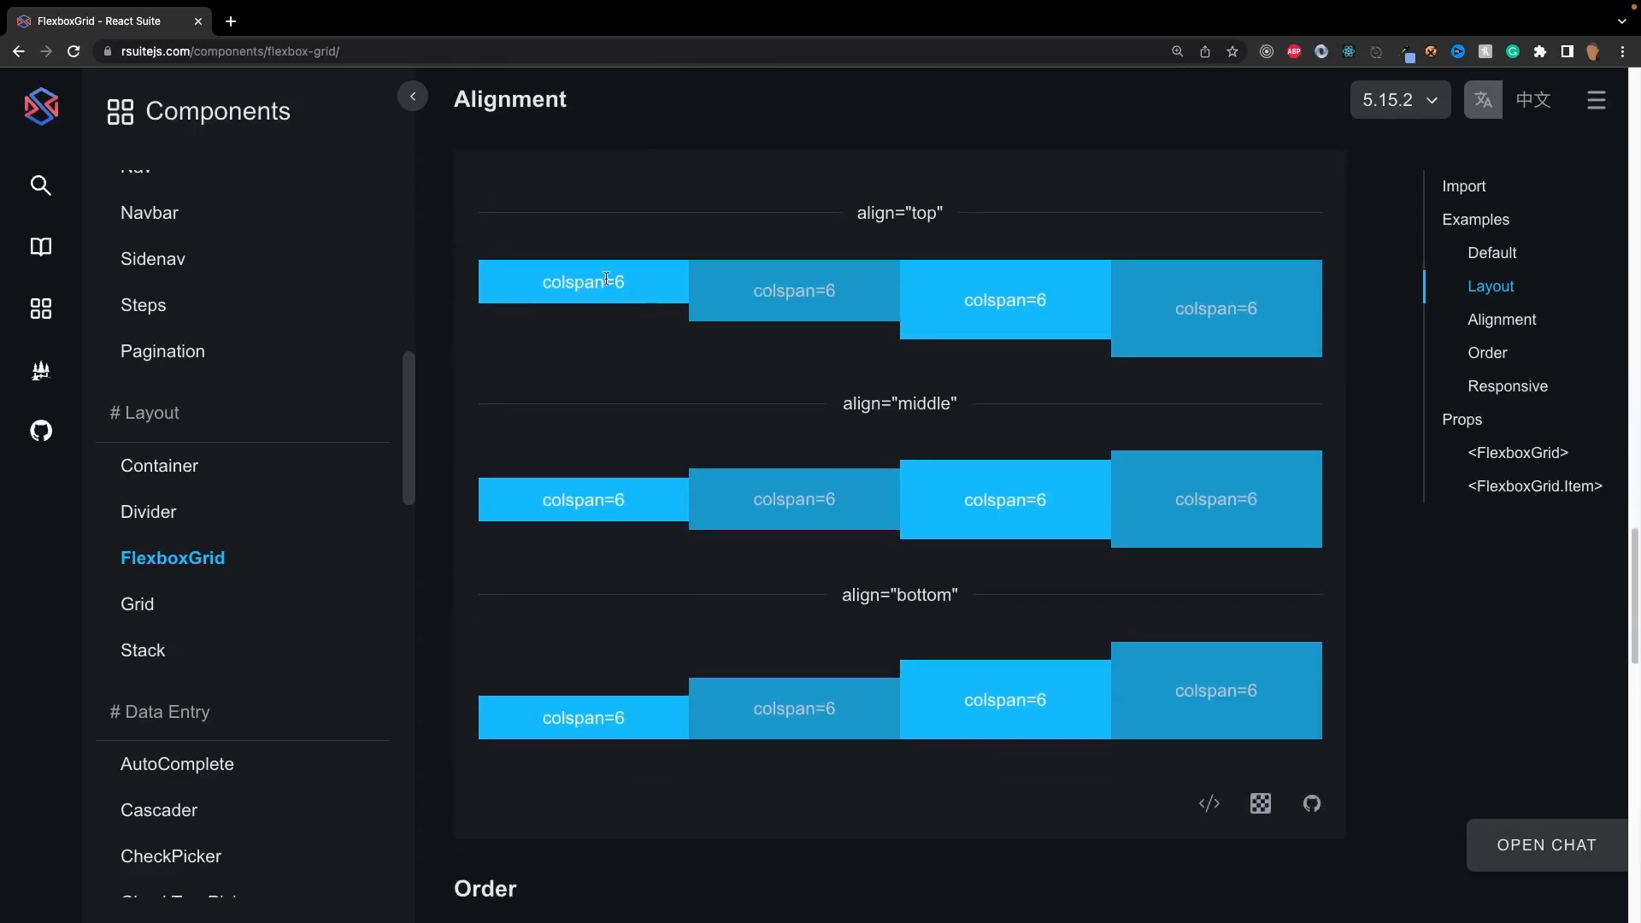
Scroll to the Responsive example and narrow the viewport in DevTools device mode to stack its columns.
{"action": "scroll", "scroll_direction": "down", "scroll_amount": 3}
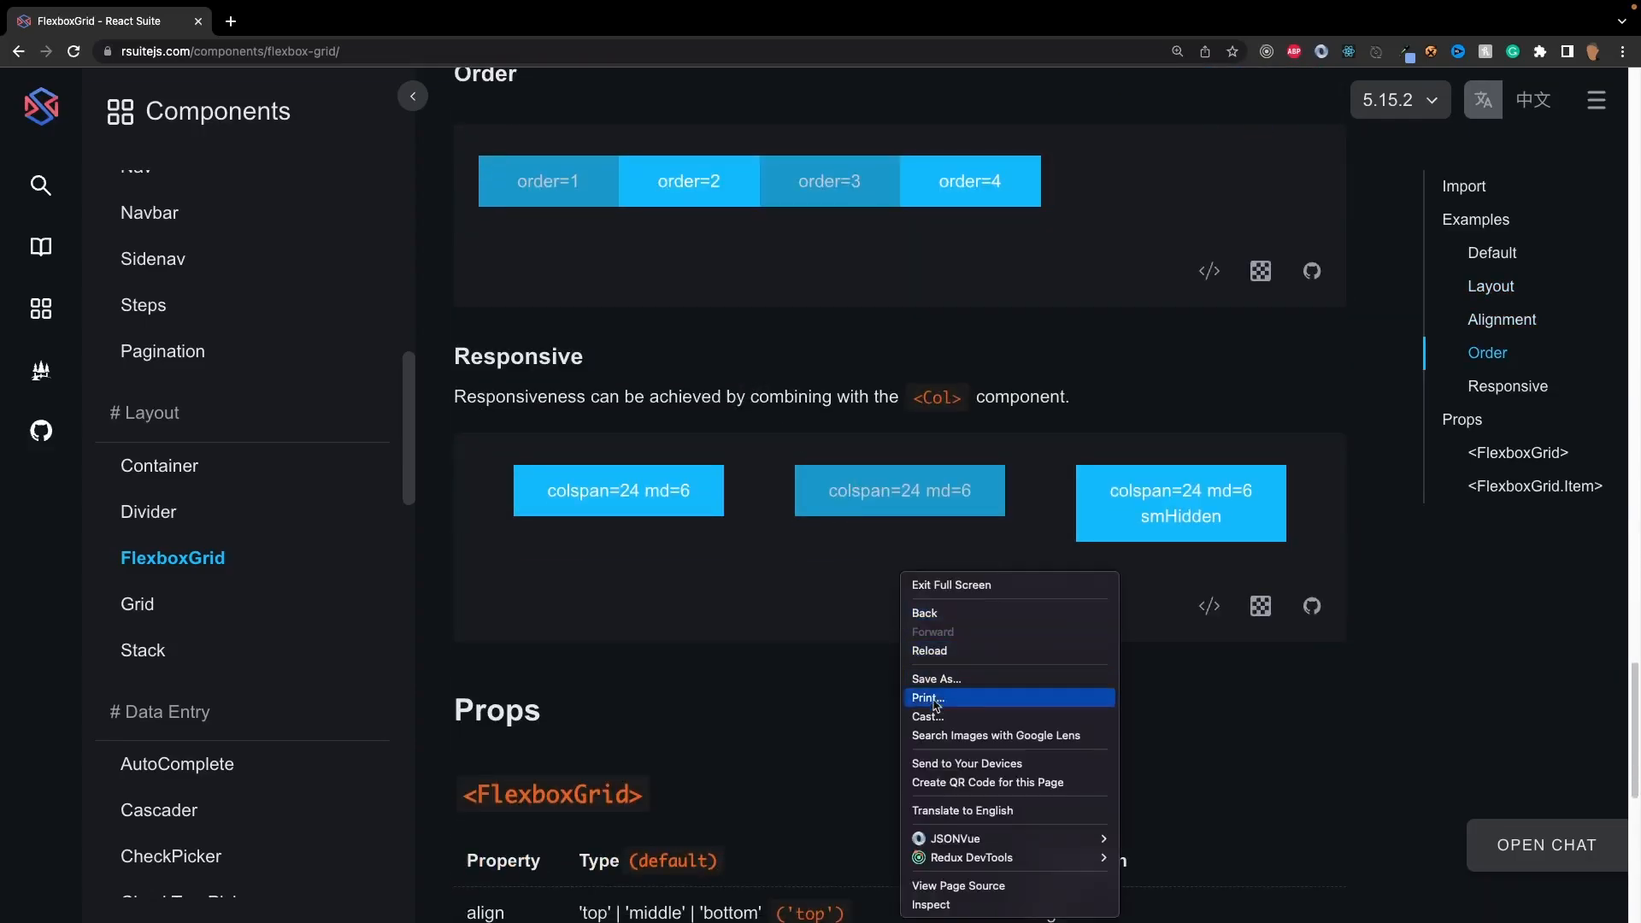
{"action": "left_click", "coordinate": [630, 677]}
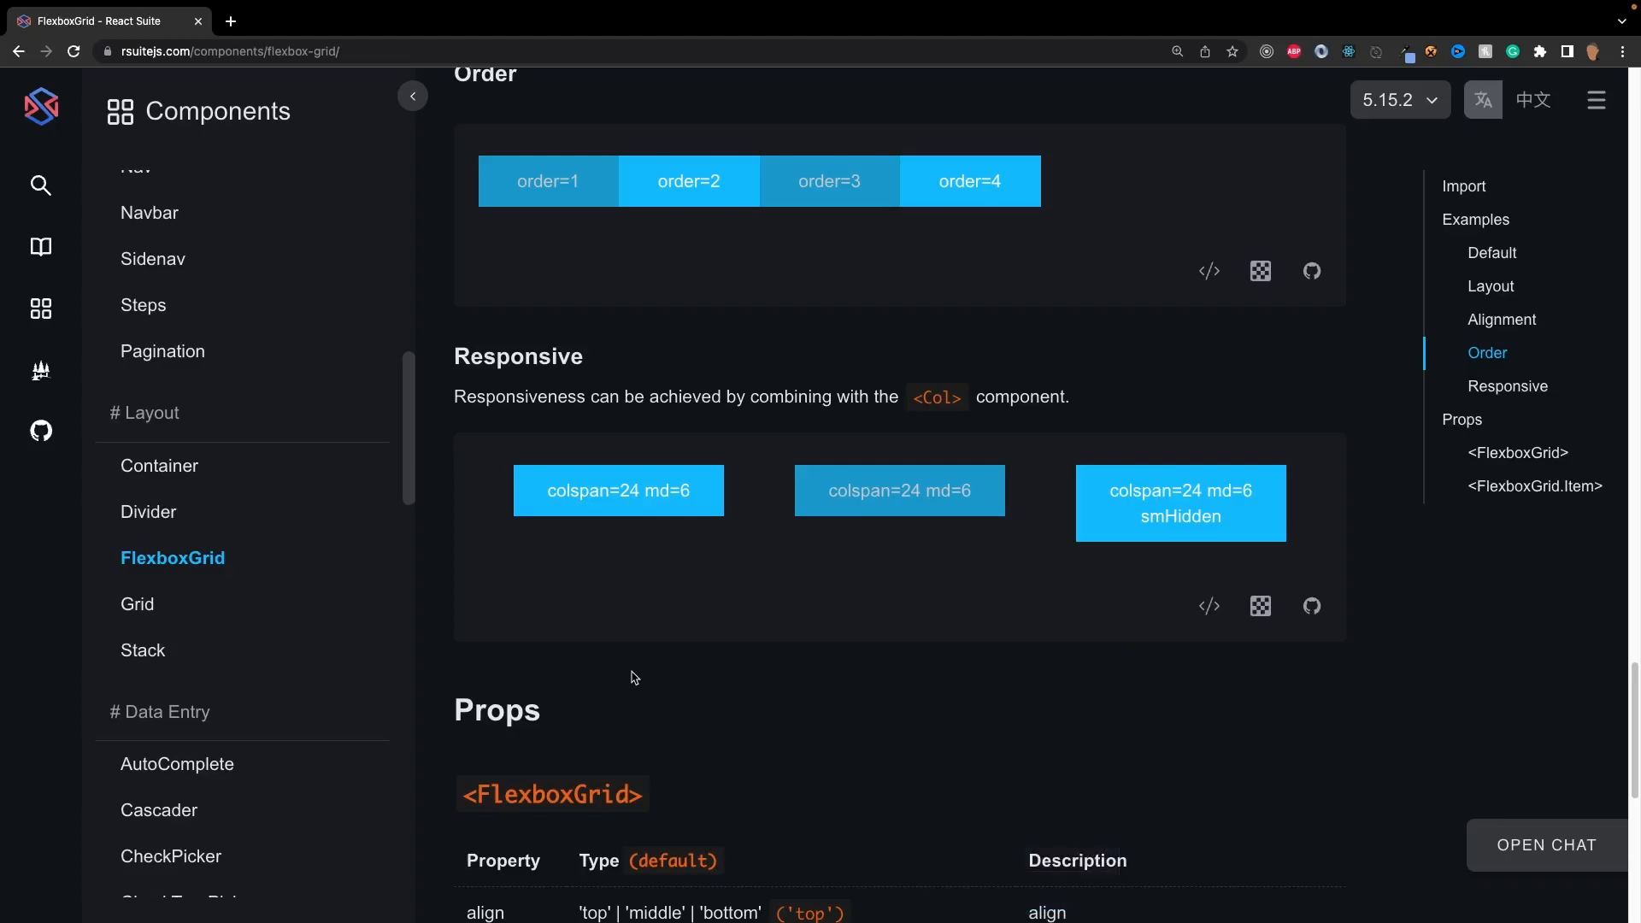
{"action": "key", "text": "F12"}
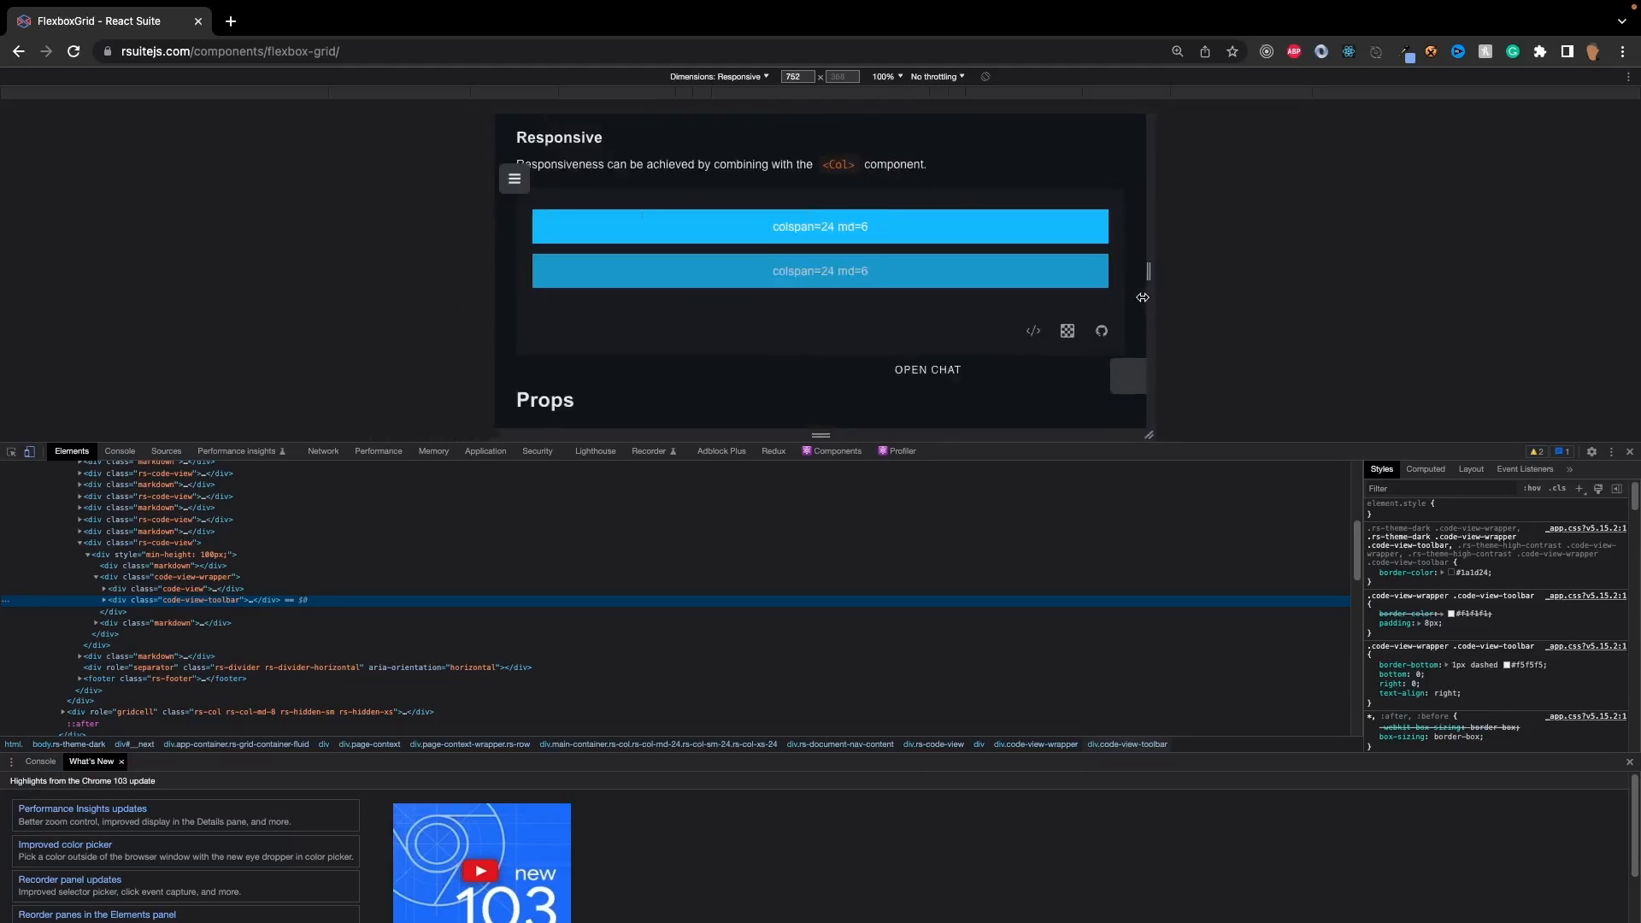
{"action": "left_click_drag", "start_coordinate": [1144, 298], "coordinate": [1000, 301]}
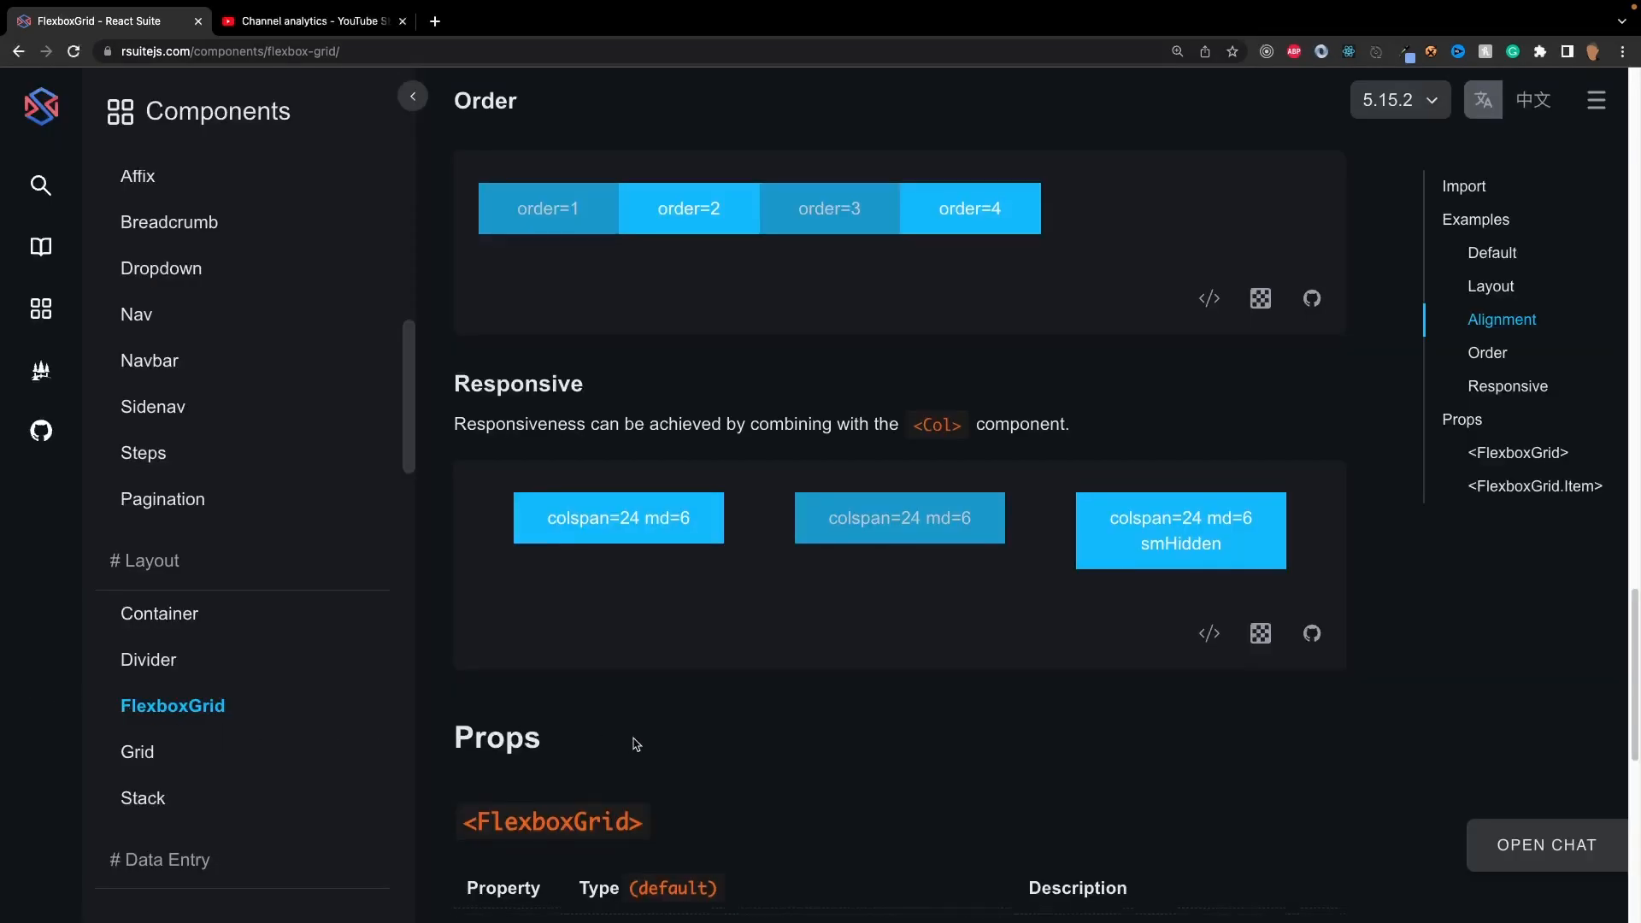
Review the FlexboxGrid props, then open the Container layout page listing Header, Content, Footer imports.
{"action": "scroll", "scroll_direction": "down", "scroll_amount": 3}
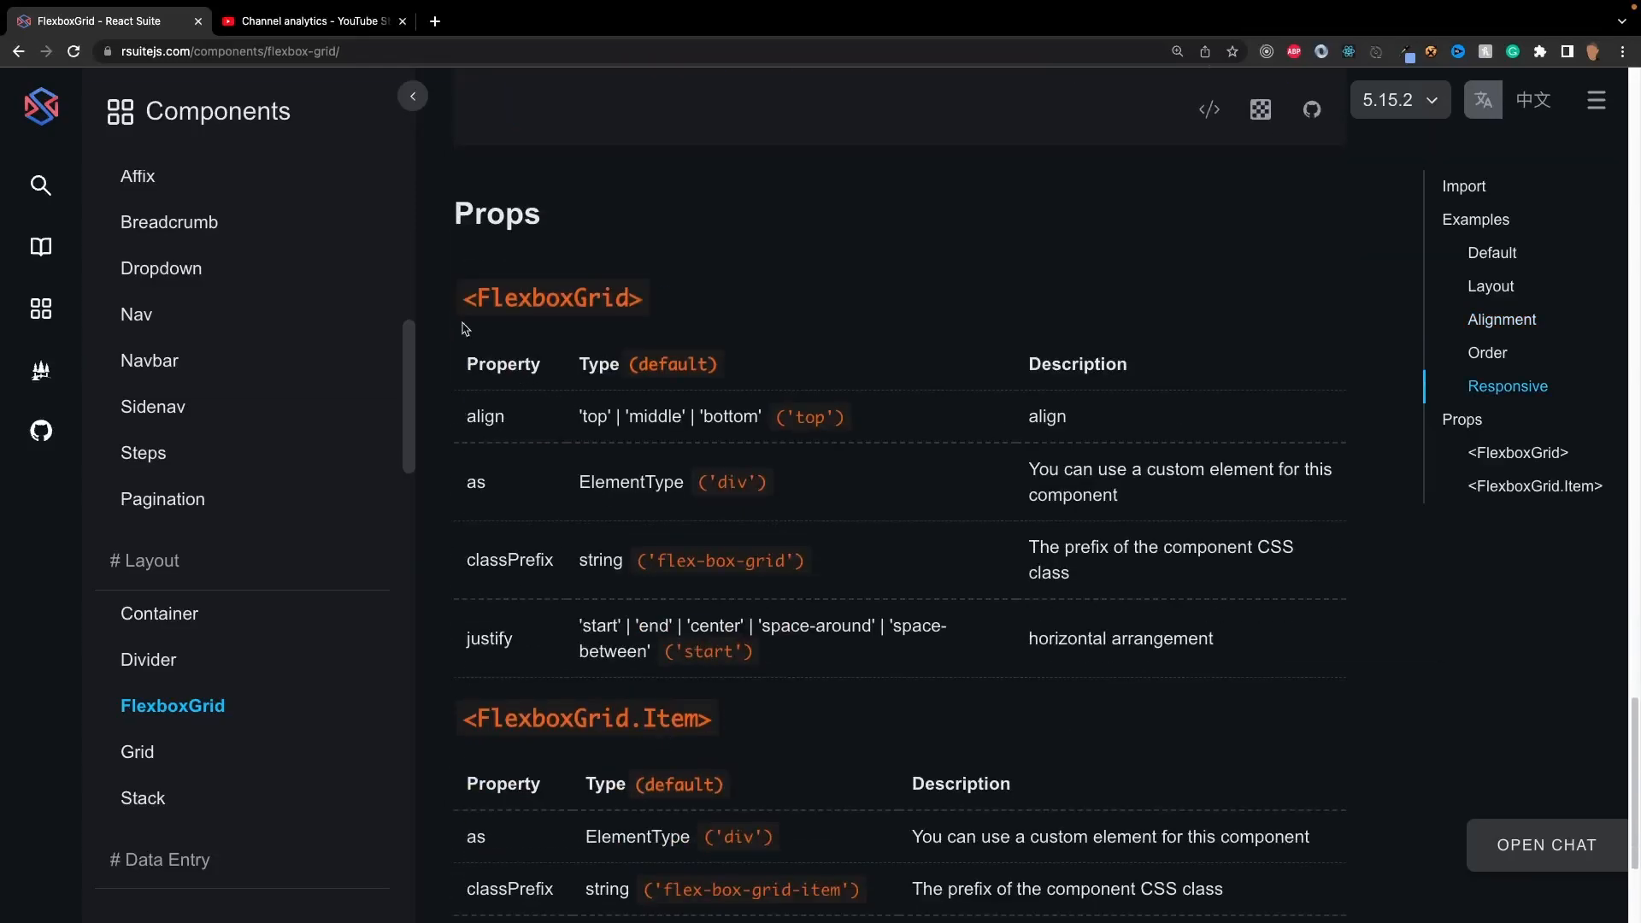
{"action": "scroll", "scroll_direction": "down", "scroll_amount": 3}
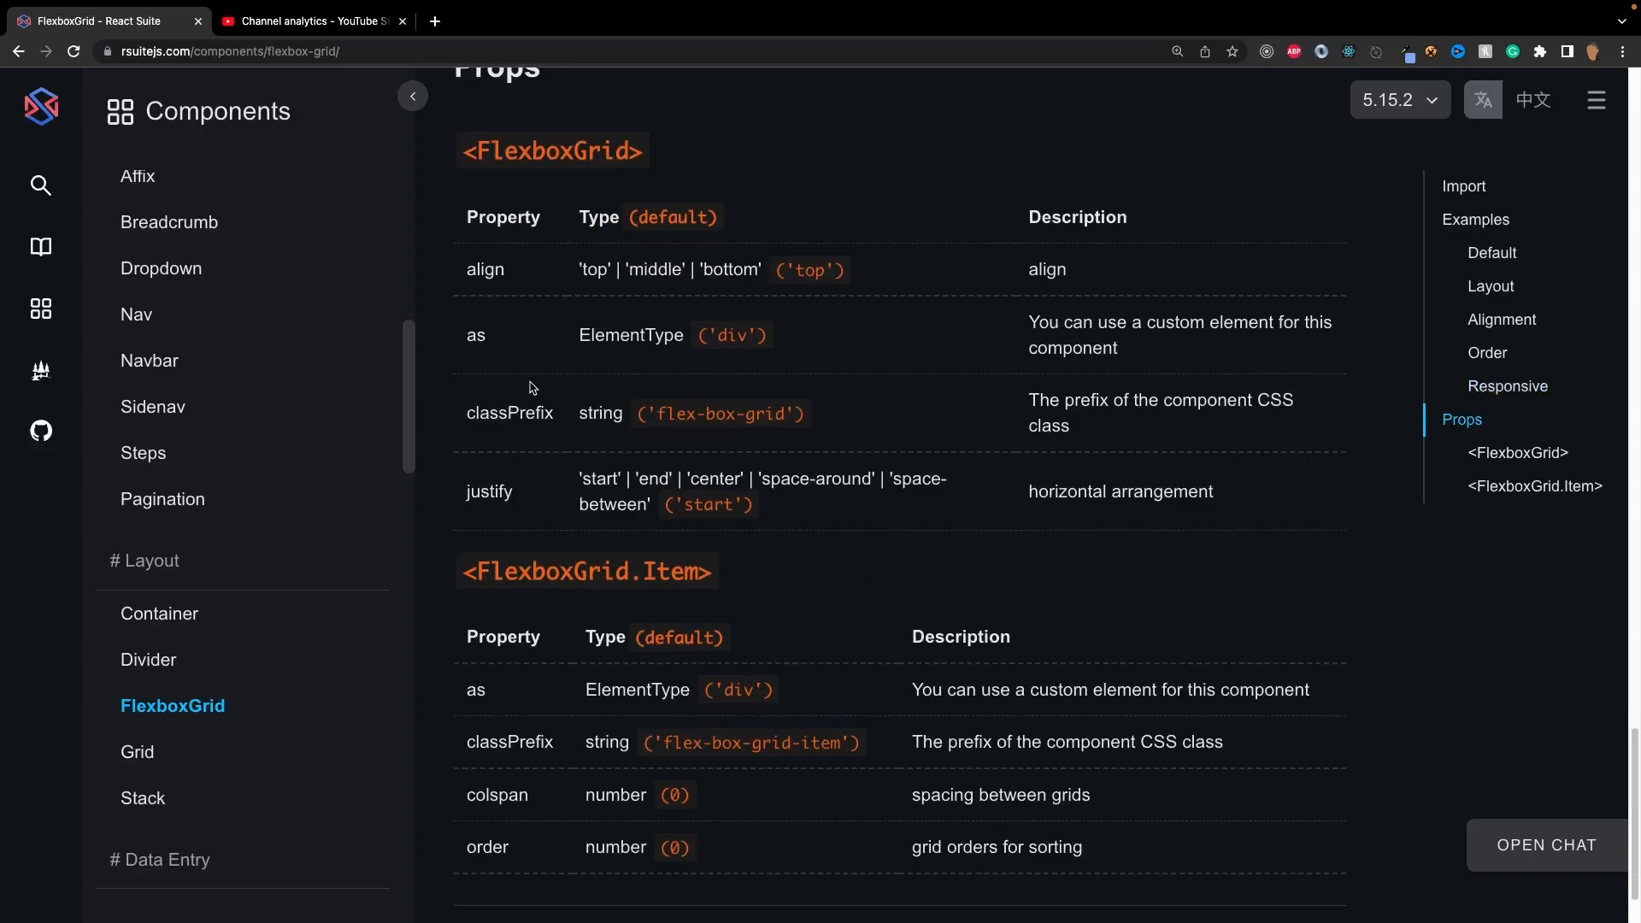
{"action": "mouse_move", "coordinate": [162, 652]}
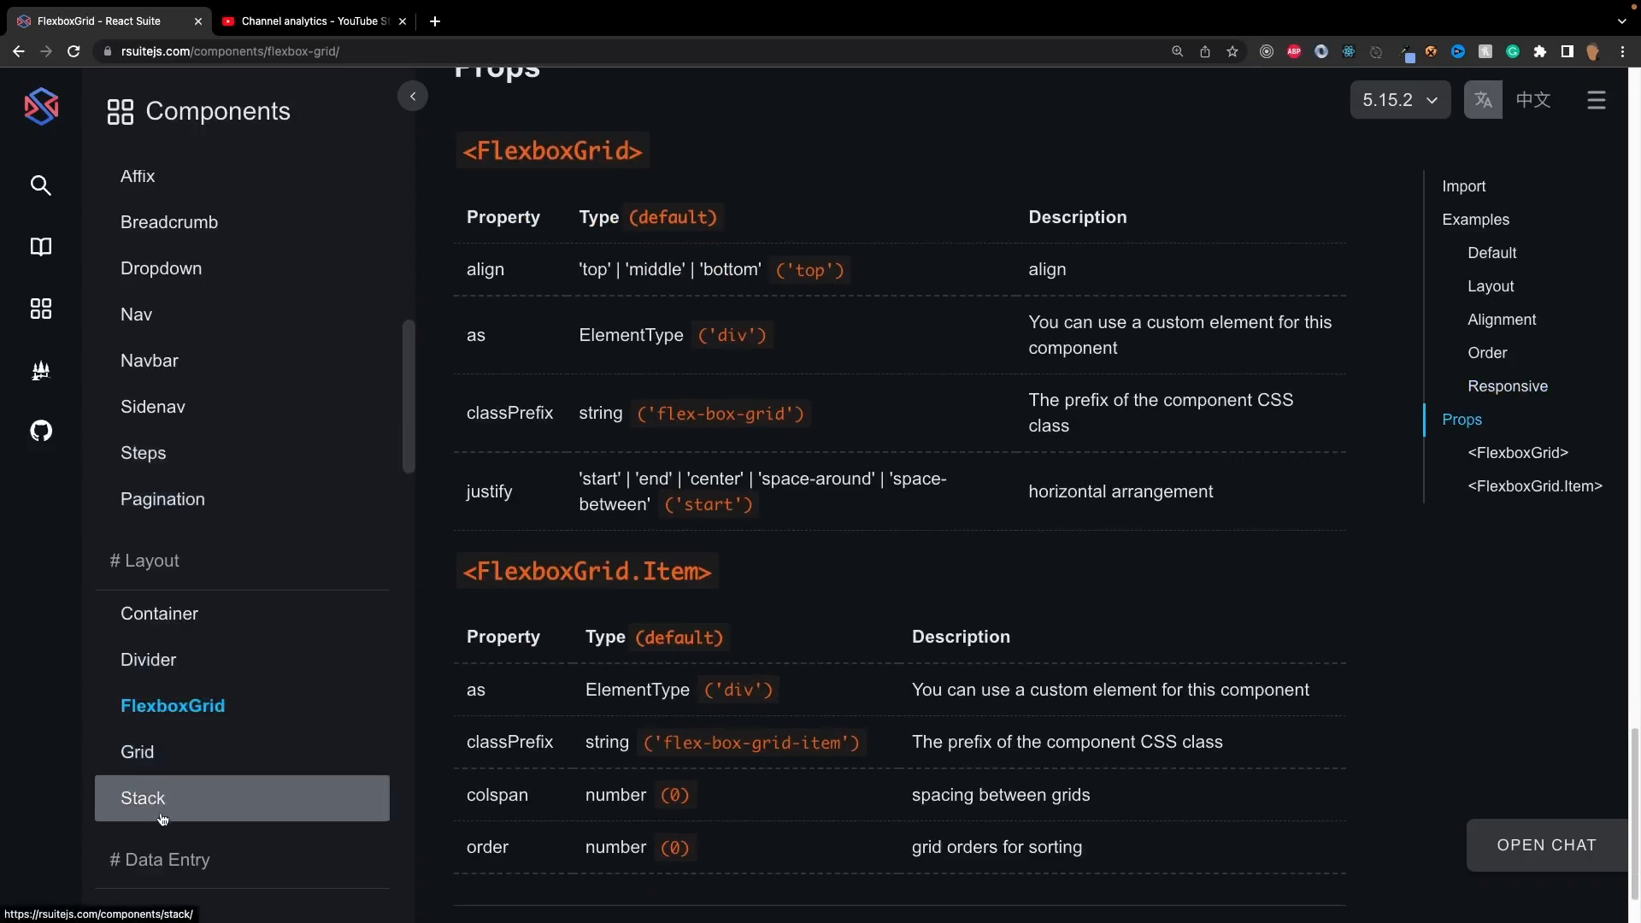
{"action": "mouse_move", "coordinate": [241, 614]}
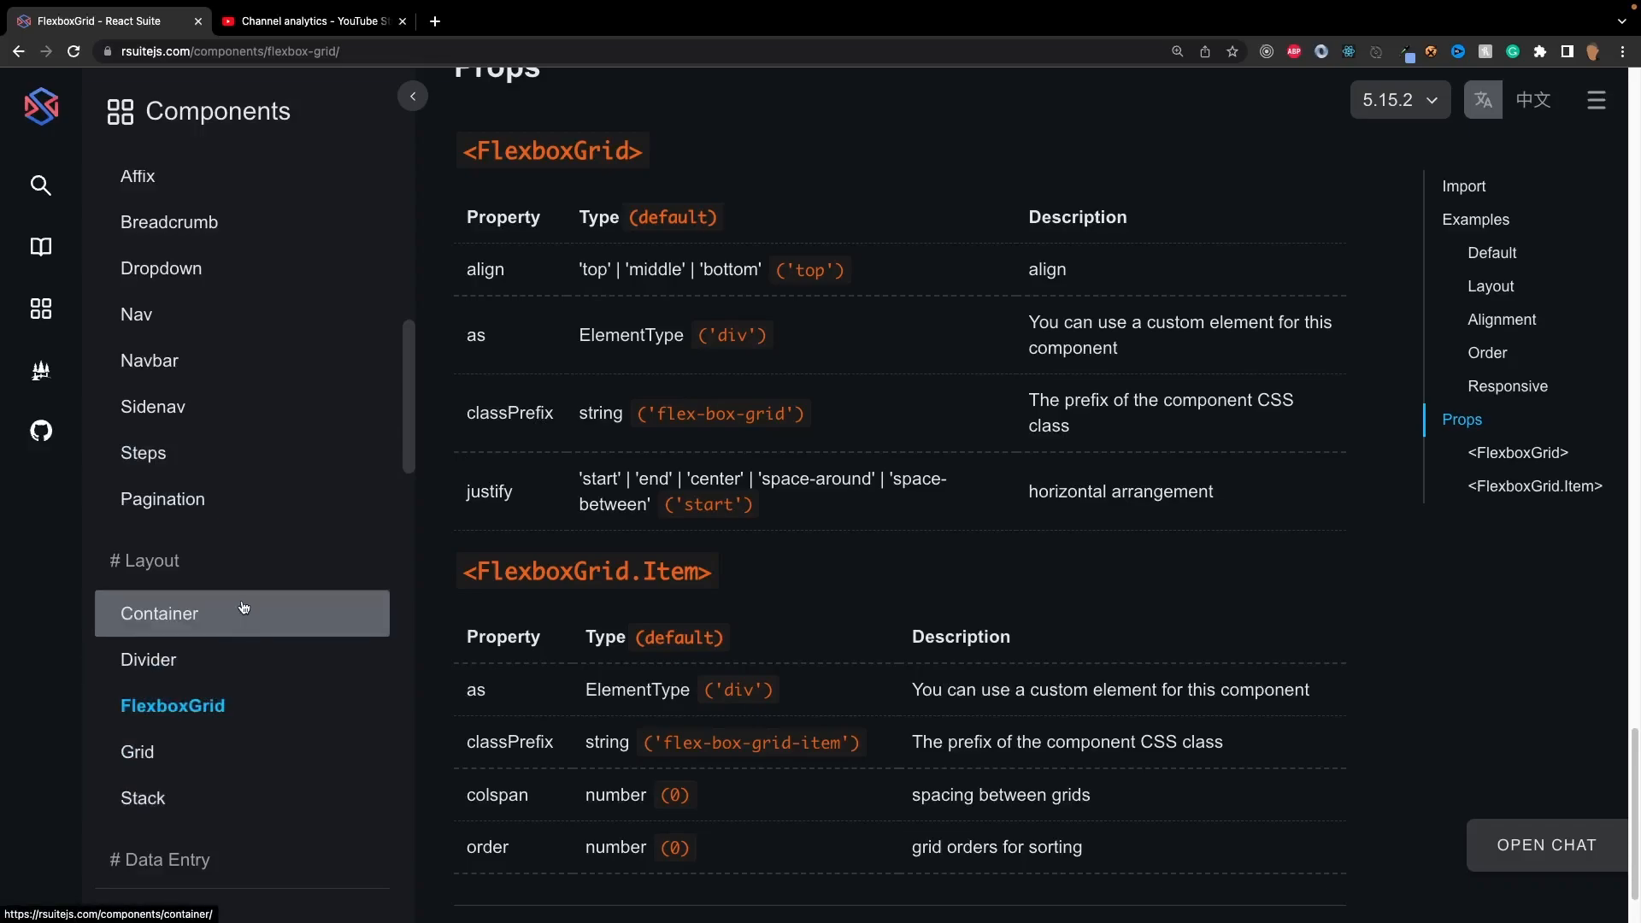
{"action": "mouse_move", "coordinate": [255, 617]}
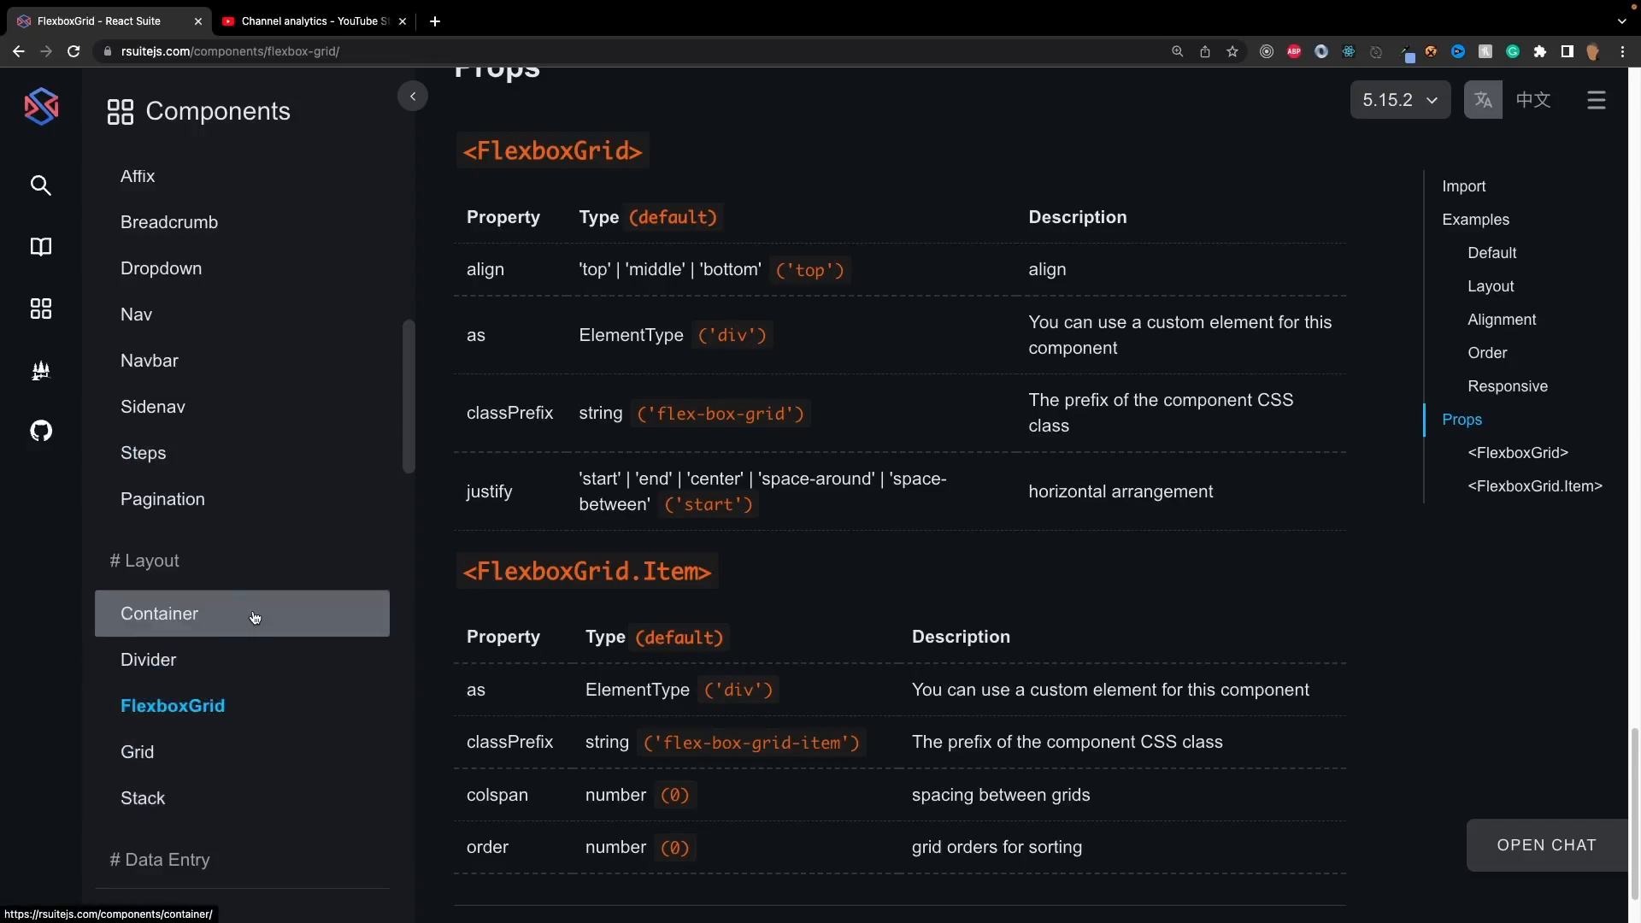
{"action": "left_click", "coordinate": [159, 614]}
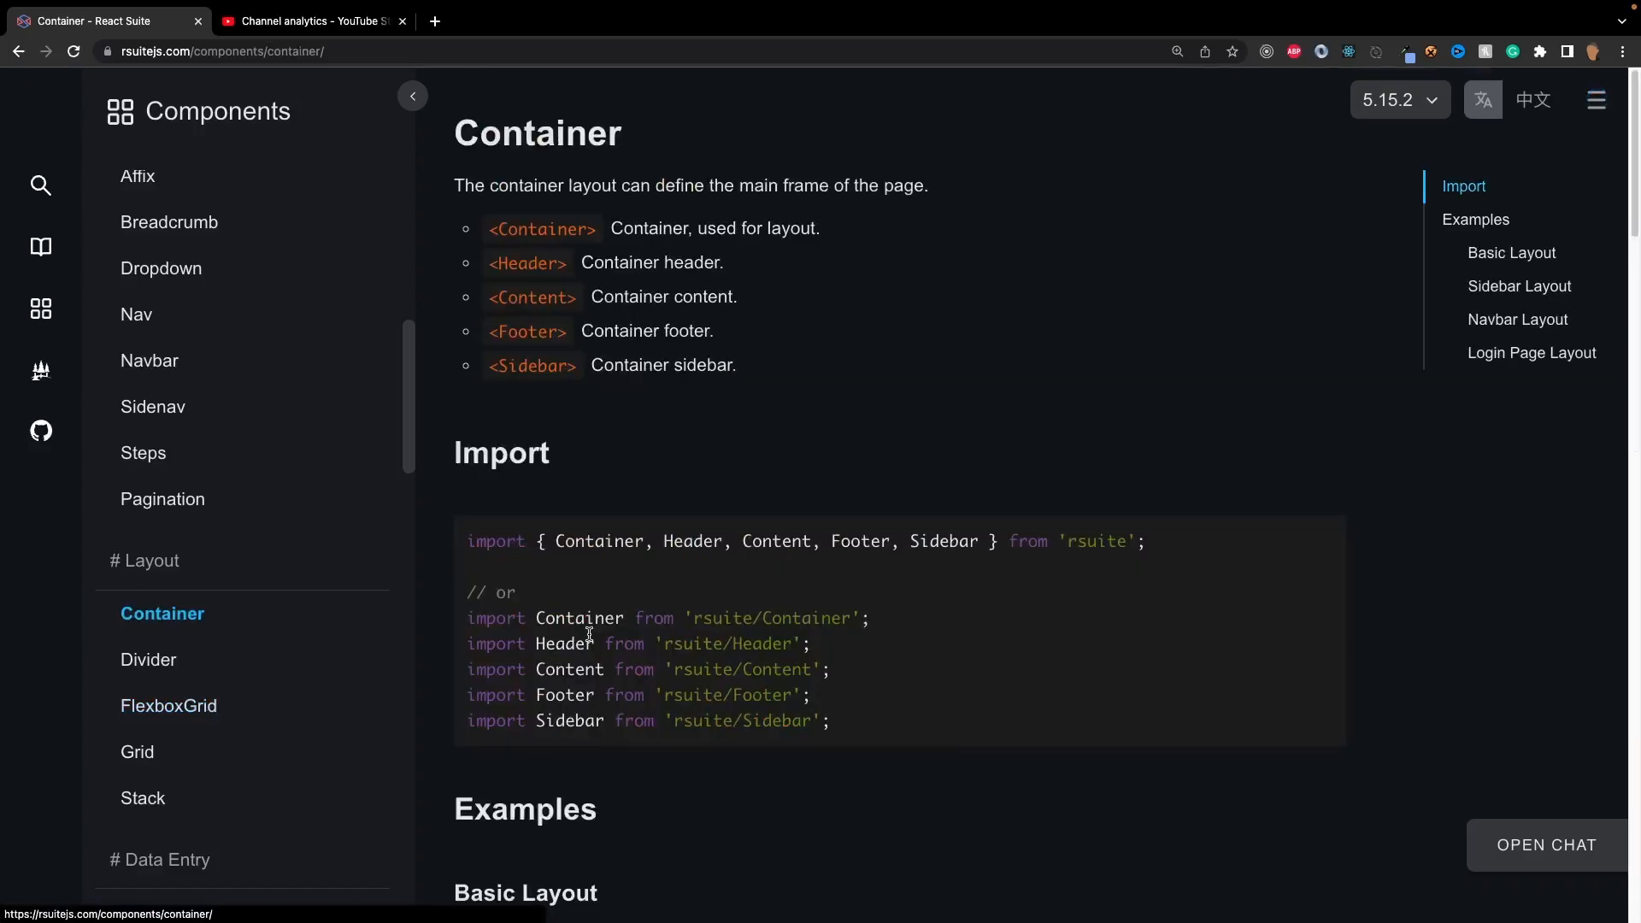
{"action": "scroll", "scroll_direction": "down", "scroll_amount": 3}
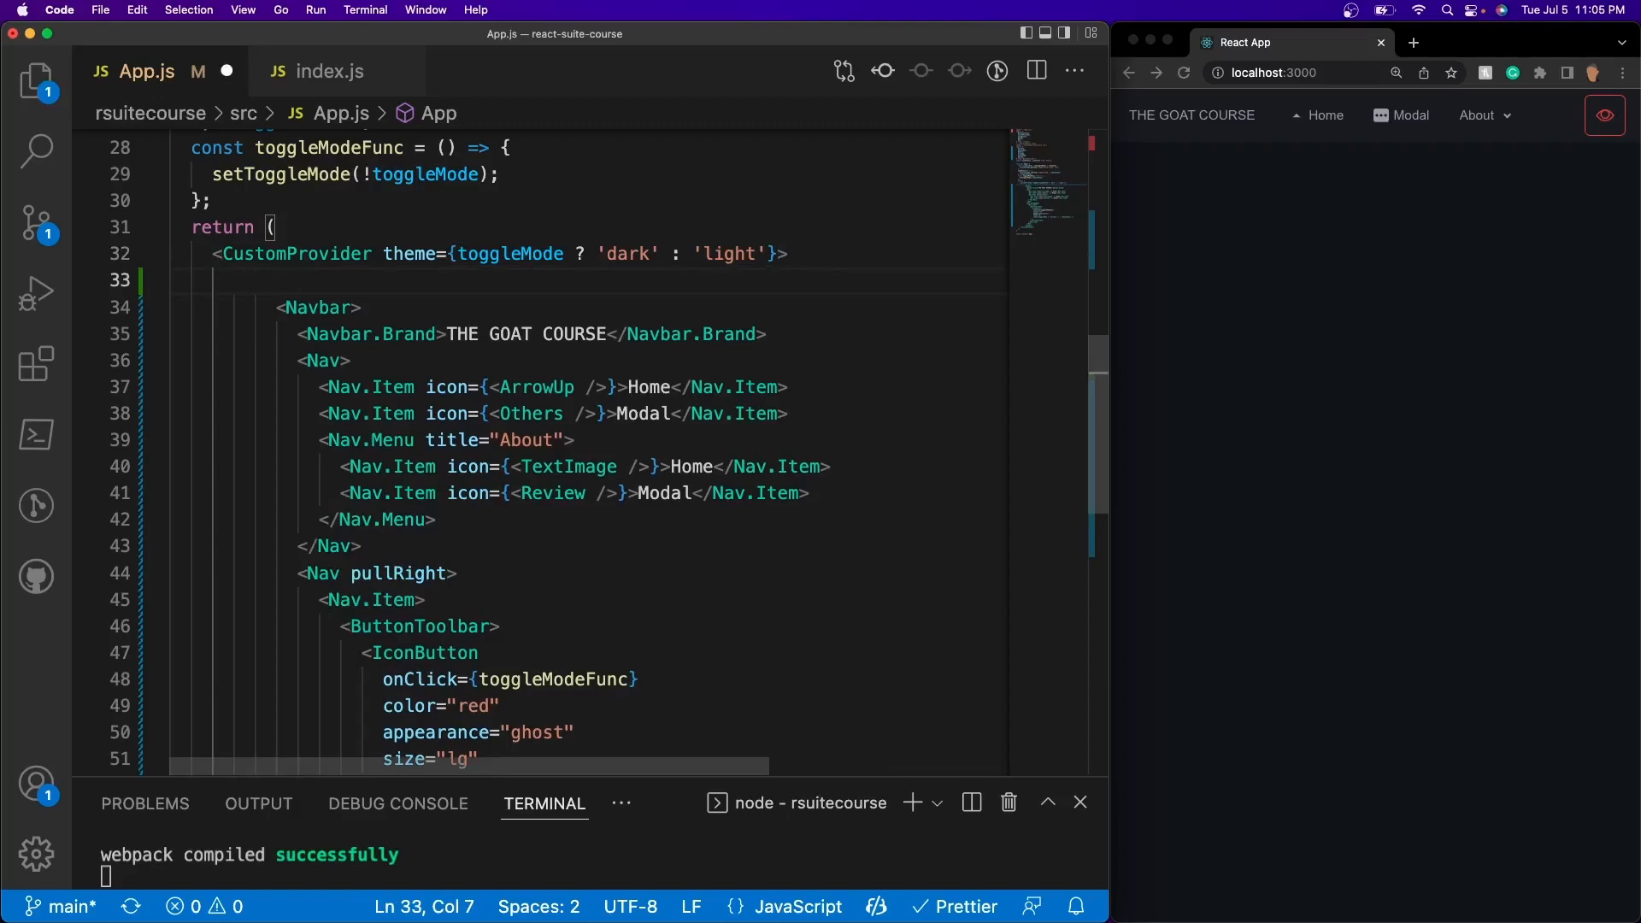
Wrap the app in a Container with the Navbar placed inside a Header.
{"action": "type", "text": "<"}
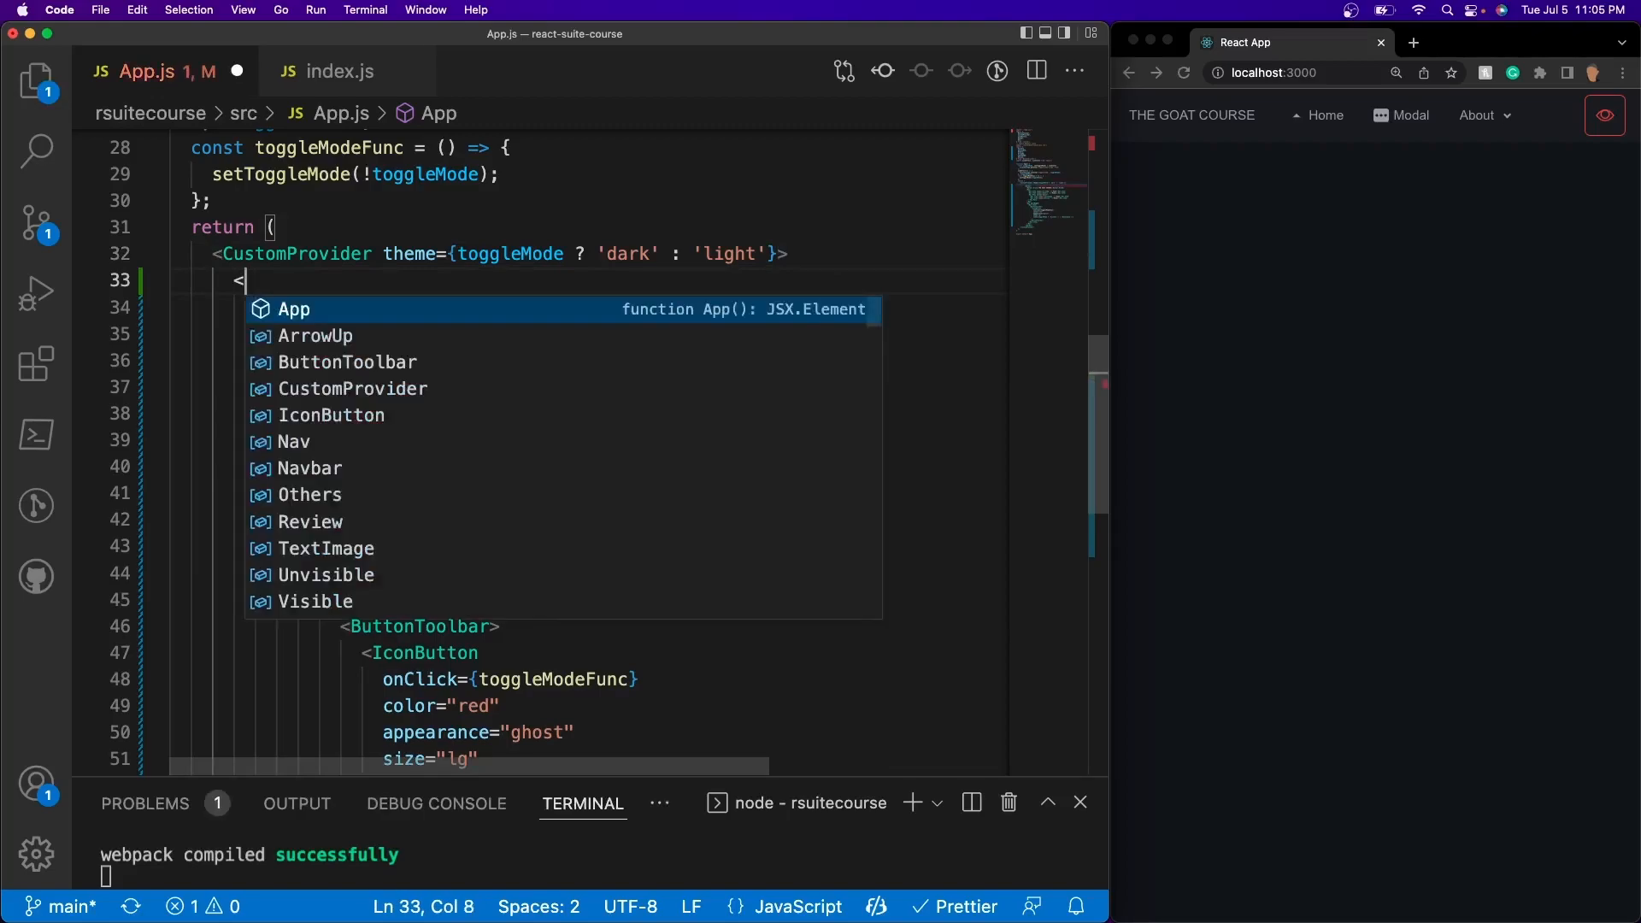
{"action": "type", "text": "Container>"}
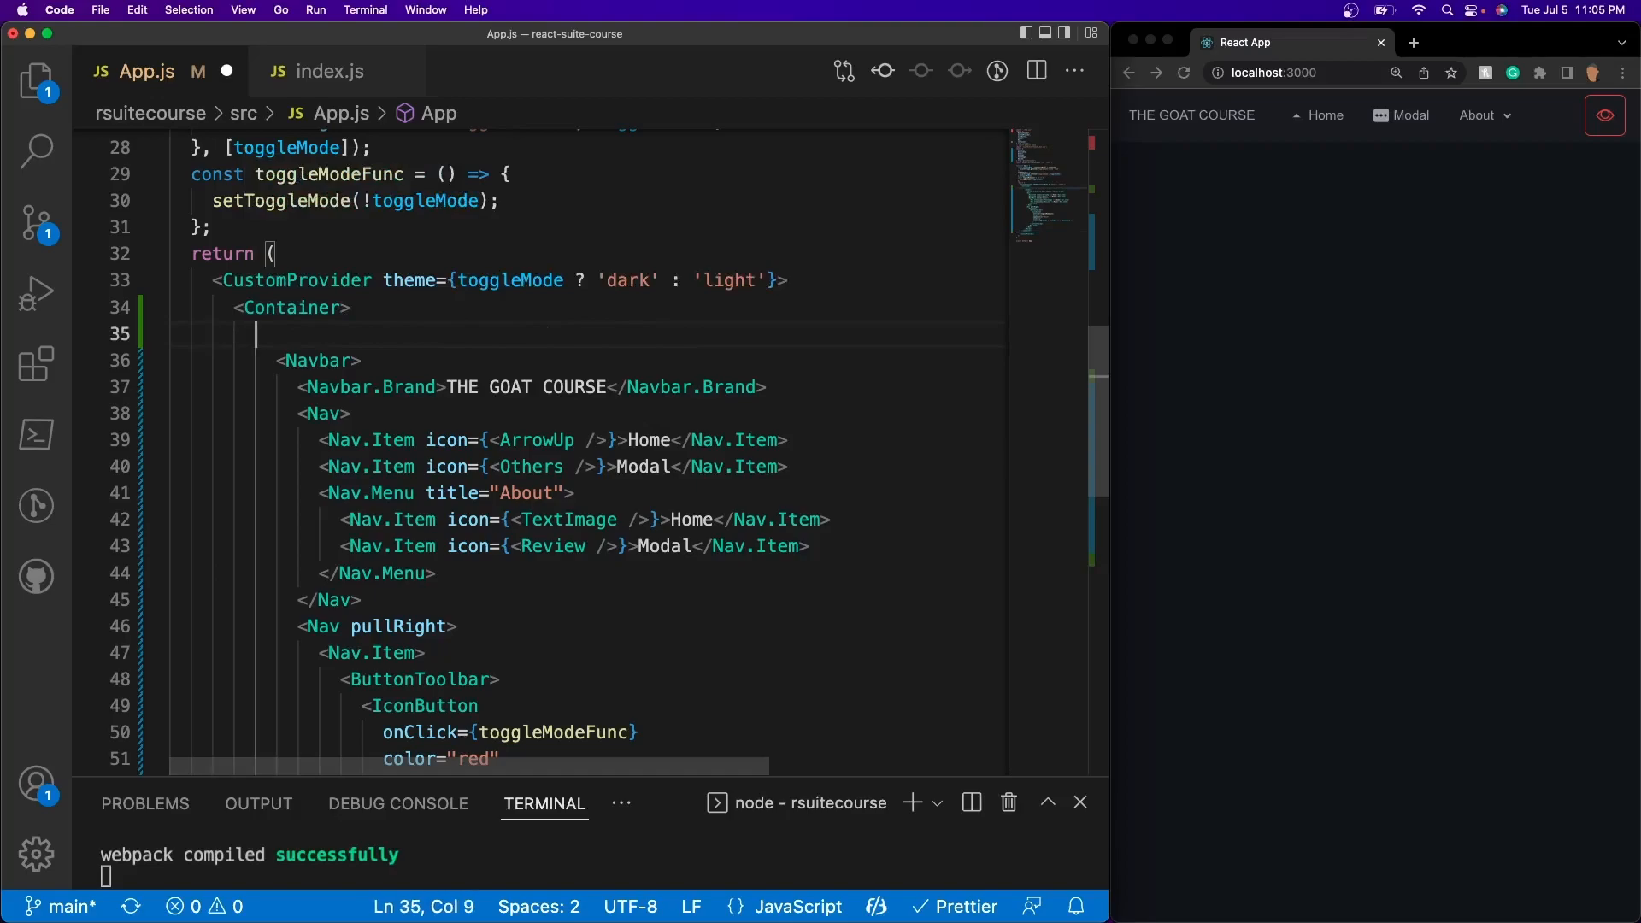
{"action": "type", "text": "<Heade"}
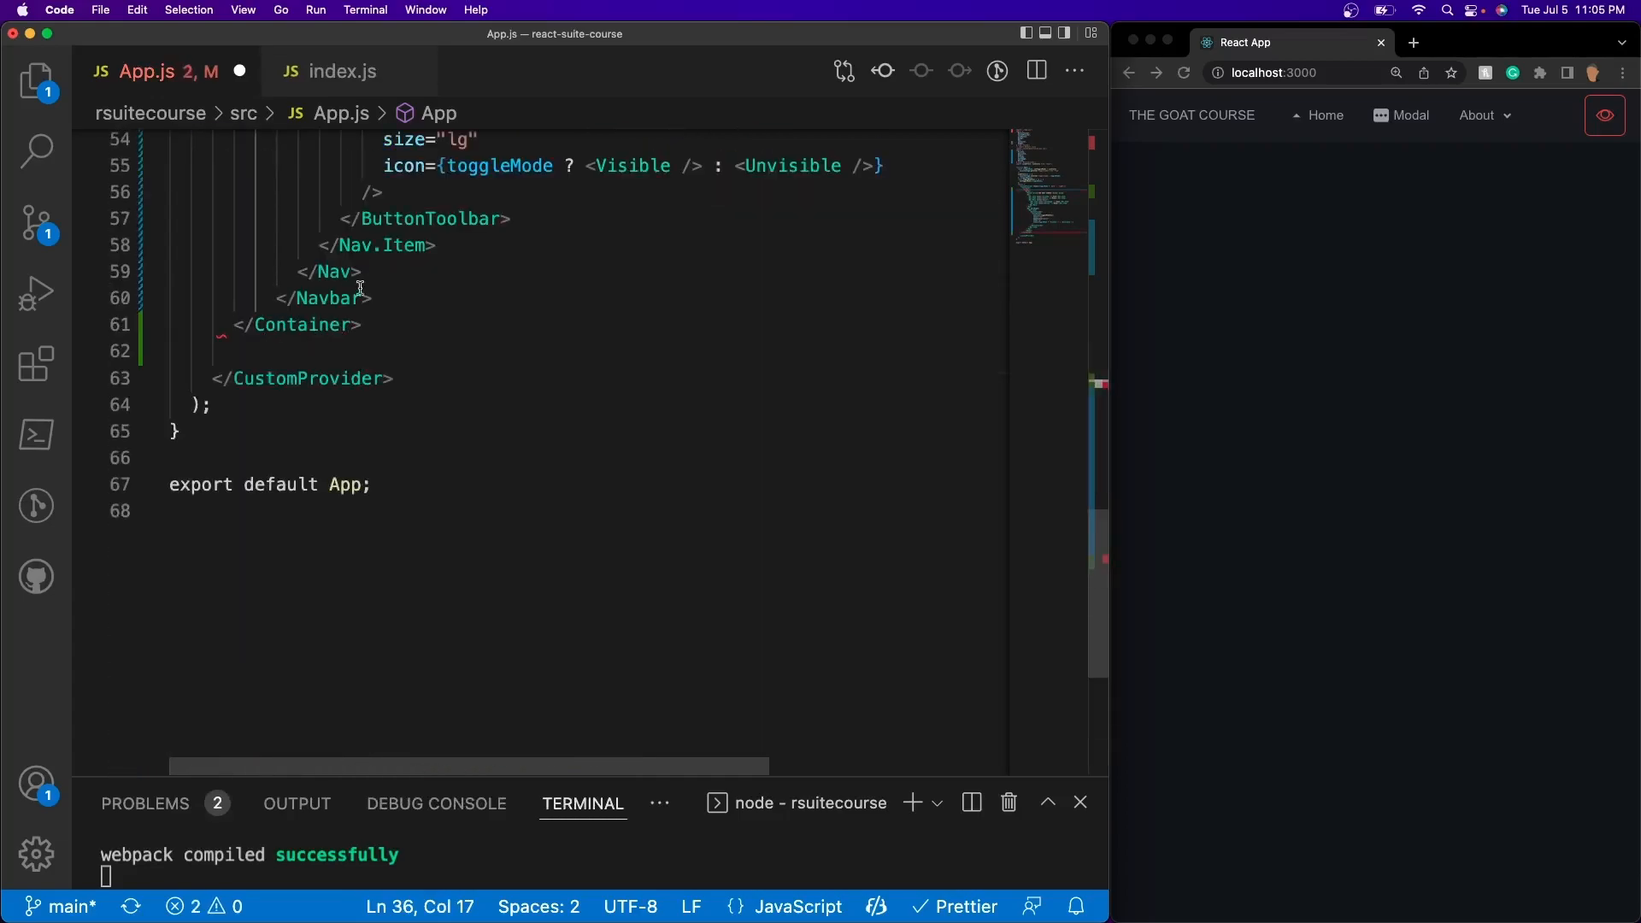
{"action": "type", "text": "</Header>"}
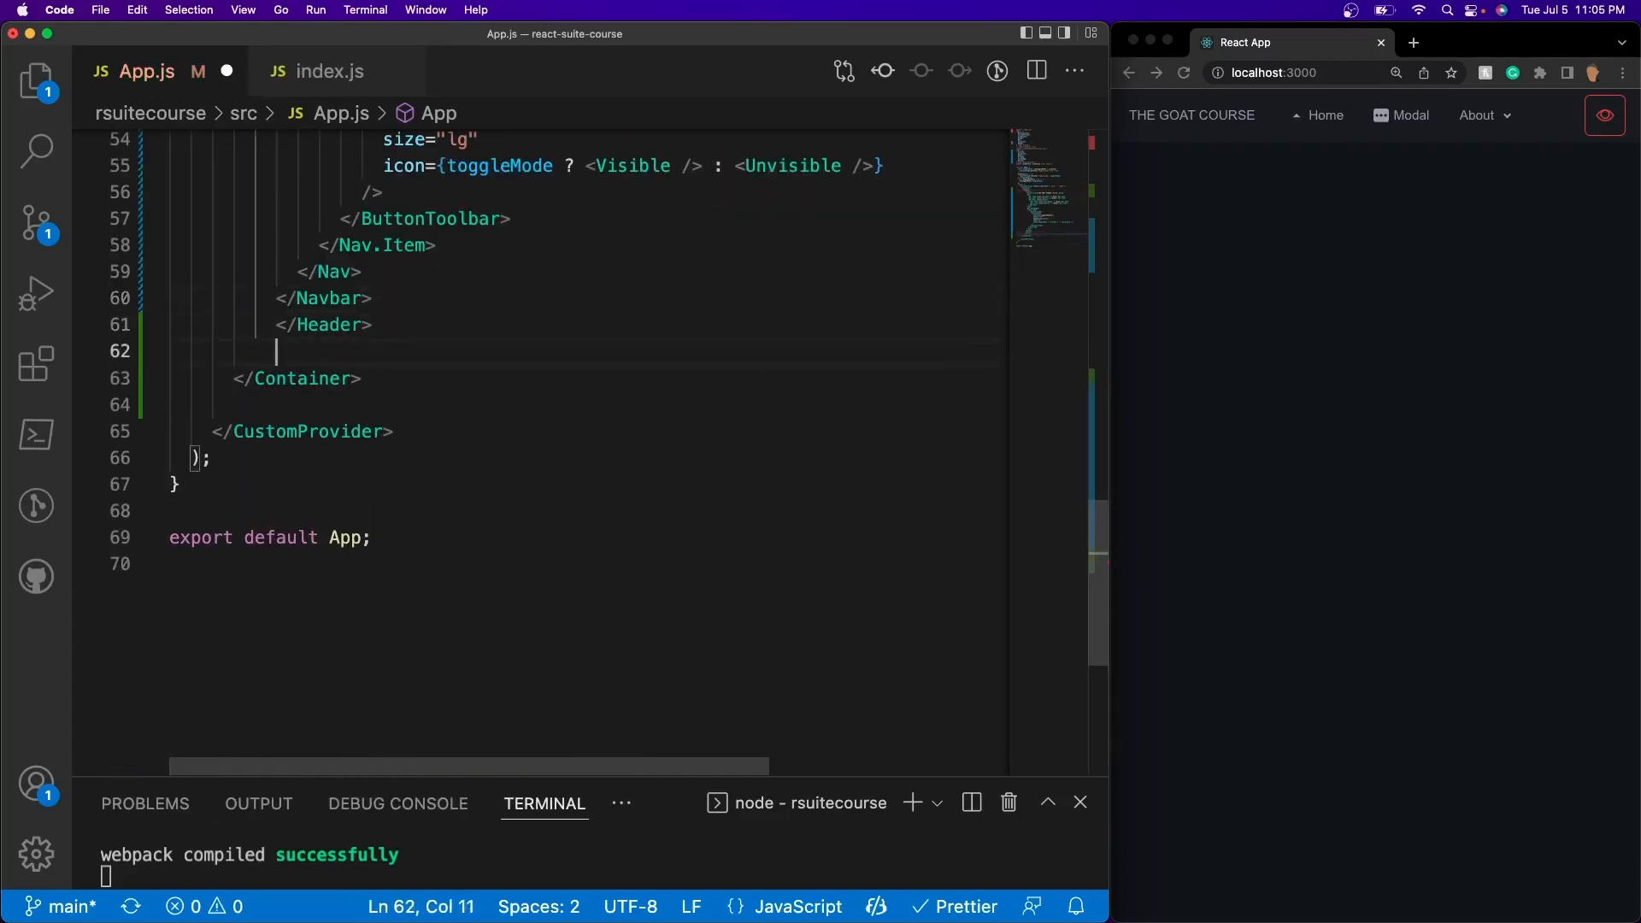
{"action": "type", "text": "<Container"}
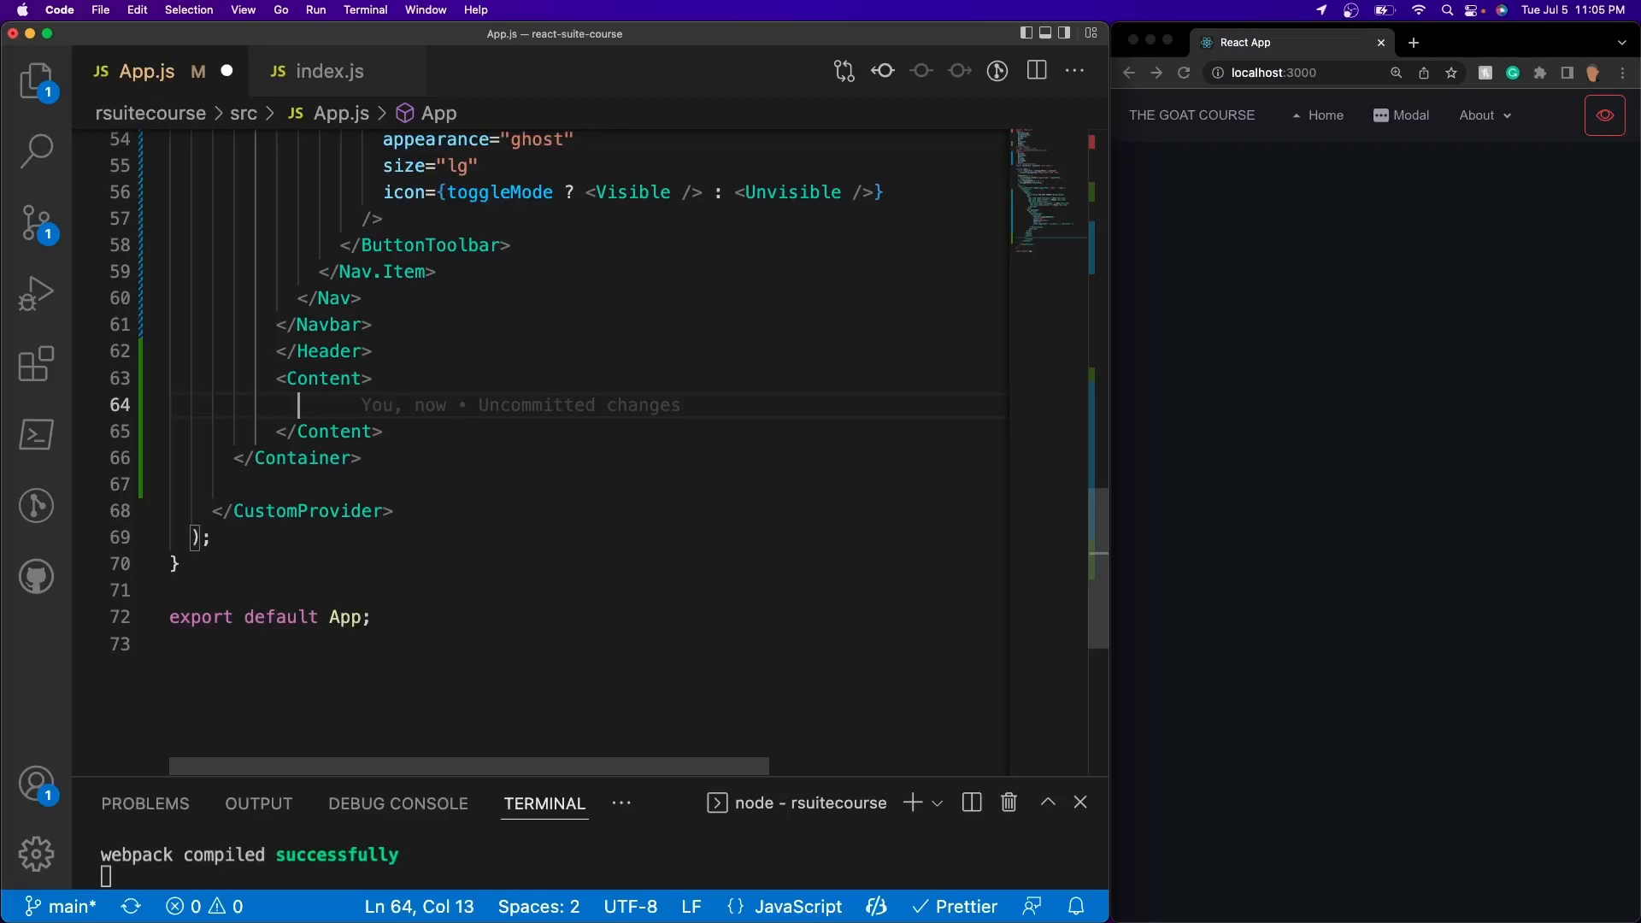
Add Content reading 'Hello world' and a Footer reading 'Footer' before the closing Container.
{"action": "type", "text": "Hellow world"}
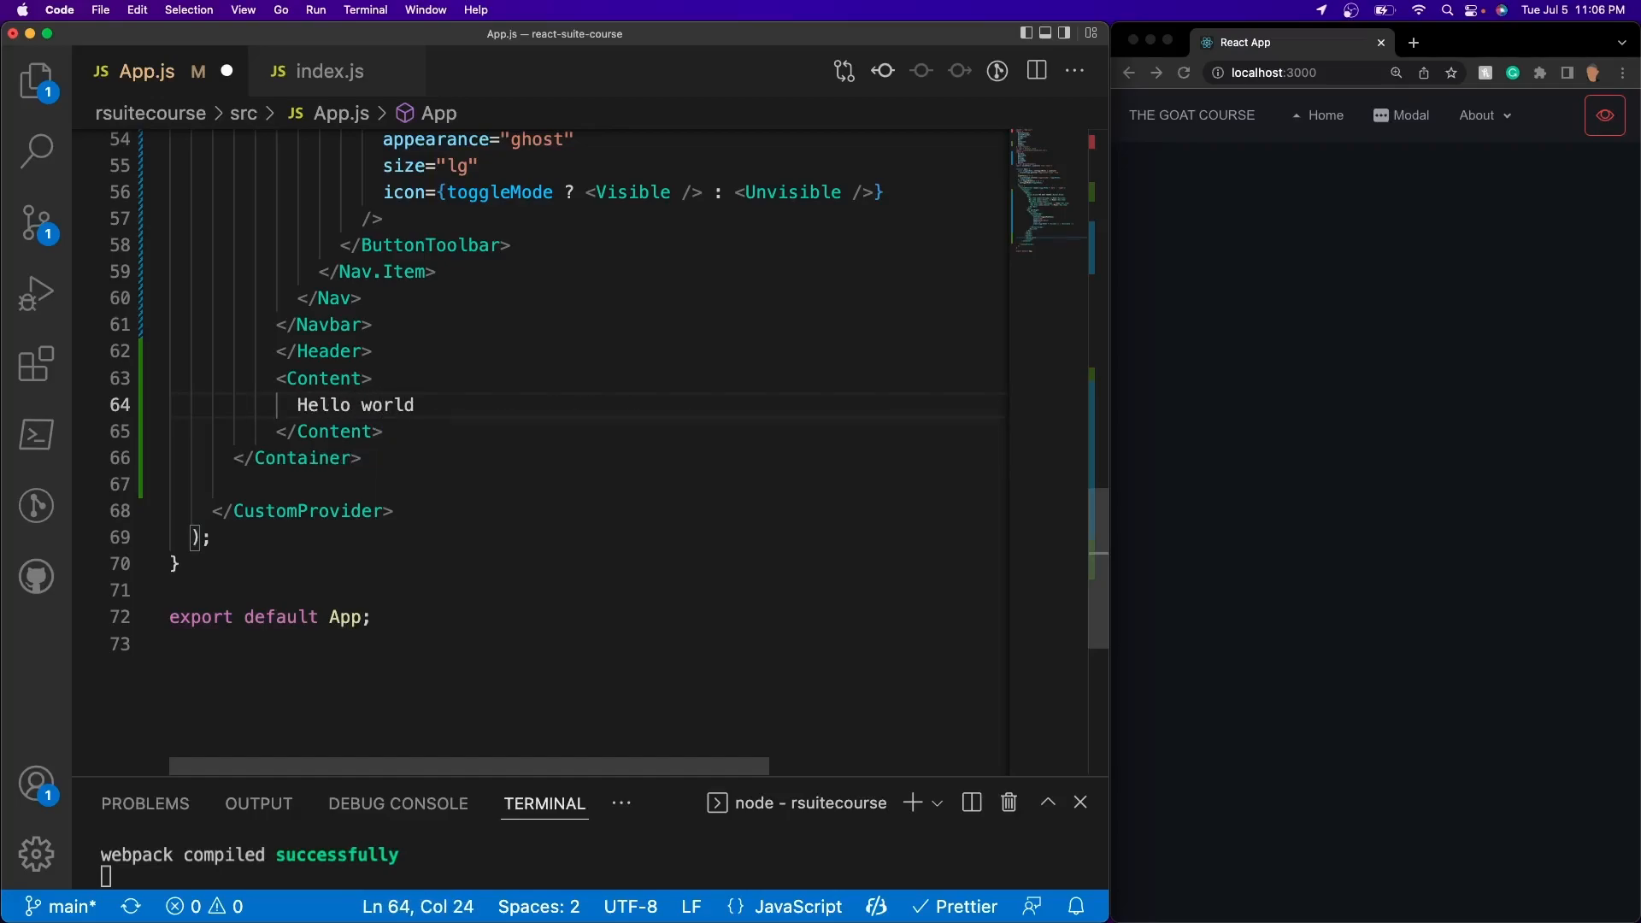
{"action": "type", "text": "<"}
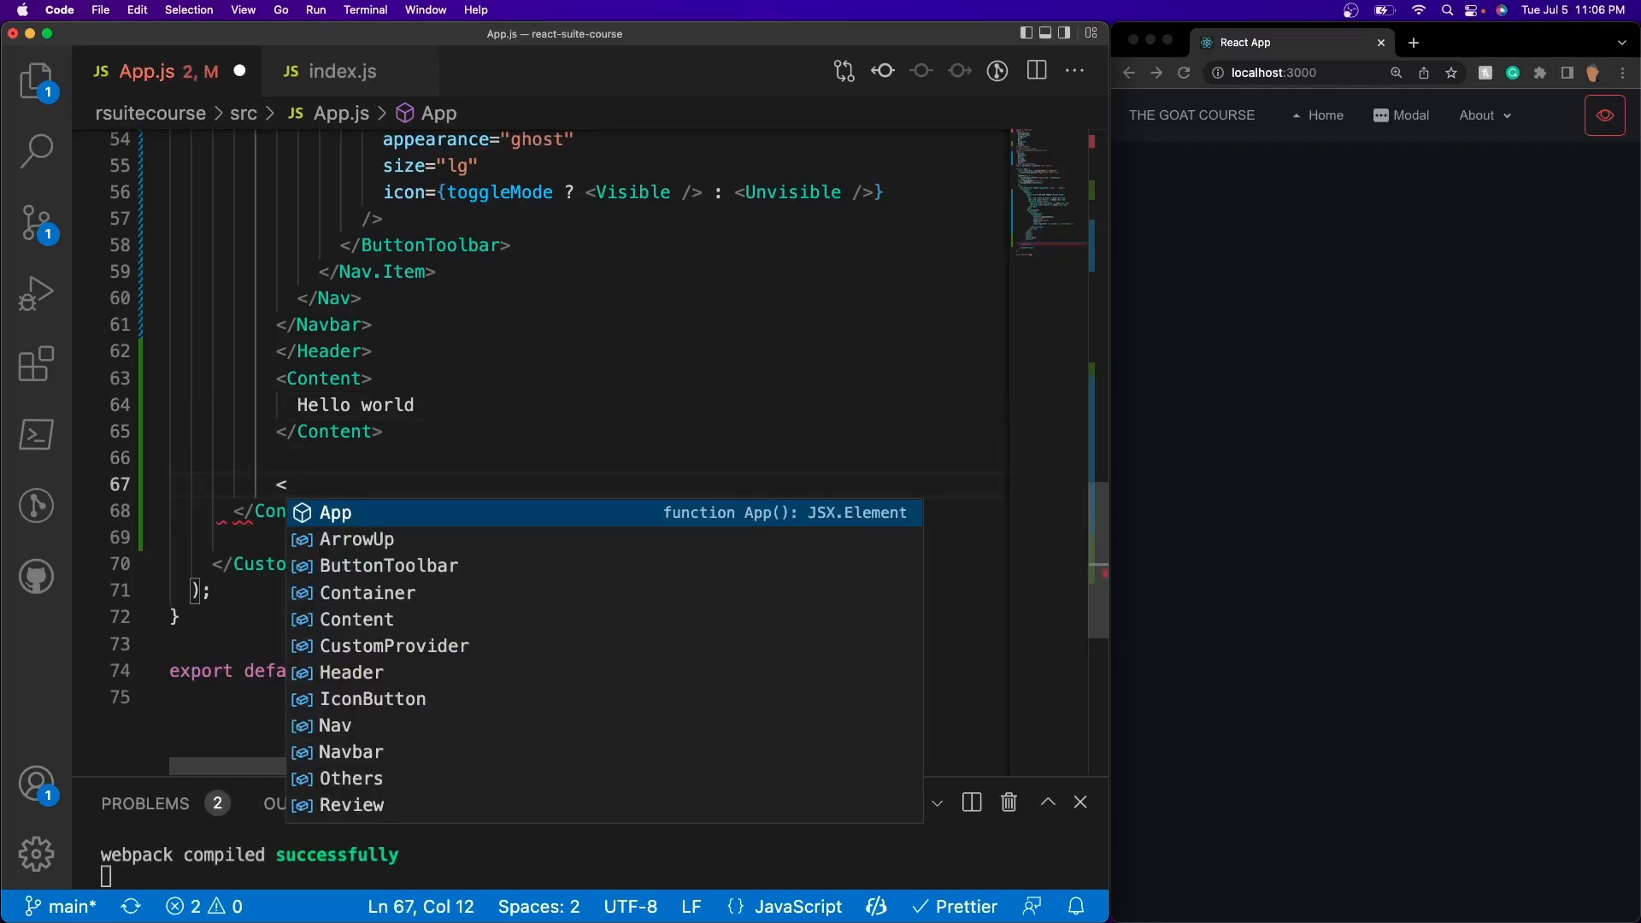
{"action": "type", "text": "Footer"}
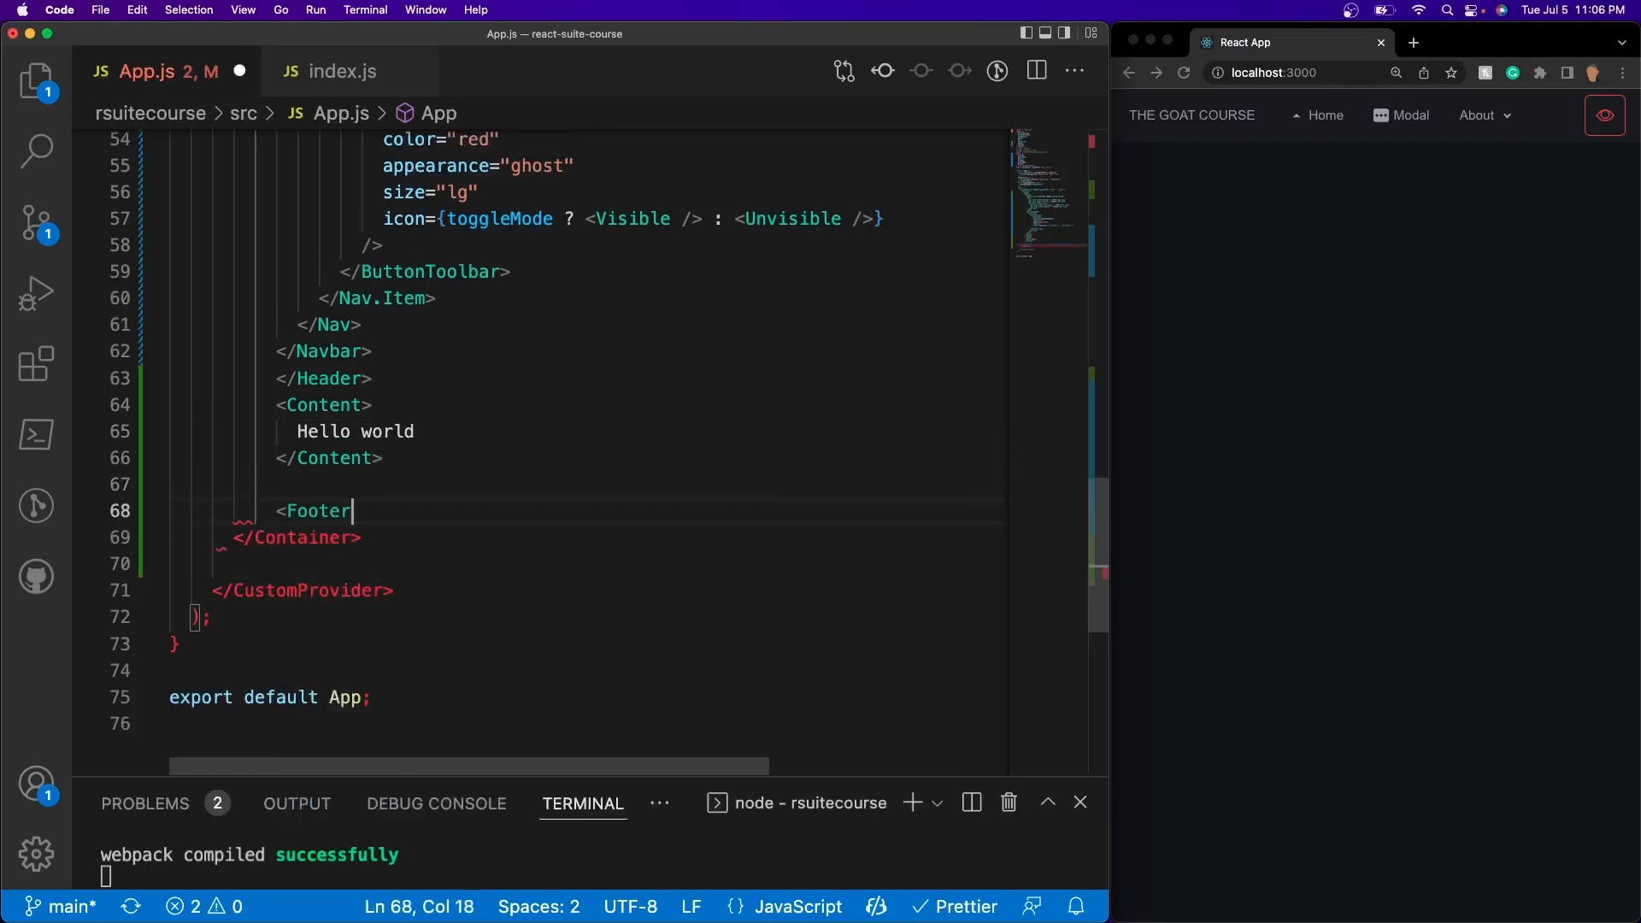
{"action": "type", "text": ">"}
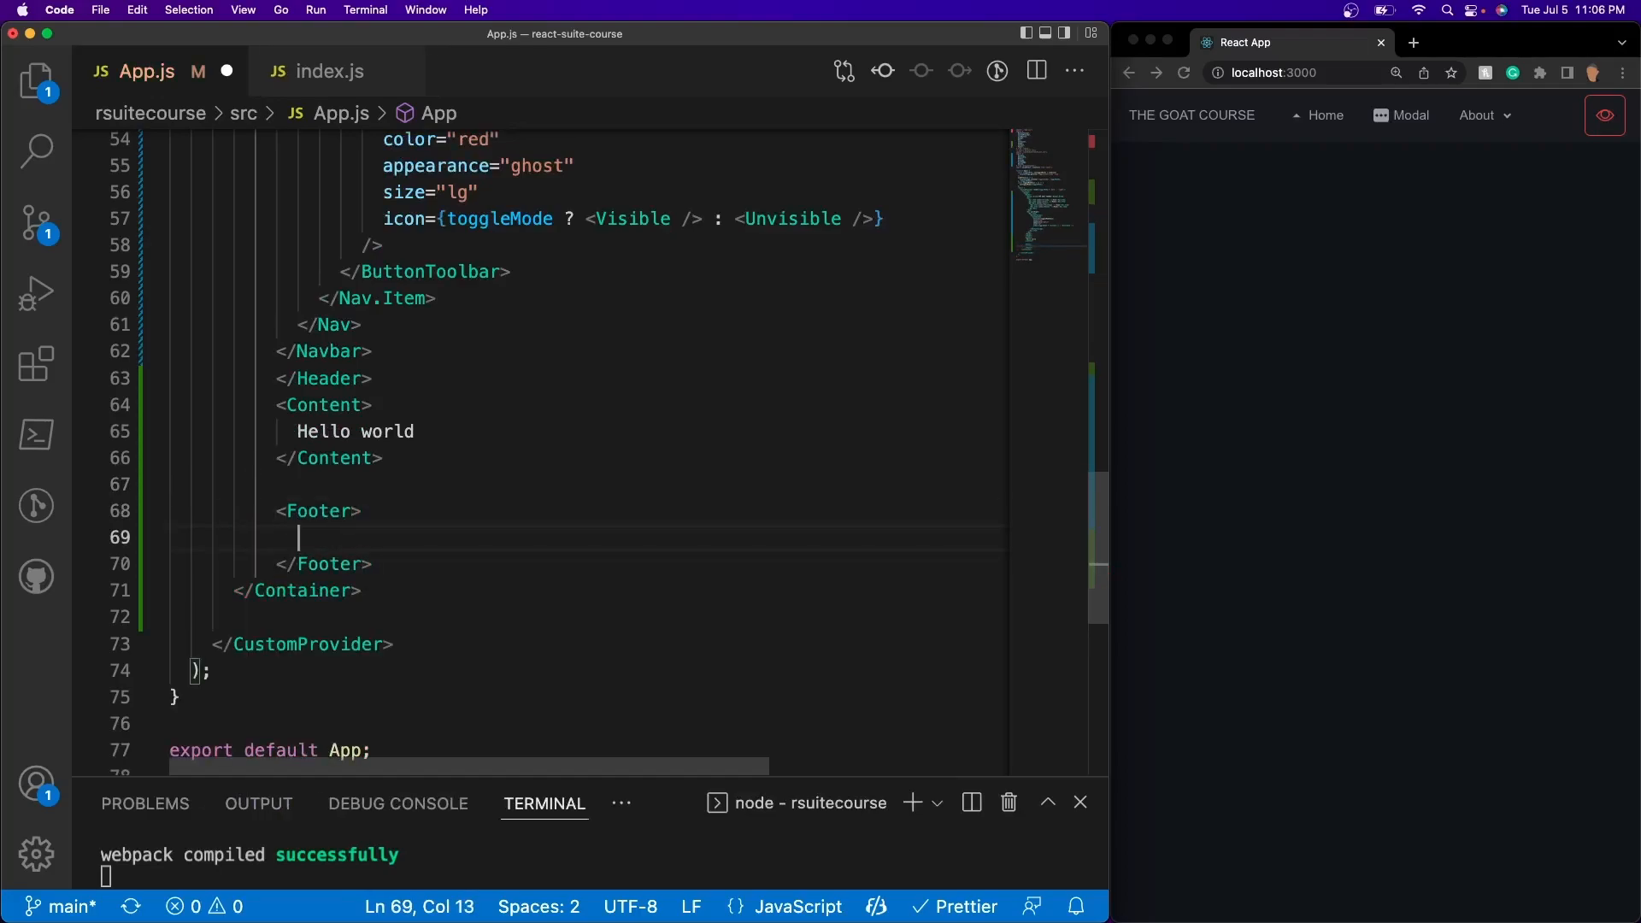
{"action": "type", "text": "Footer"}
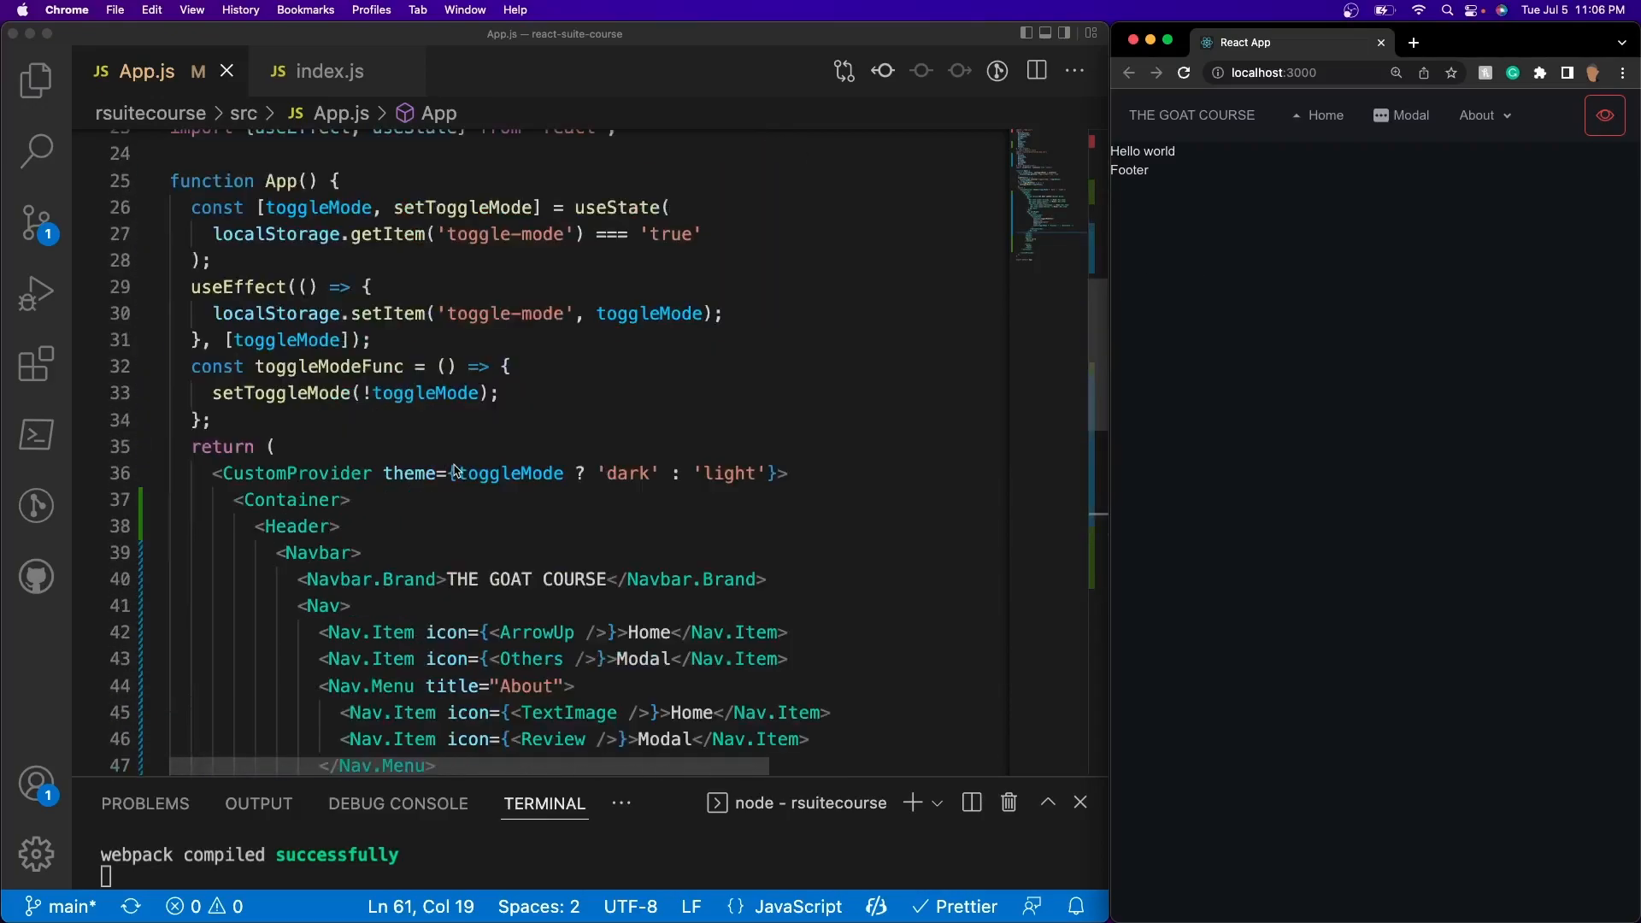
Give the Container style minHeight "100vh" so the Footer sits at the page bottom, and check the preview.
{"action": "left_click", "coordinate": [304, 527]}
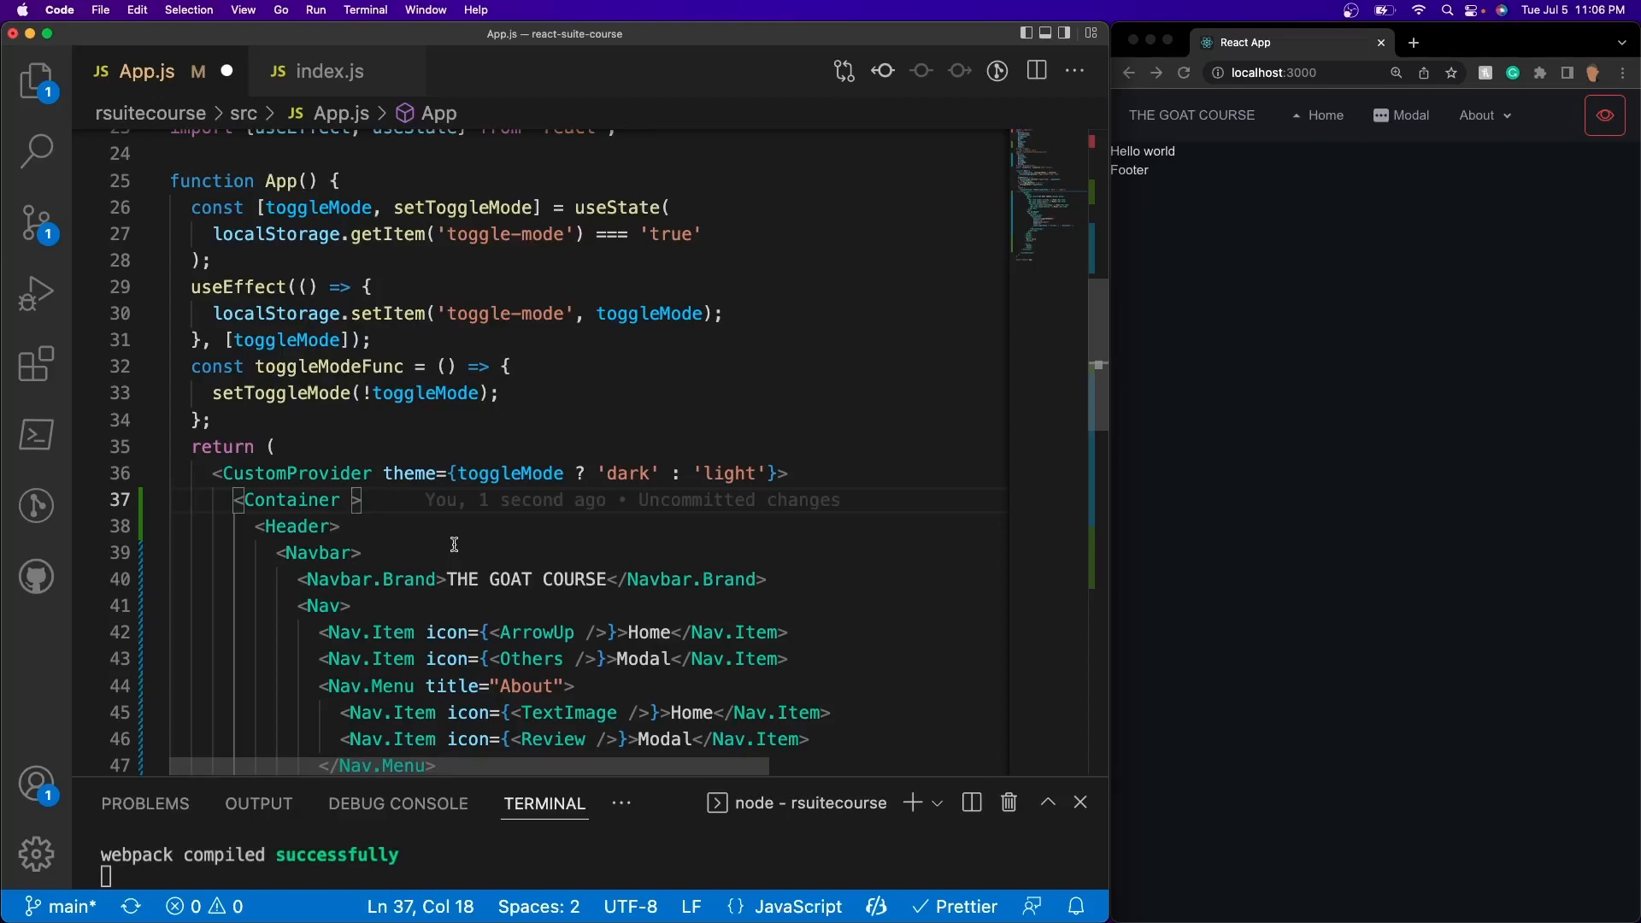
{"action": "type", "text": "style={{}}"}
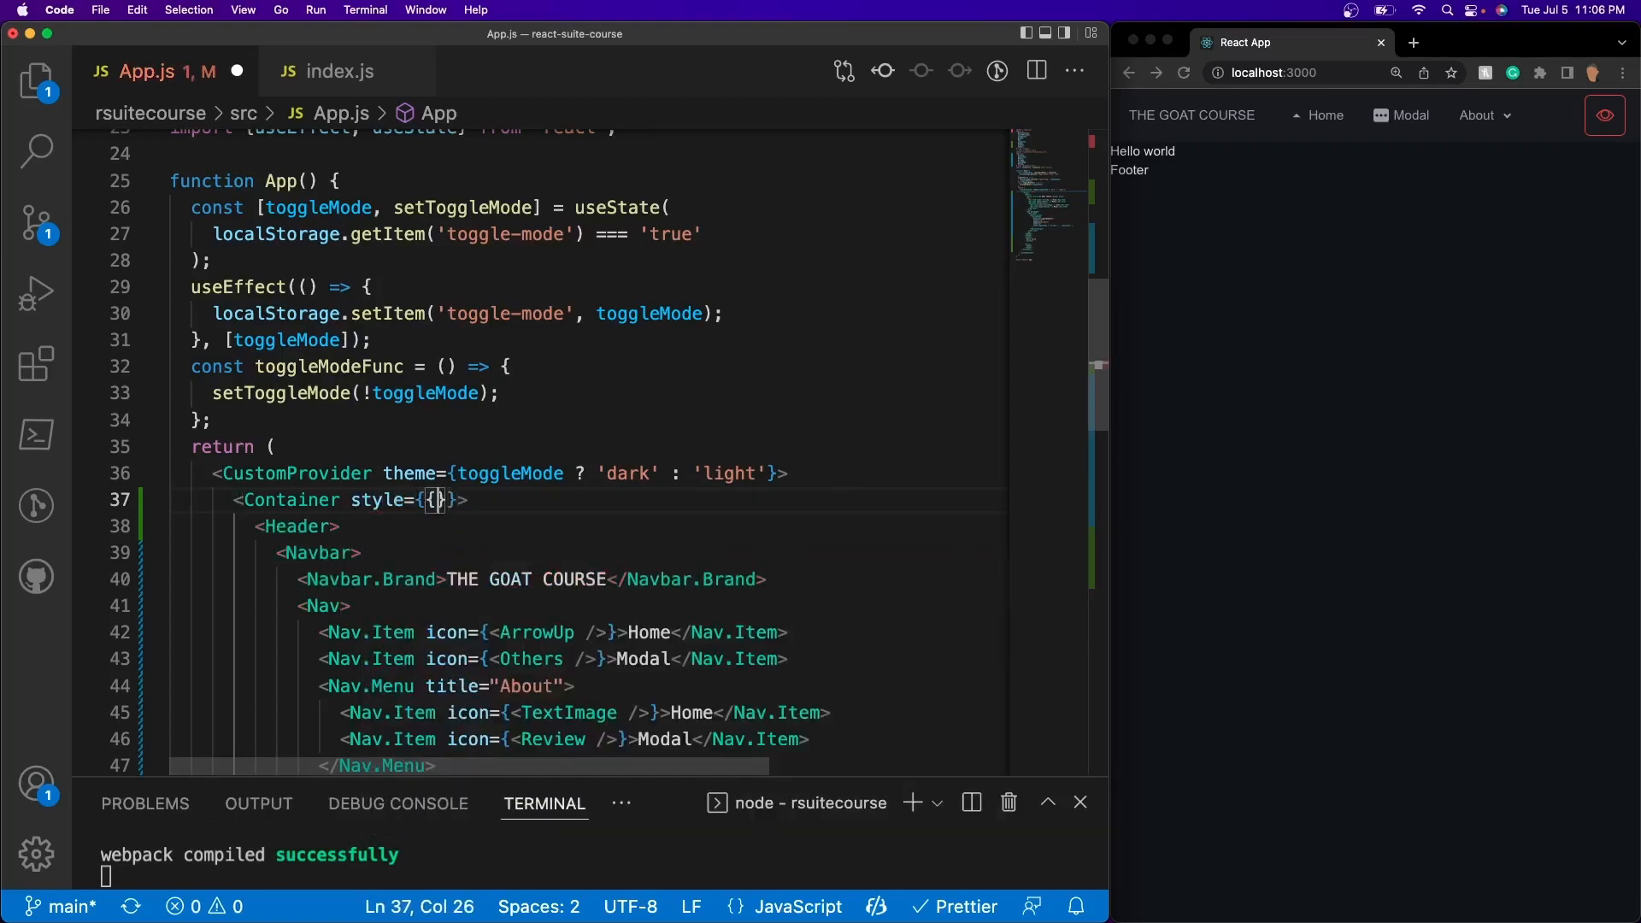
{"action": "type", "text": "header"}
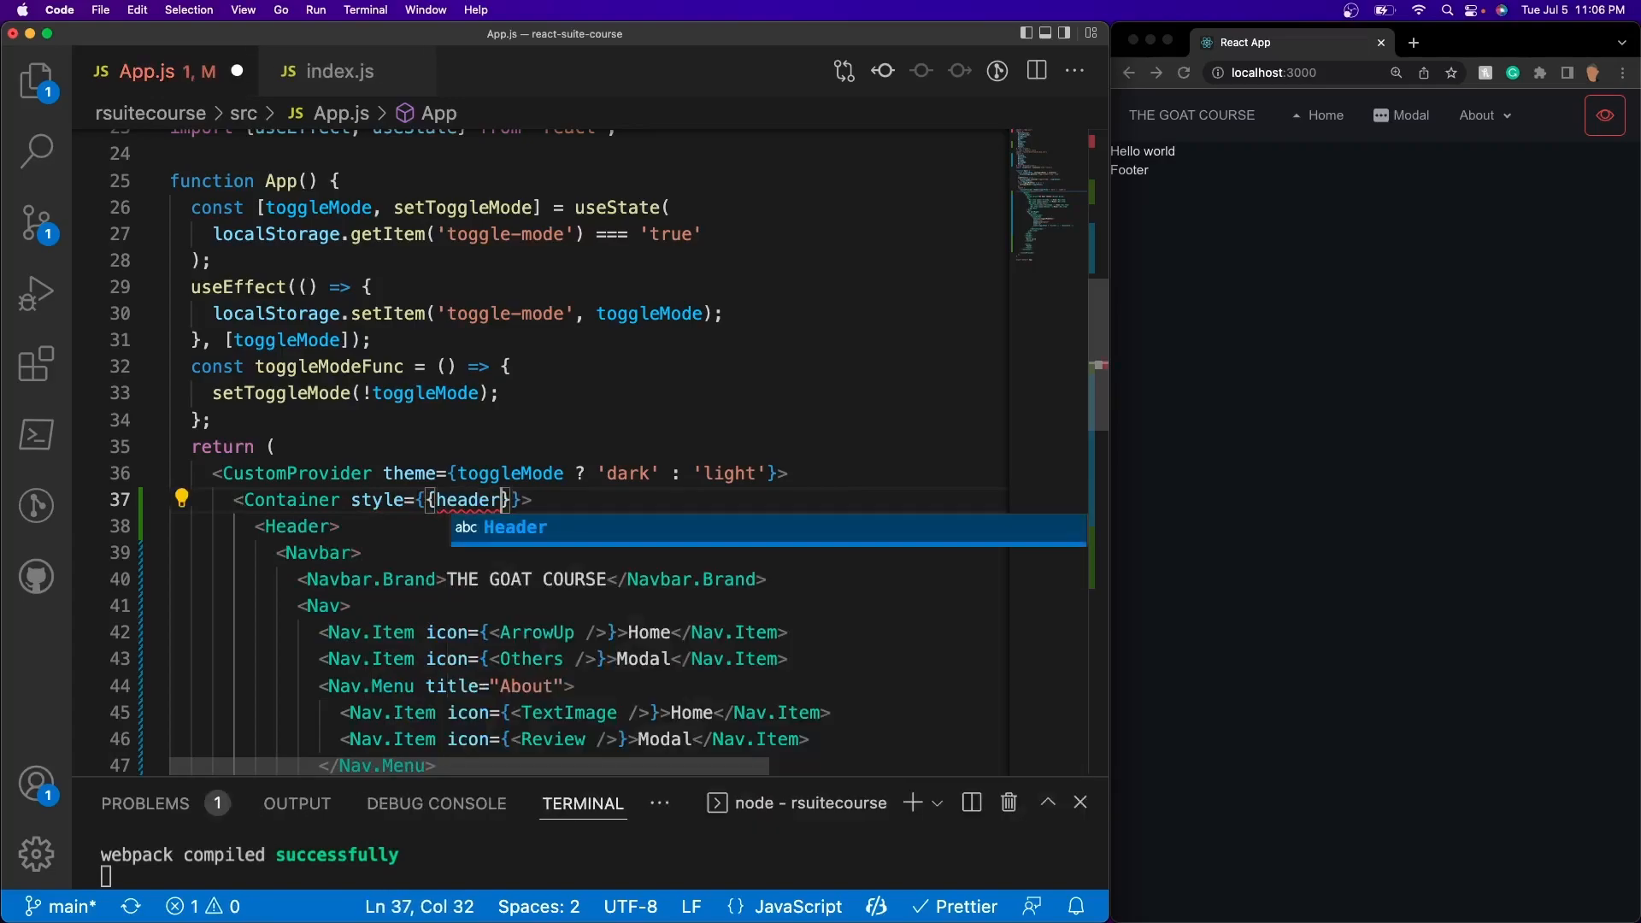
{"action": "type", "text": "minHeight: \"1"}
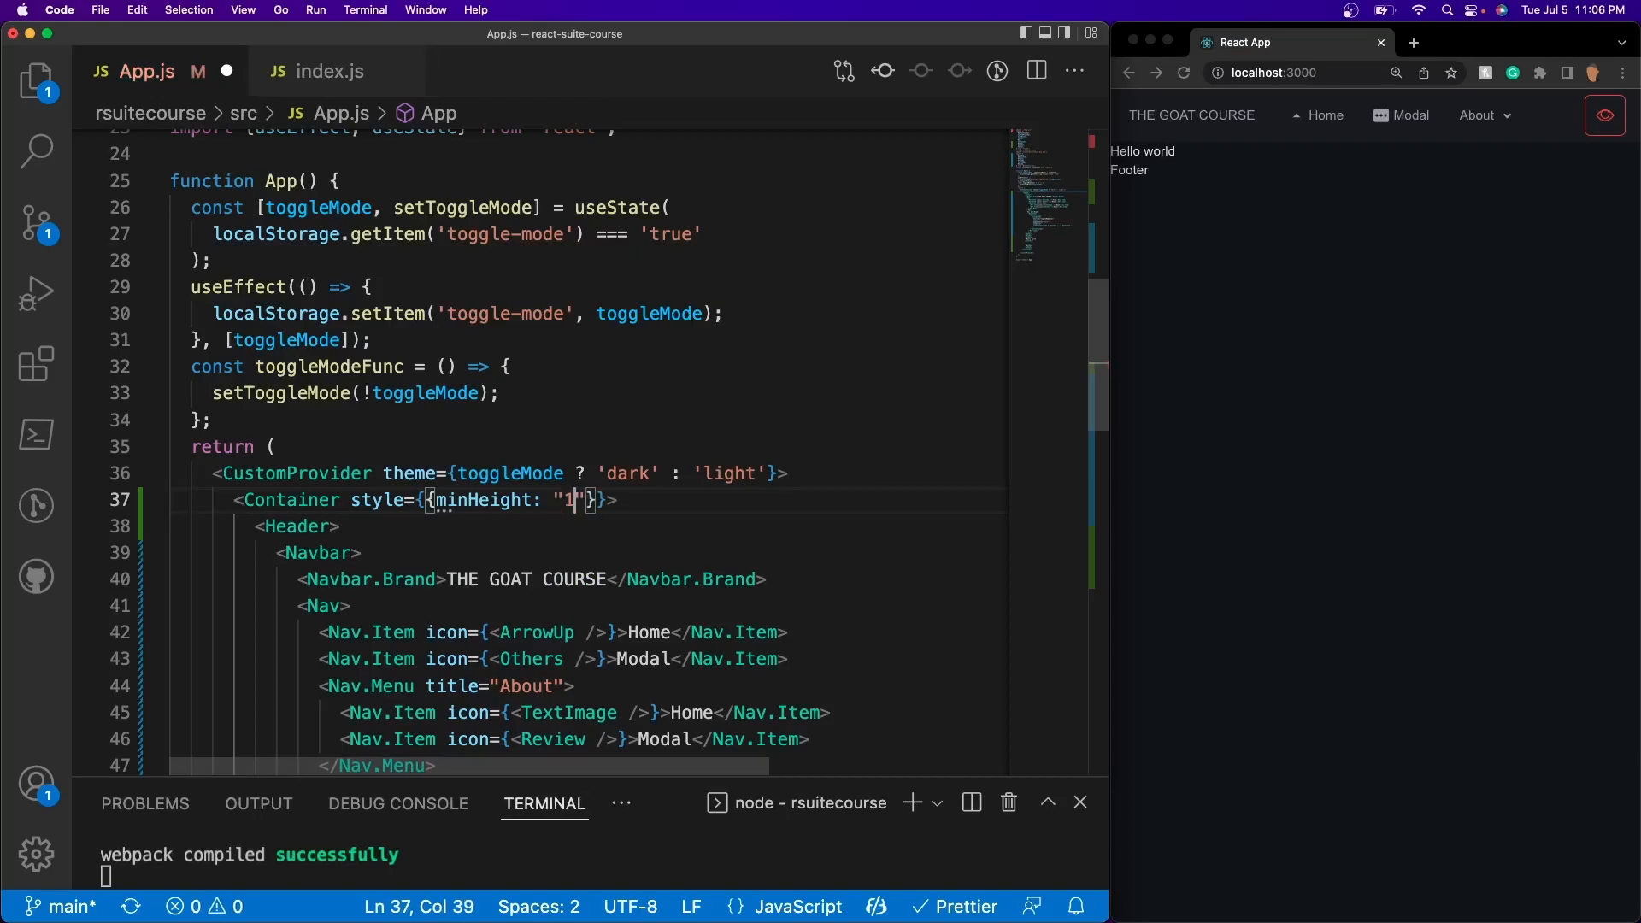
{"action": "type", "text": "00vh"}
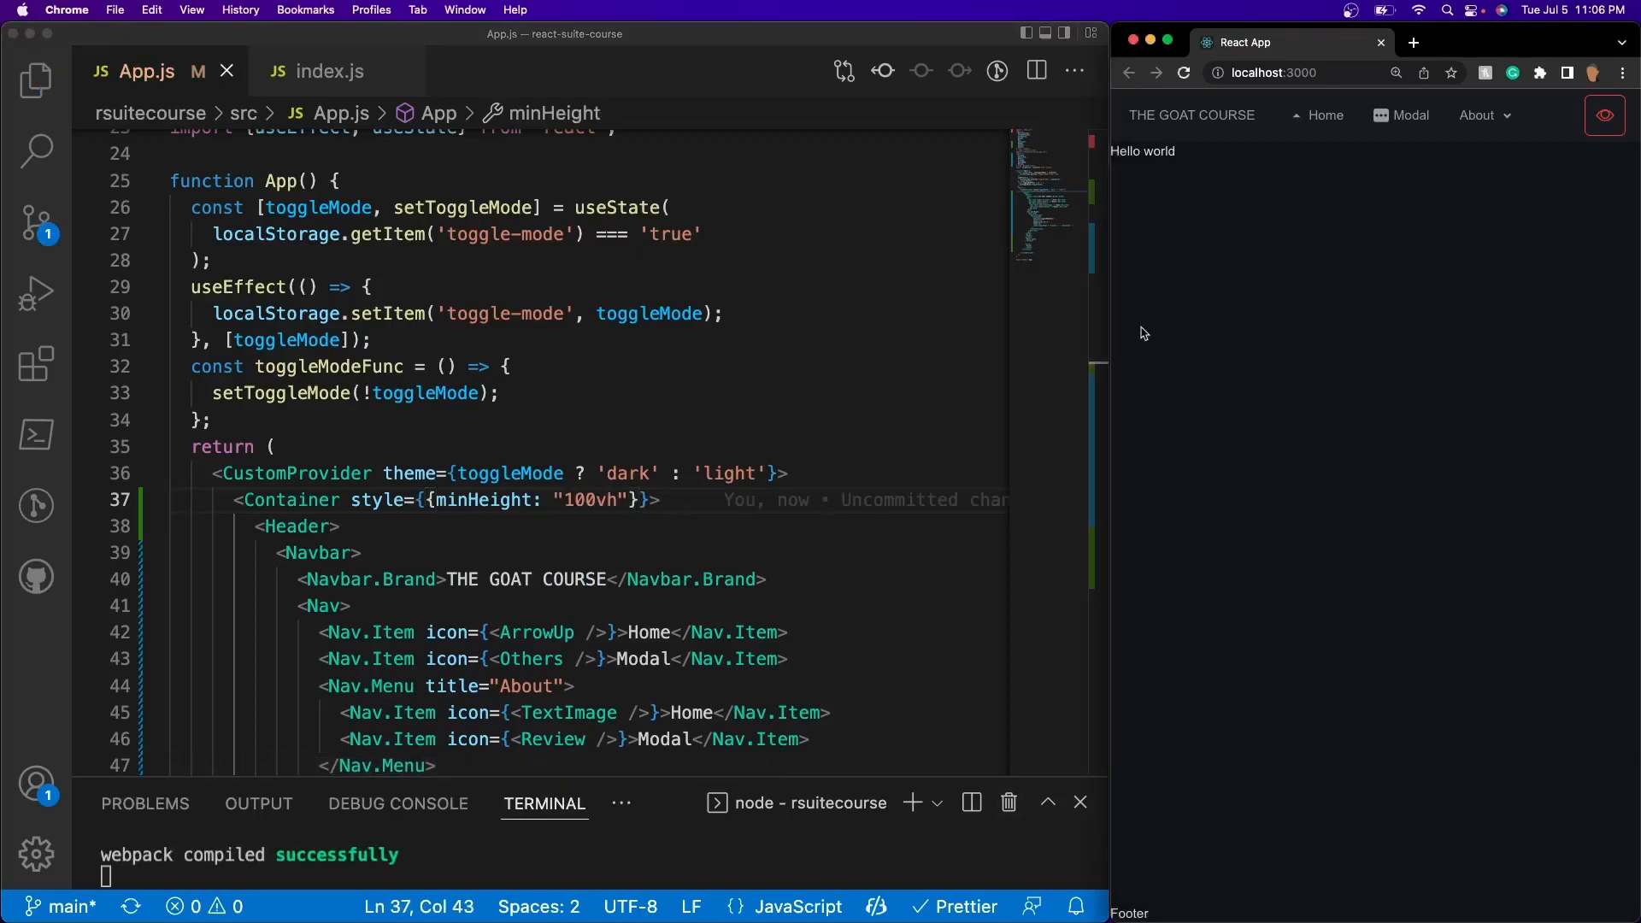
{"action": "double_click", "coordinate": [1157, 151]}
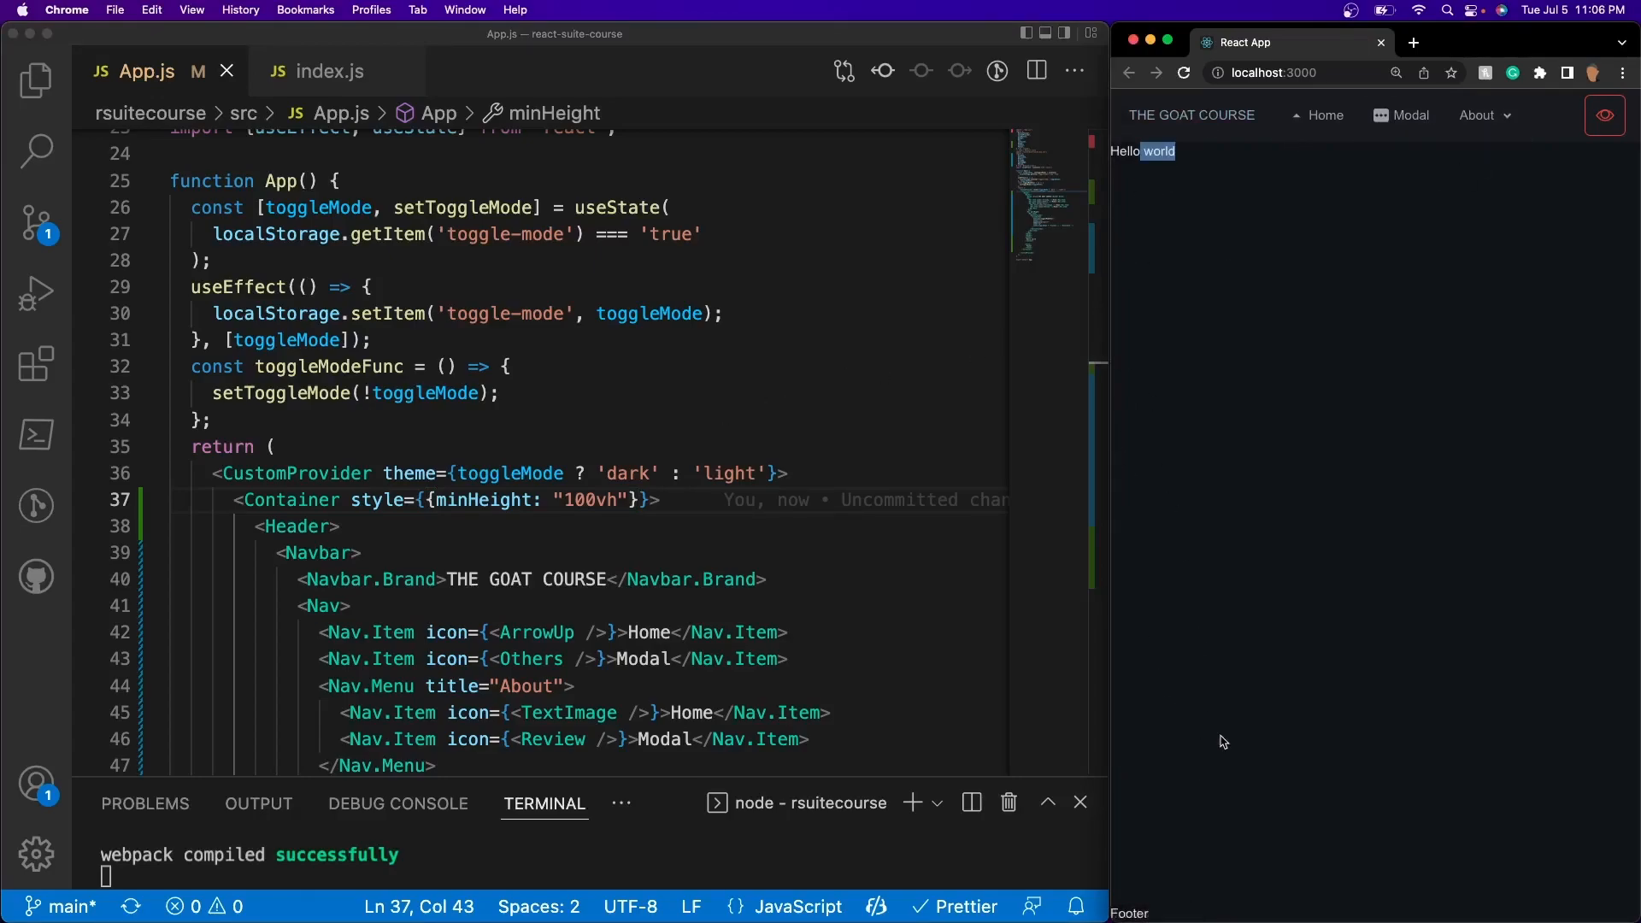
{"action": "mouse_move", "coordinate": [36, 805]}
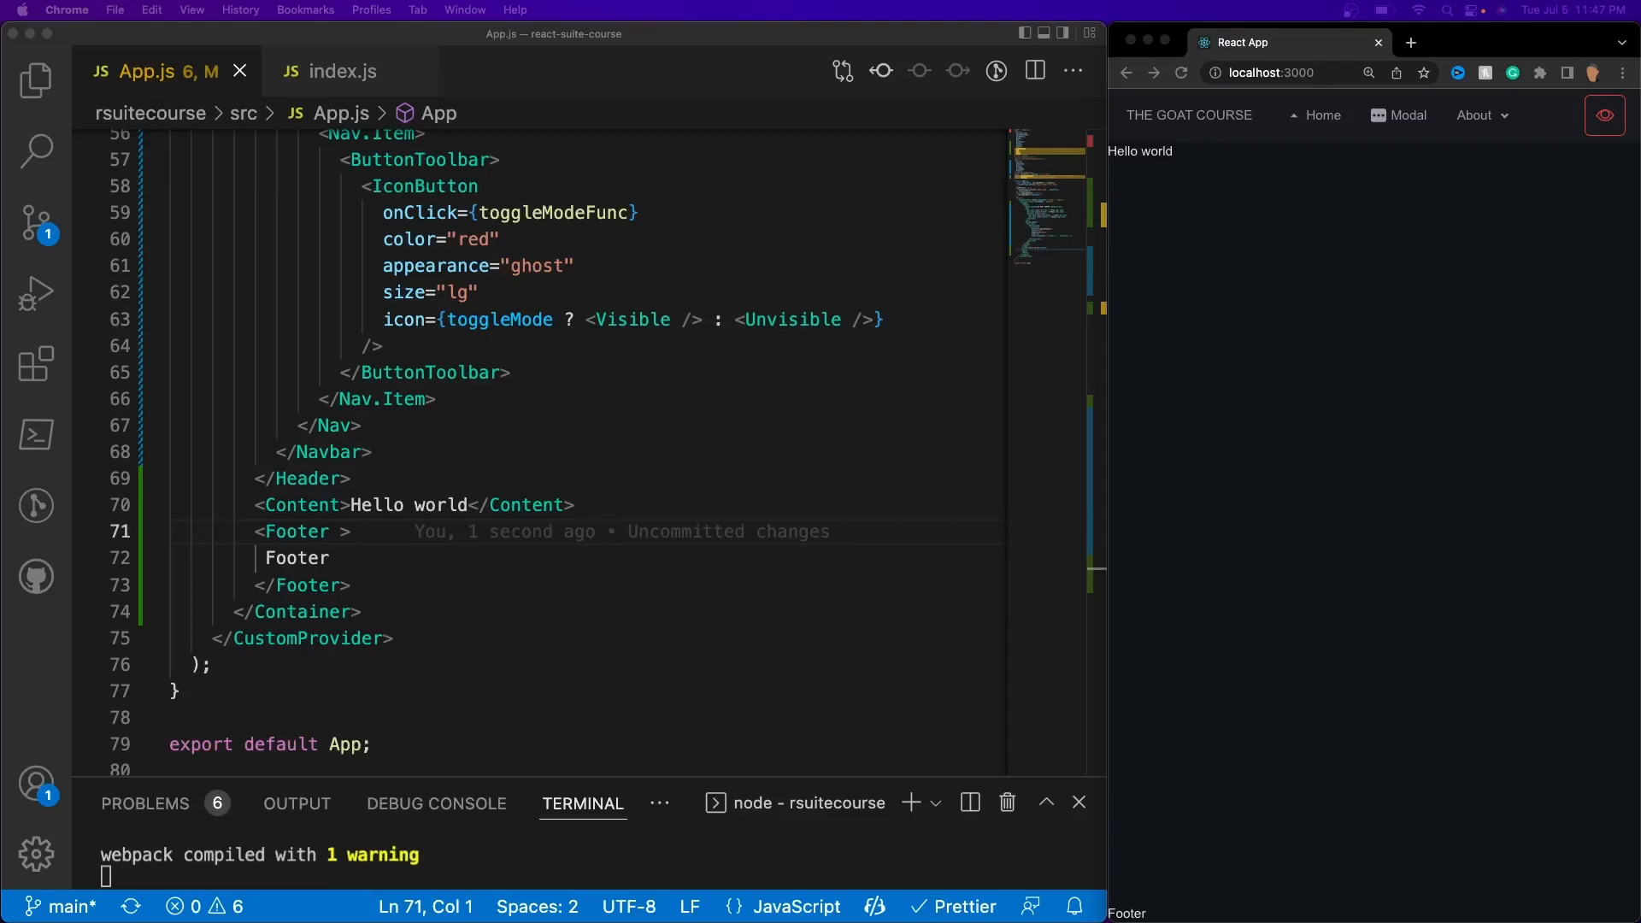
Replace the Footer placeholder text with a List element.
{"action": "double_click", "coordinate": [298, 557]}
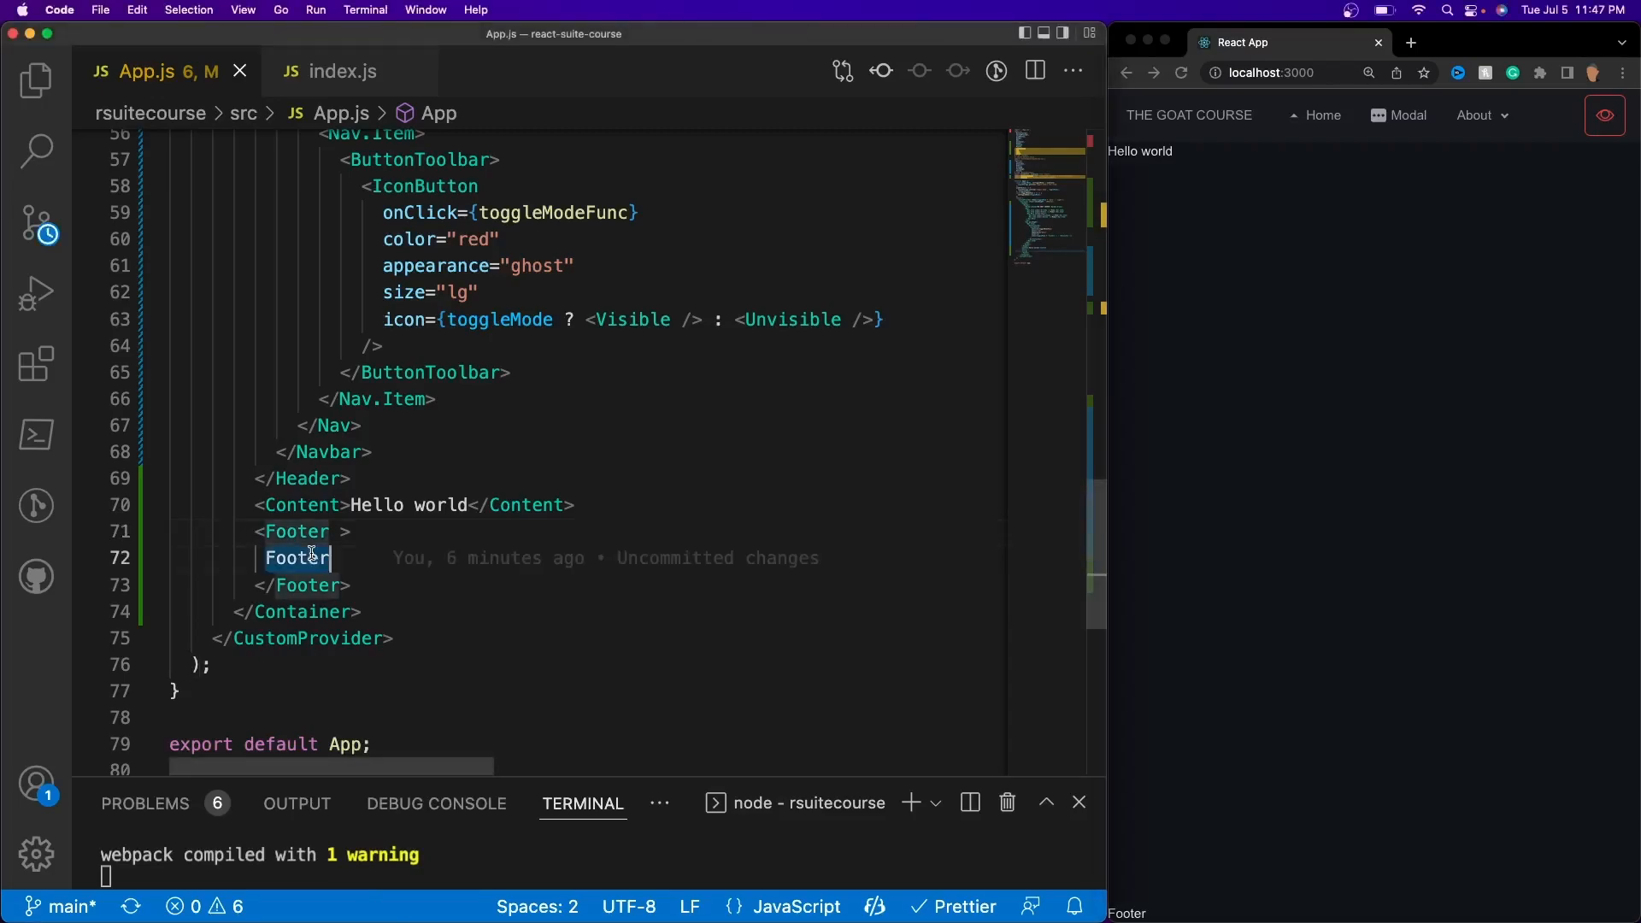
{"action": "type", "text": "<ll"}
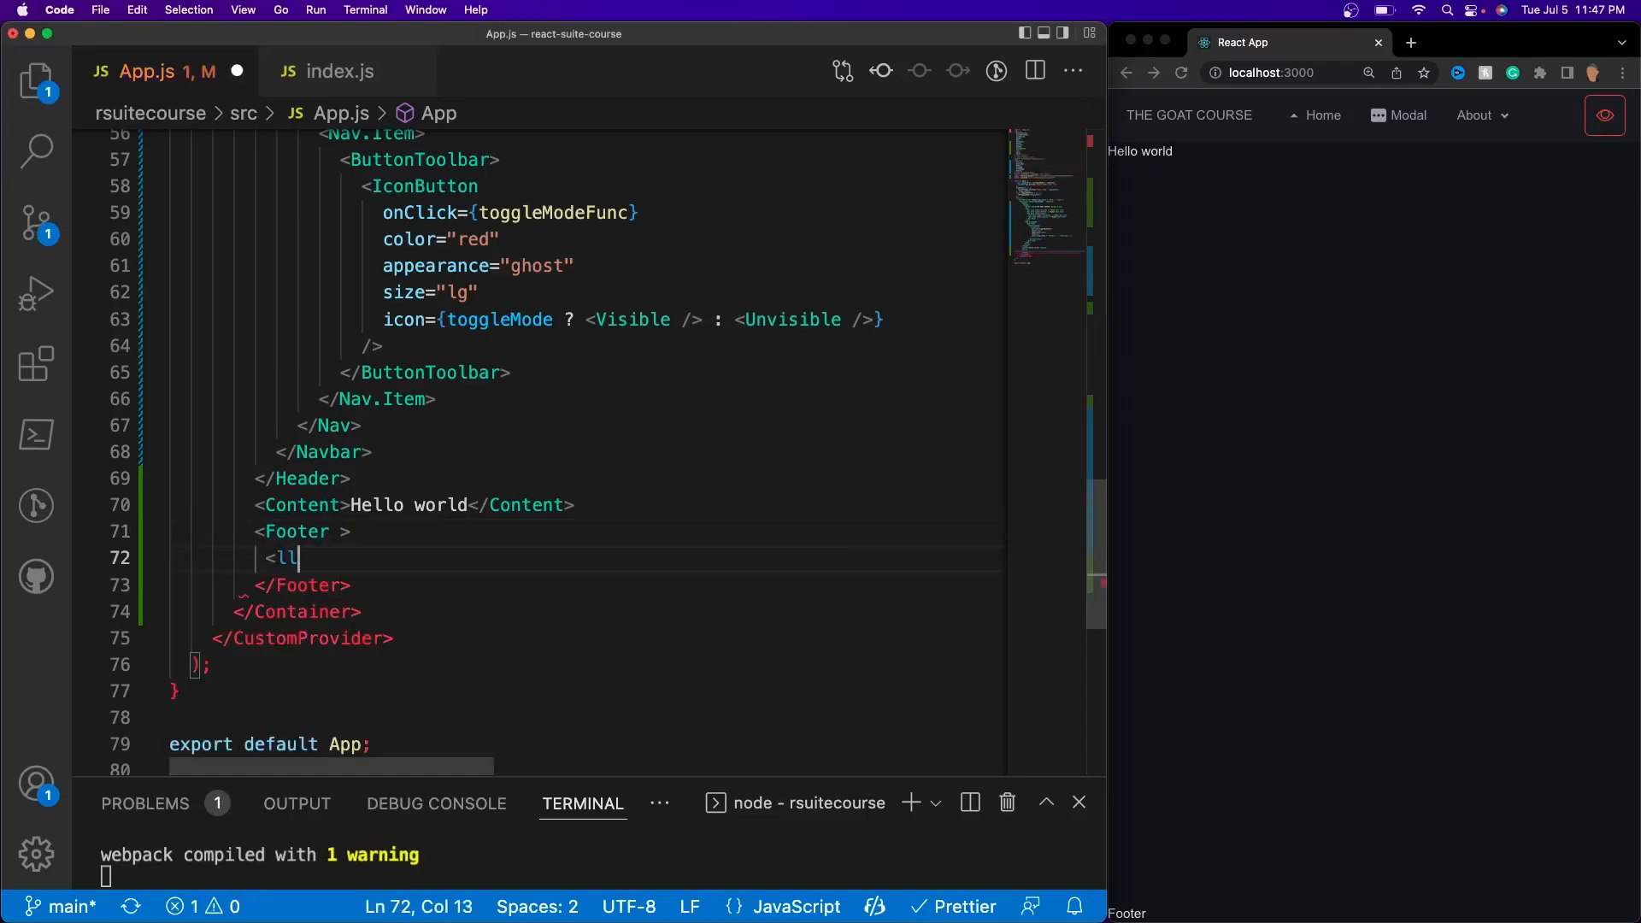
{"action": "type", "text": "ist"}
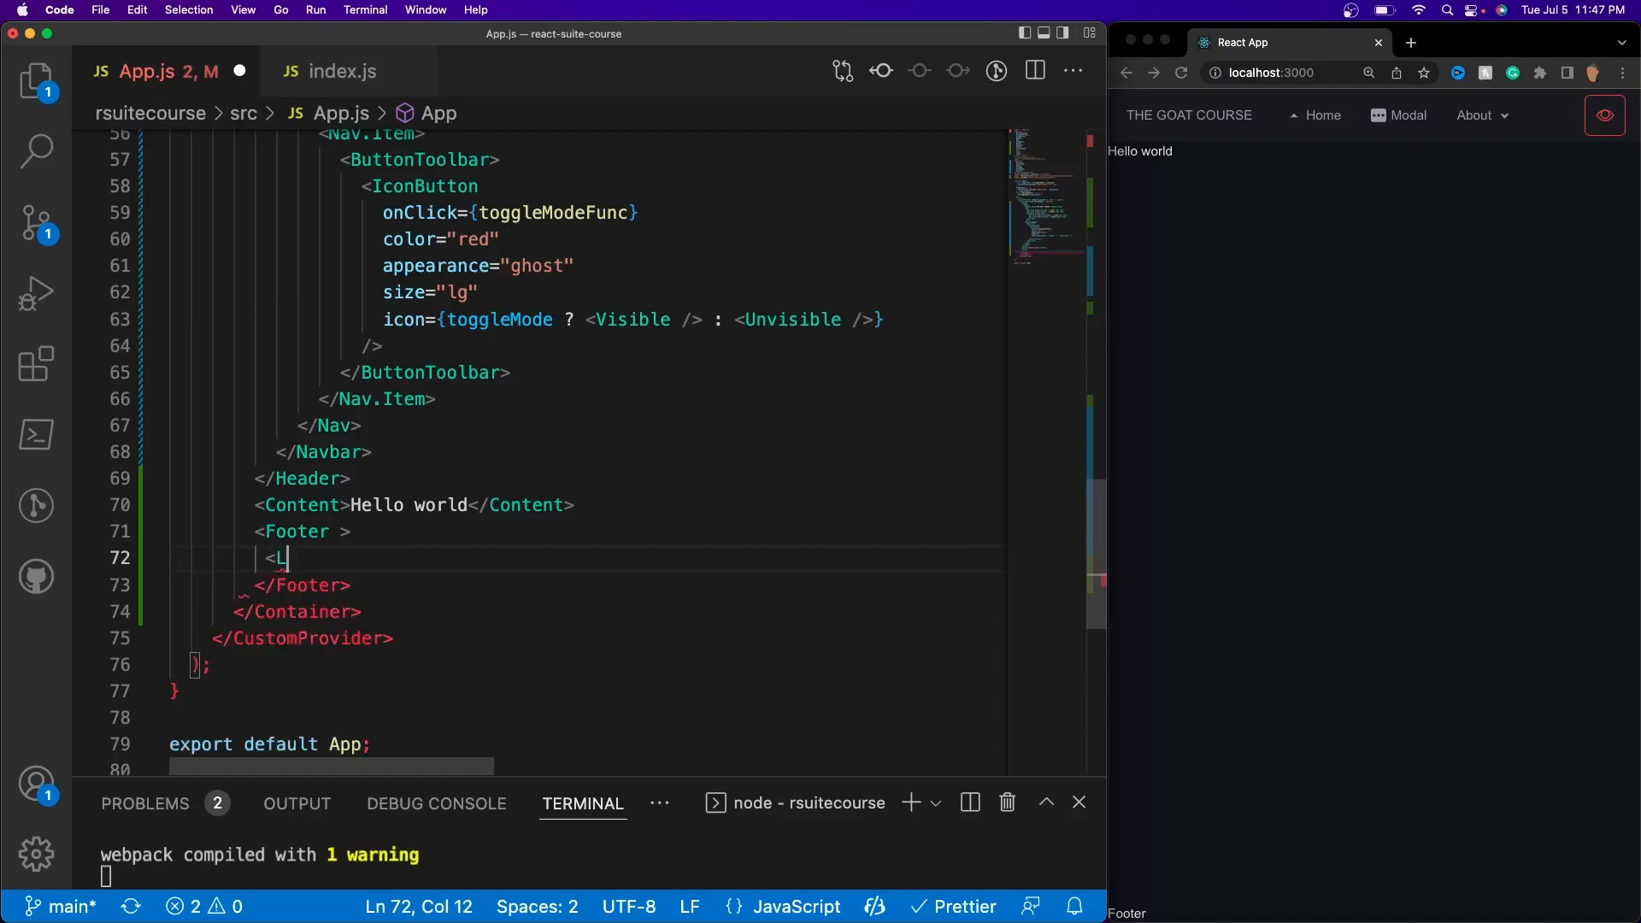
{"action": "type", "text": "ist>"}
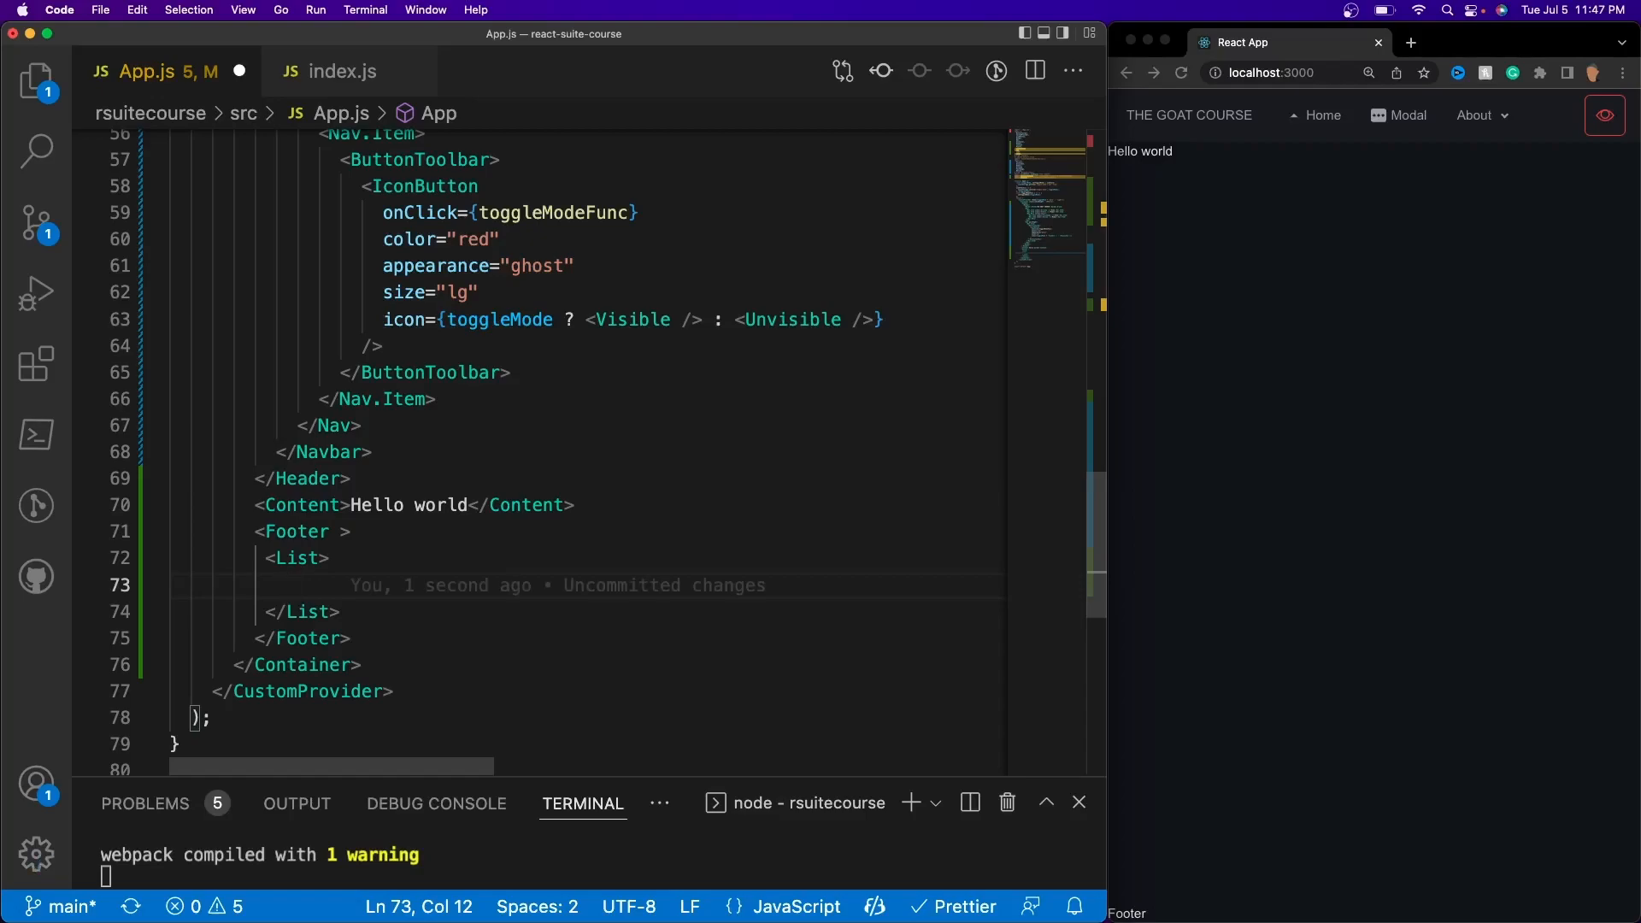
Add a FlexboxGrid with justify="space-between" inside the List, starting a FlexboxGridItem.
{"action": "type", "text": "<FlexboxGrid"}
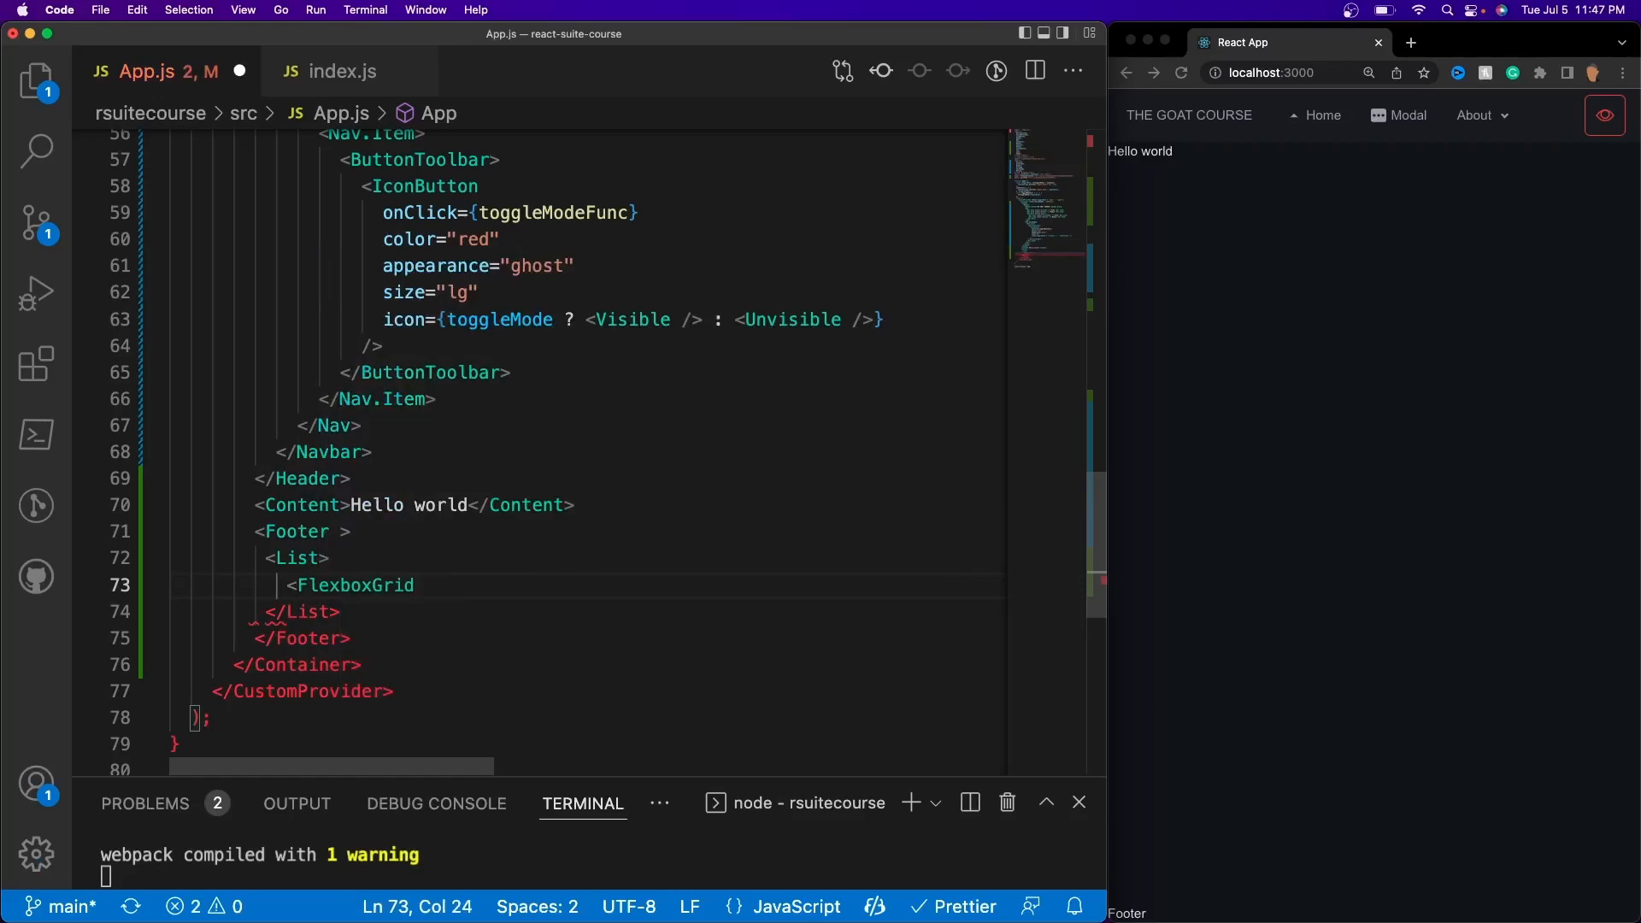
{"action": "type", "text": ">"}
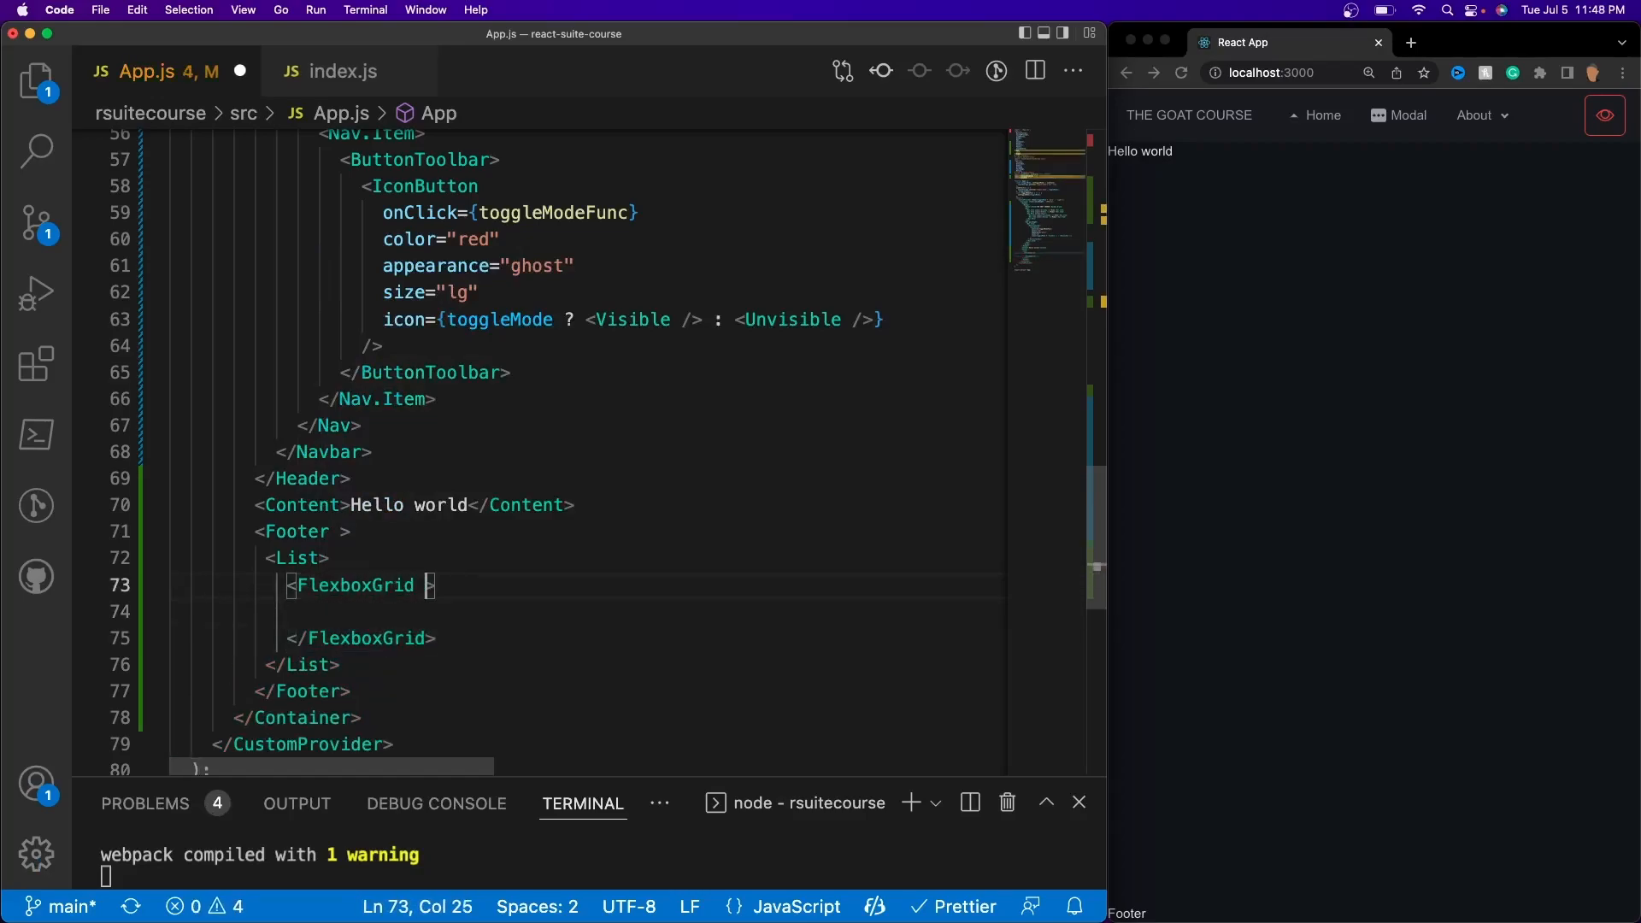
{"action": "type", "text": "justi"}
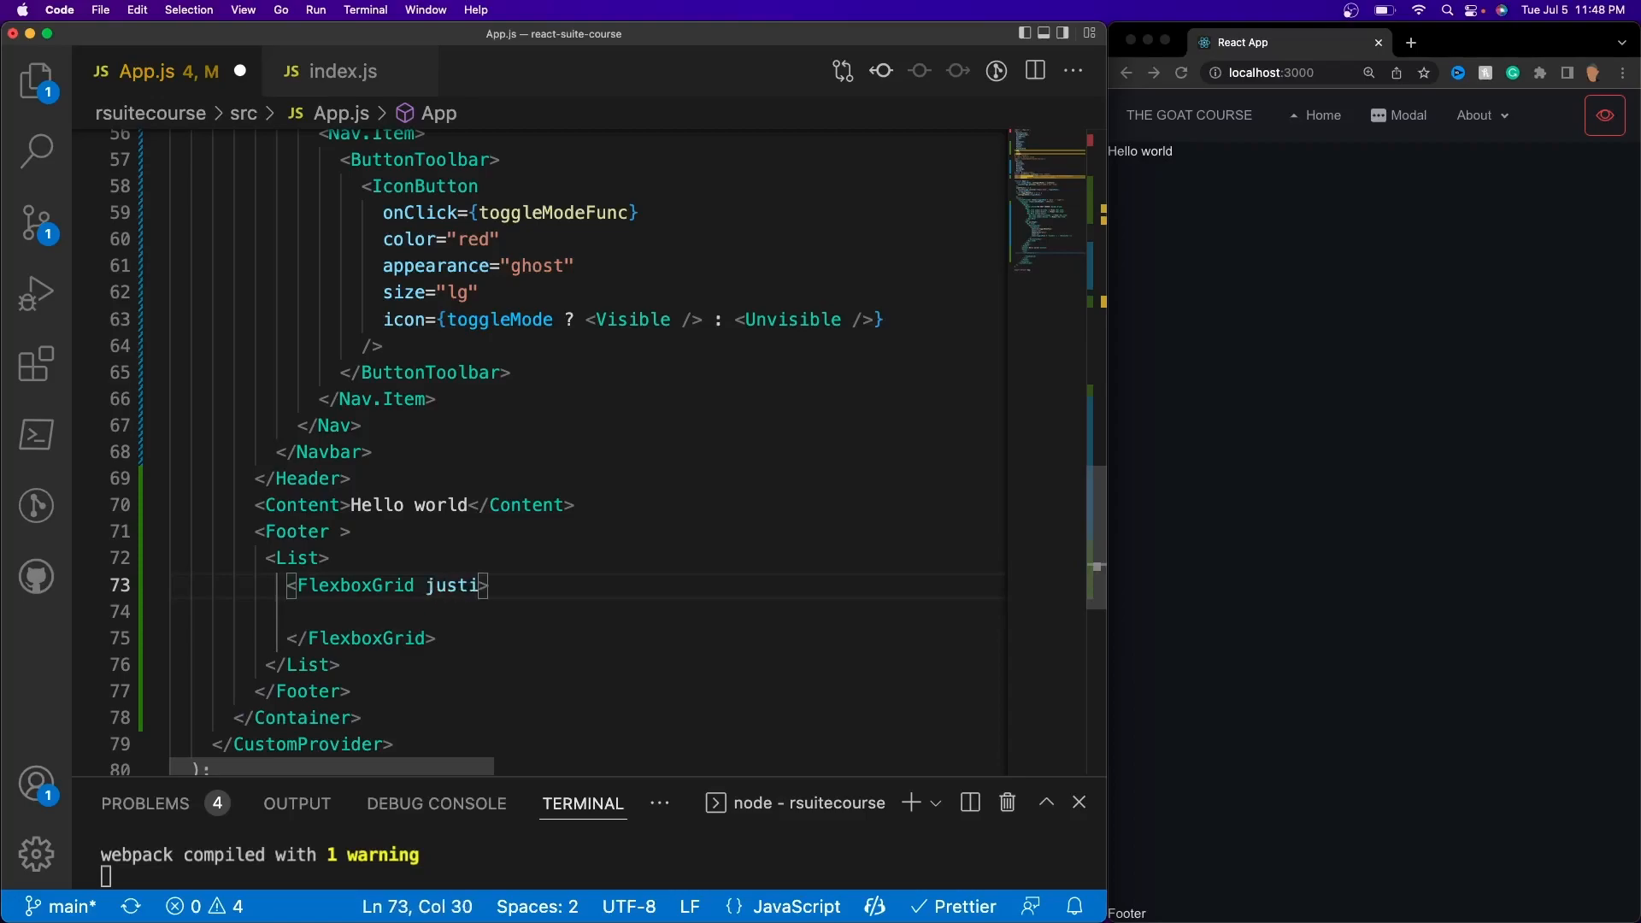
{"action": "type", "text": "fy"}
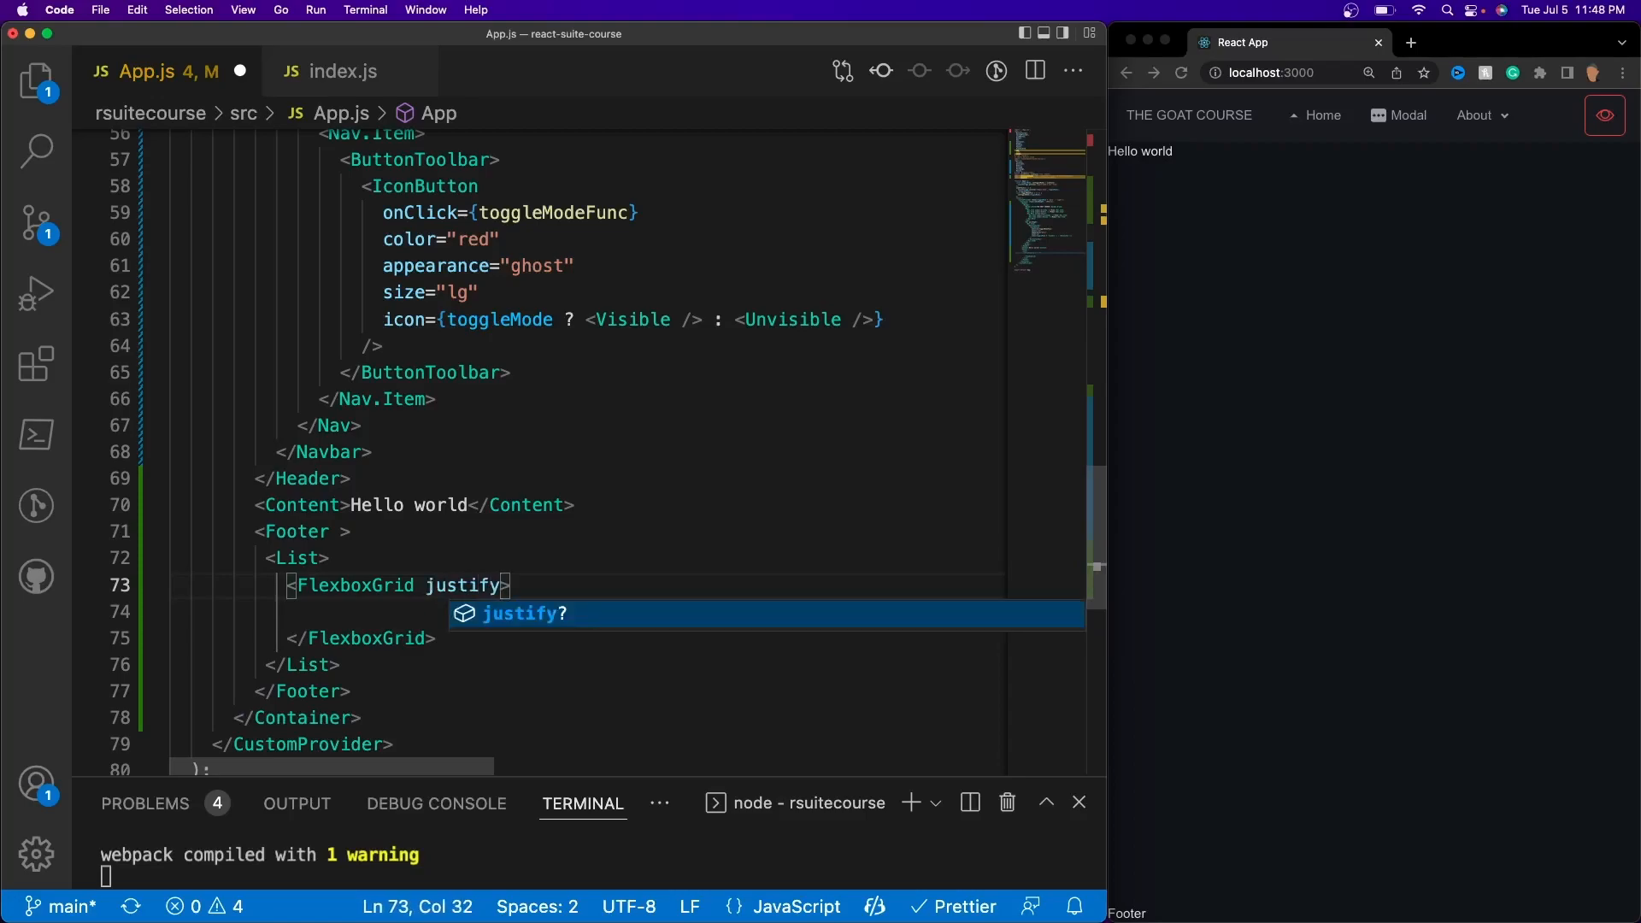
{"action": "type", "text": "=\""}
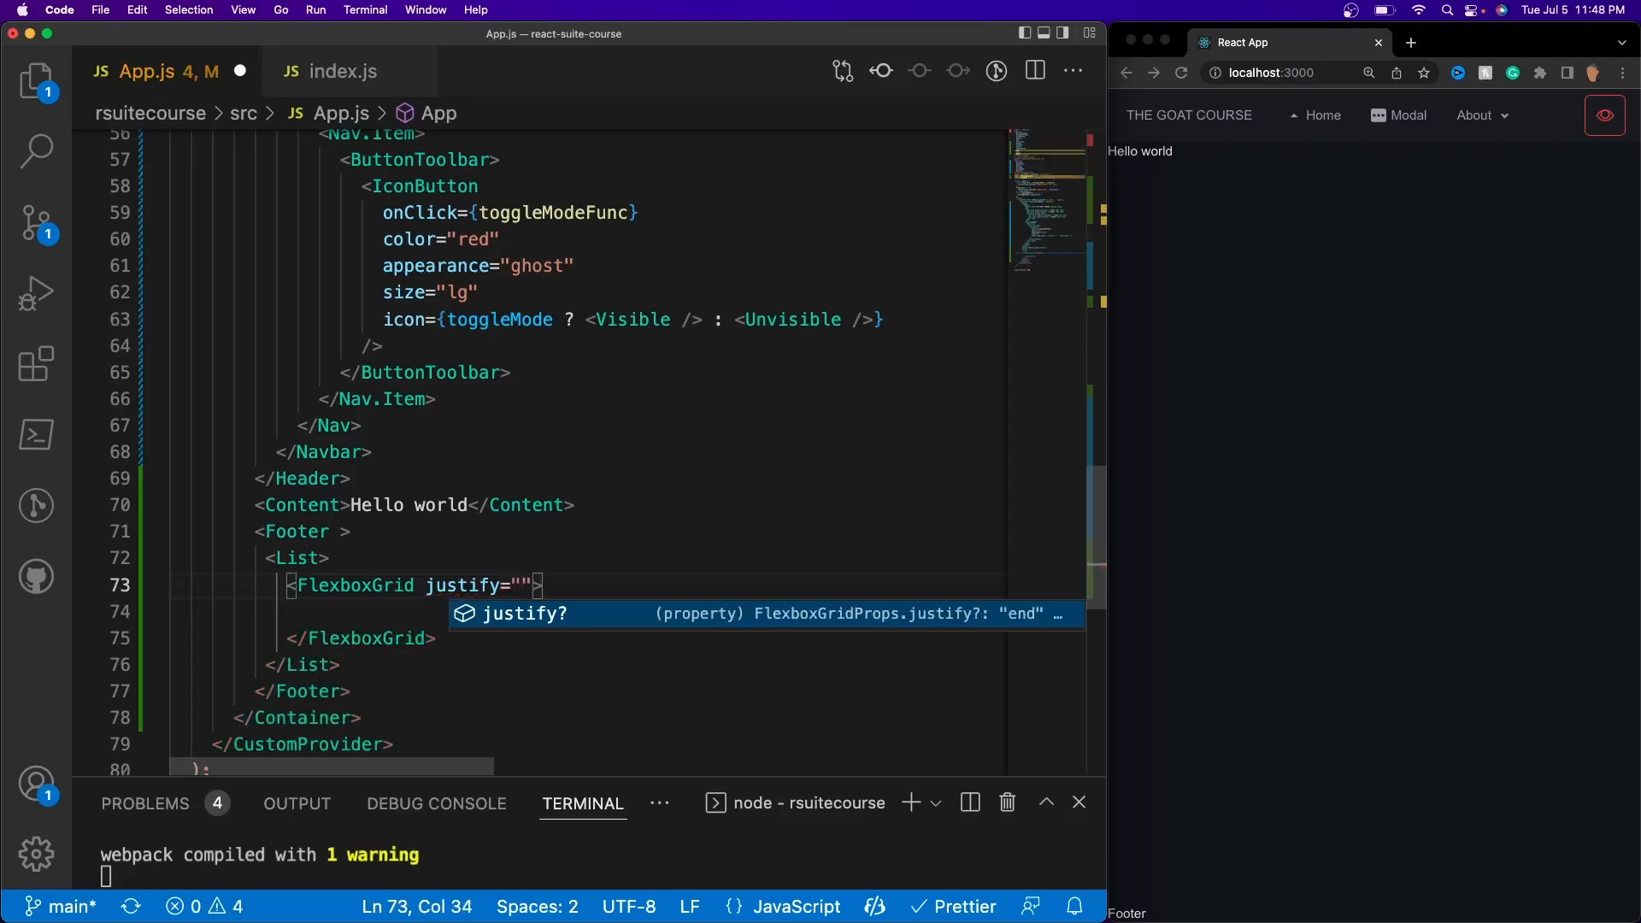
{"action": "type", "text": "space-between"}
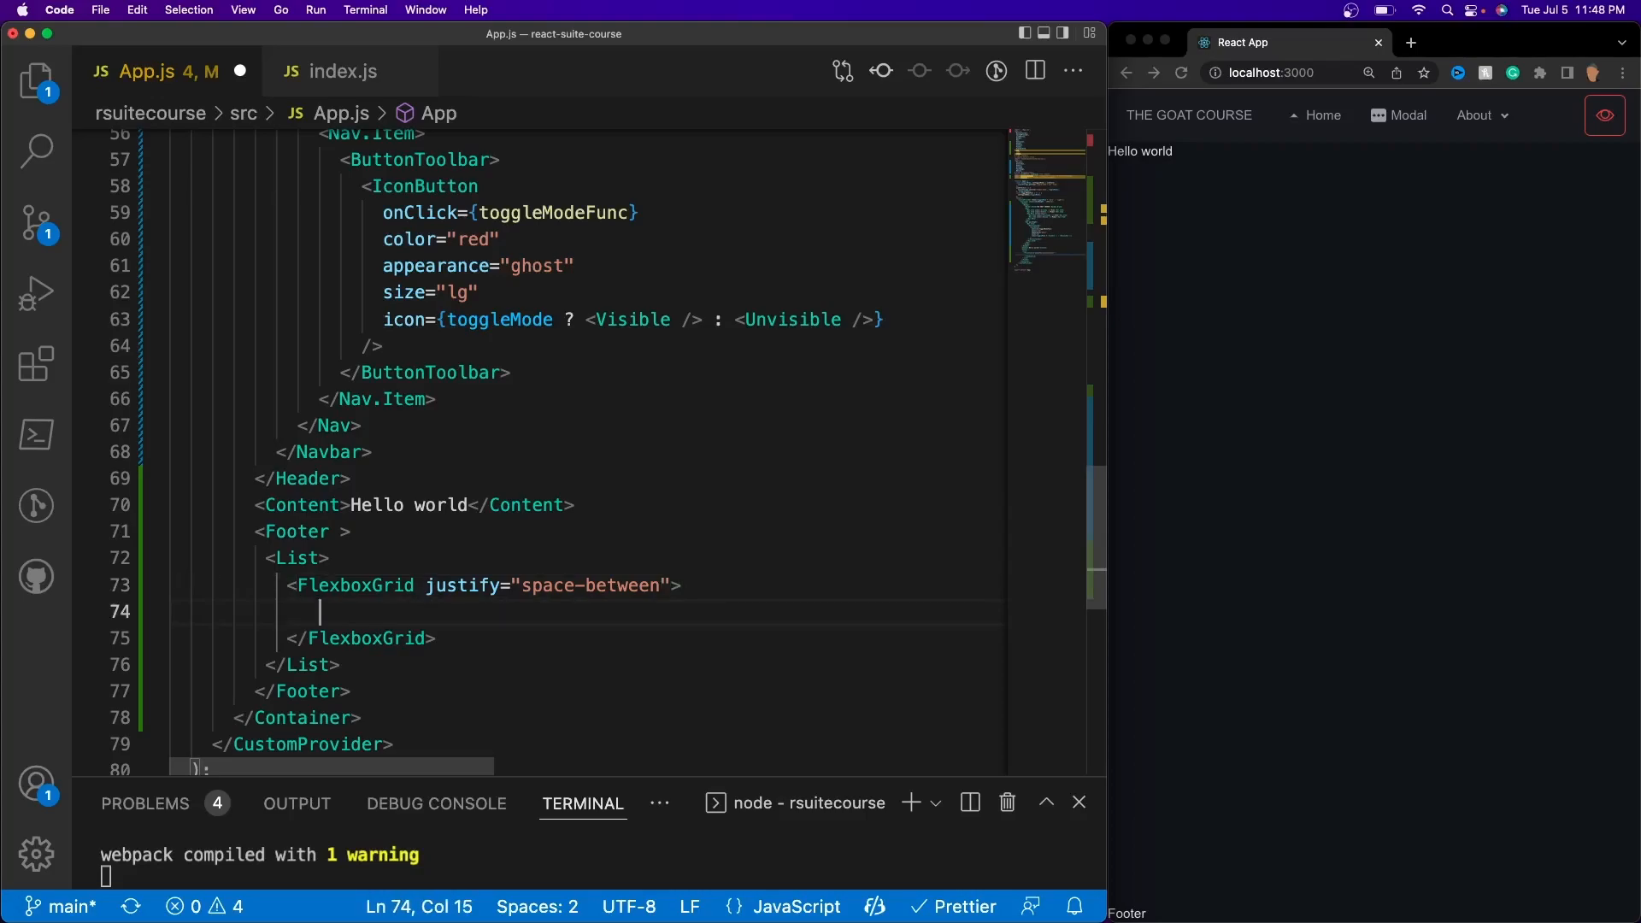
{"action": "type", "text": "FlexboxGridItem>"}
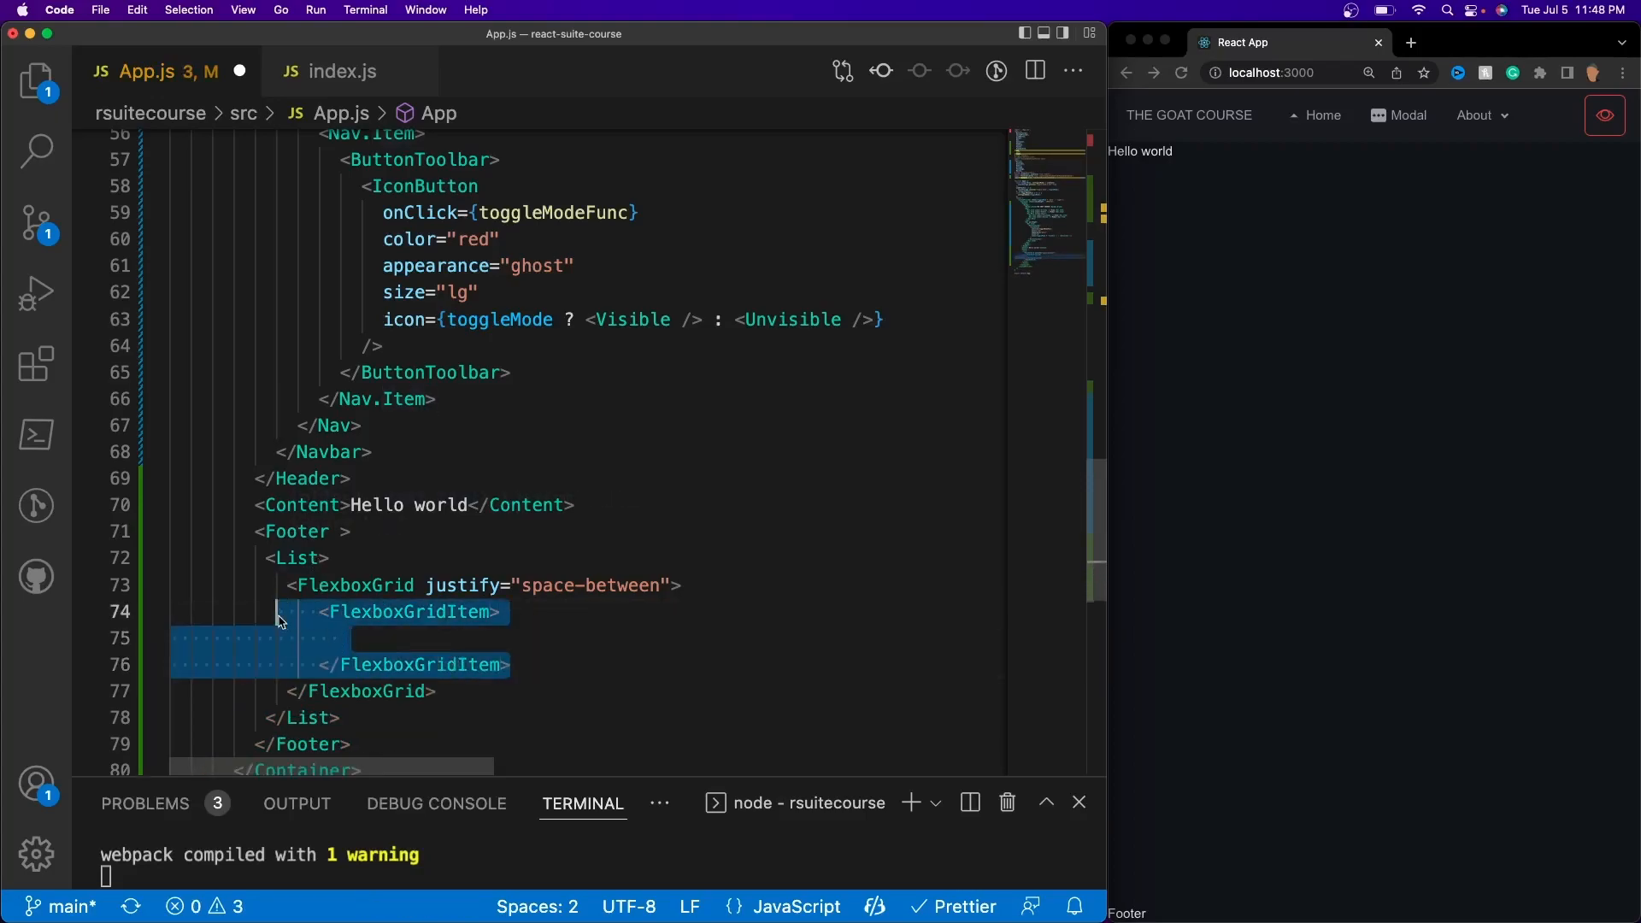
Duplicate the FlexboxGridItem into three items reading col 1, col 2 and col 3.
{"action": "left_click", "coordinate": [513, 665]}
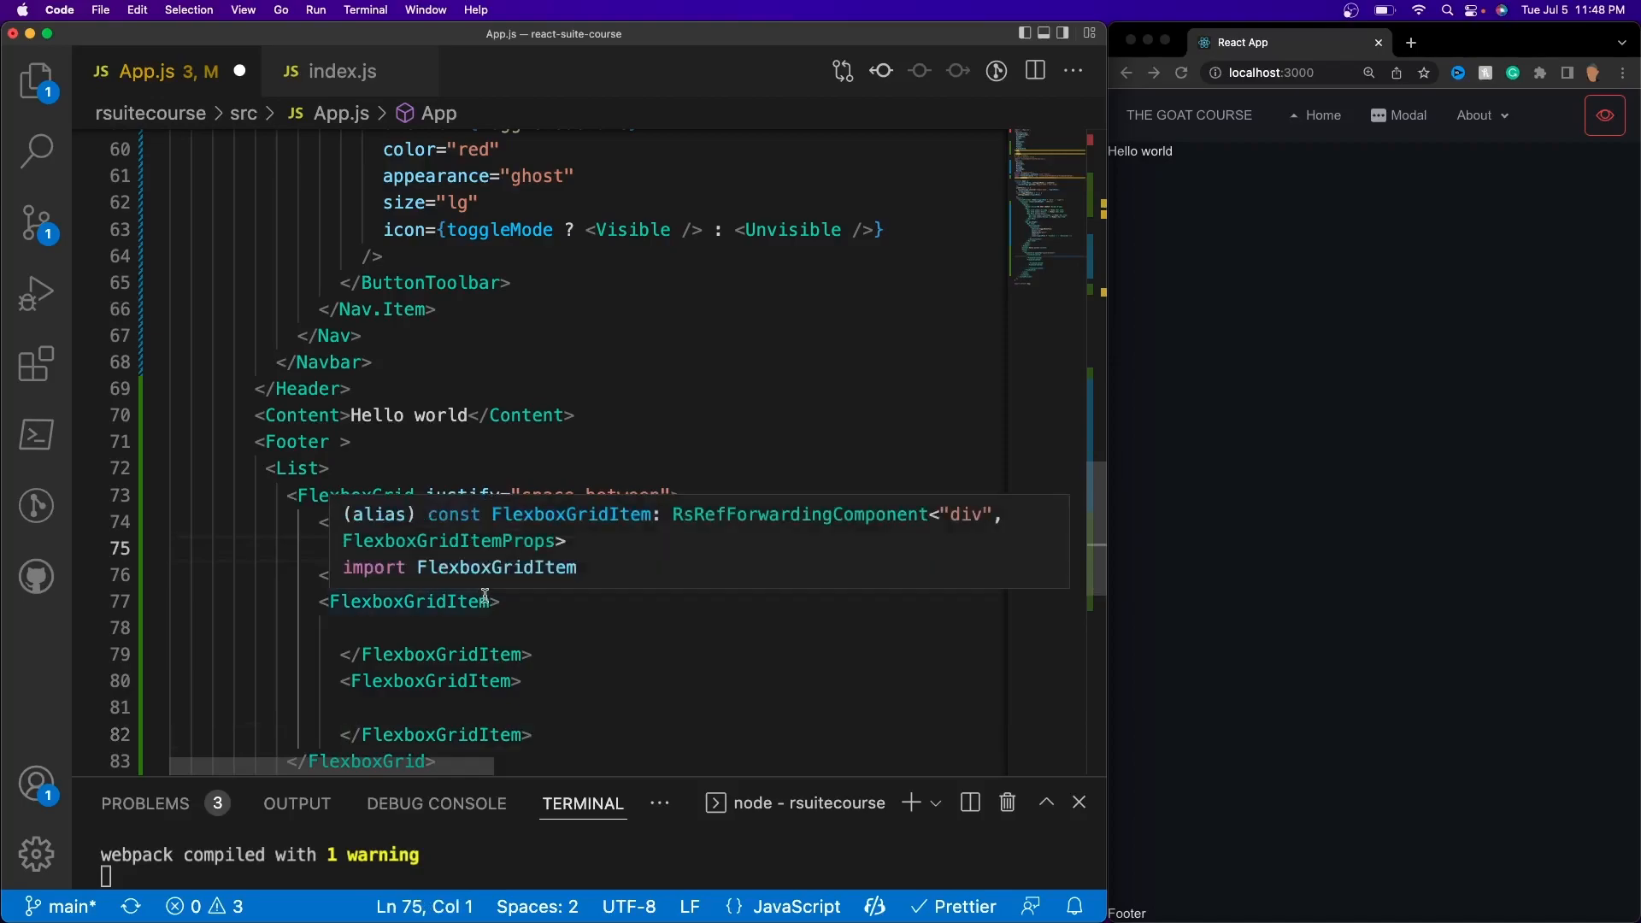
{"action": "type", "text": "col 2"}
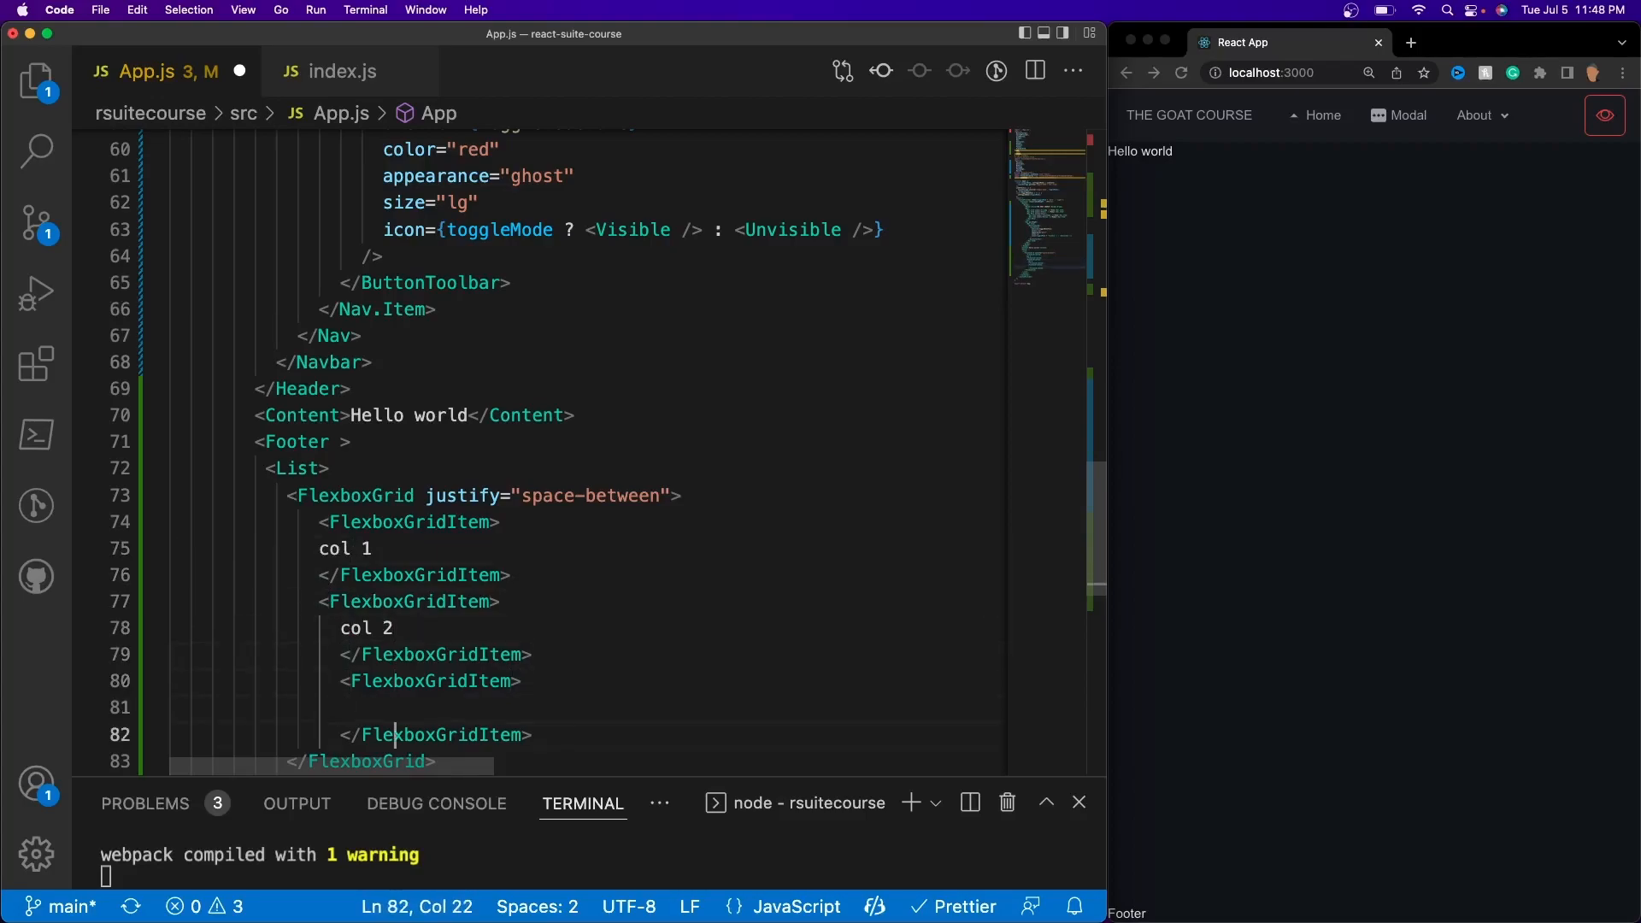
{"action": "type", "text": "col 3"}
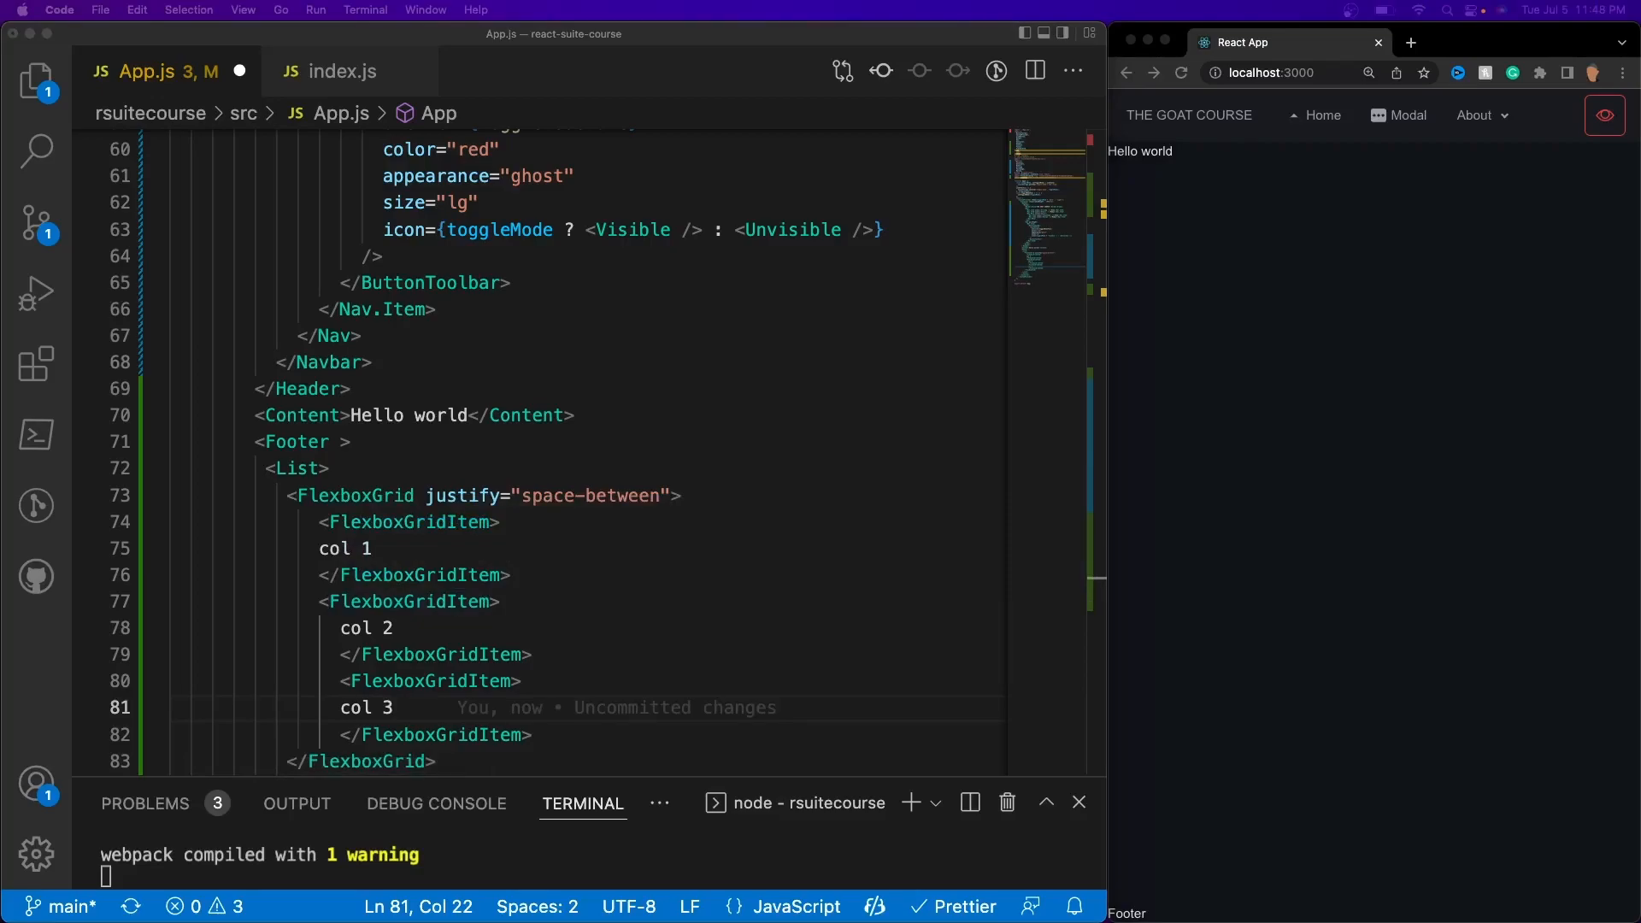
{"action": "mouse_move", "coordinate": [330, 403]}
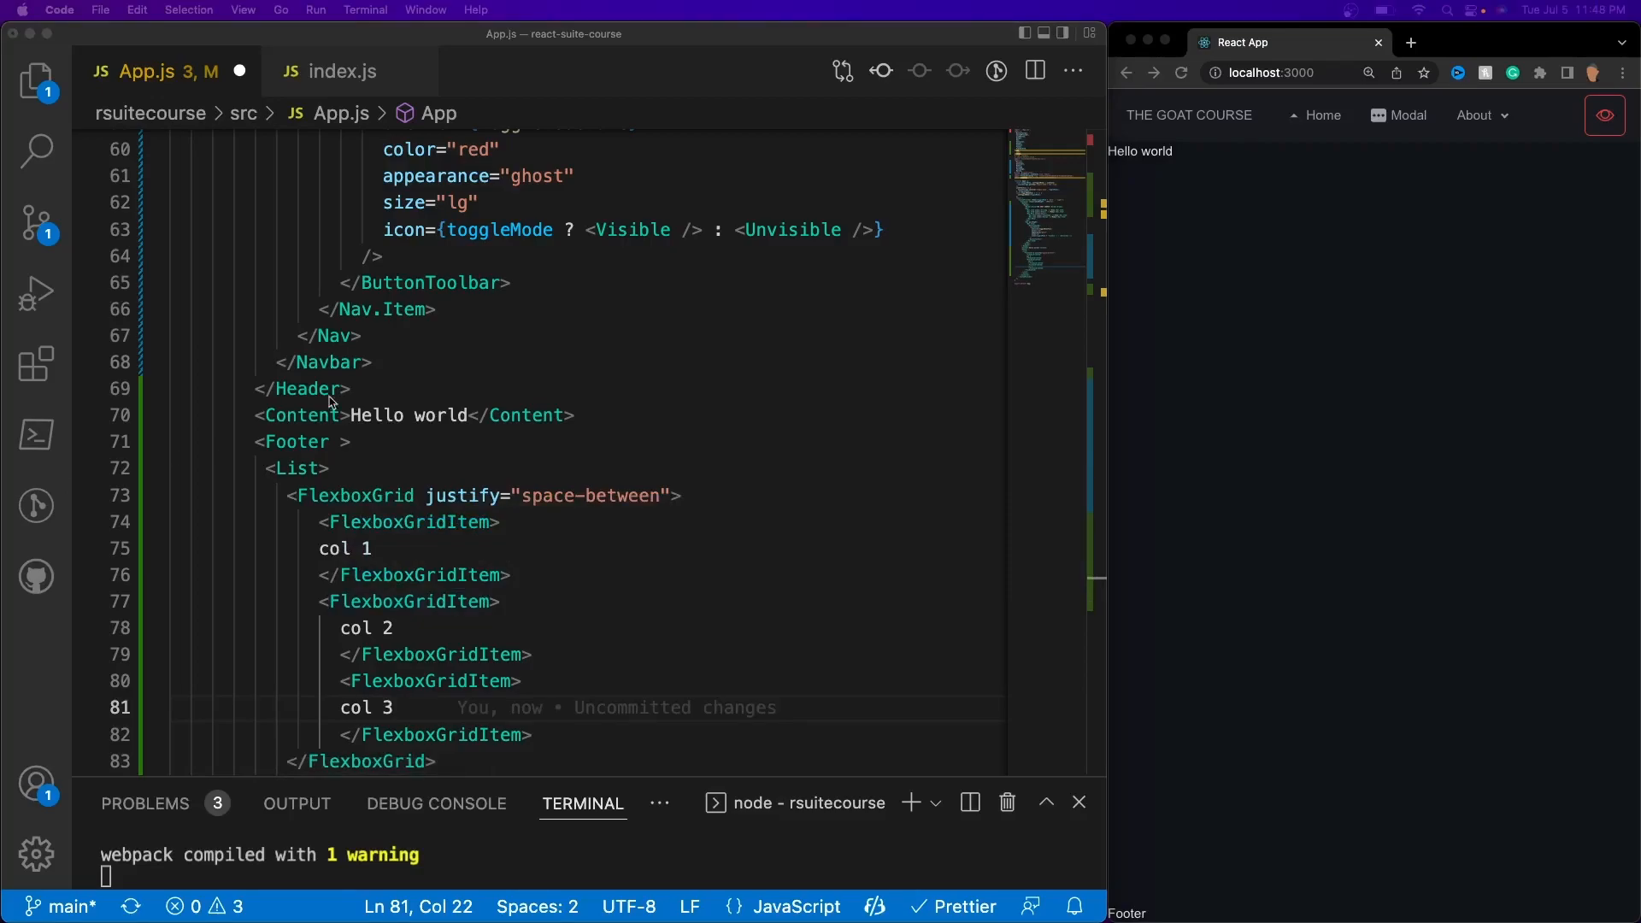
Render each grid item as={Col} with colspan={6} so the three columns span the footer.
{"action": "left_click", "coordinate": [506, 524]}
{"action": "type", "text": " as"}
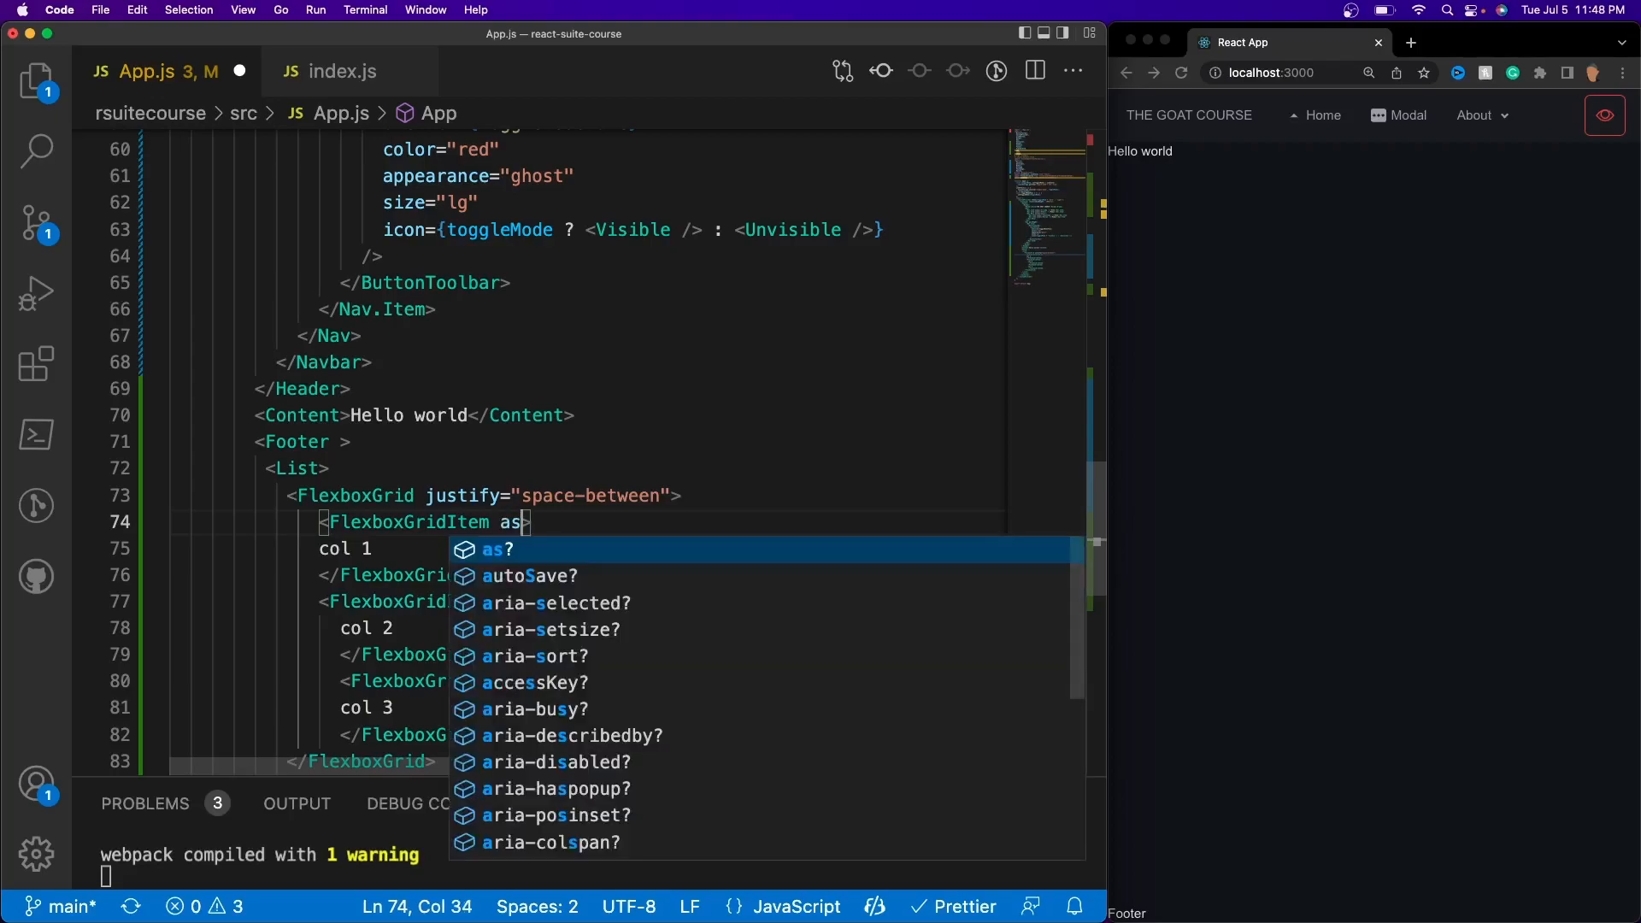
{"action": "type", "text": "={Col"}
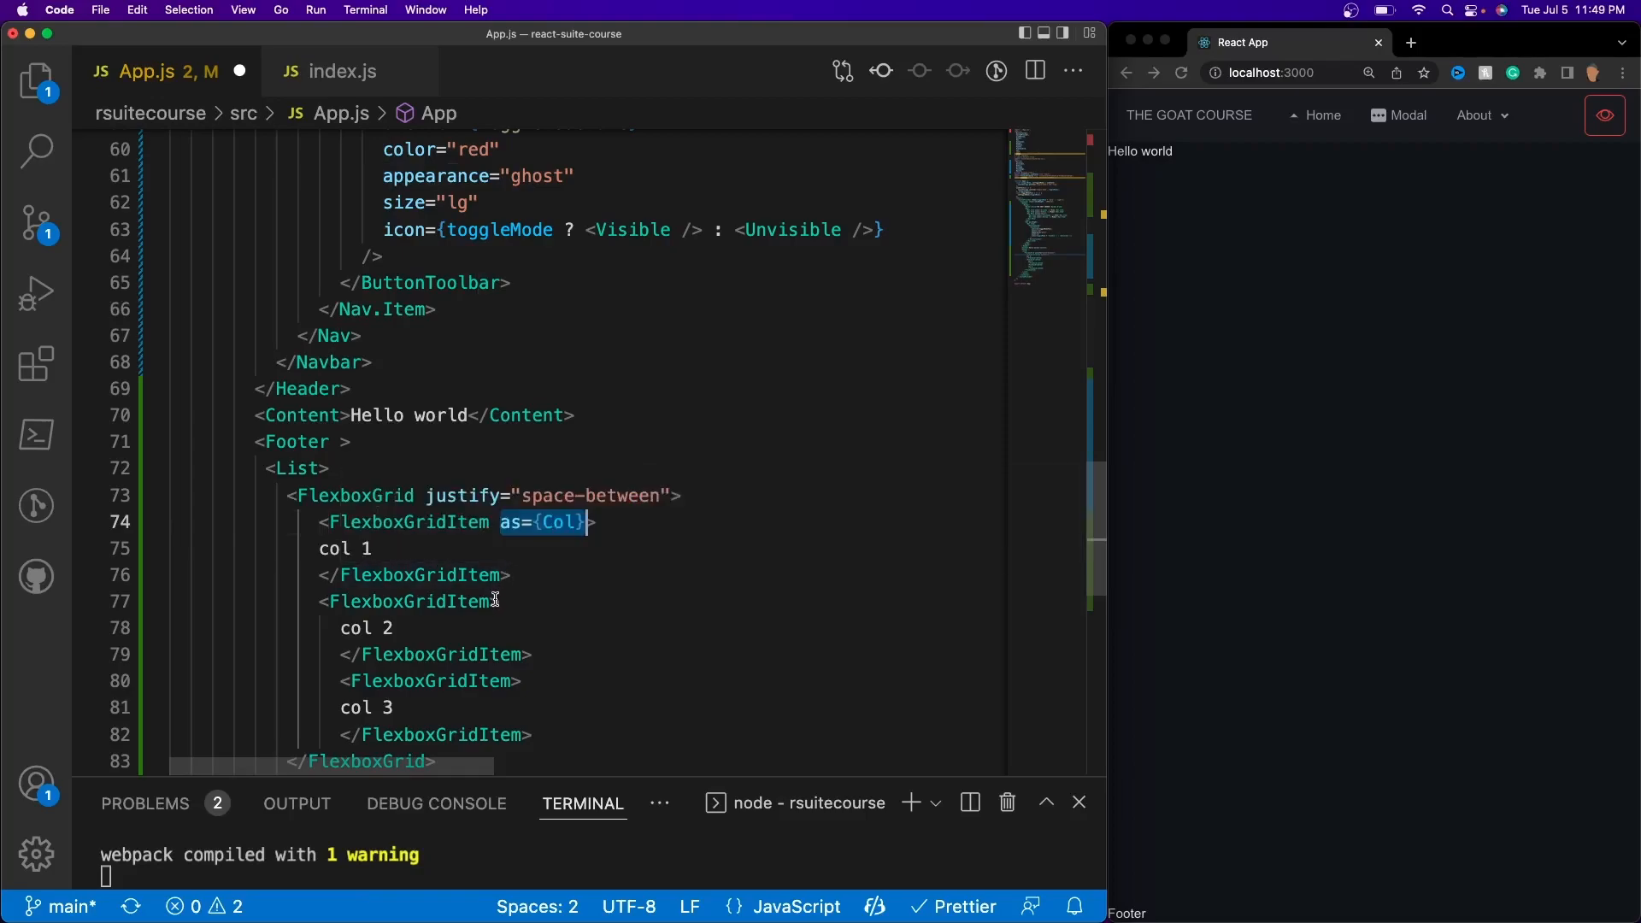
{"action": "type", "text": "as={Col}"}
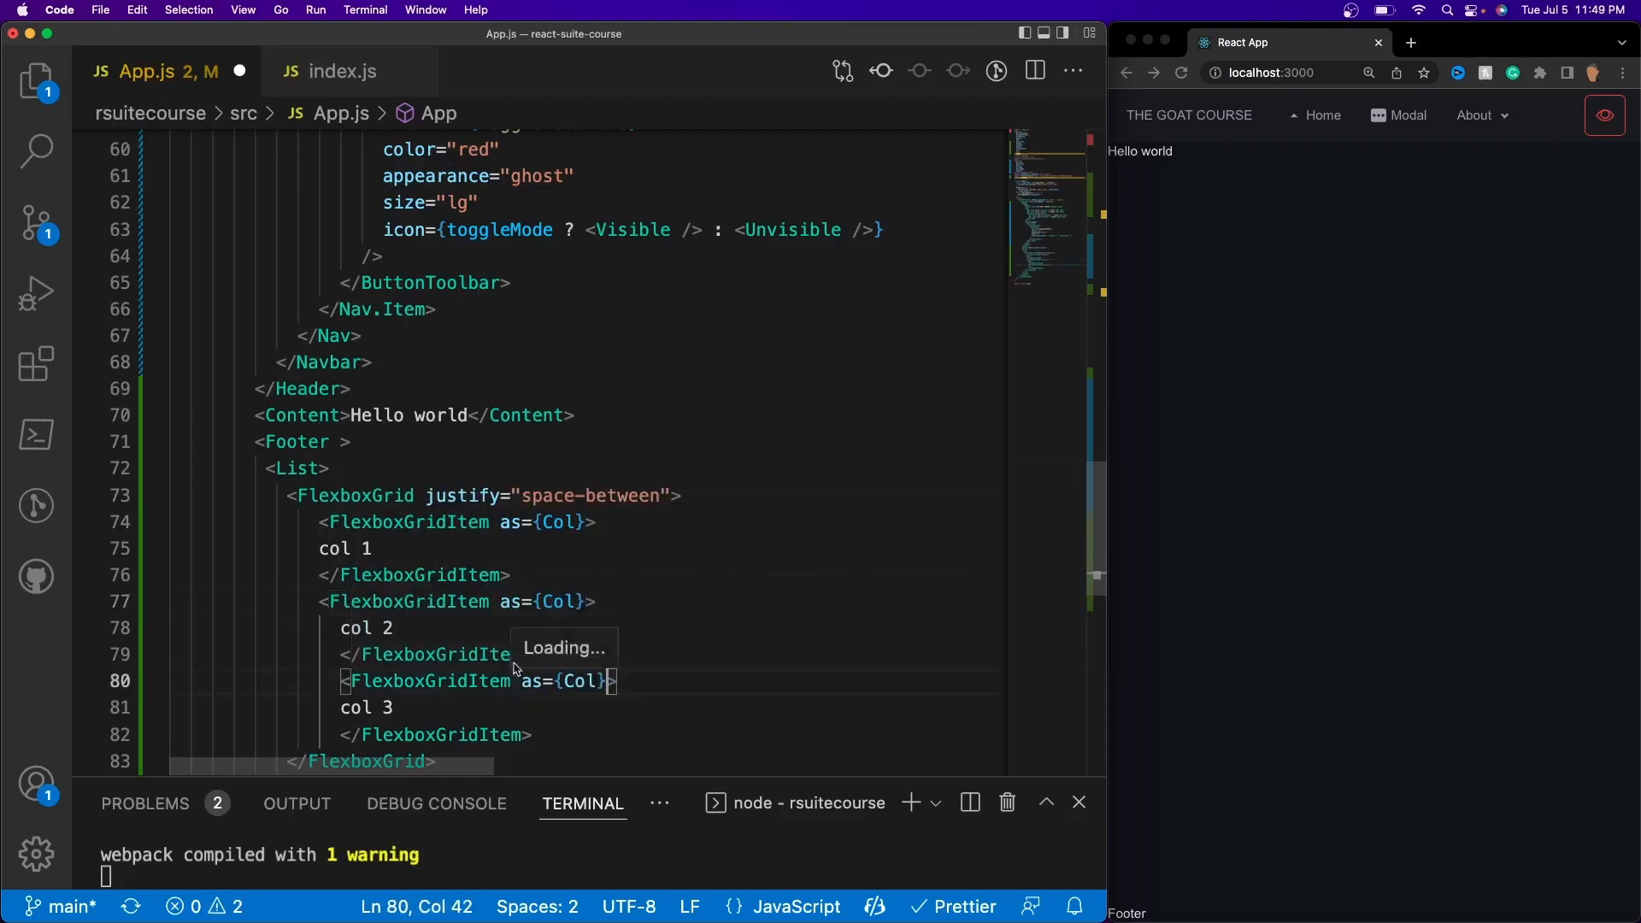
{"action": "mouse_move", "coordinate": [562, 546]}
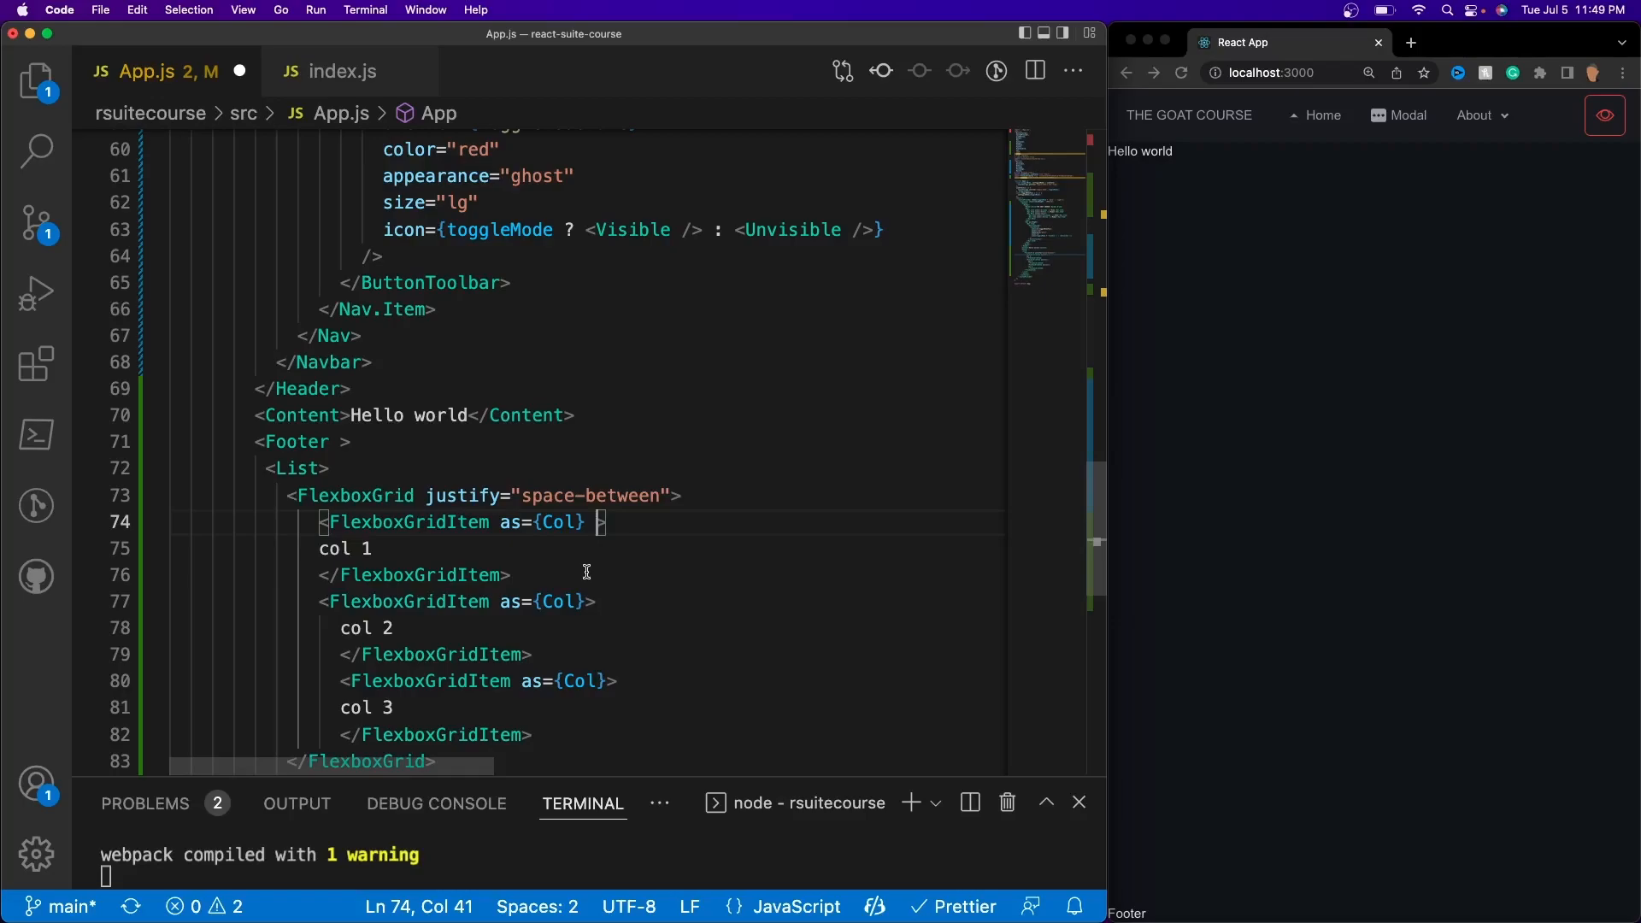
{"action": "type", "text": "col"}
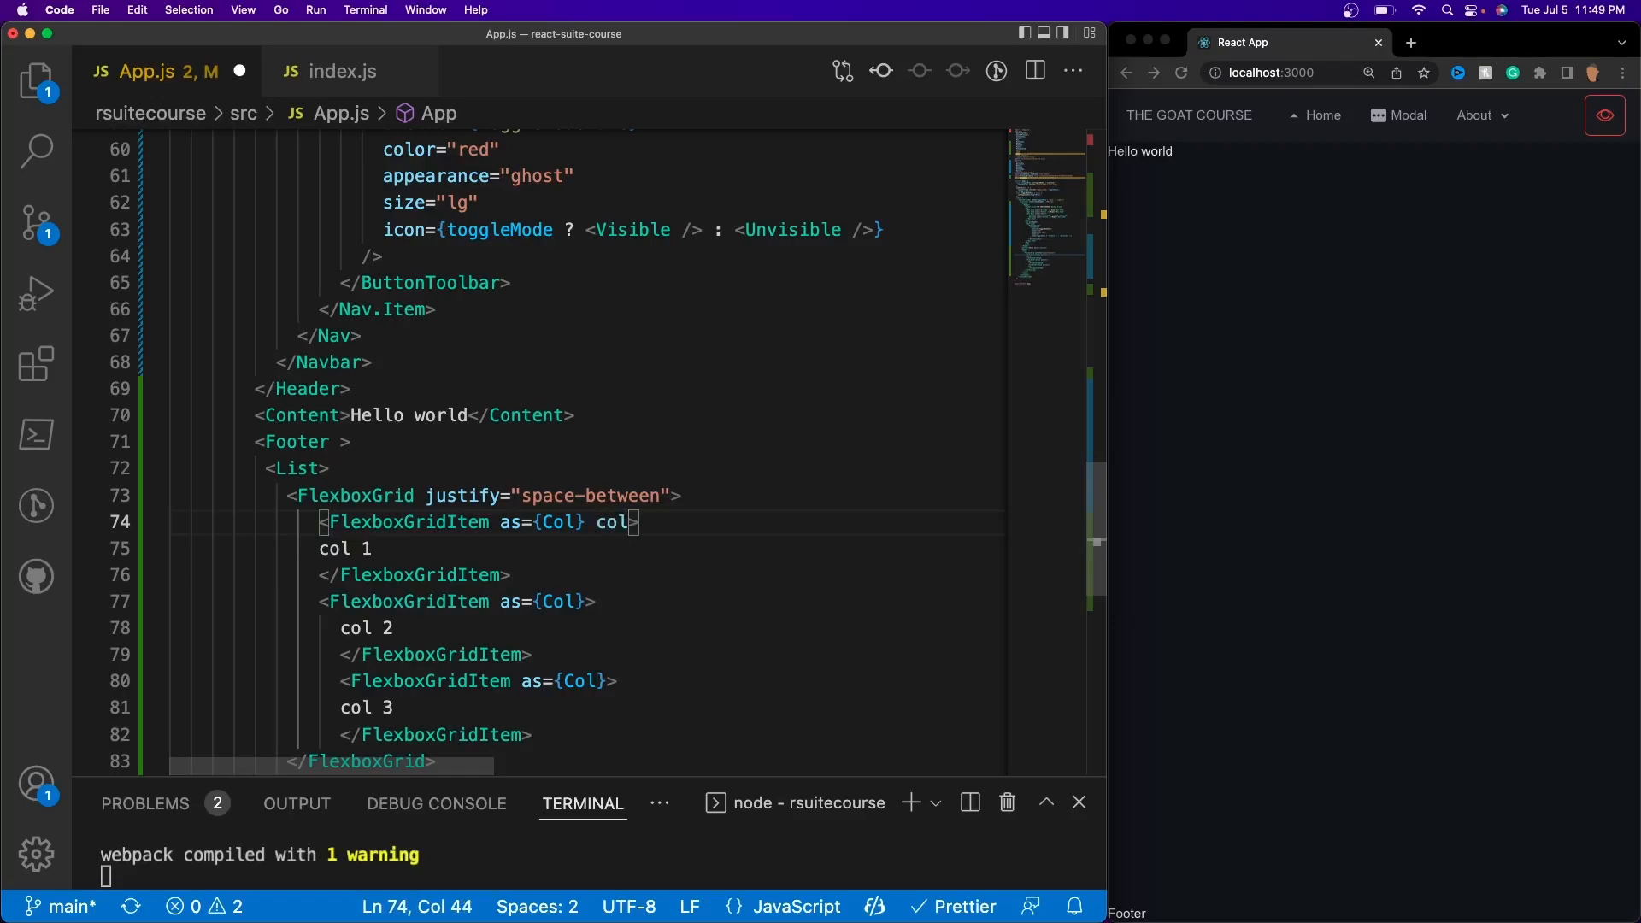
{"action": "type", "text": "span="}
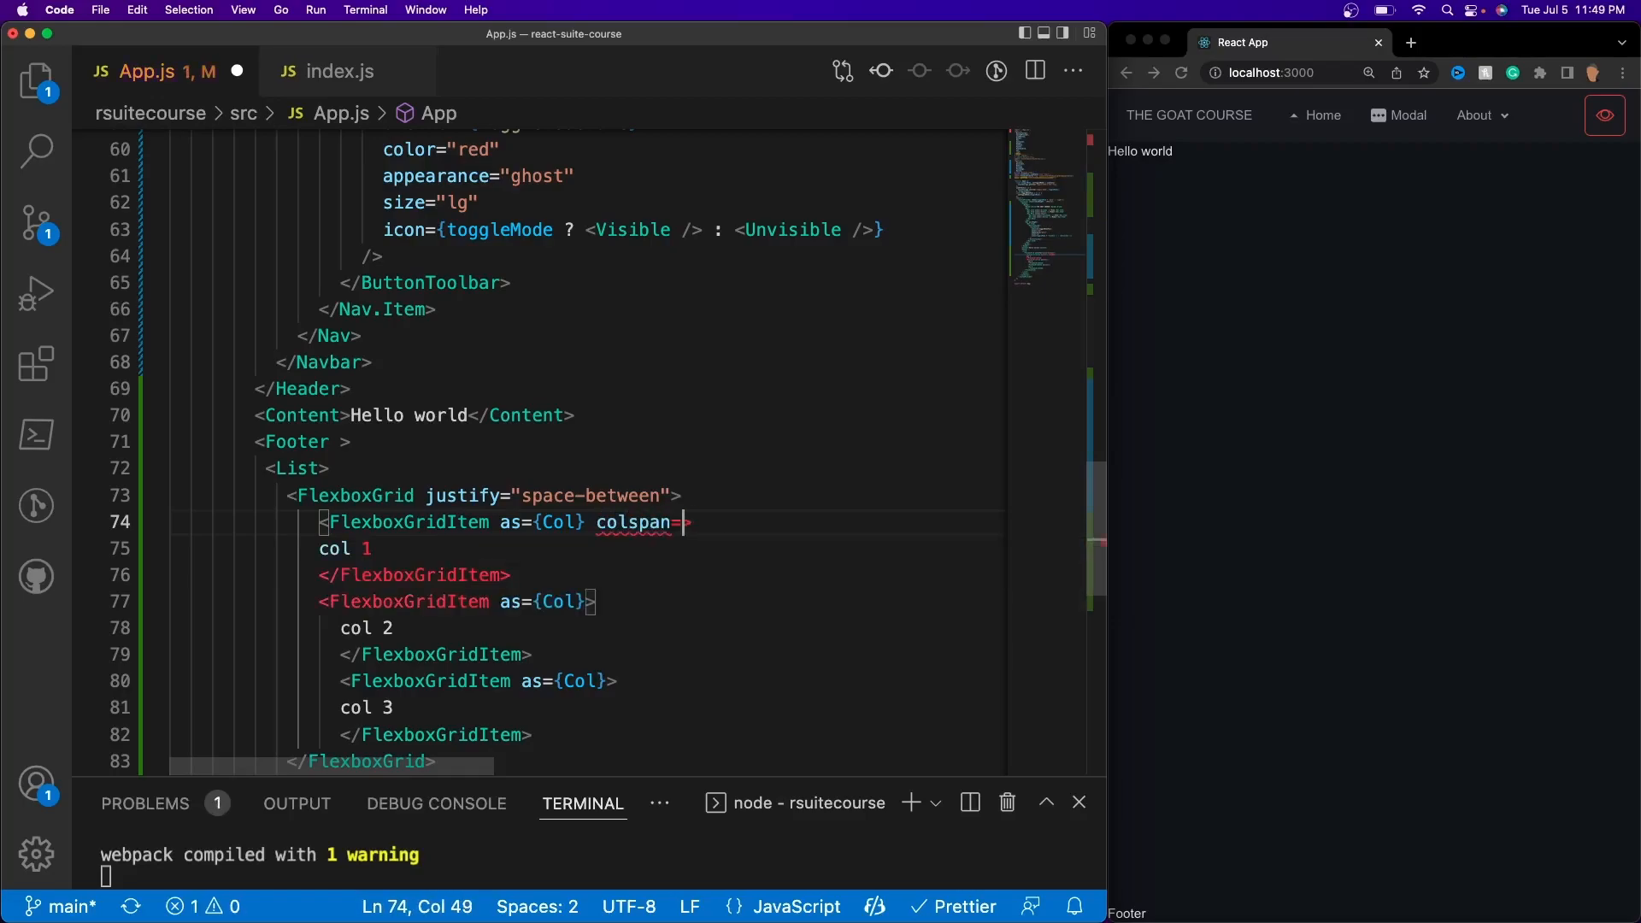
{"action": "type", "text": "{6}"}
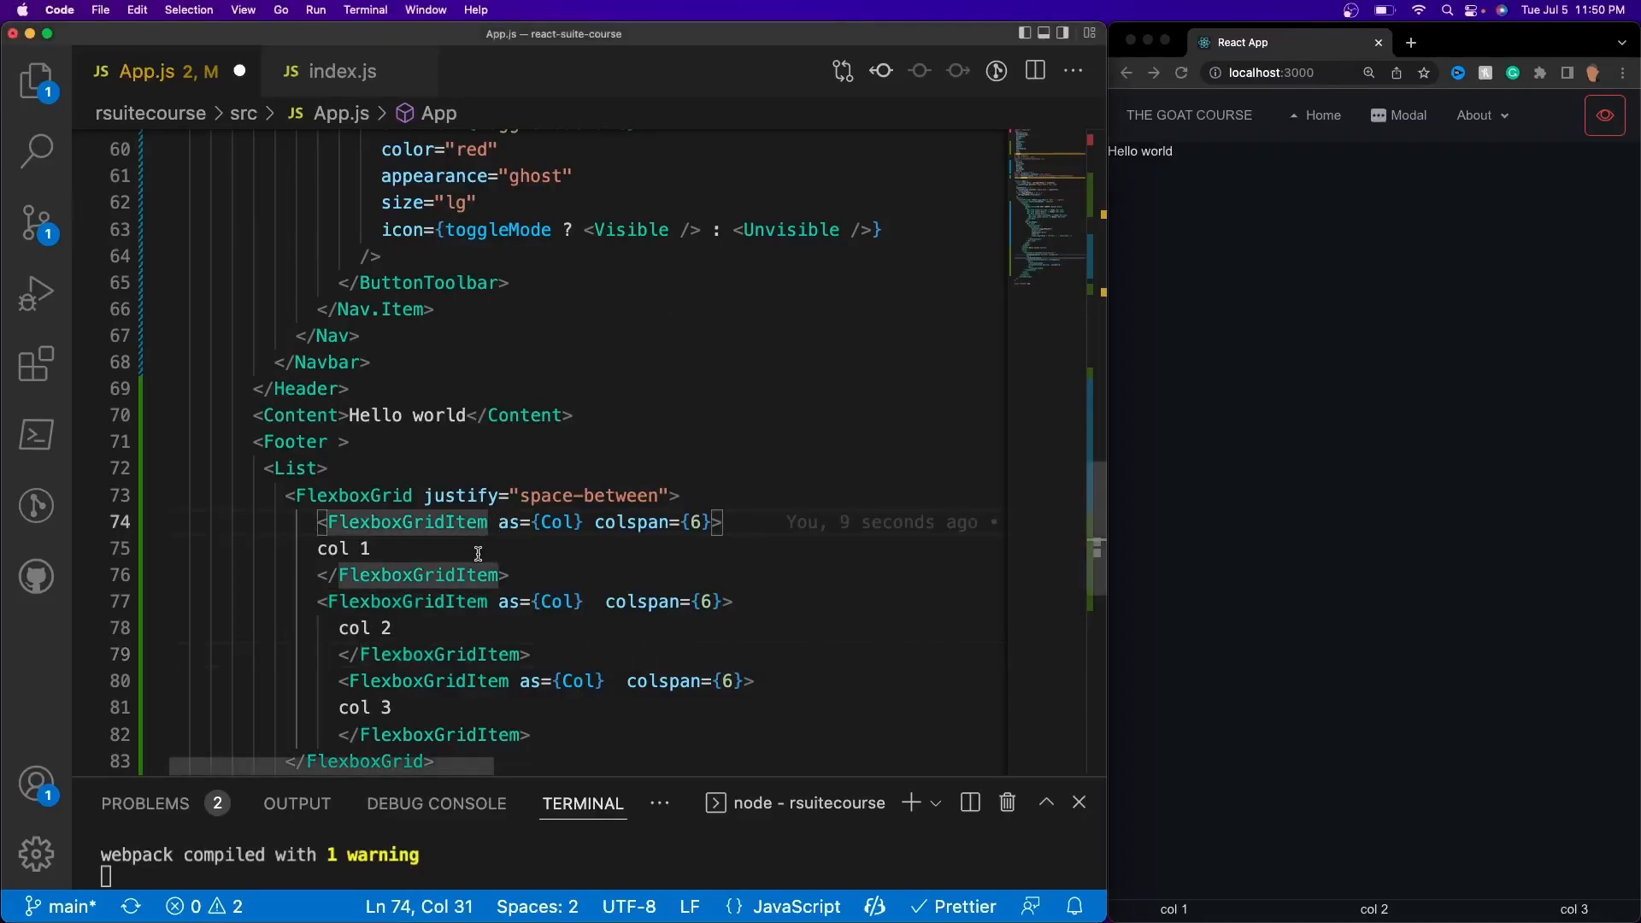
{"action": "type", "text": "clas"}
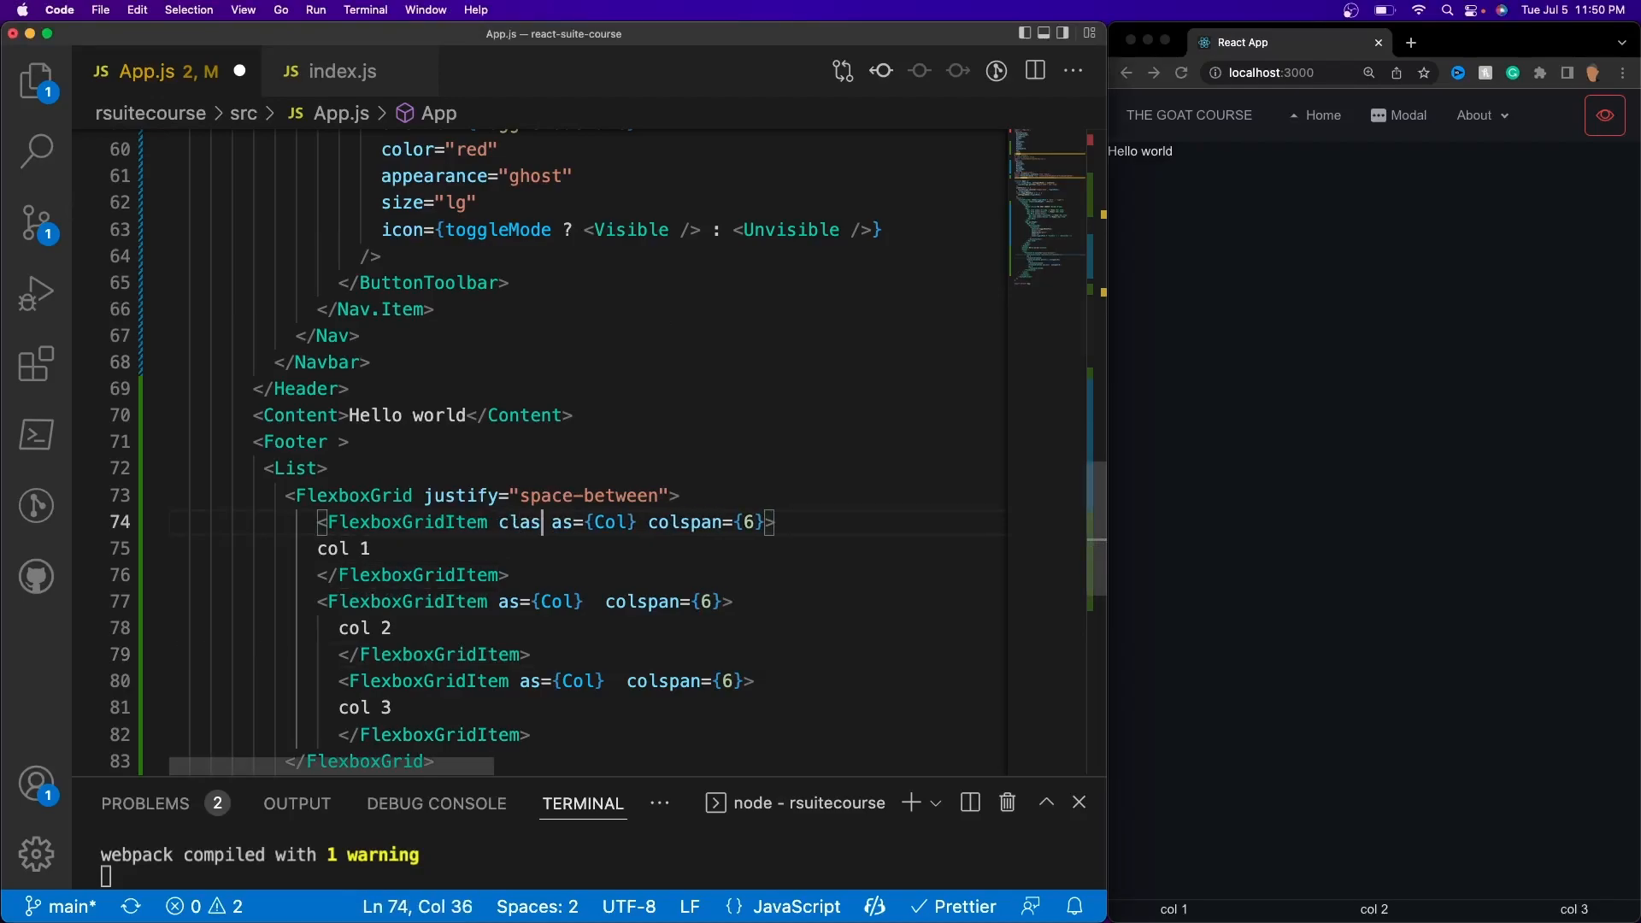
{"action": "type", "text": "s"}
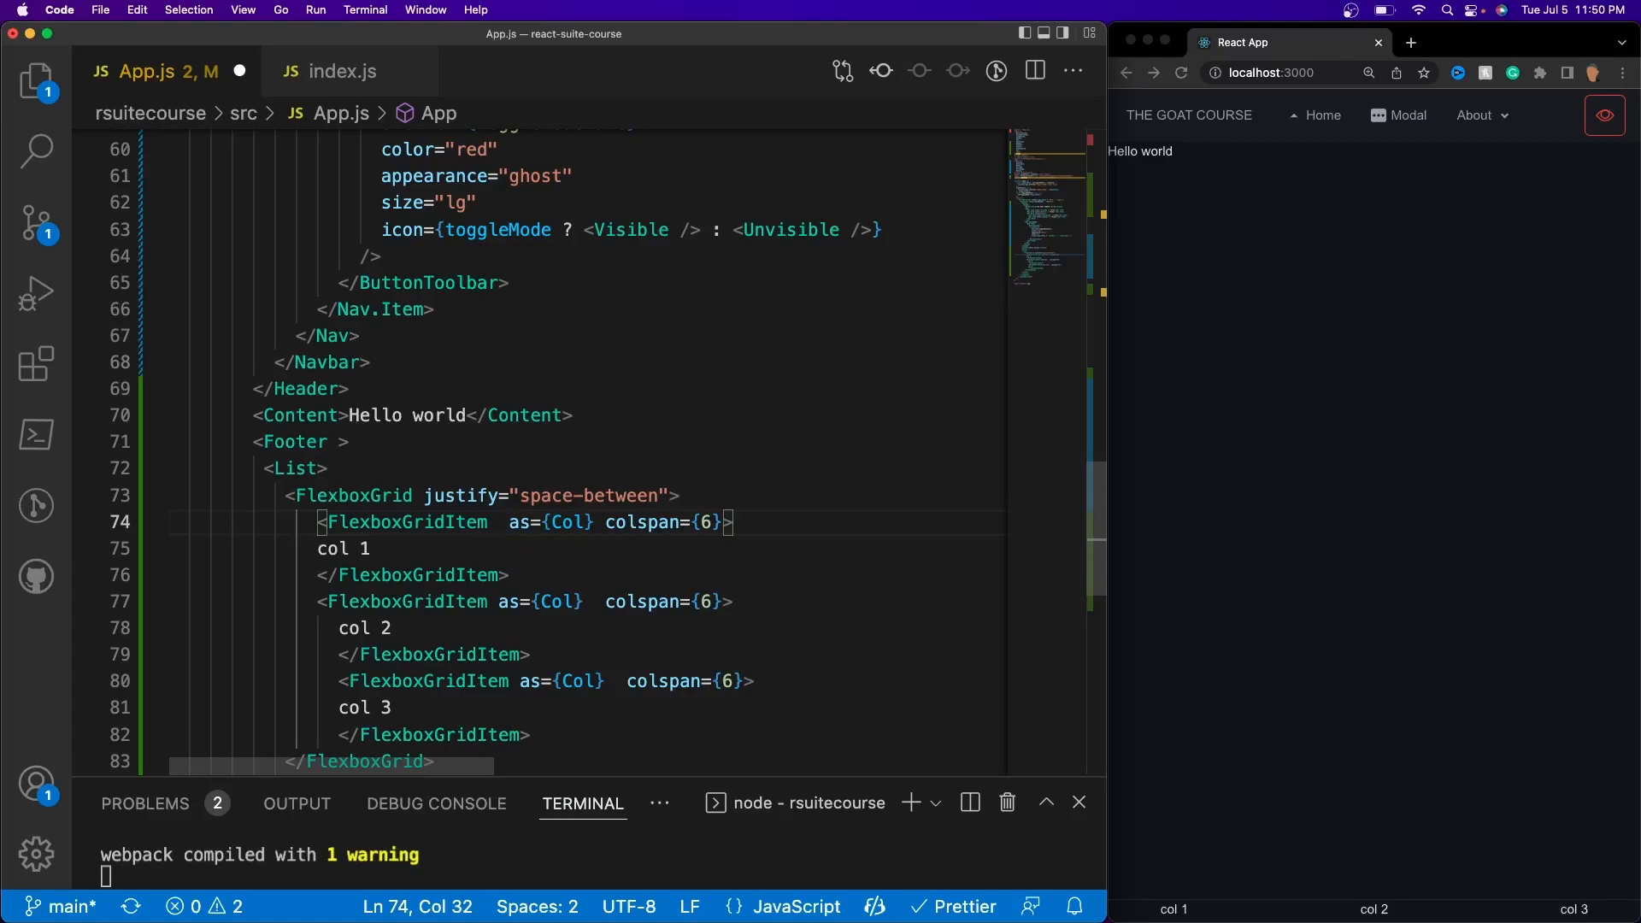
{"action": "mouse_move", "coordinate": [458, 560]}
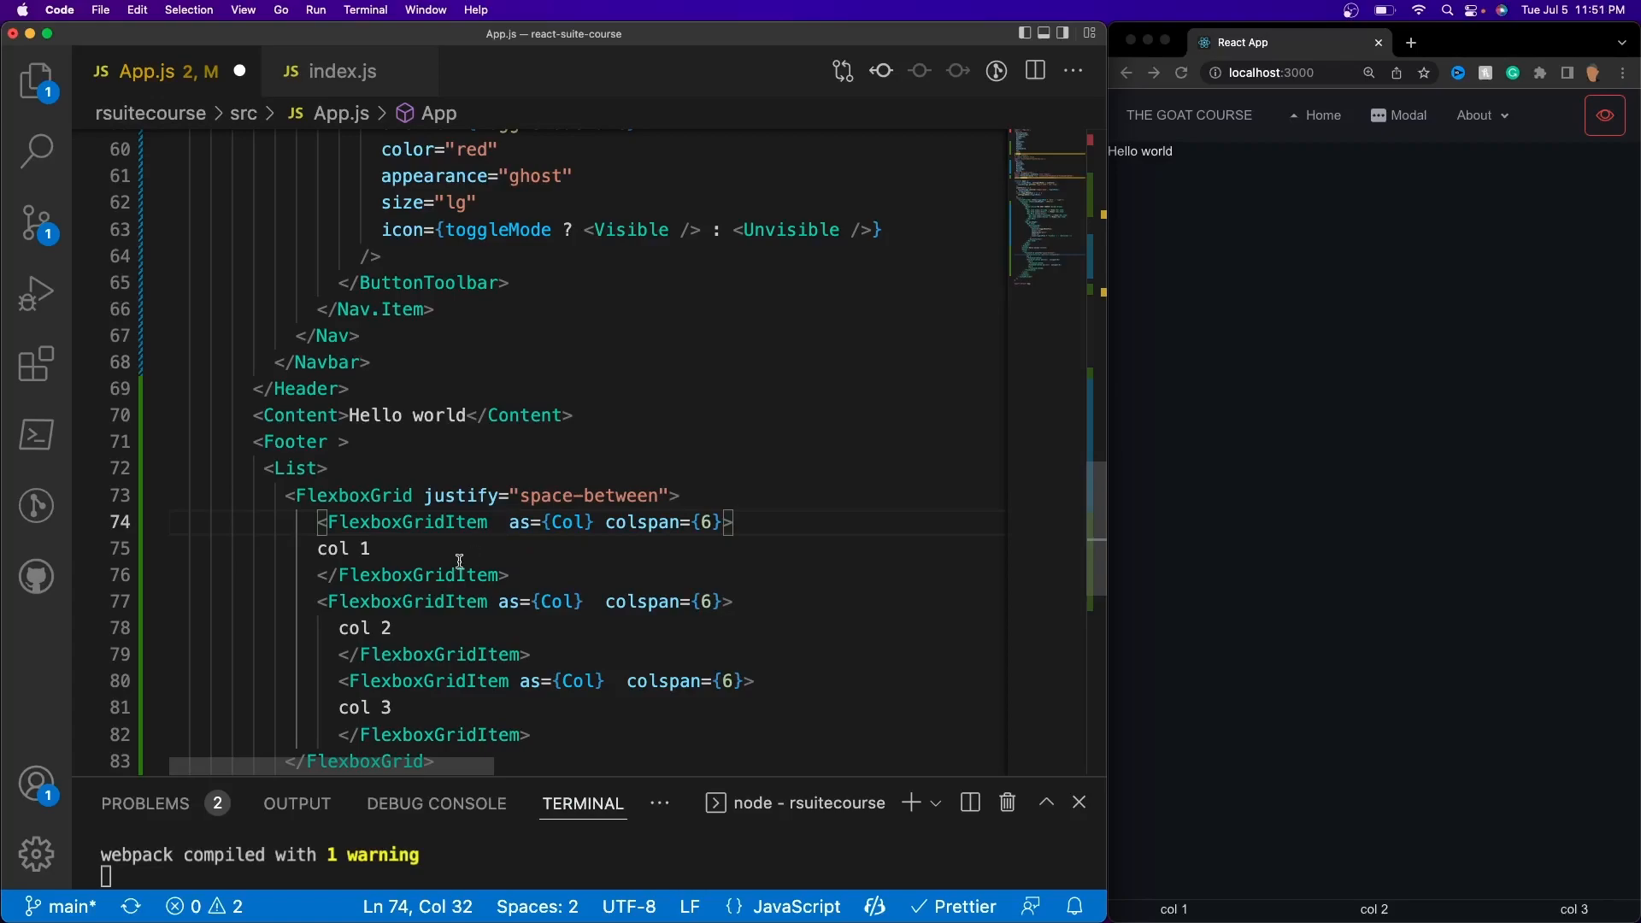
Select all three FlexboxGridItem tags to add marginBottom 5, flex display and centered content.
{"action": "double_click", "coordinate": [407, 523]}
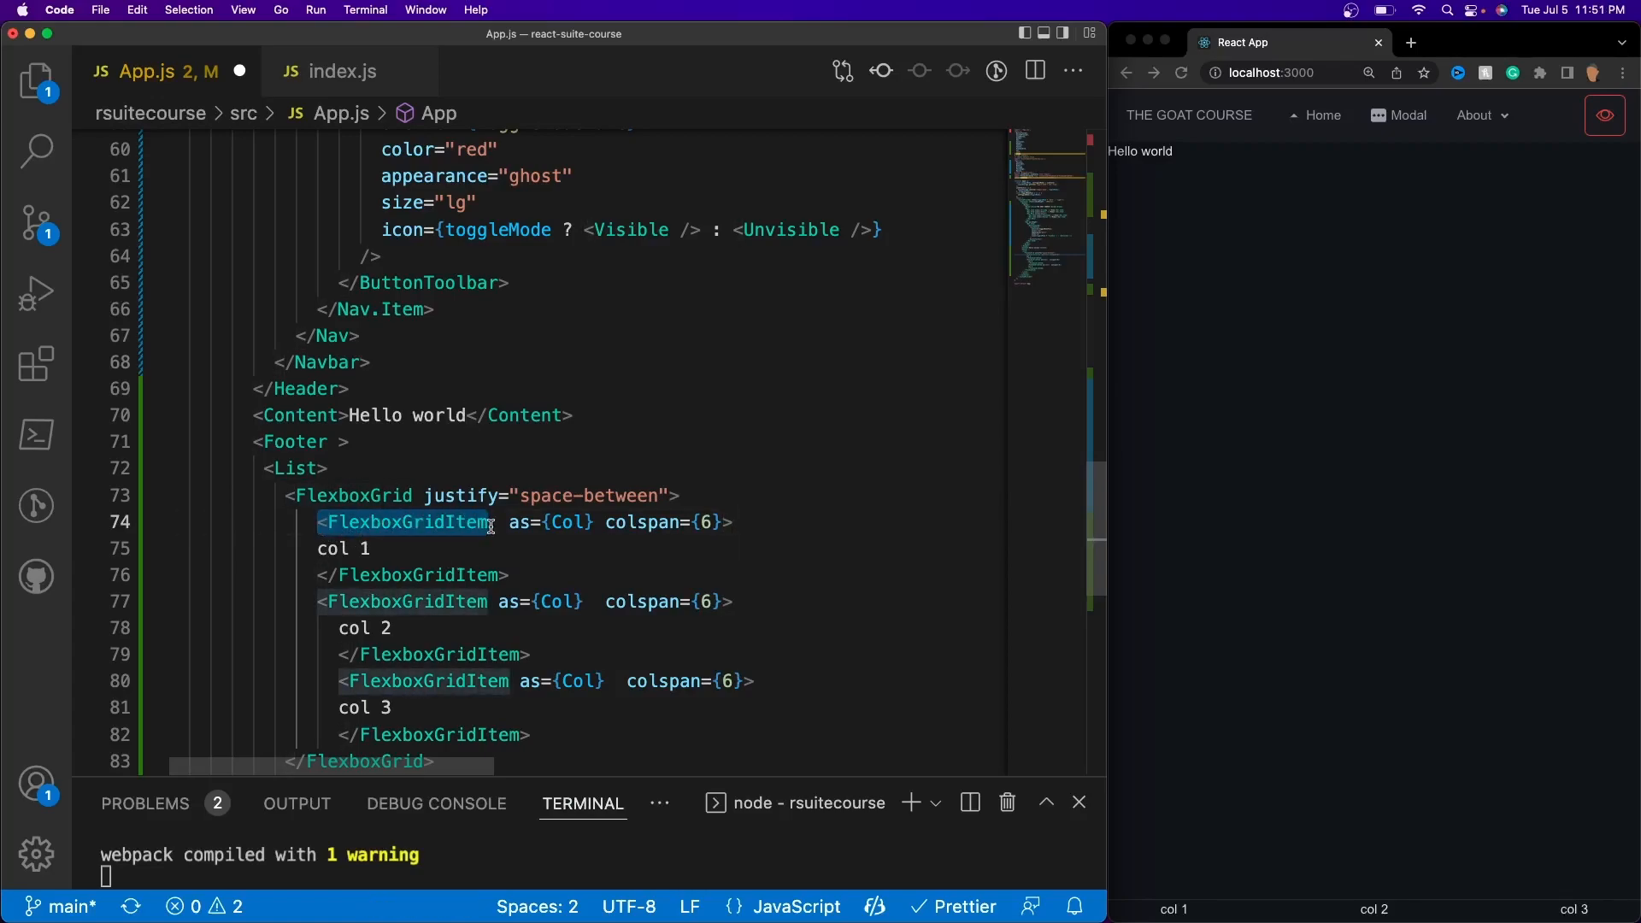
{"action": "key", "text": "cmd+f"}
{"action": "type", "text": " style={{ marginBottom: 5, display: \"flex\", justifyContent: \"center\"}}"}
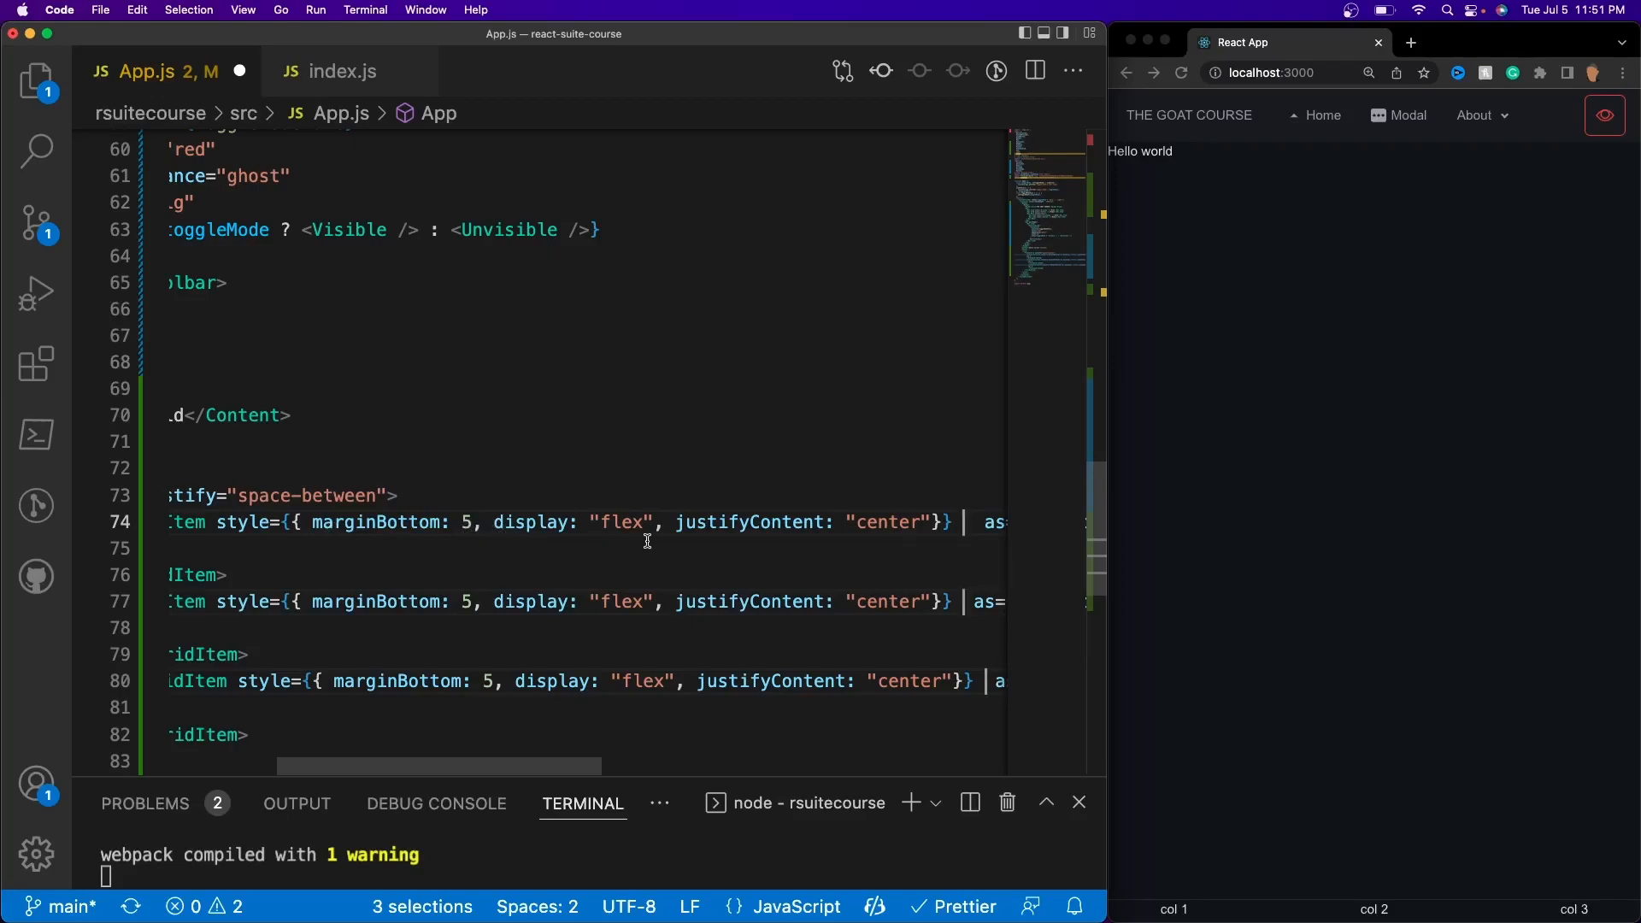
{"action": "mouse_move", "coordinate": [761, 550]}
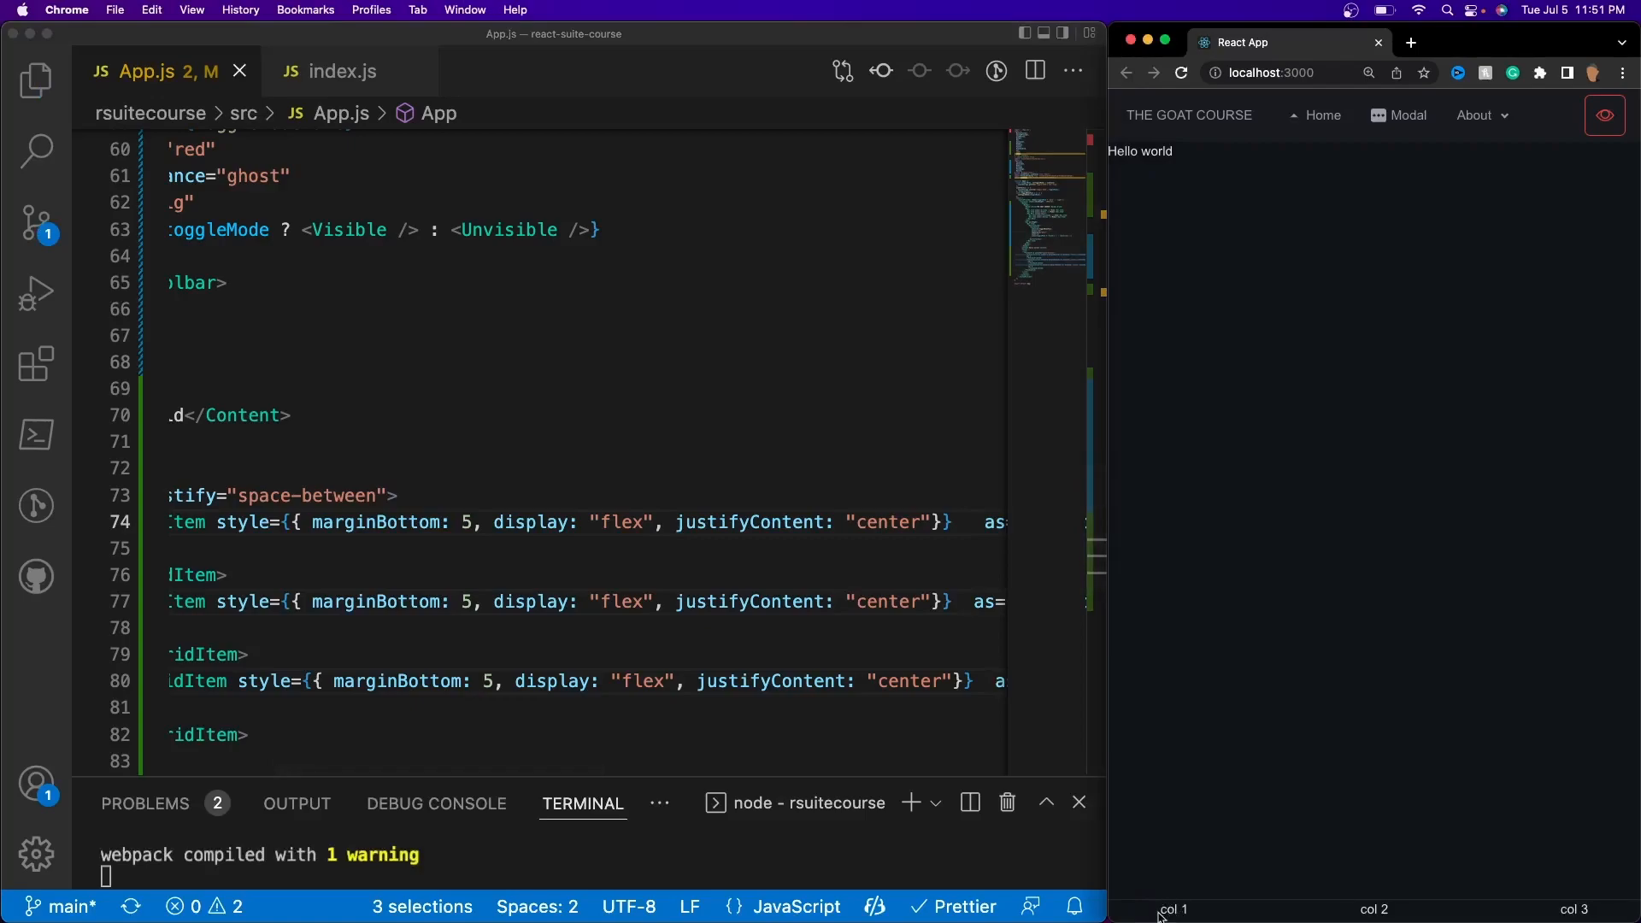
{"action": "mouse_move", "coordinate": [1107, 766]}
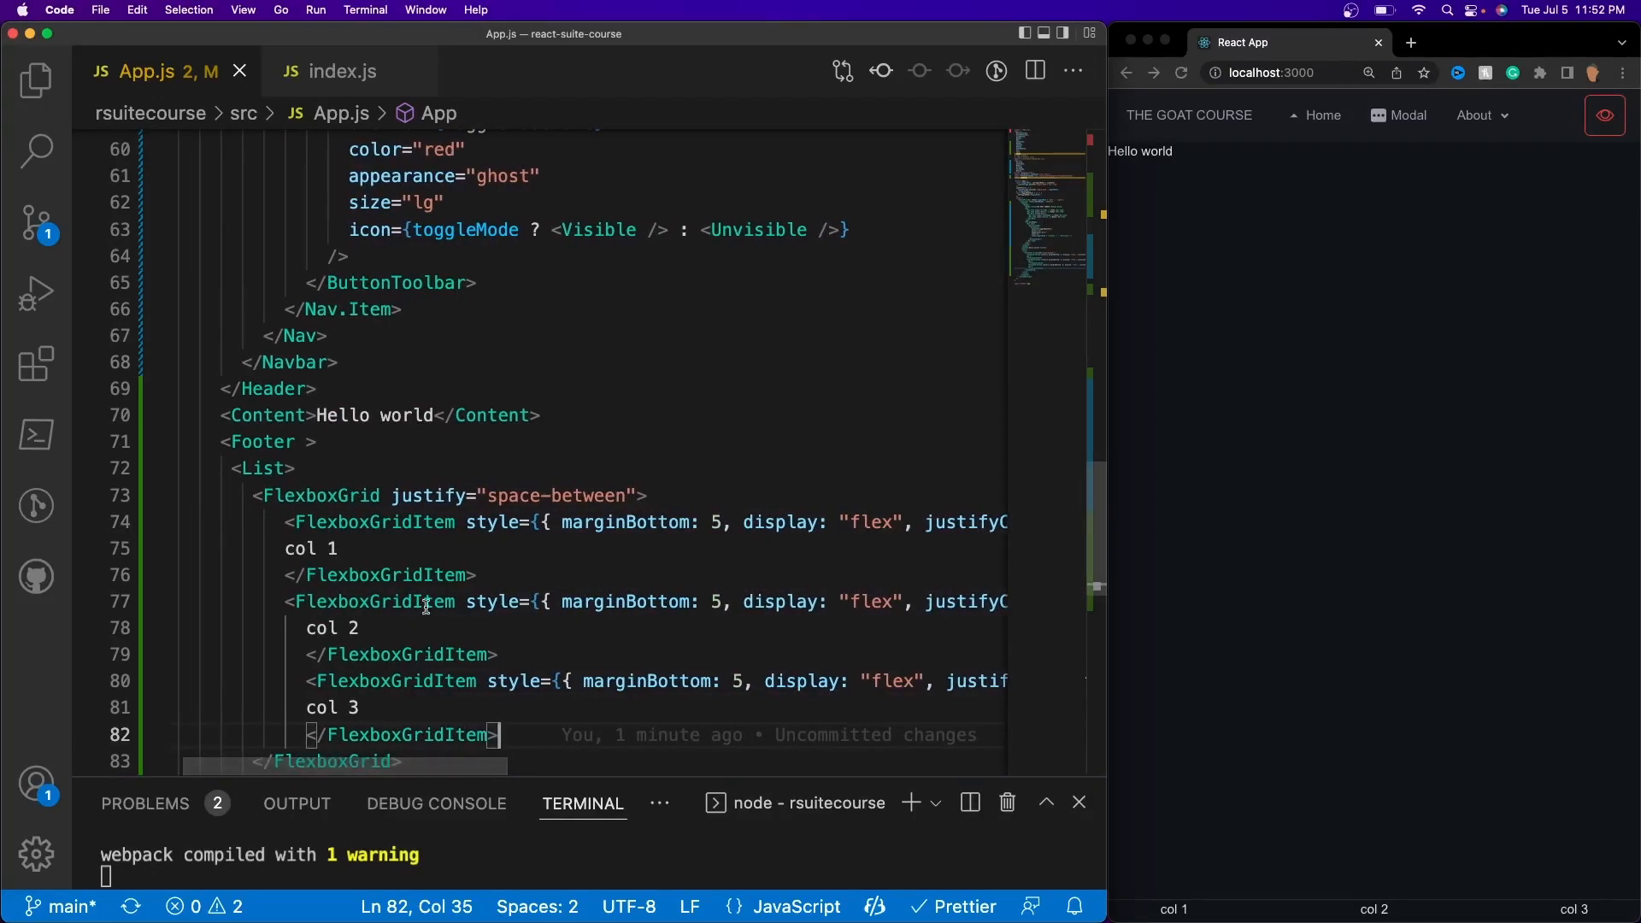
Replace the col 1 placeholder with a List headed by an h6 'THICC MEMES INC'.
{"action": "double_click", "coordinate": [330, 547]}
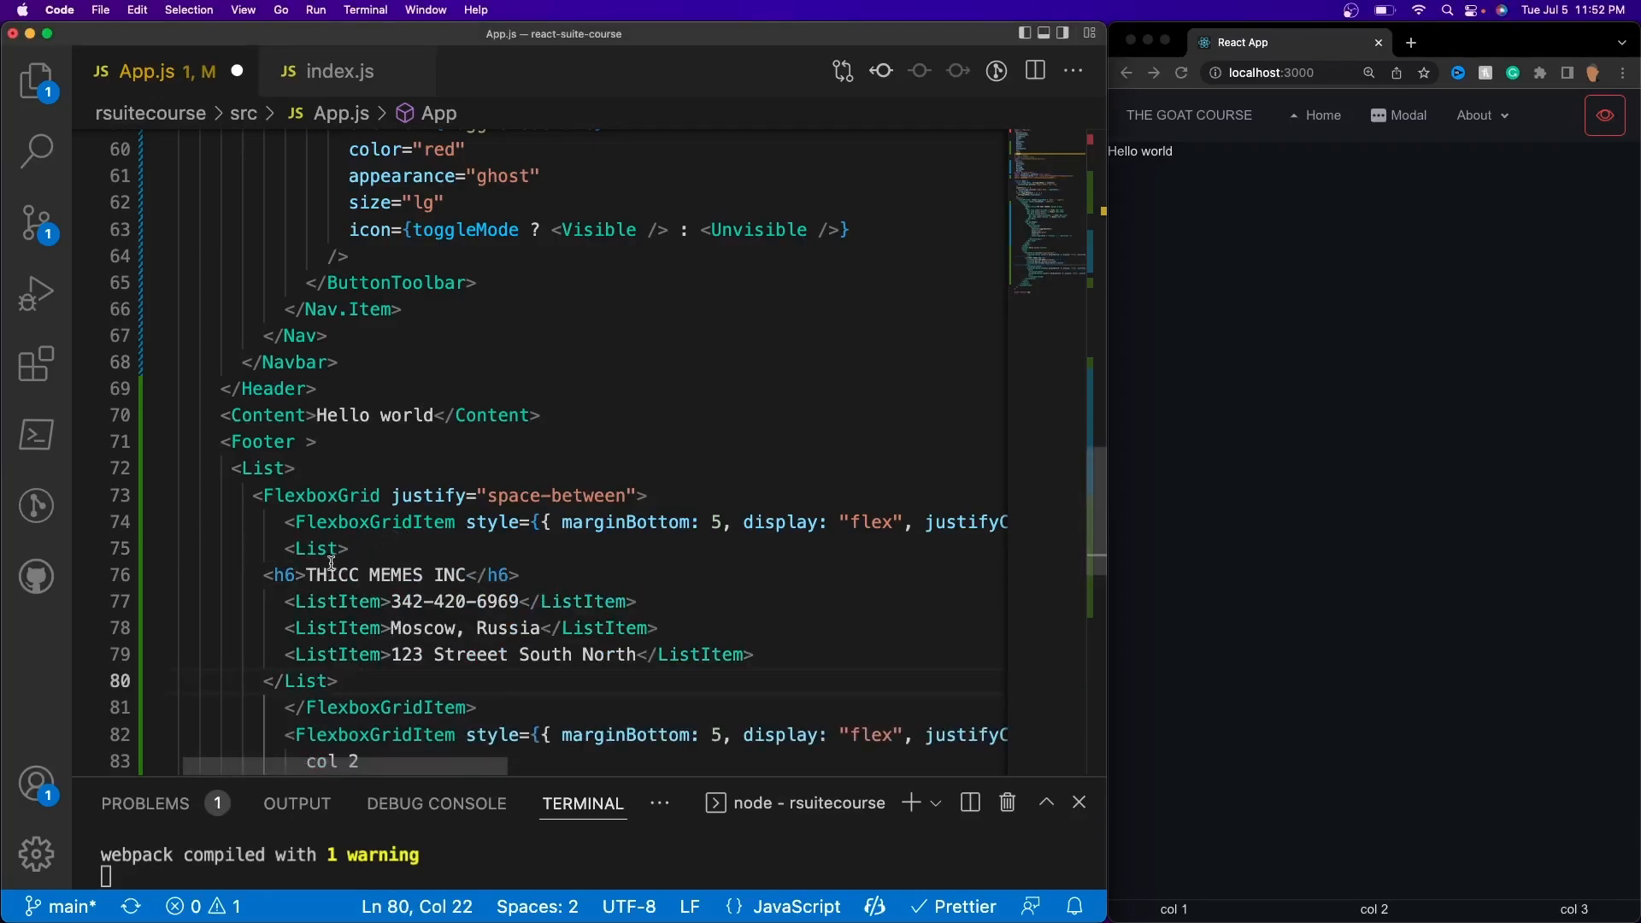
{"action": "double_click", "coordinate": [319, 548]}
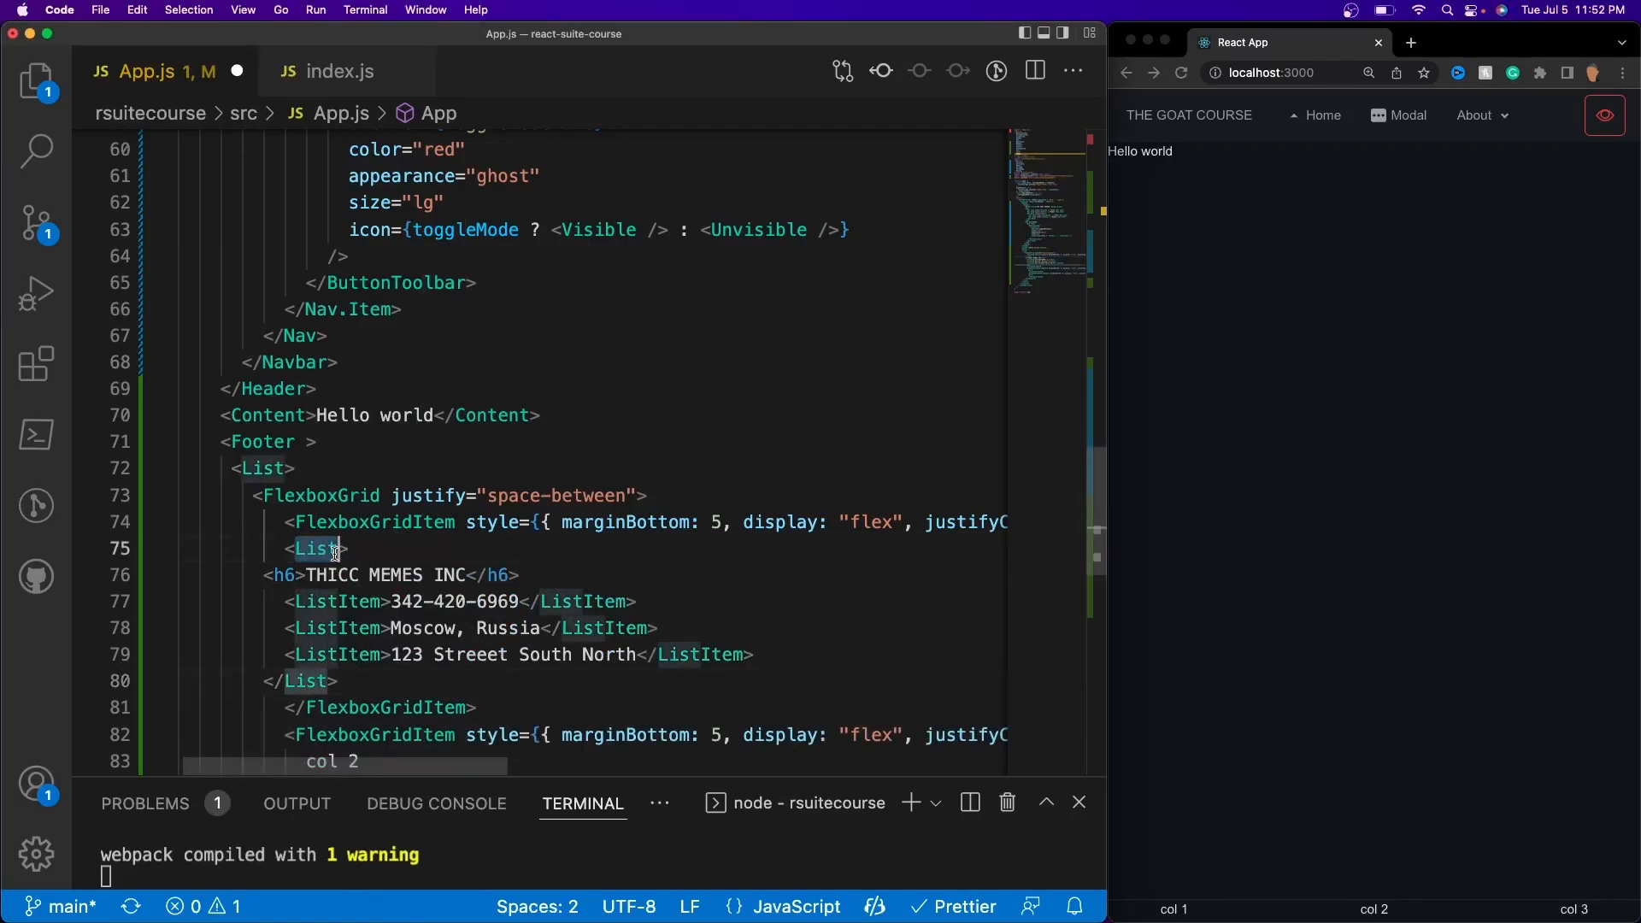
{"action": "left_click", "coordinate": [336, 600]}
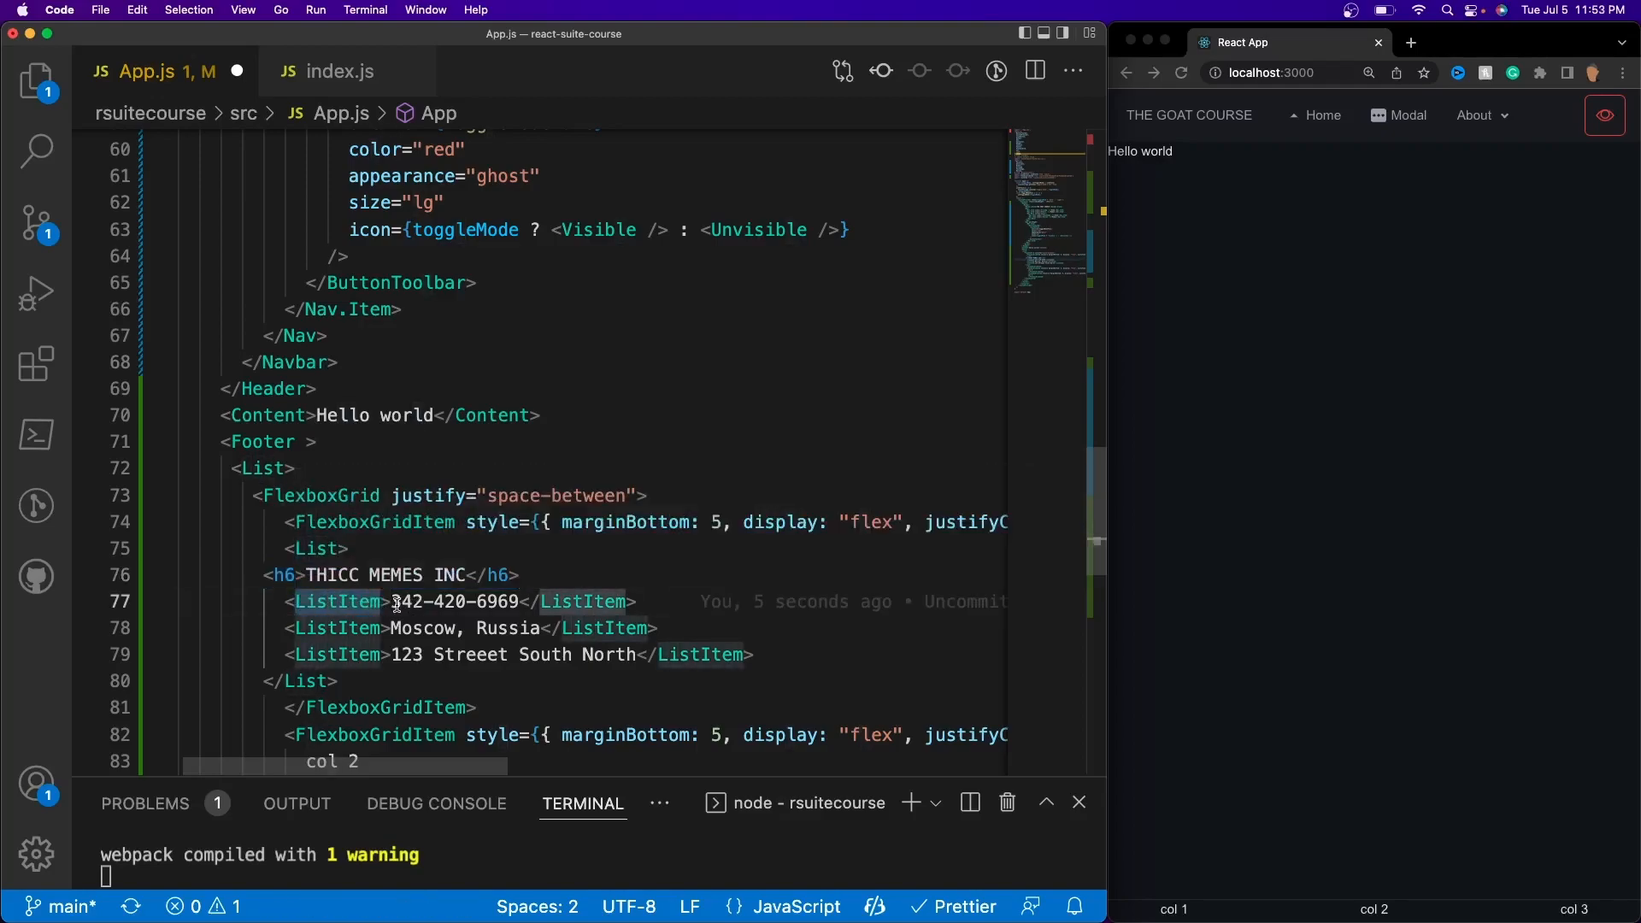
{"action": "double_click", "coordinate": [463, 602]}
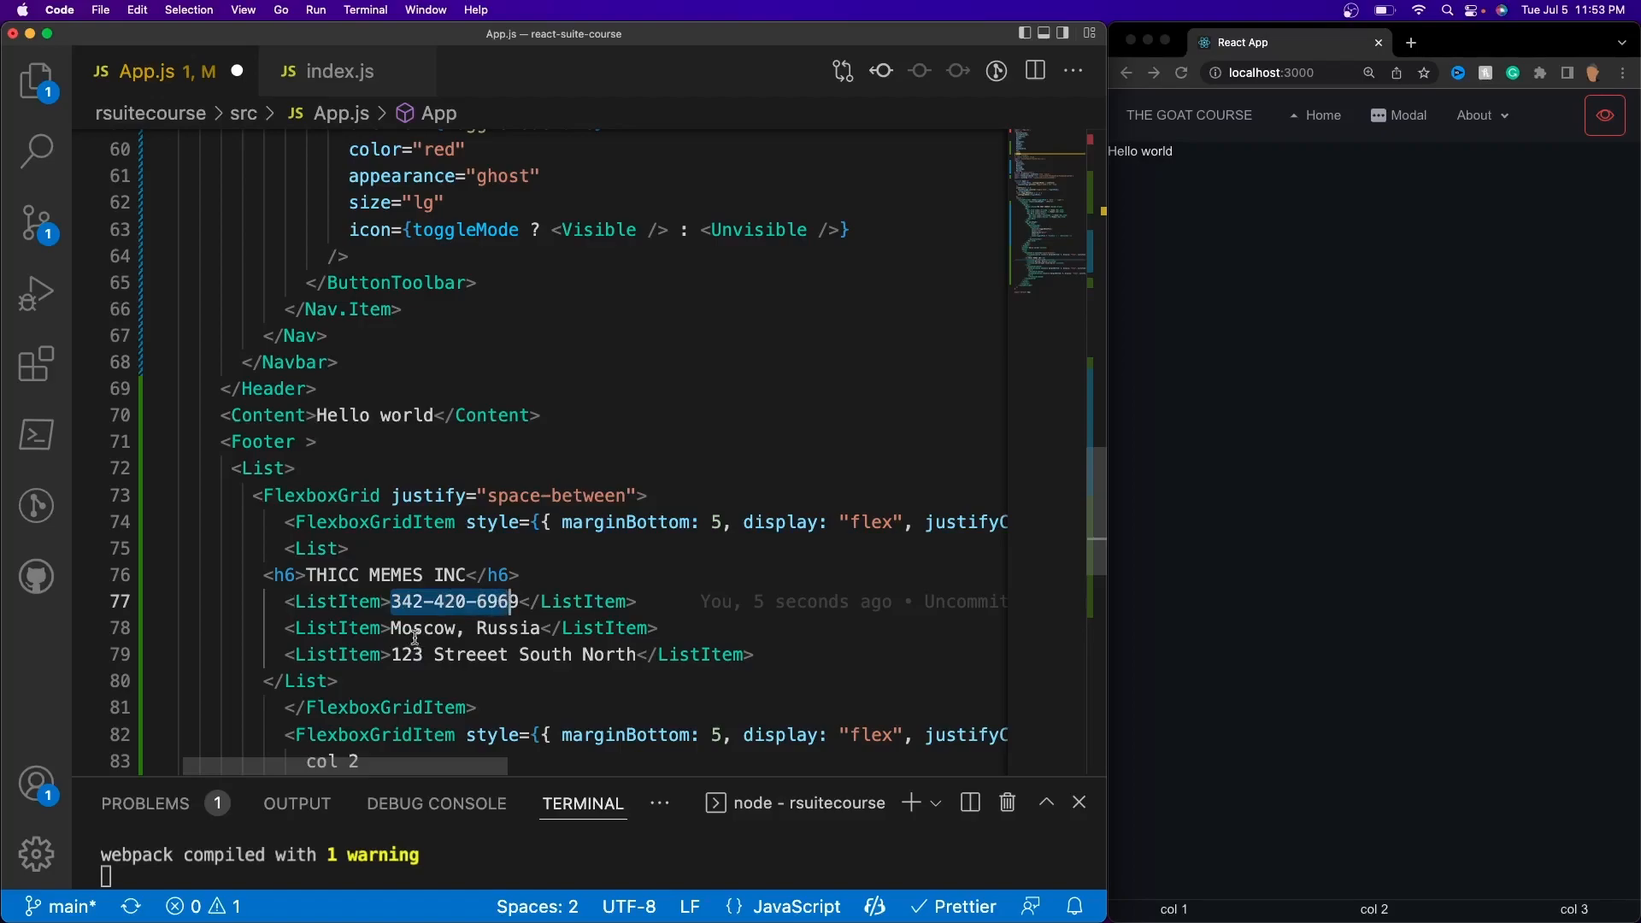
{"action": "double_click", "coordinate": [427, 628]}
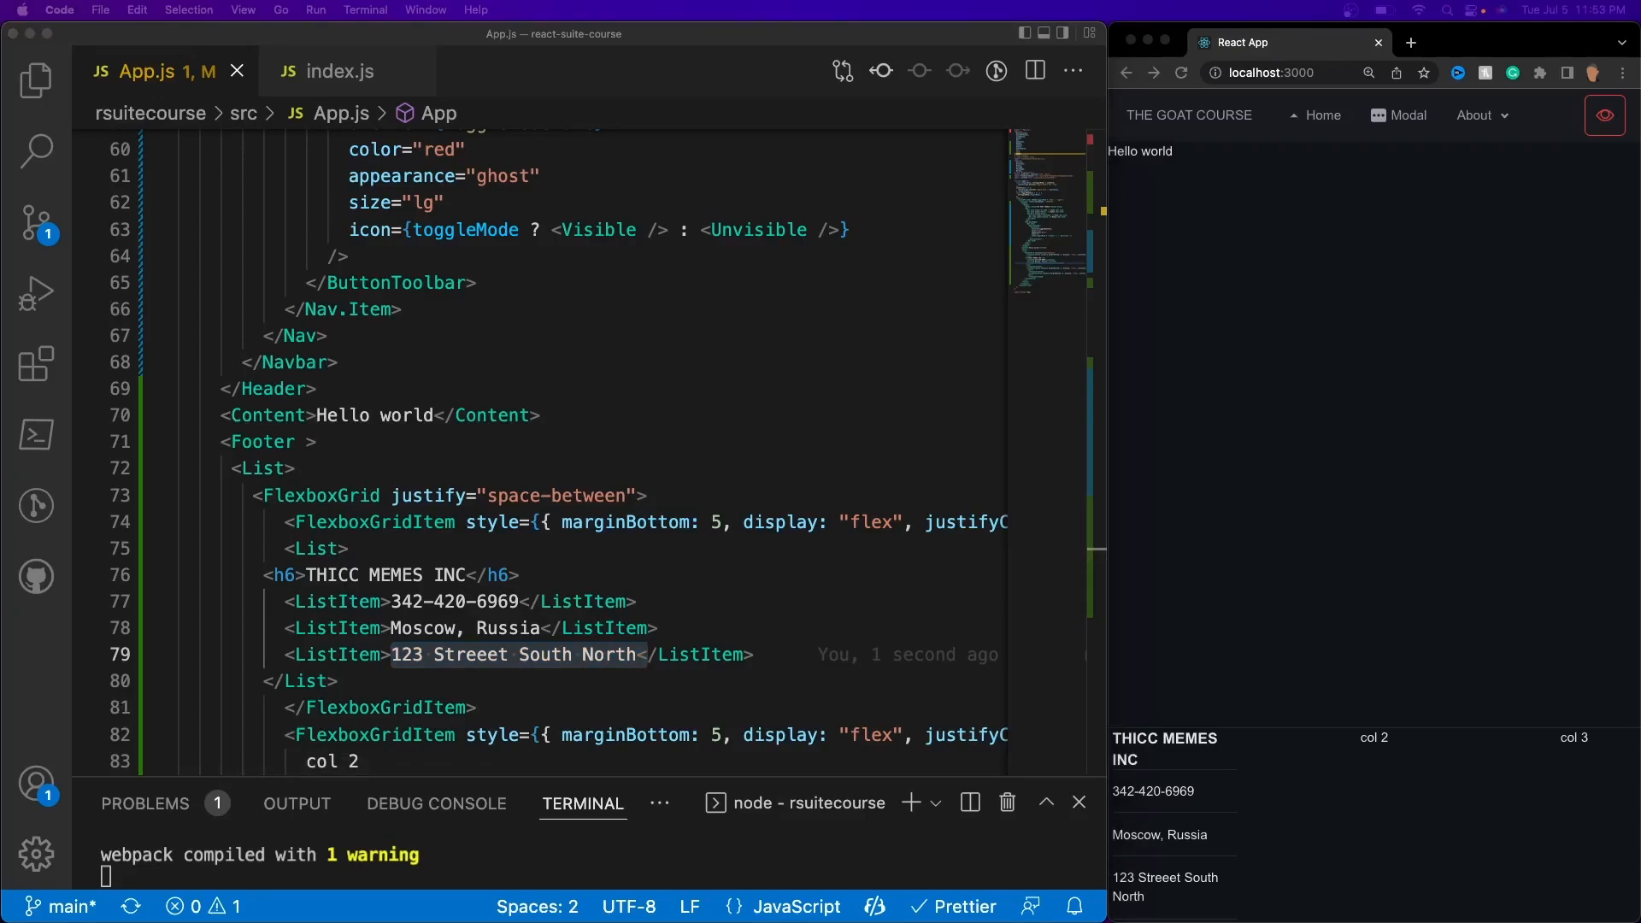
{"action": "scroll", "scroll_direction": "down", "scroll_amount": 3}
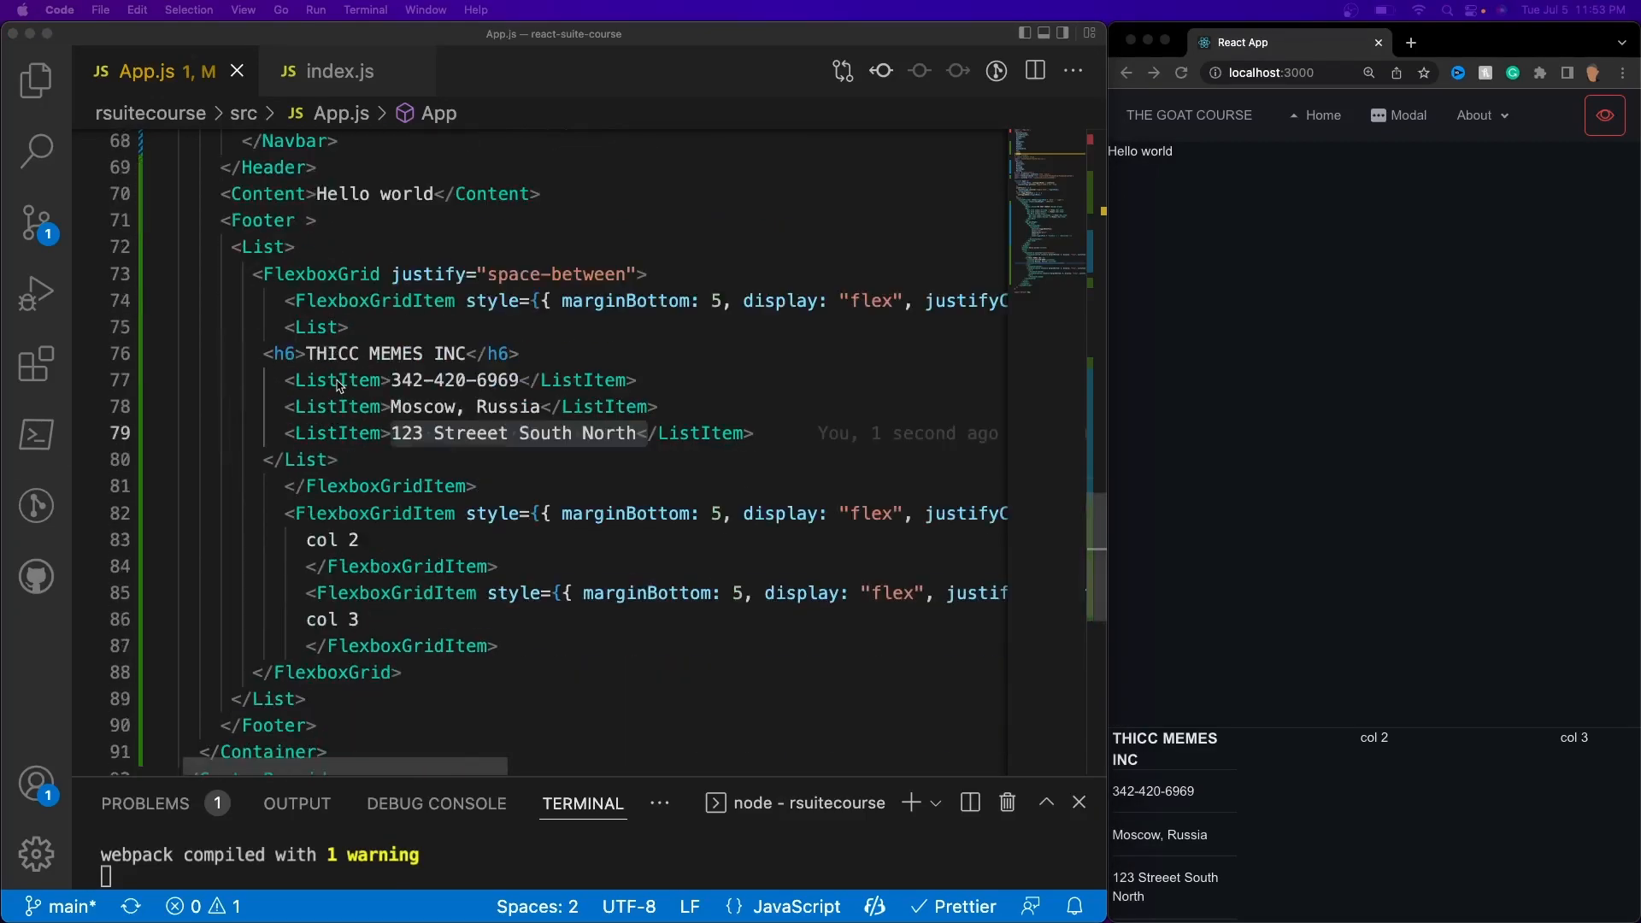
{"action": "double_click", "coordinate": [332, 538]}
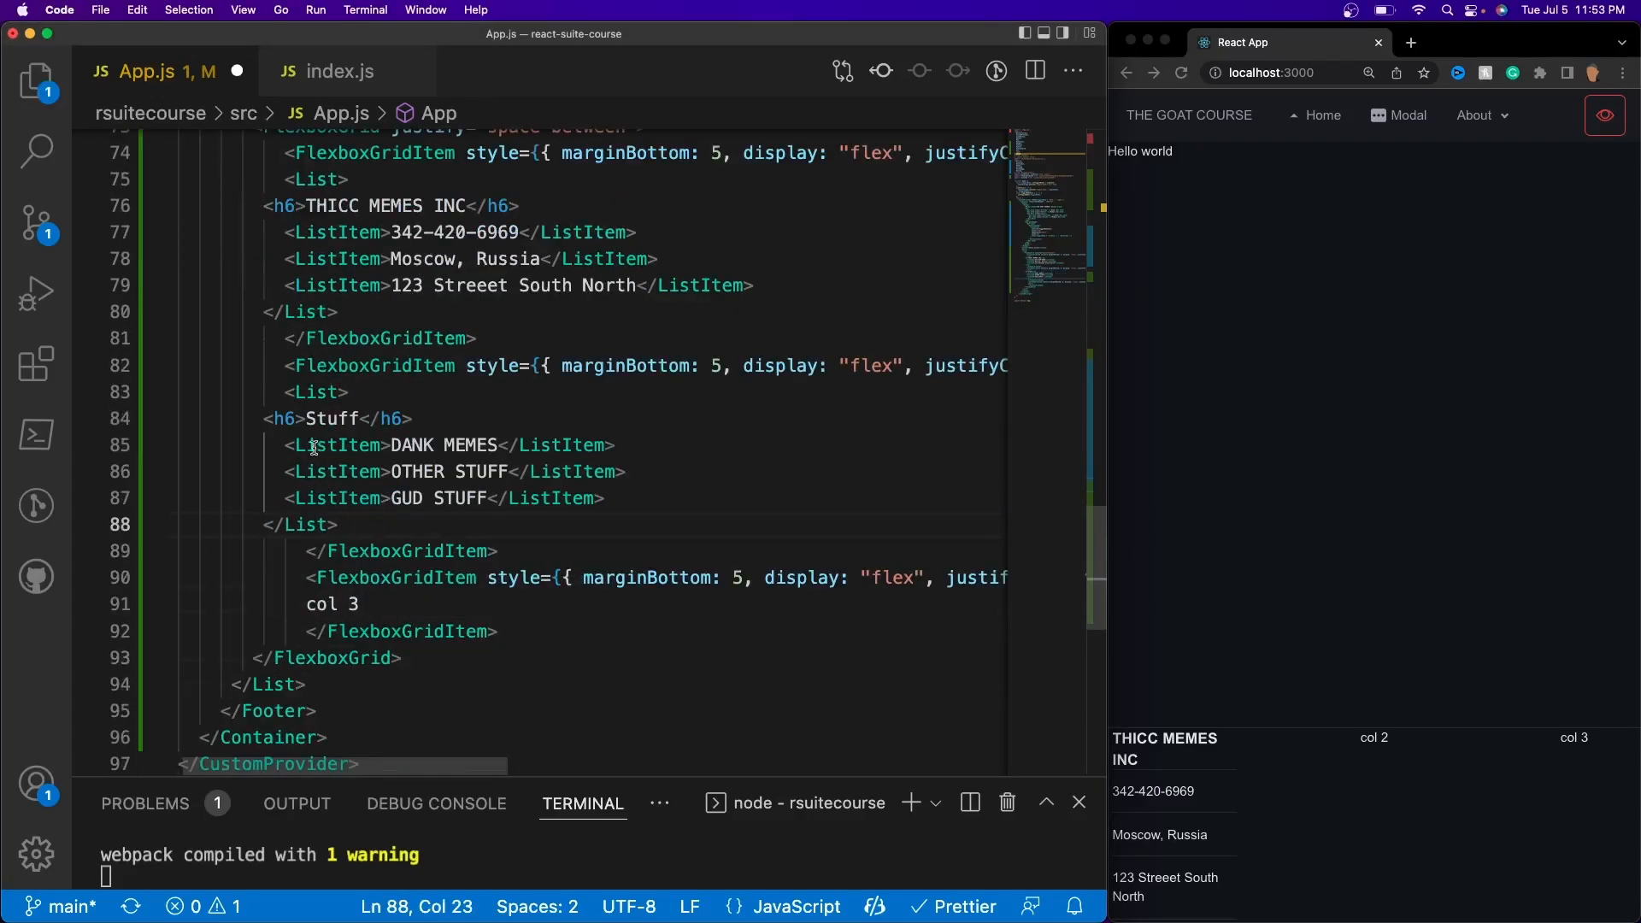
Edit the second column's List: h6 'Stuff' with DANK MEMES, OTHER STUFF and GUD STUFF entries.
{"action": "left_click", "coordinate": [412, 444]}
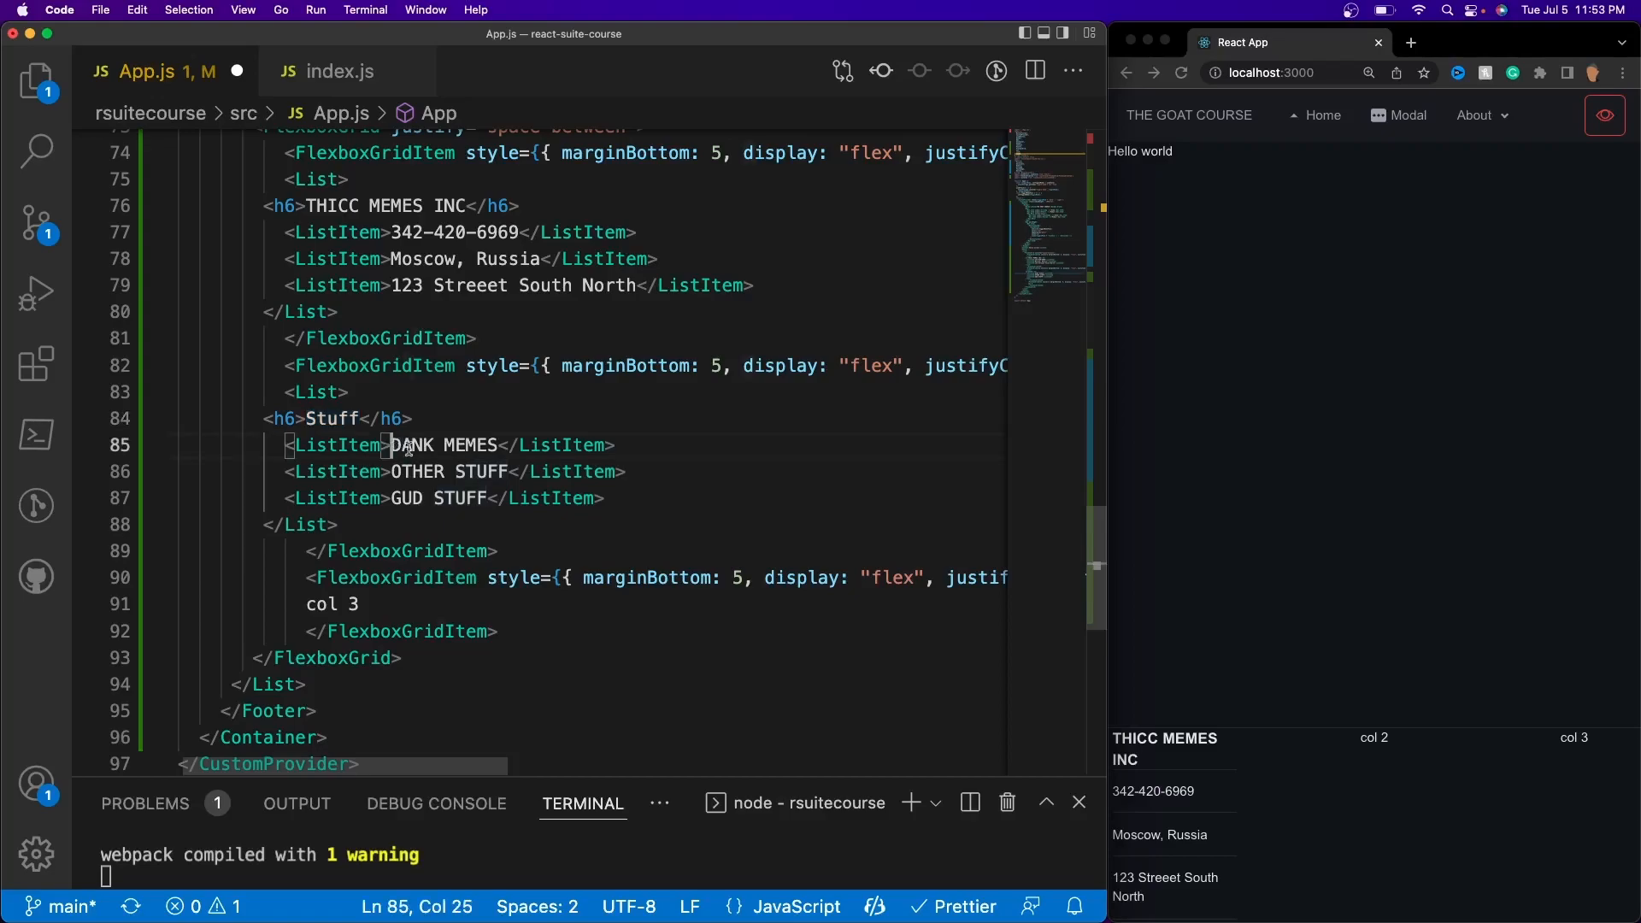
{"action": "double_click", "coordinate": [444, 444]}
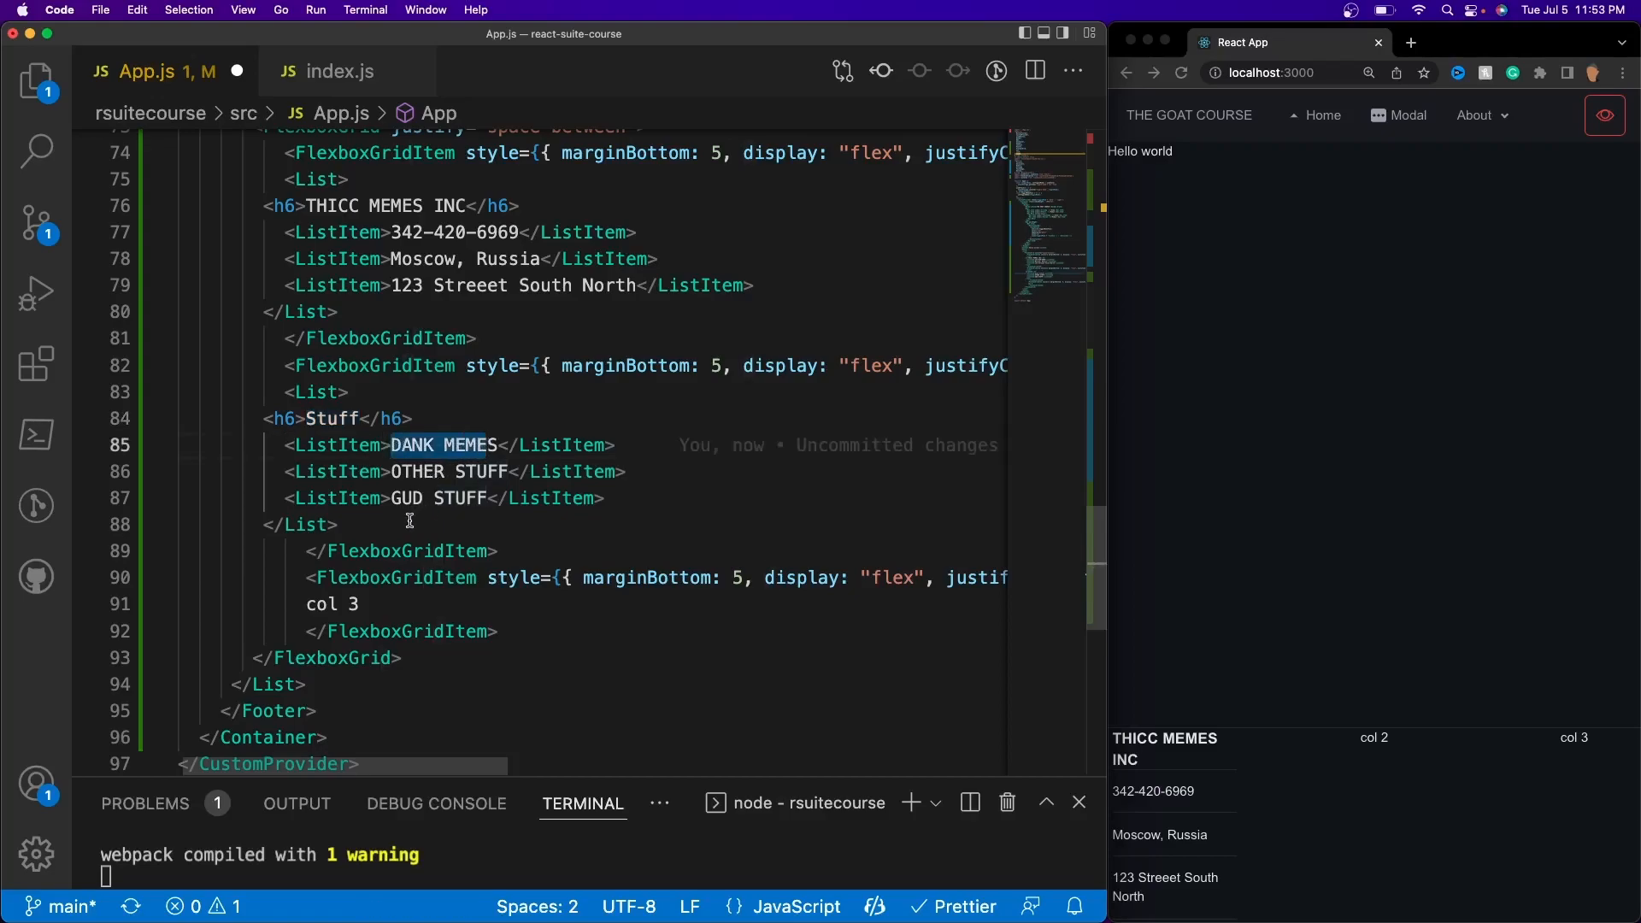
{"action": "scroll", "scroll_direction": "down", "scroll_amount": 3}
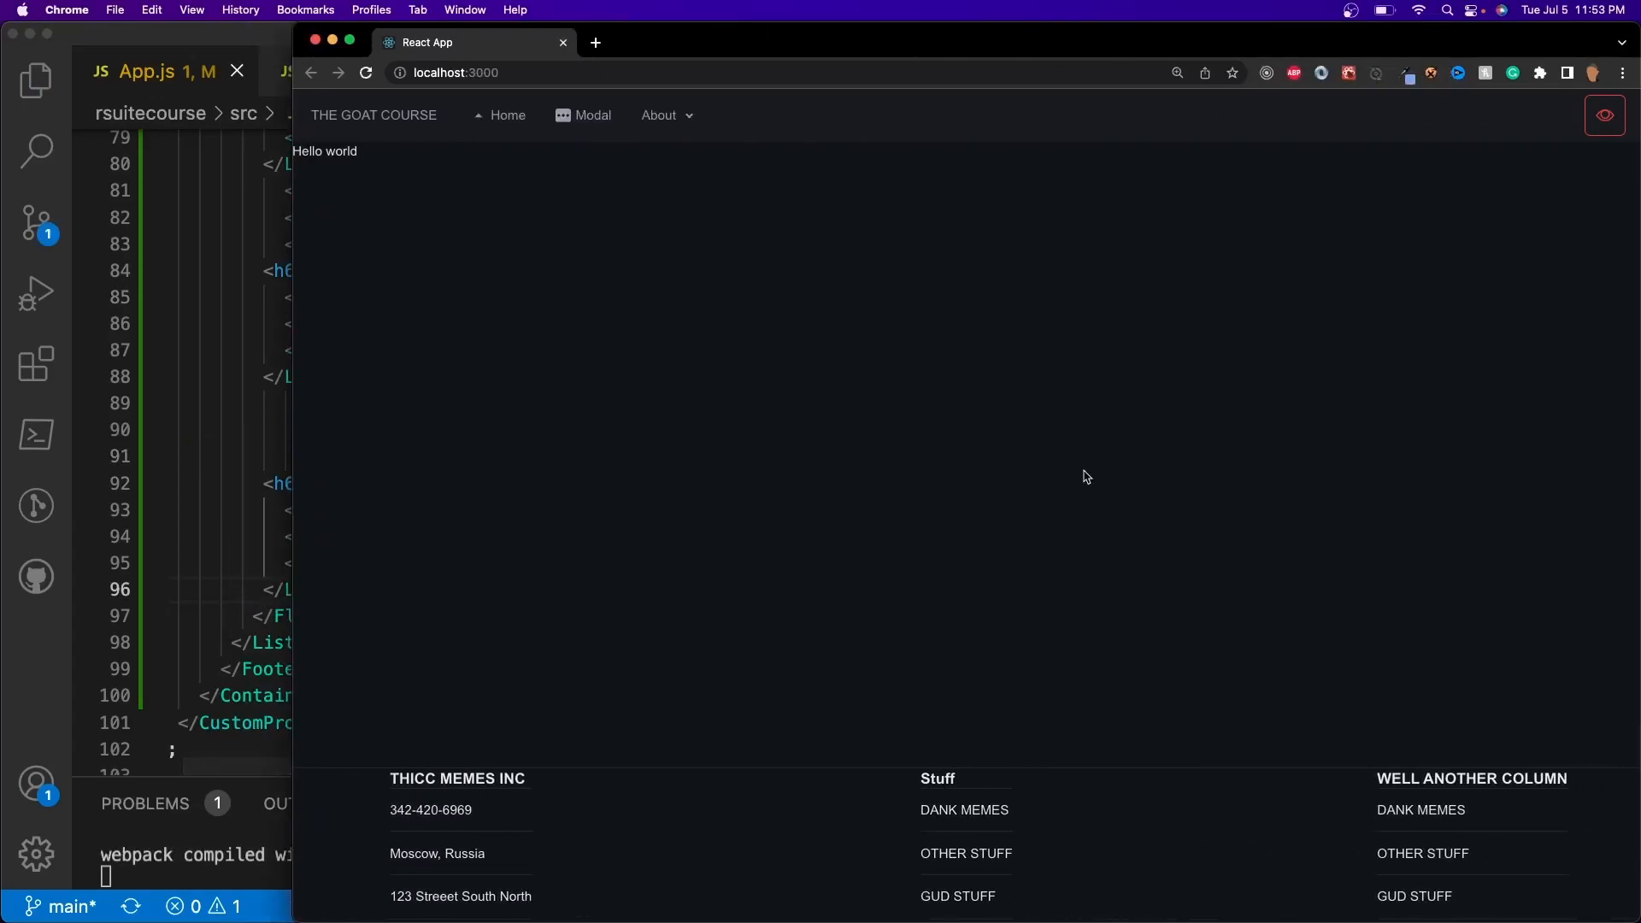
{"action": "left_click", "coordinate": [1602, 114]}
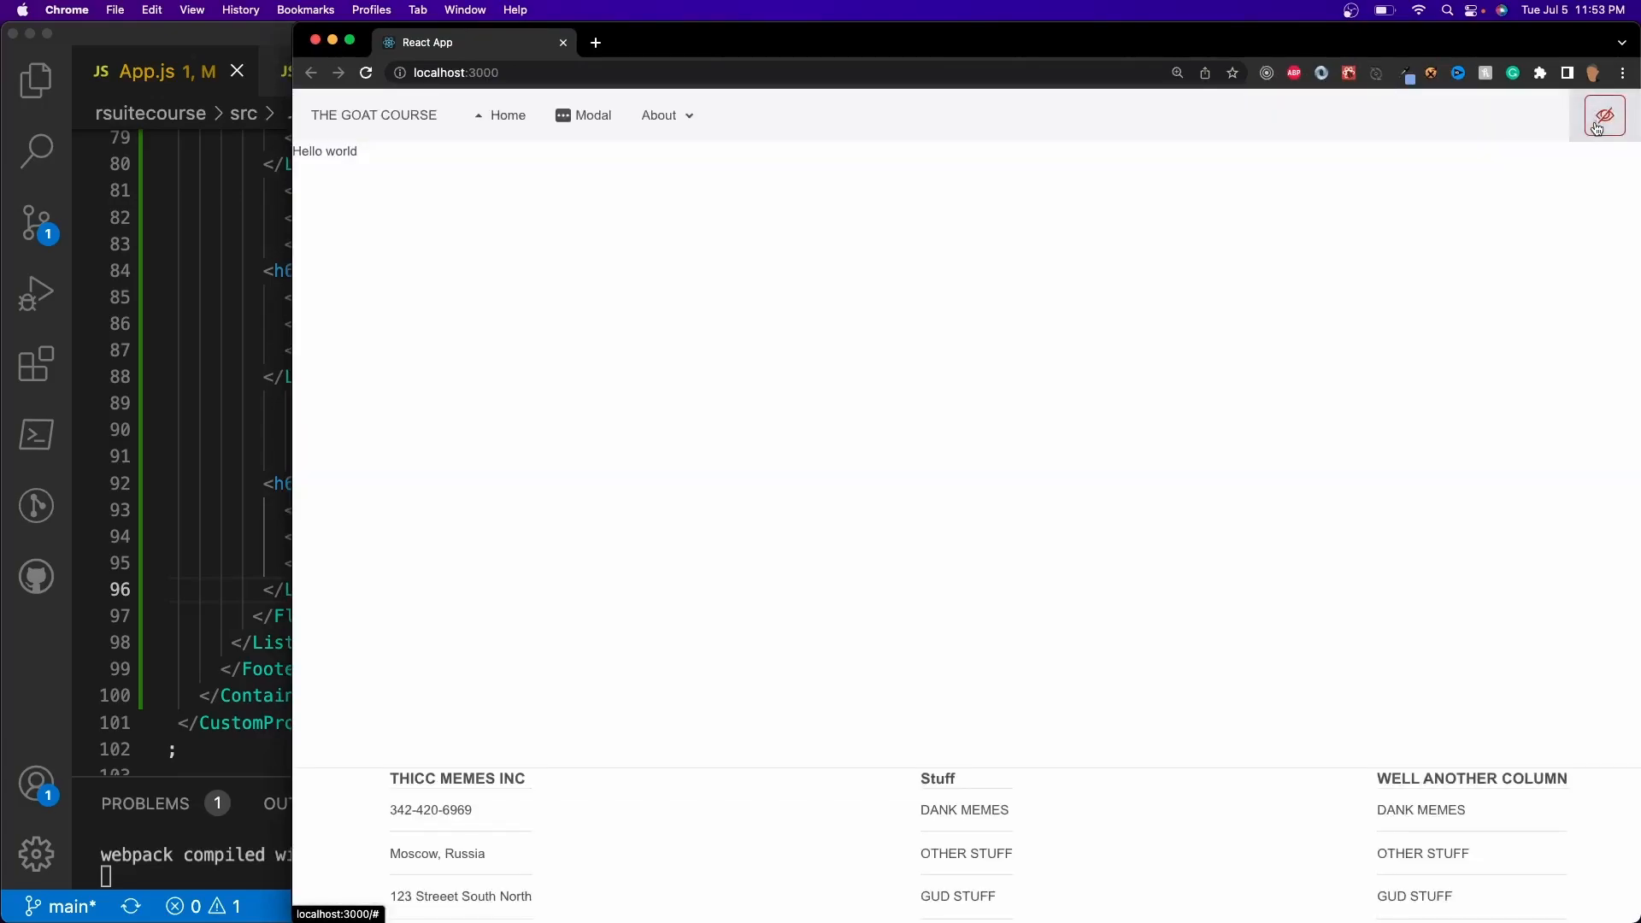
{"action": "left_click", "coordinate": [1602, 115]}
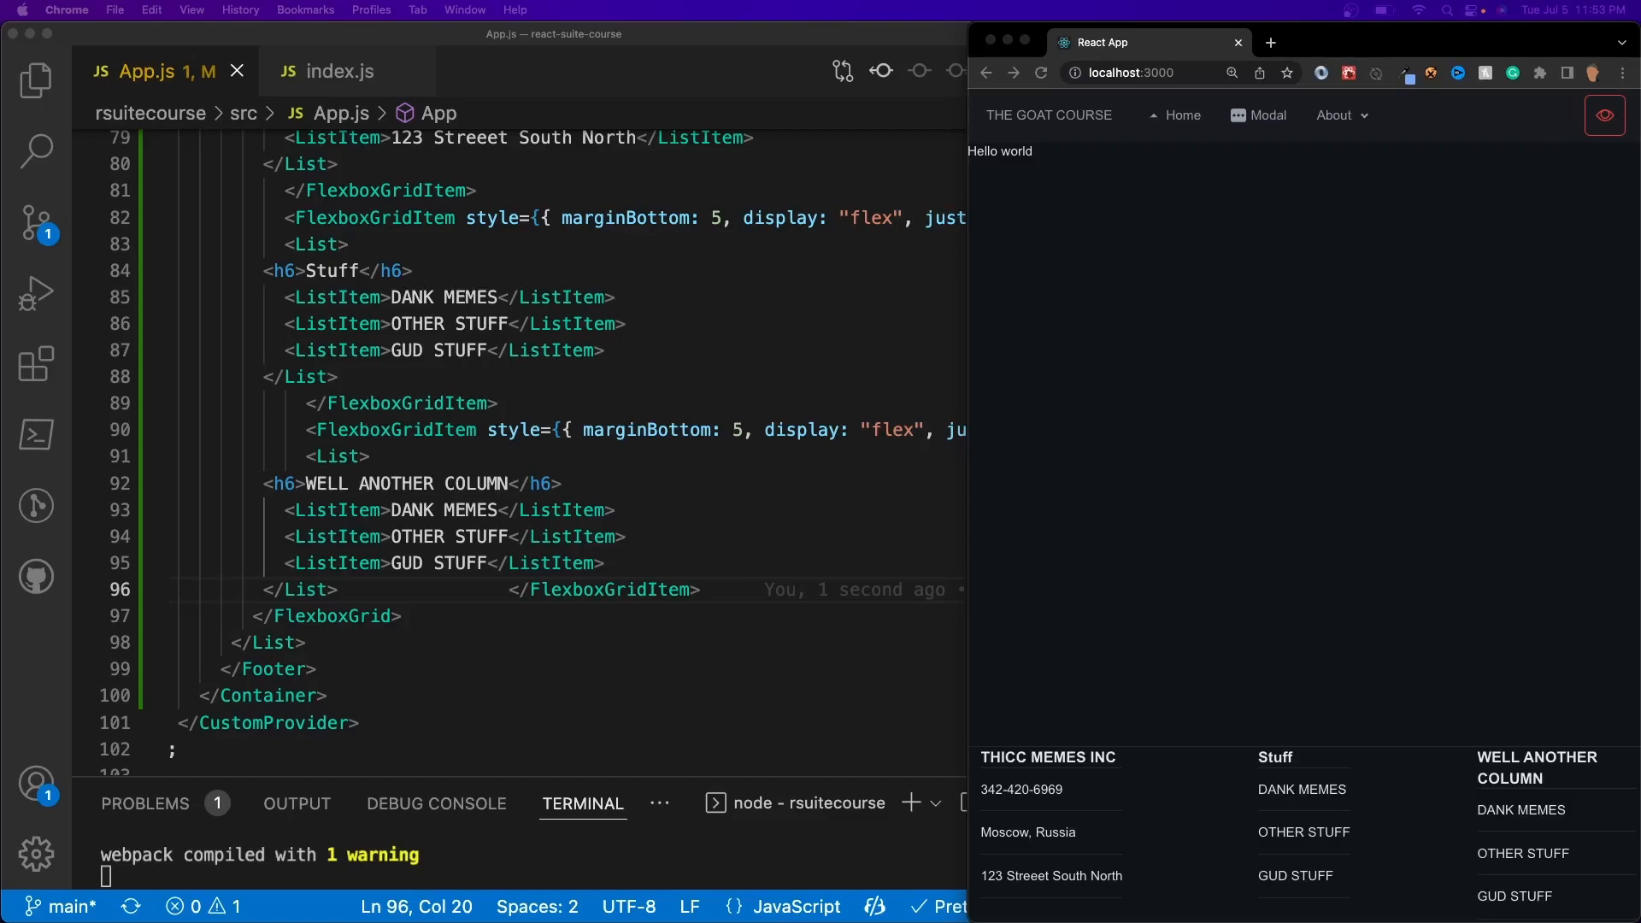
{"action": "mouse_move", "coordinate": [417, 633]}
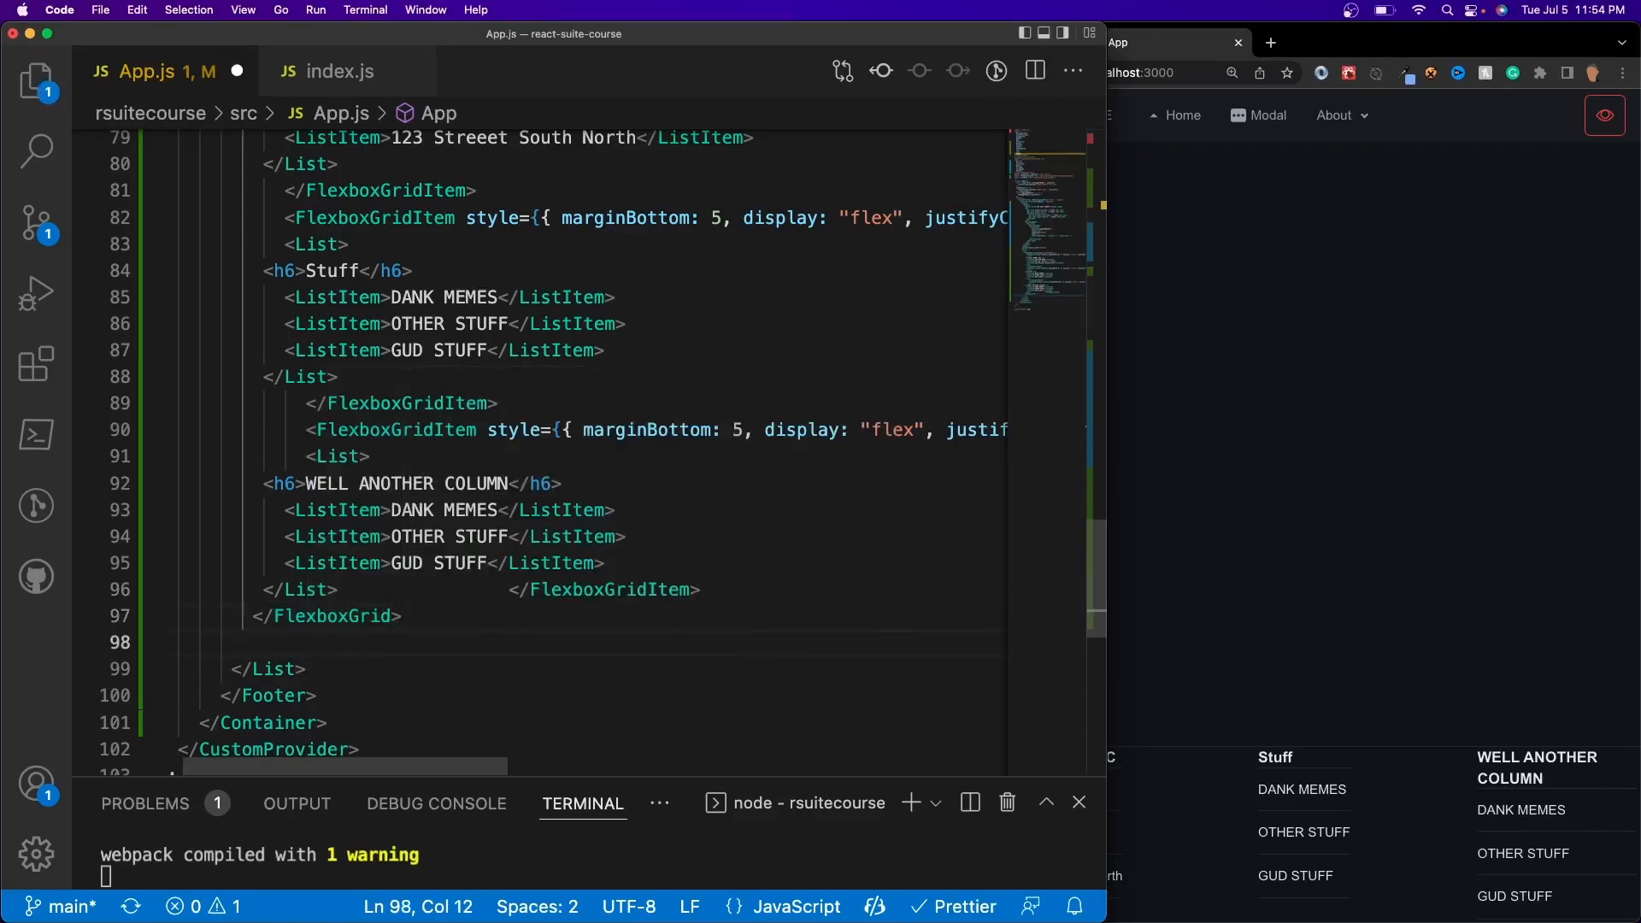
Add a FlexboxGrid justify='center' with a FlexboxGridItem holding the copyright <p> text.
{"action": "type", "text": "<"}
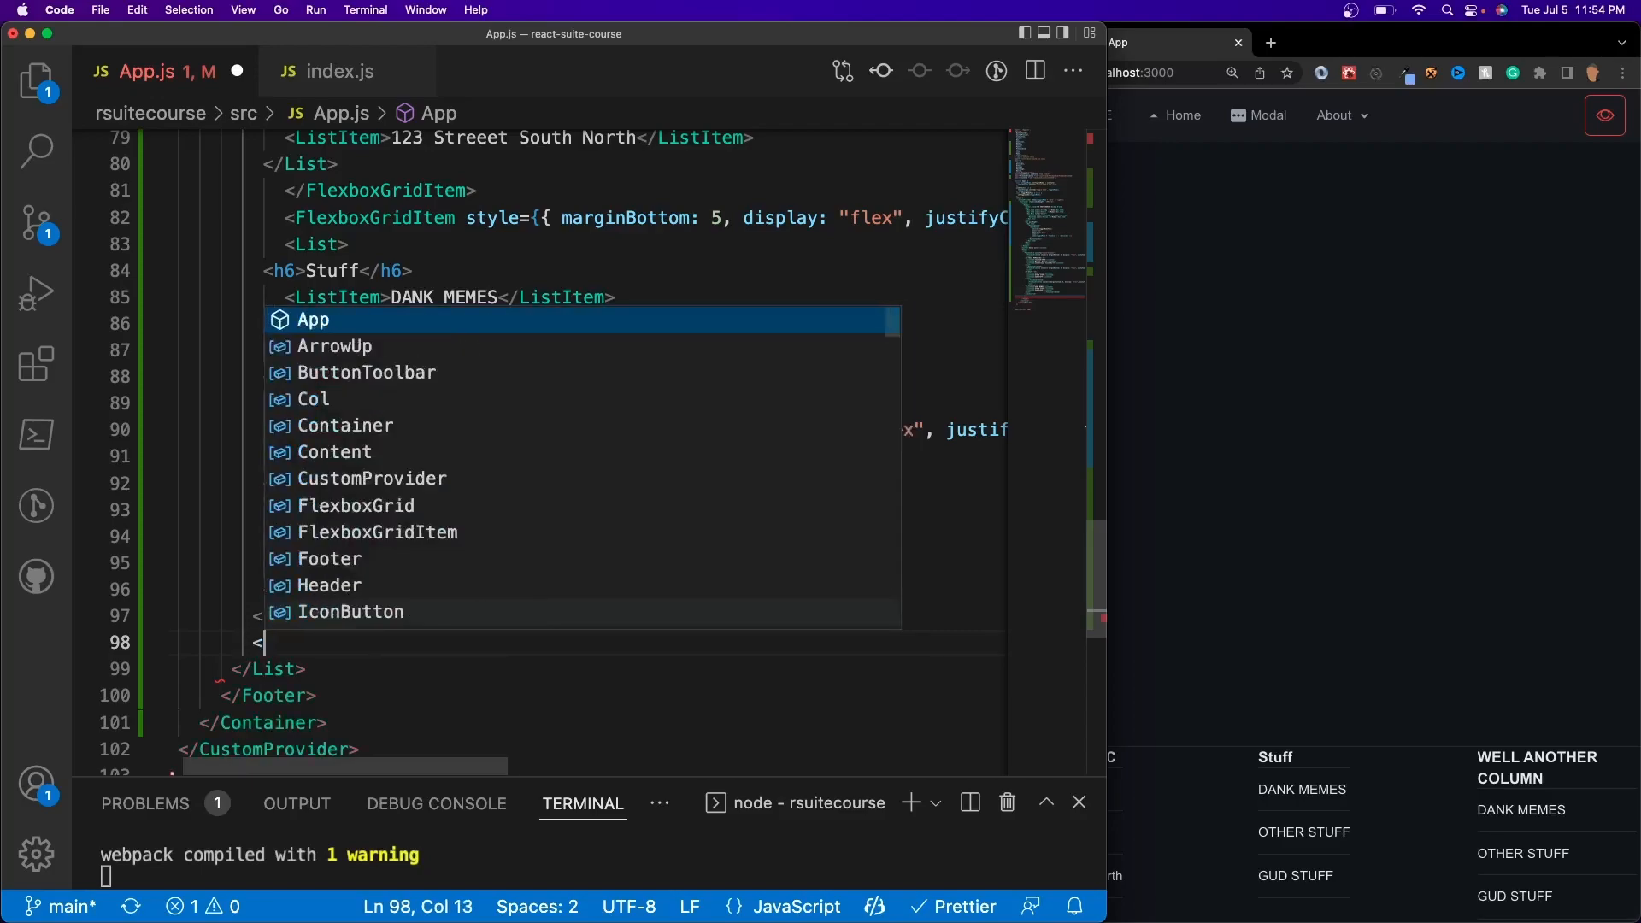
{"action": "type", "text": "FlexboxGrid>"}
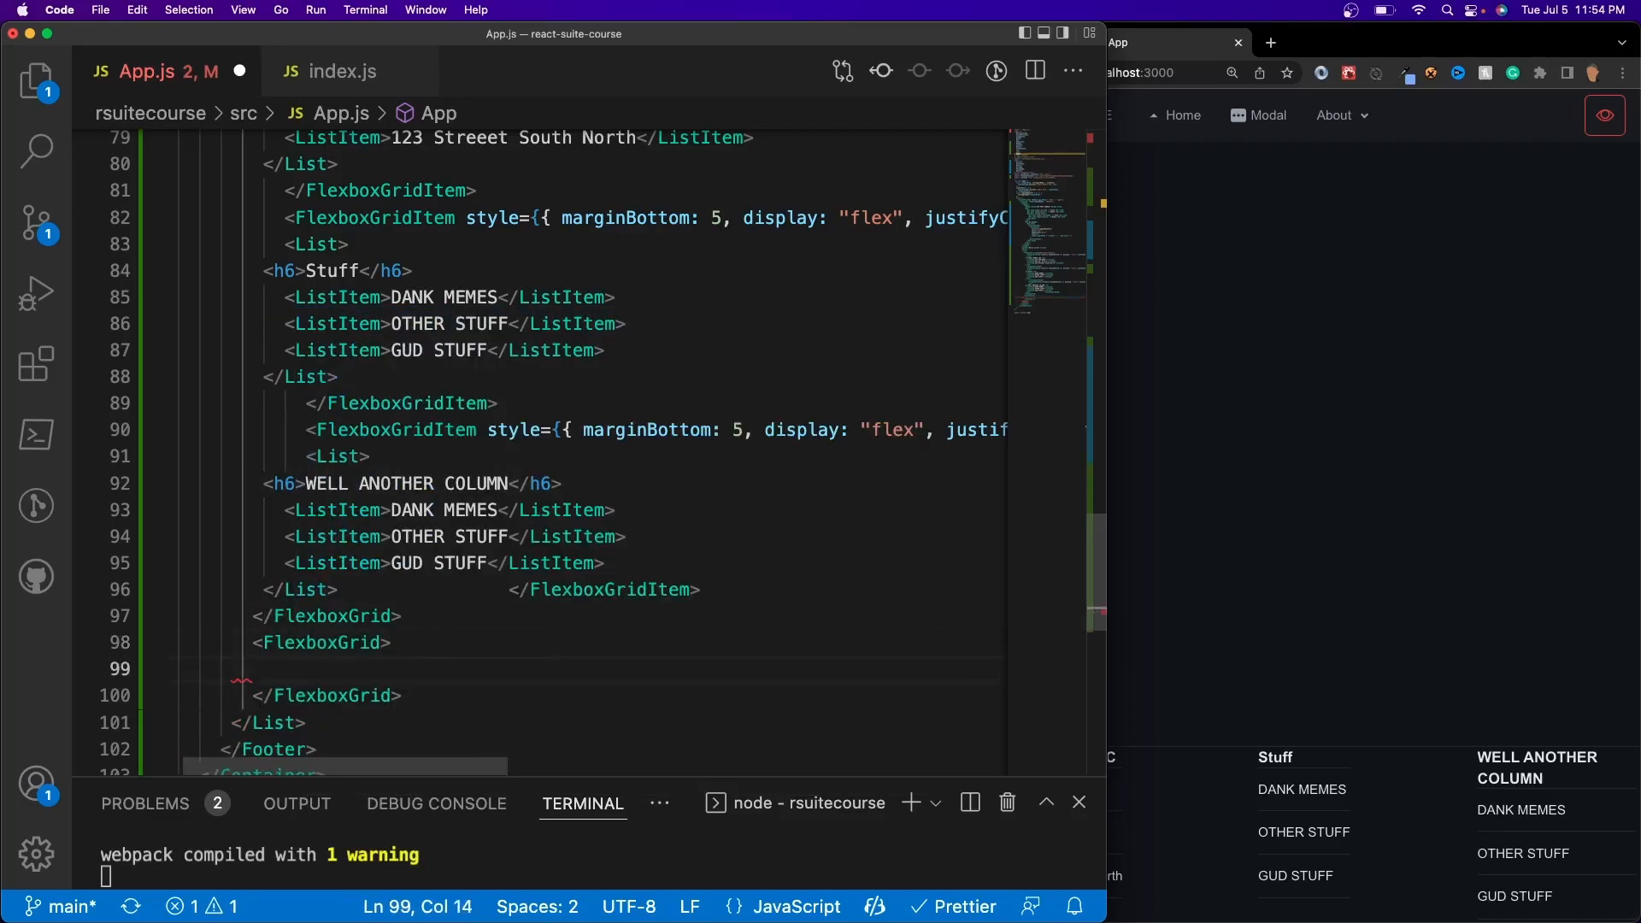
{"action": "type", "text": "<FlexboxGridItem>"}
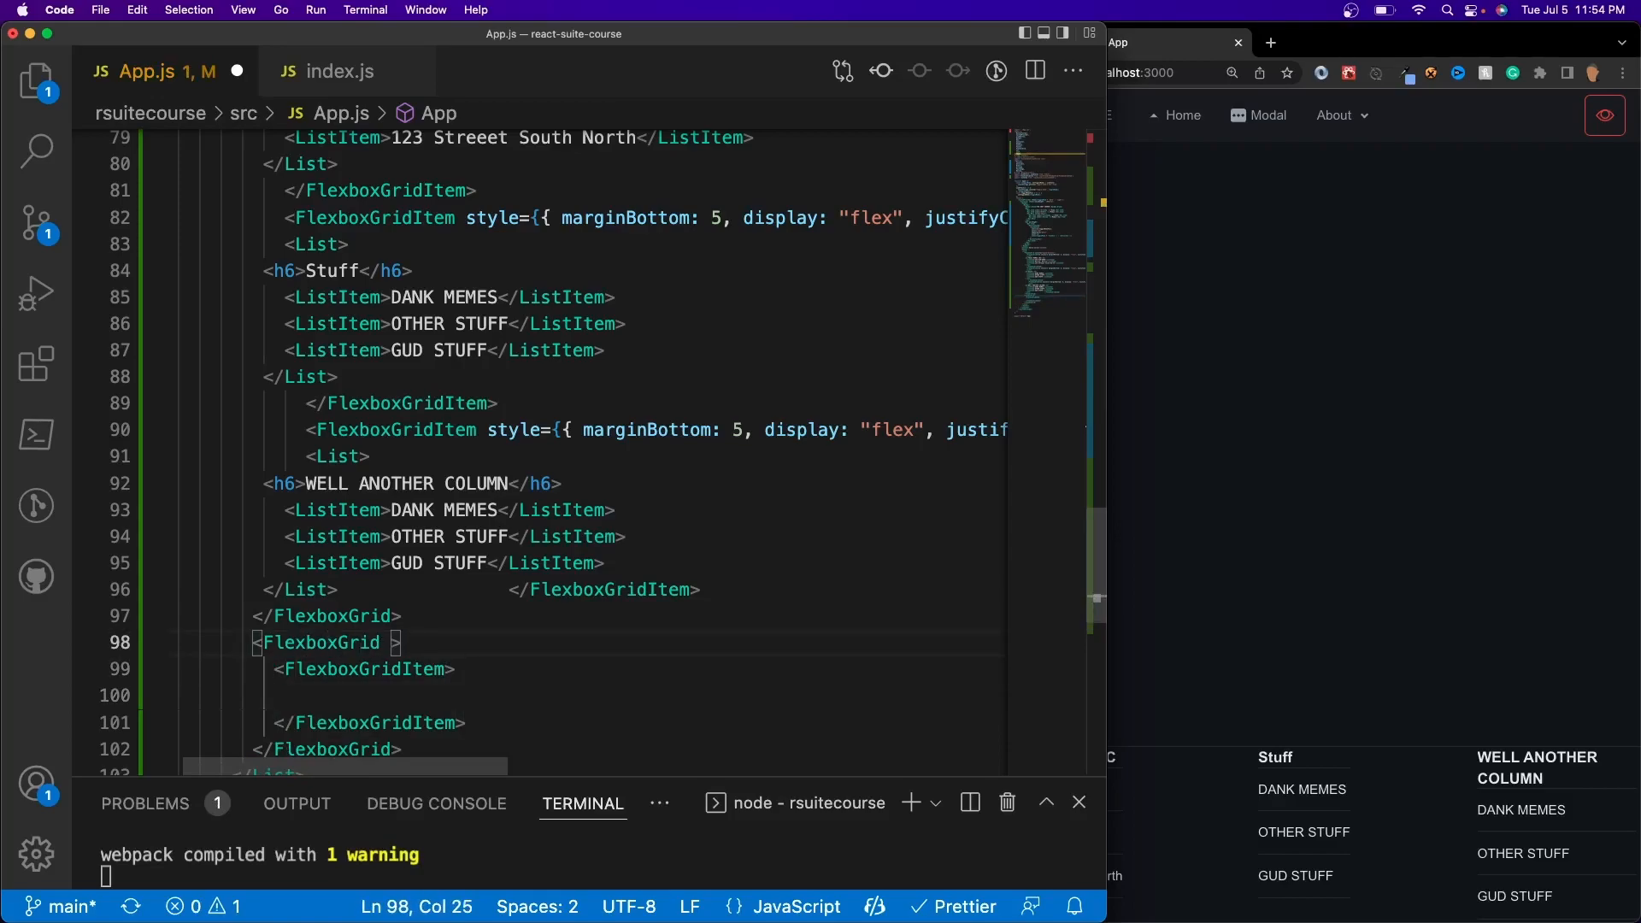
{"action": "type", "text": "justify='center"}
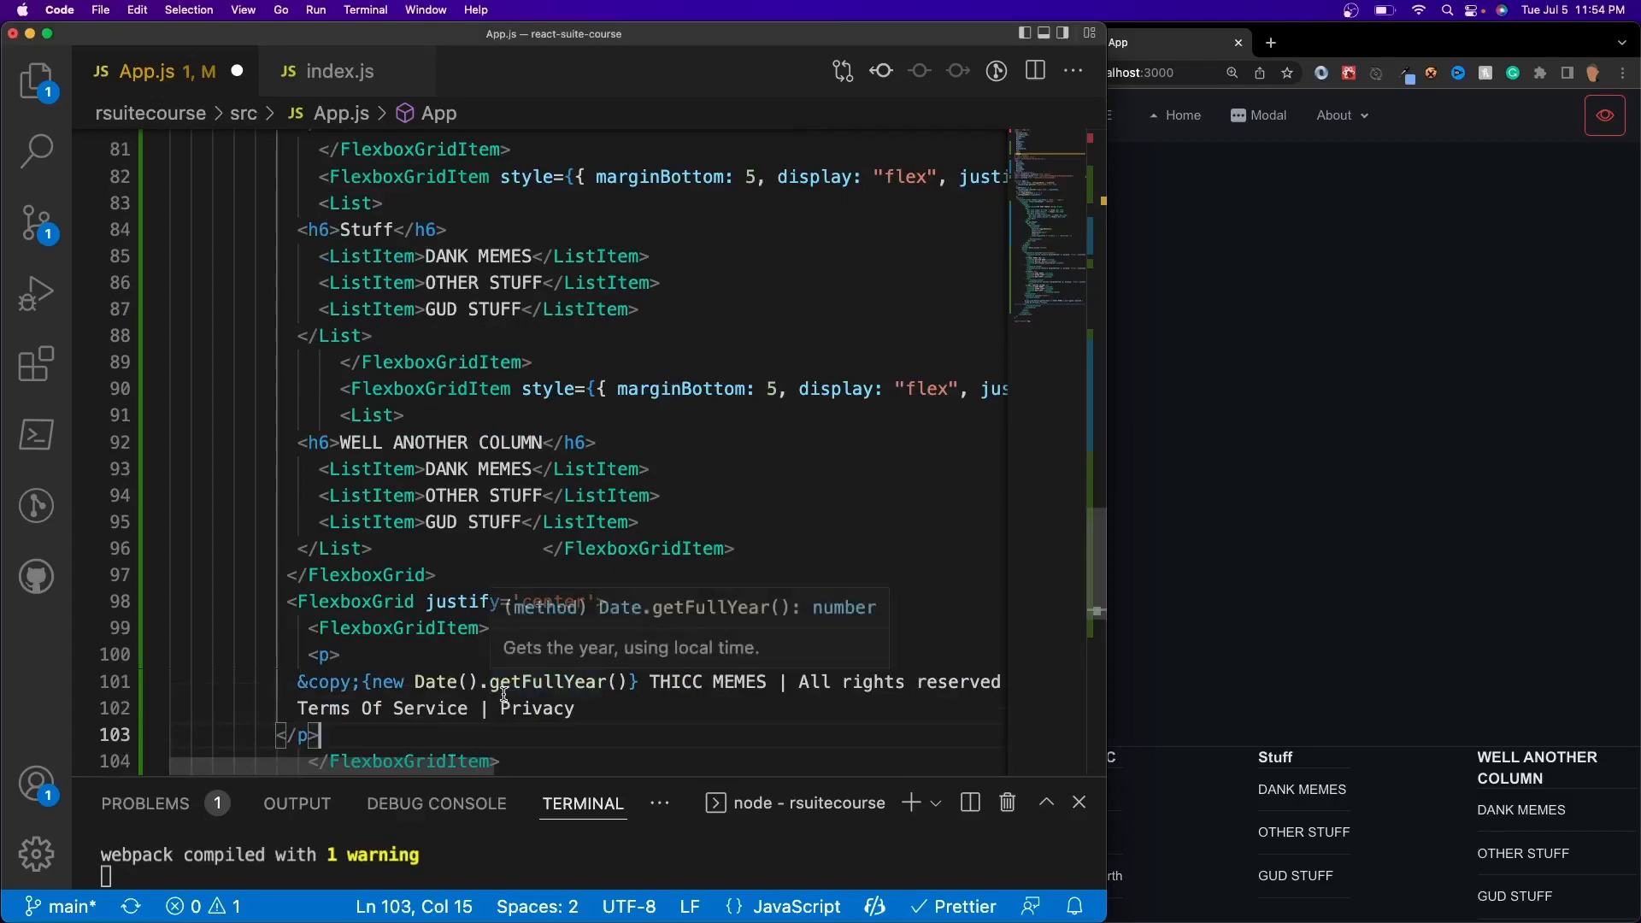
Outdent the copyright row lines and save App.js so the app recompiles.
{"action": "scroll", "scroll_direction": "down", "scroll_amount": 3}
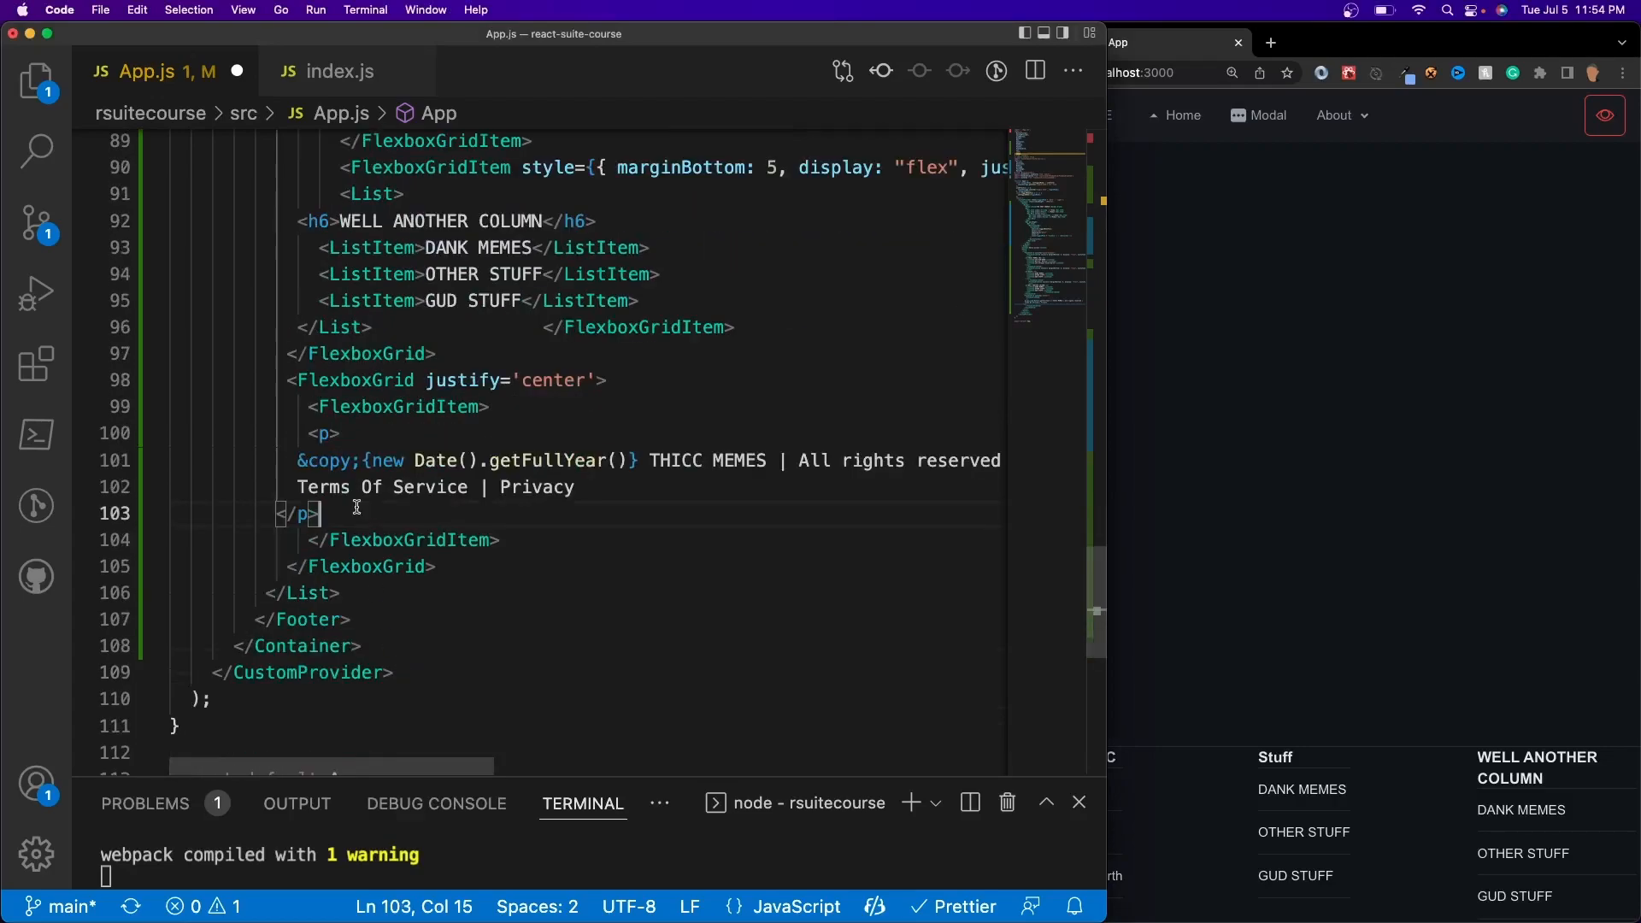
{"action": "left_click_drag", "start_coordinate": [297, 460], "coordinate": [513, 460]}
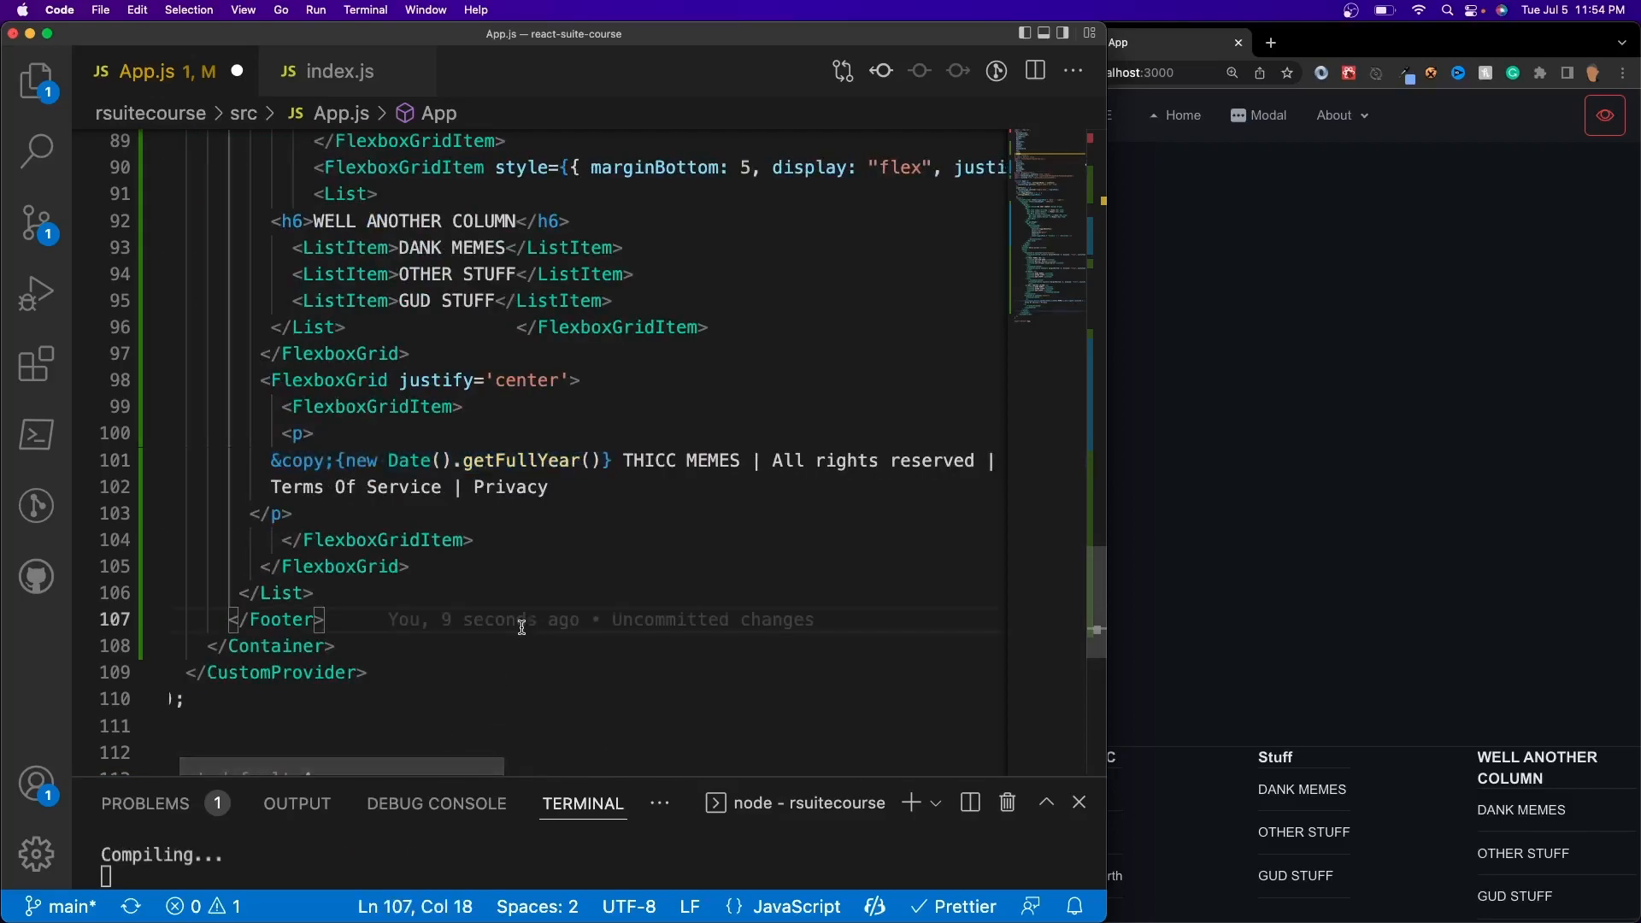
{"action": "key", "text": "cmd+s"}
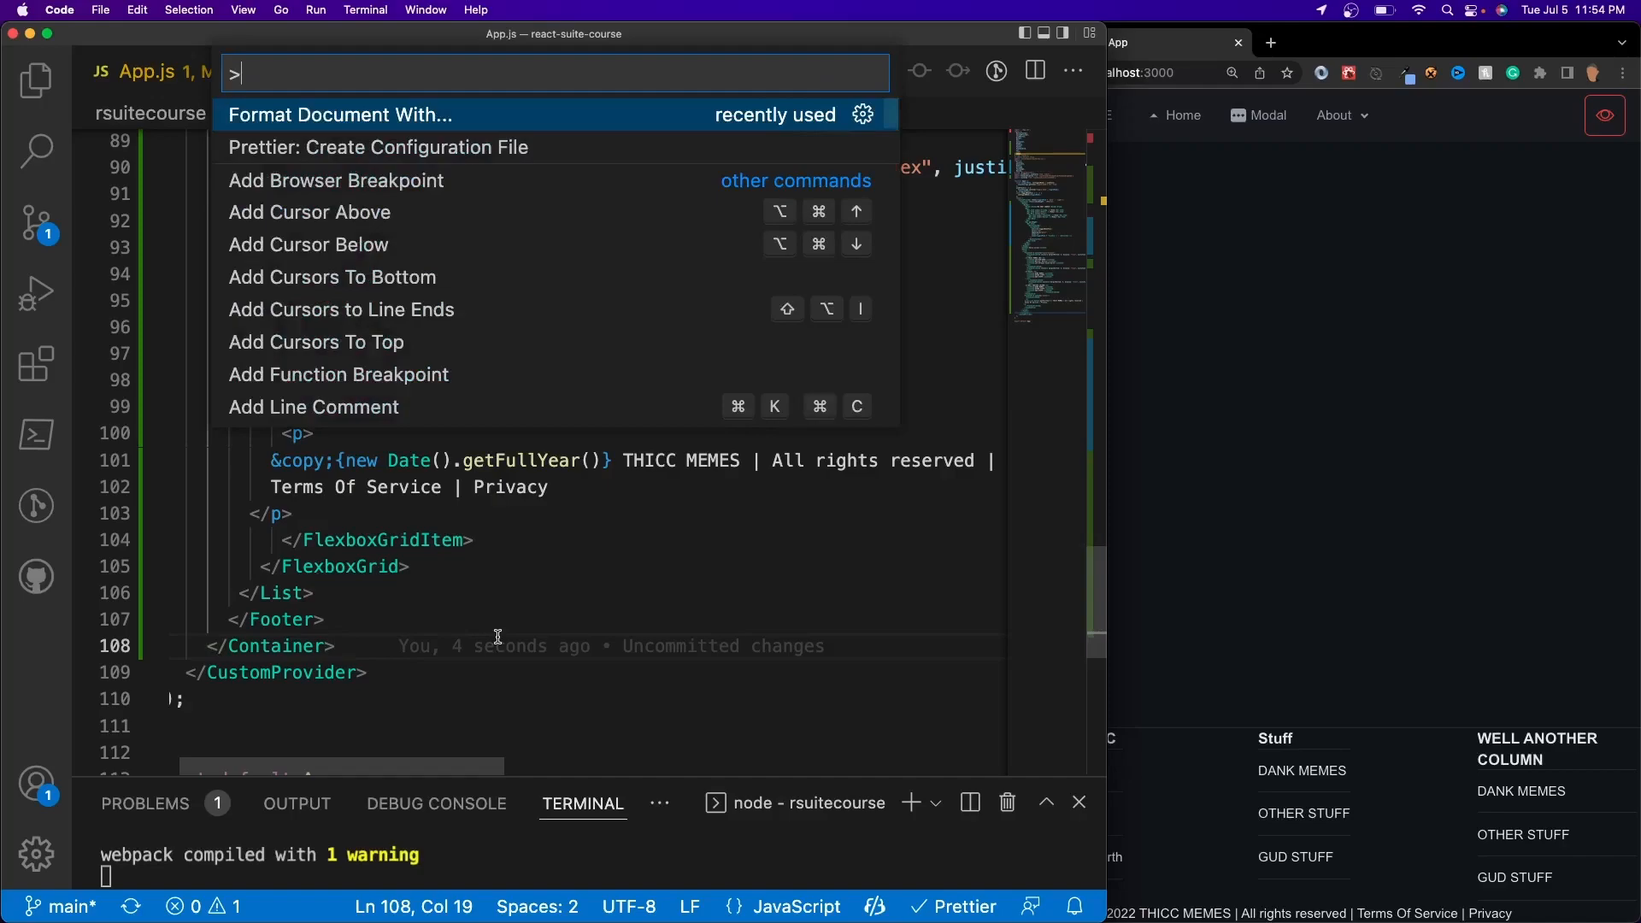
Run Format Document With... from the Command Palette on App.js.
{"action": "left_click", "coordinate": [339, 114]}
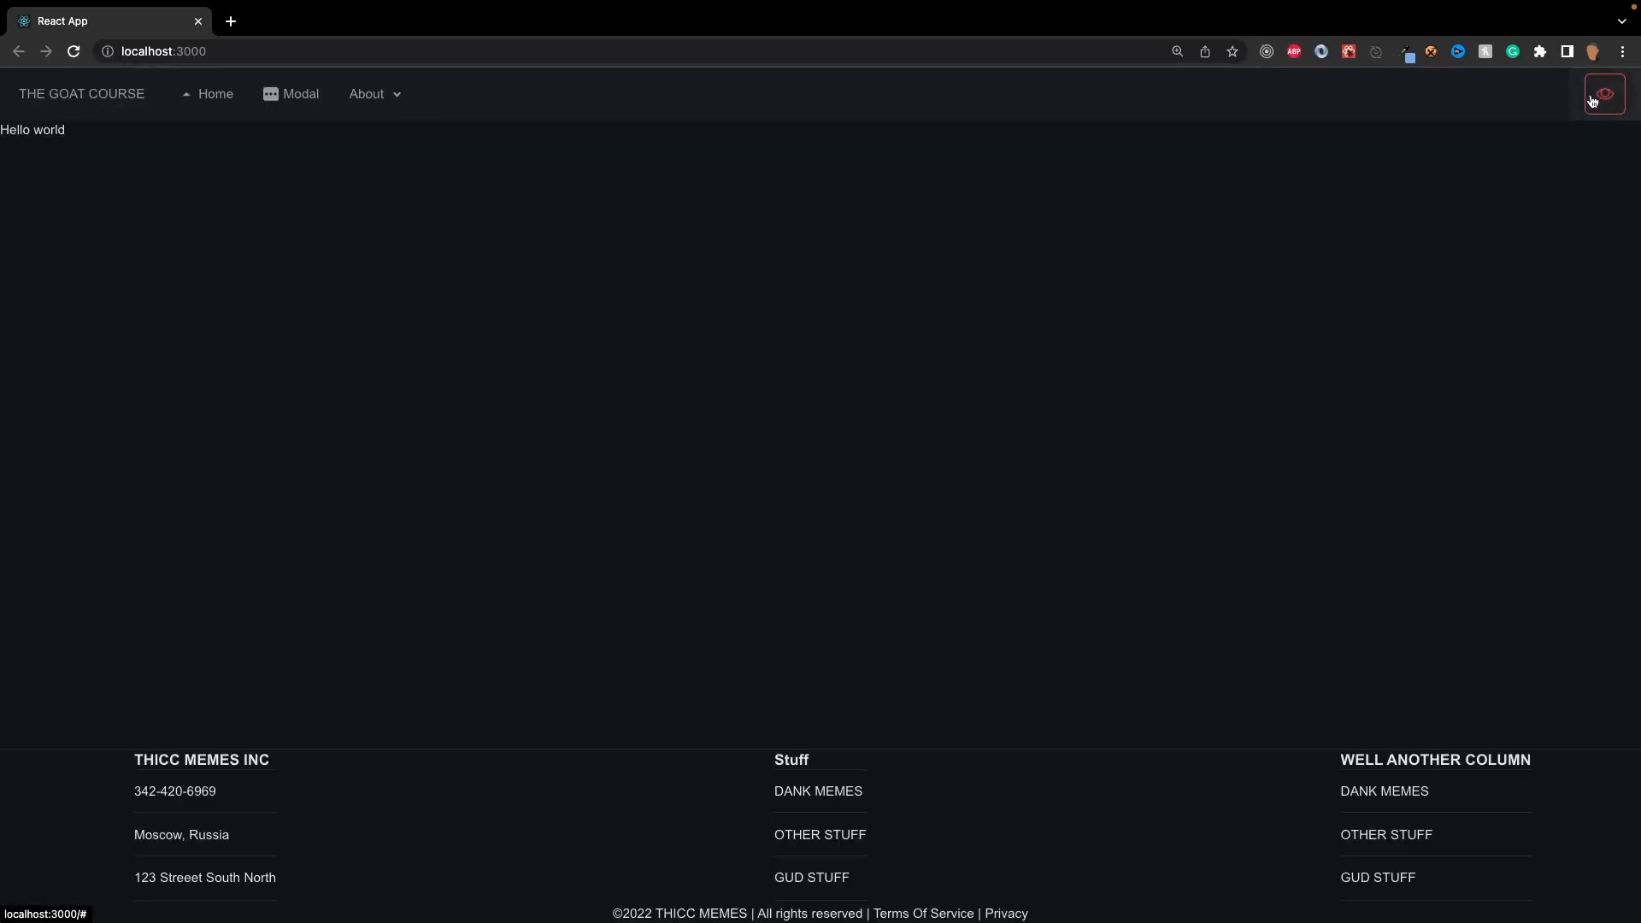
{"action": "left_click", "coordinate": [1602, 93]}
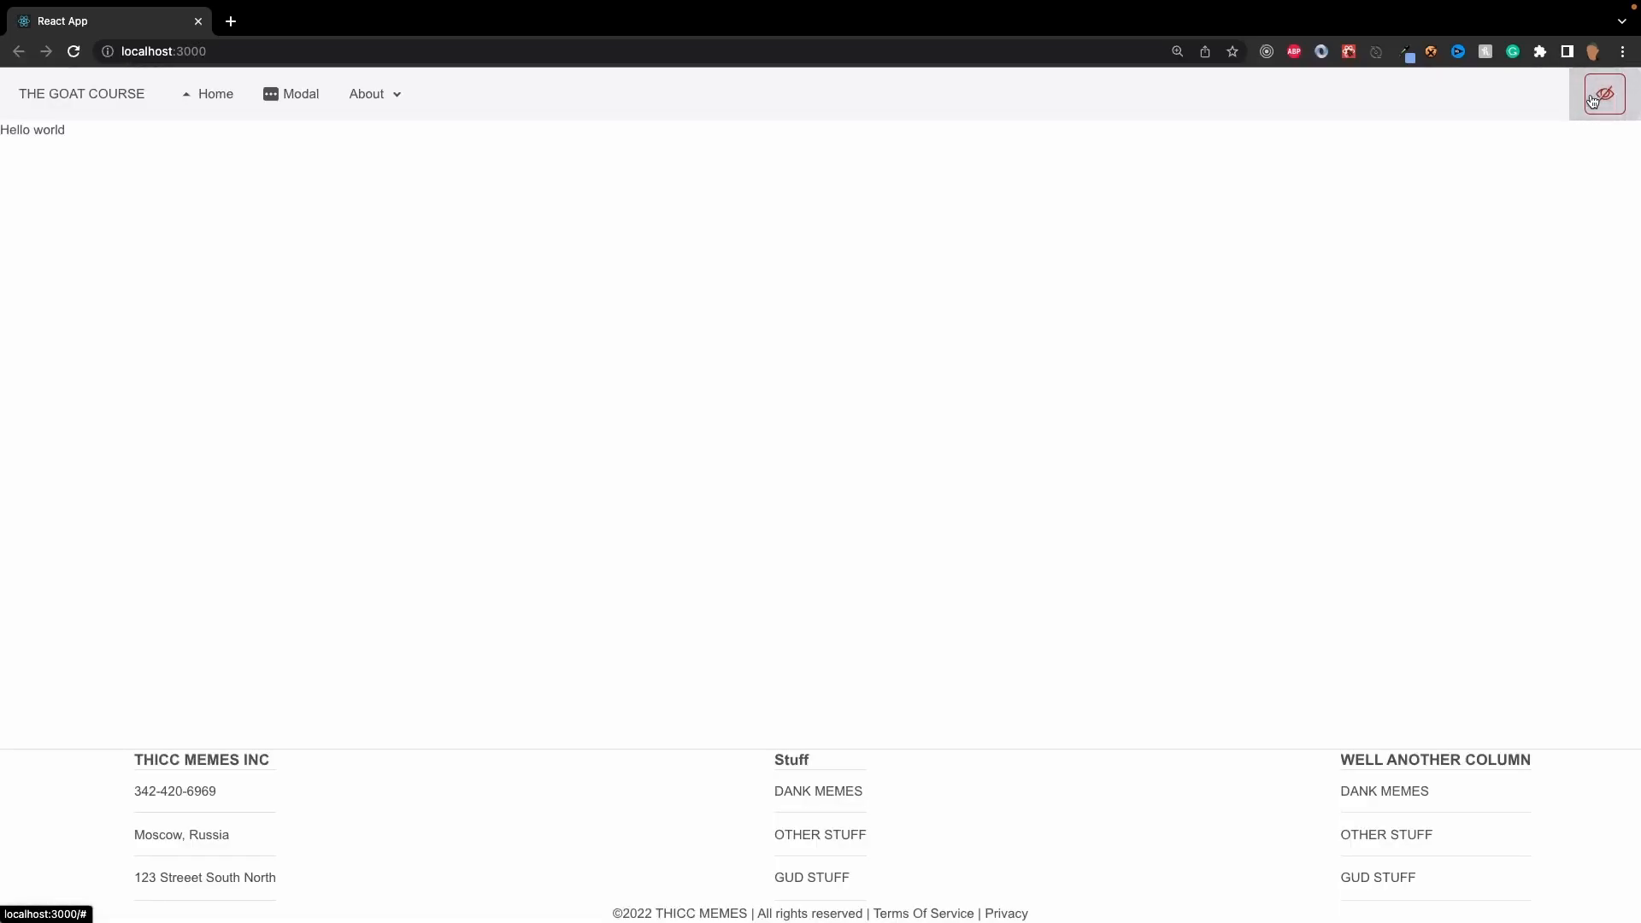
{"action": "left_click", "coordinate": [1604, 92]}
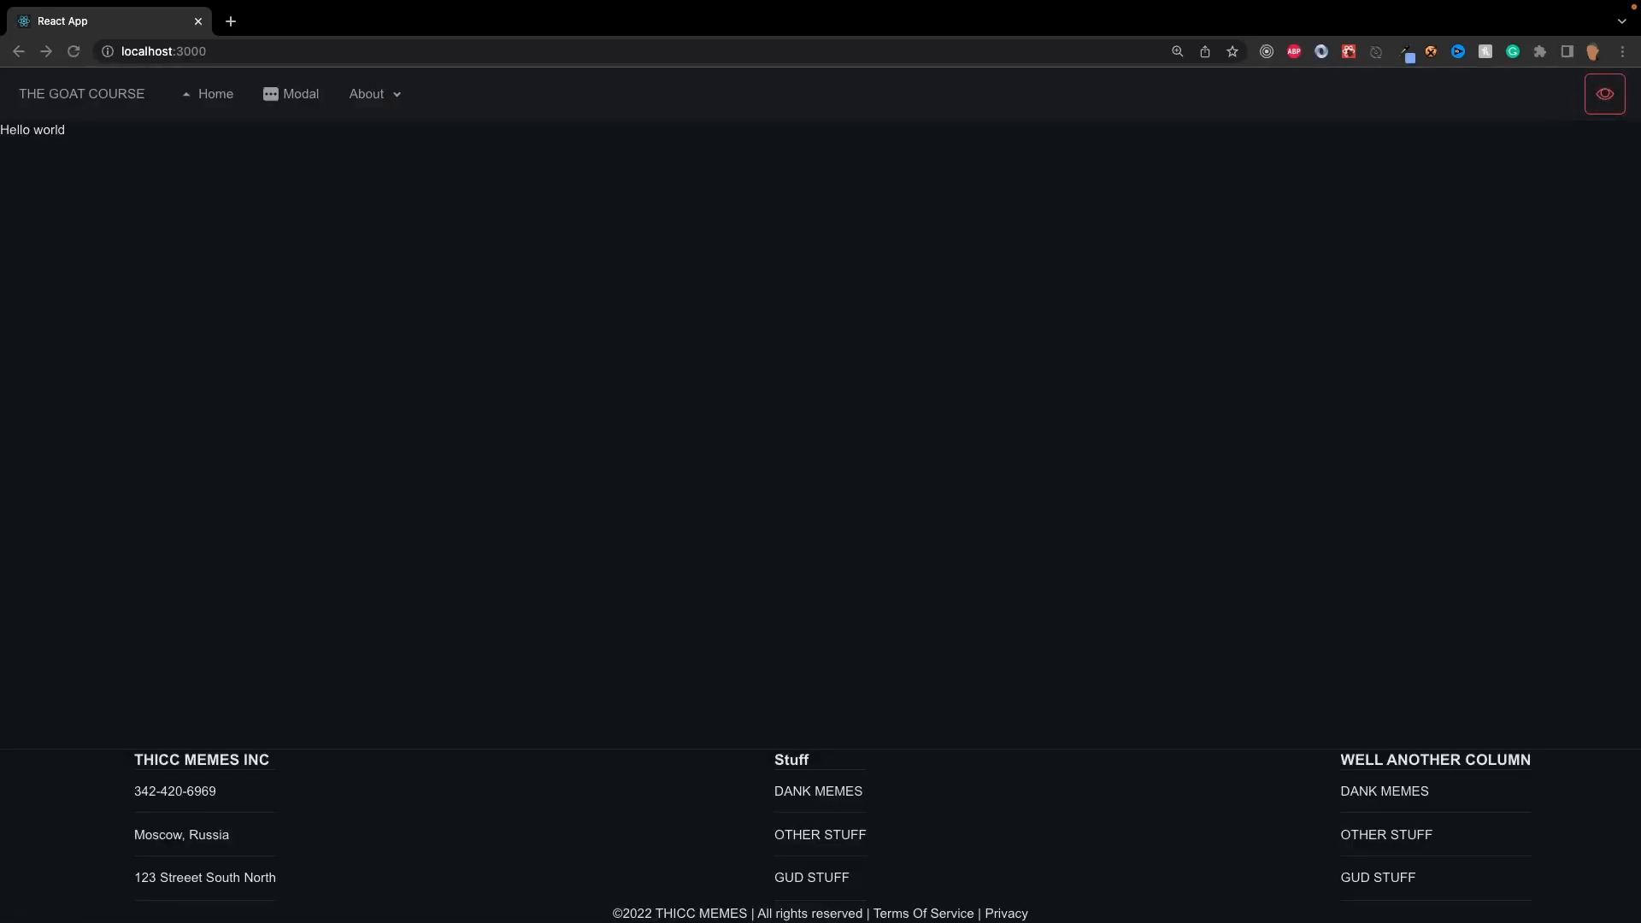